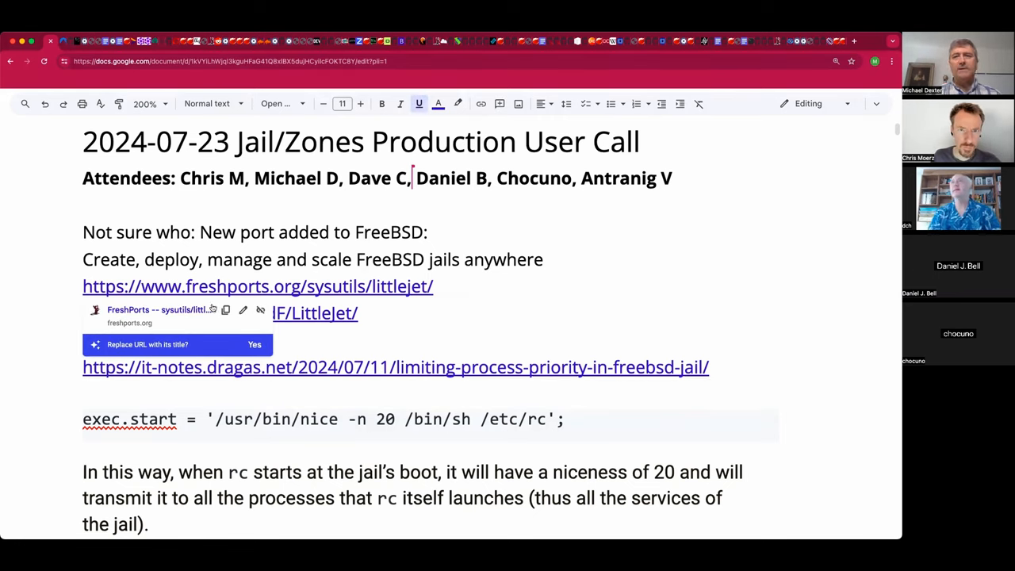
# Step: Open the freshports.org littlejet link from the meeting notes in the browser
pyautogui.click(256, 286)
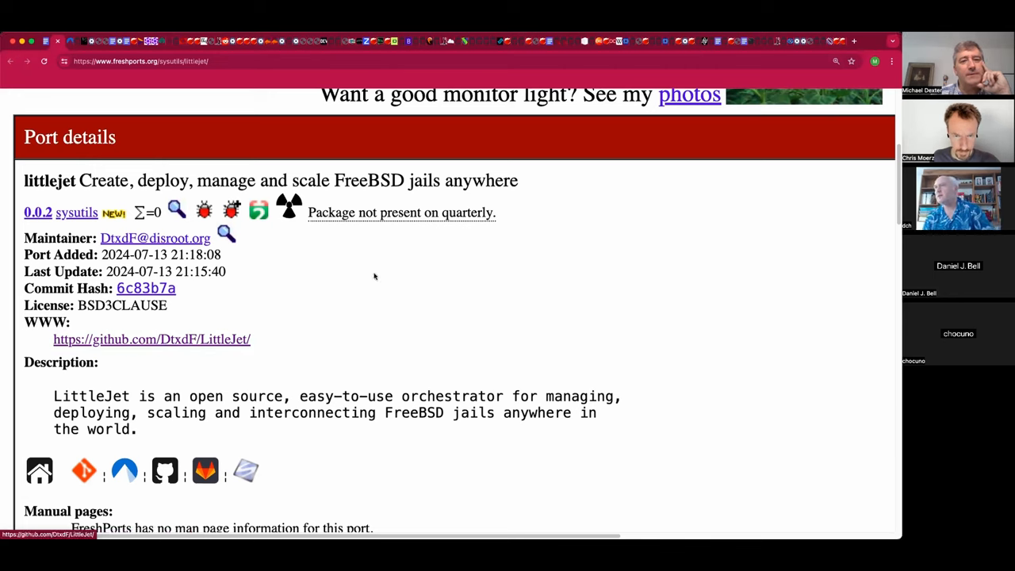
pyautogui.moveTo(231, 339)
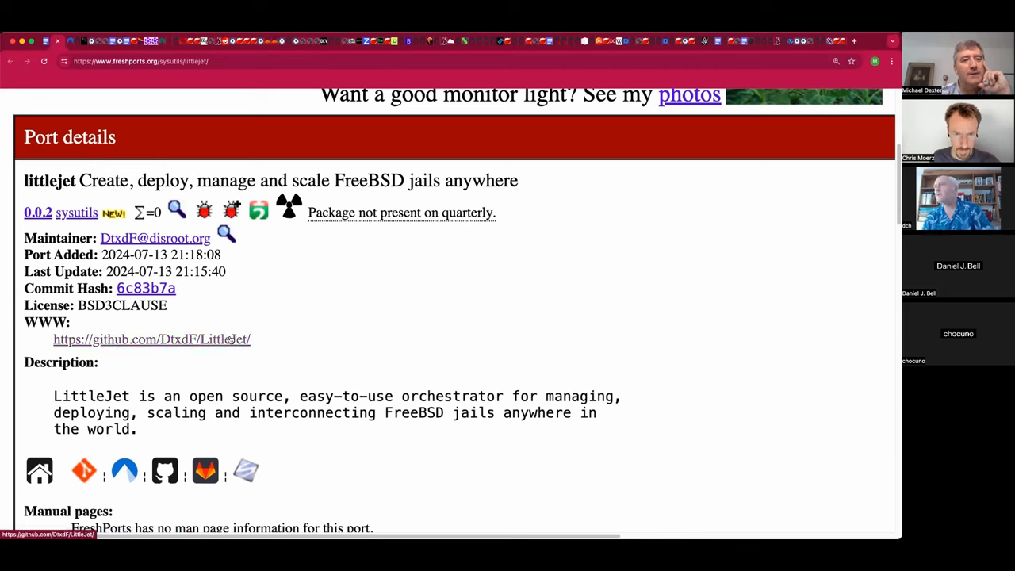
# Step: Follow the github.com/DtxdF/LittleJet link and scroll through the README down to dependencies
pyautogui.click(151, 339)
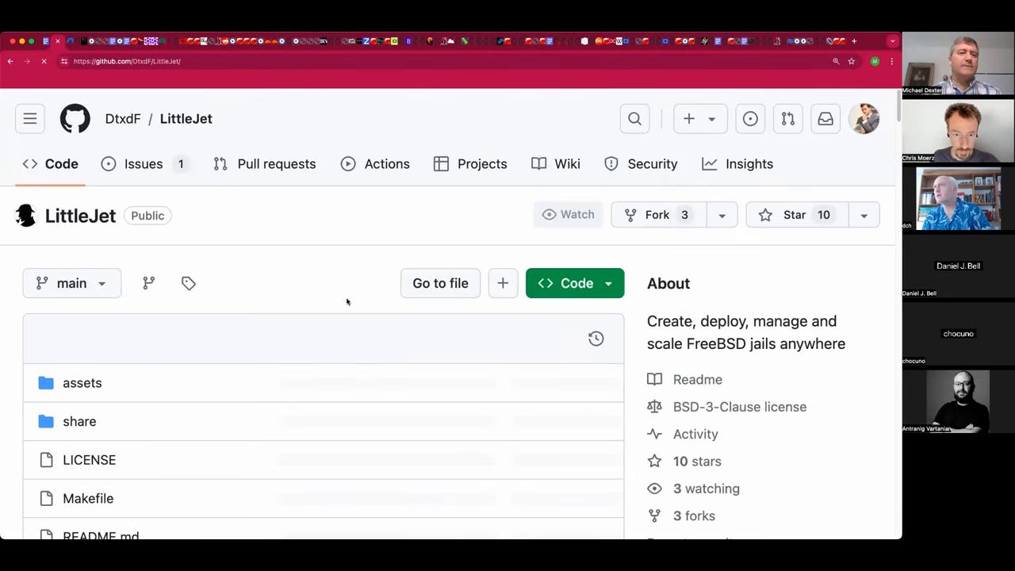
pyautogui.scroll(-3)
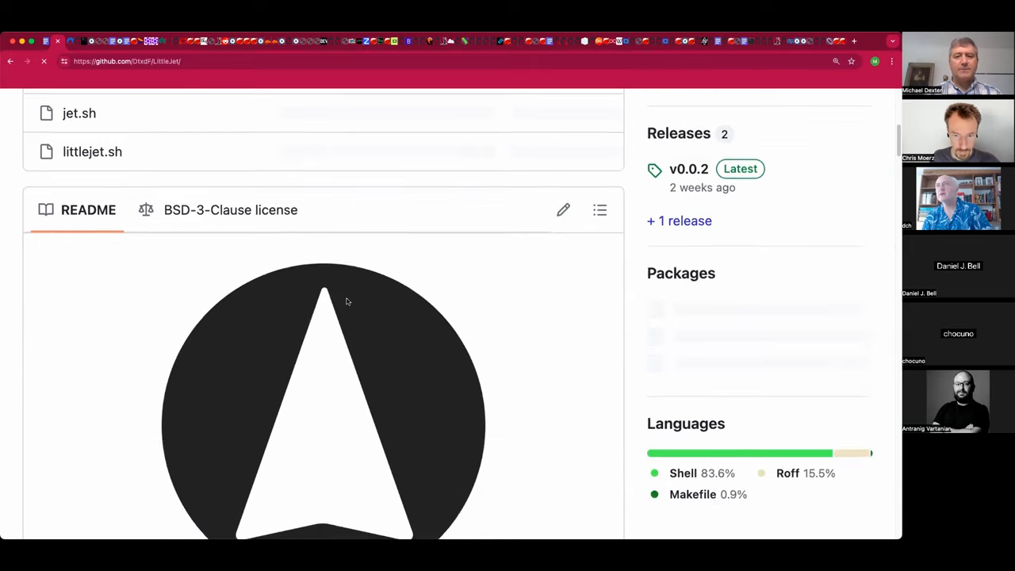
pyautogui.scroll(-3)
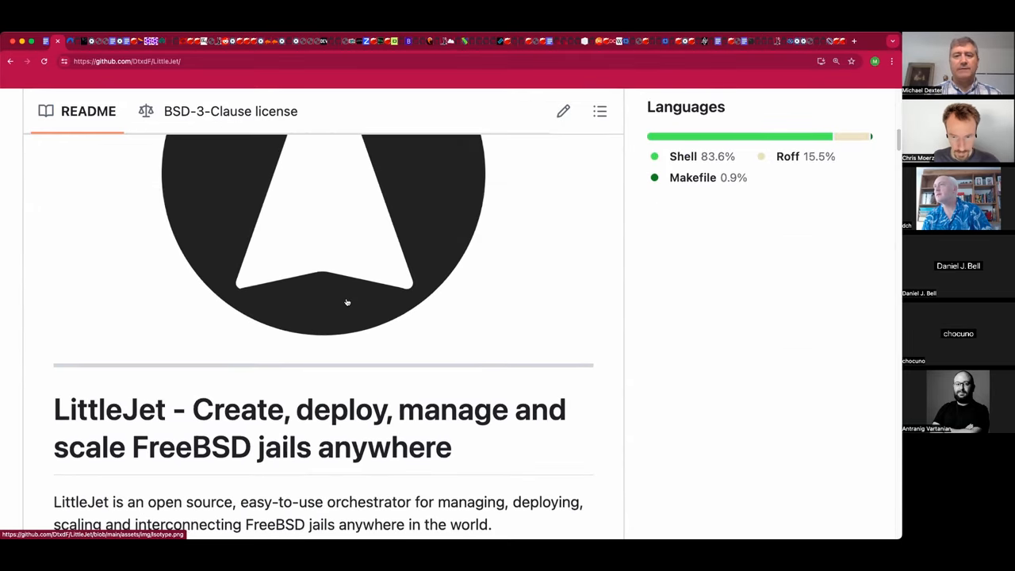
pyautogui.scroll(-3)
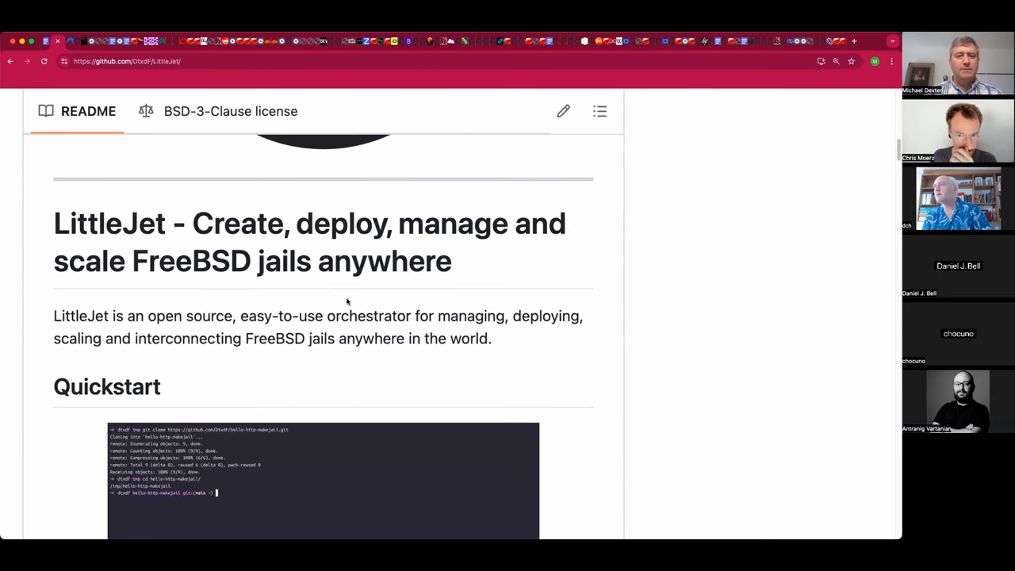
pyautogui.scroll(-3)
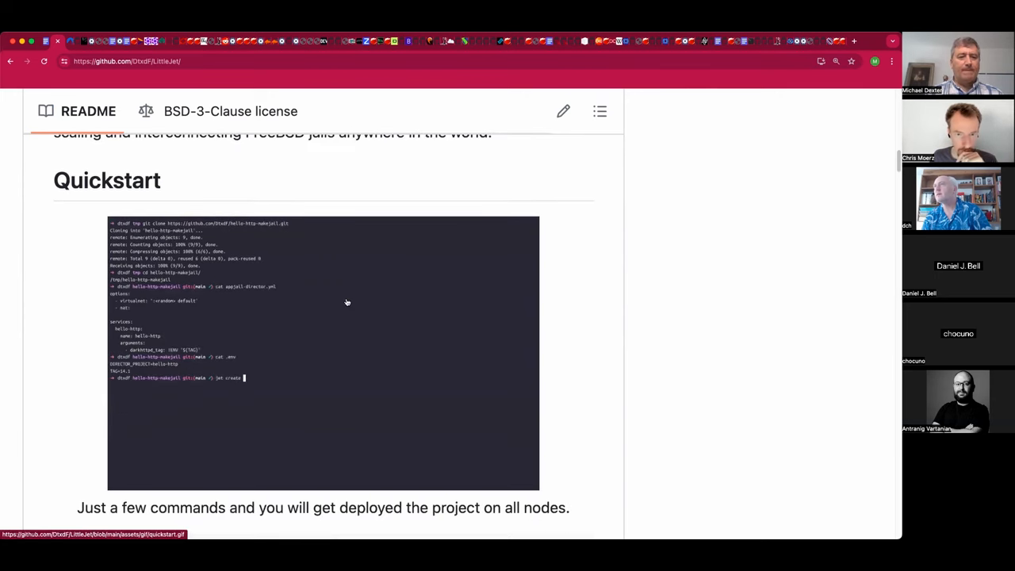
pyautogui.scroll(-3)
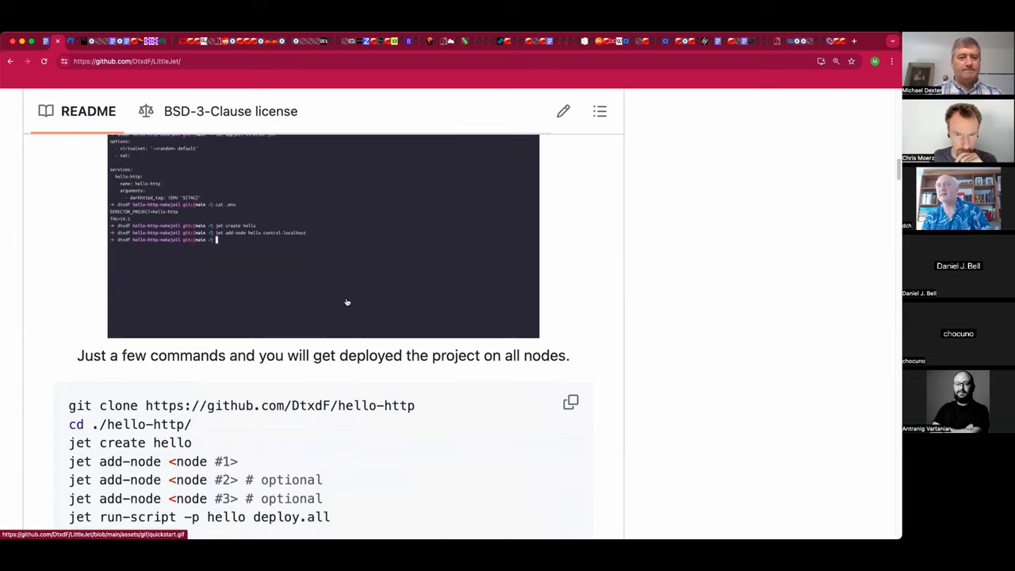
pyautogui.scroll(-3)
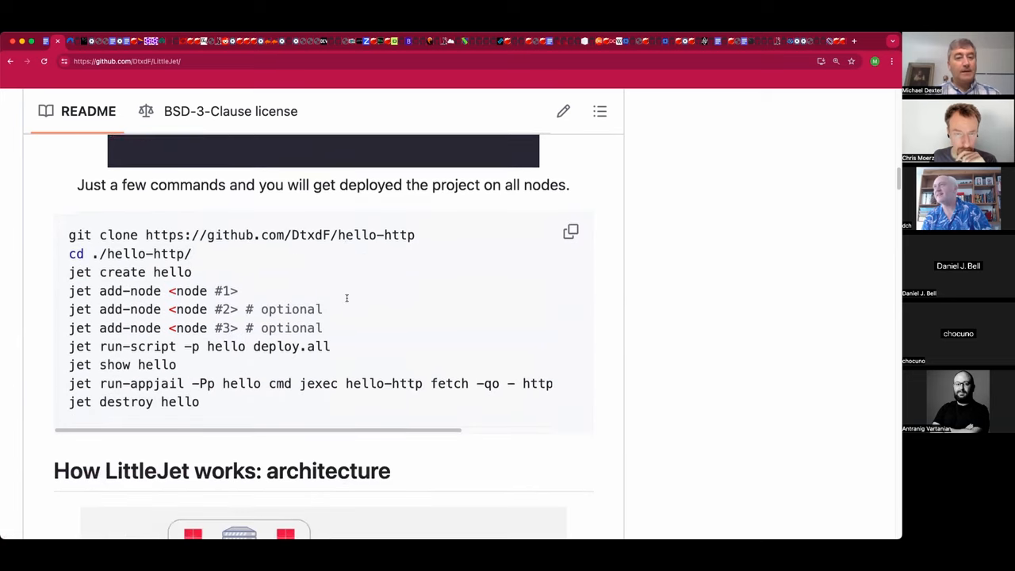
pyautogui.scroll(-3)
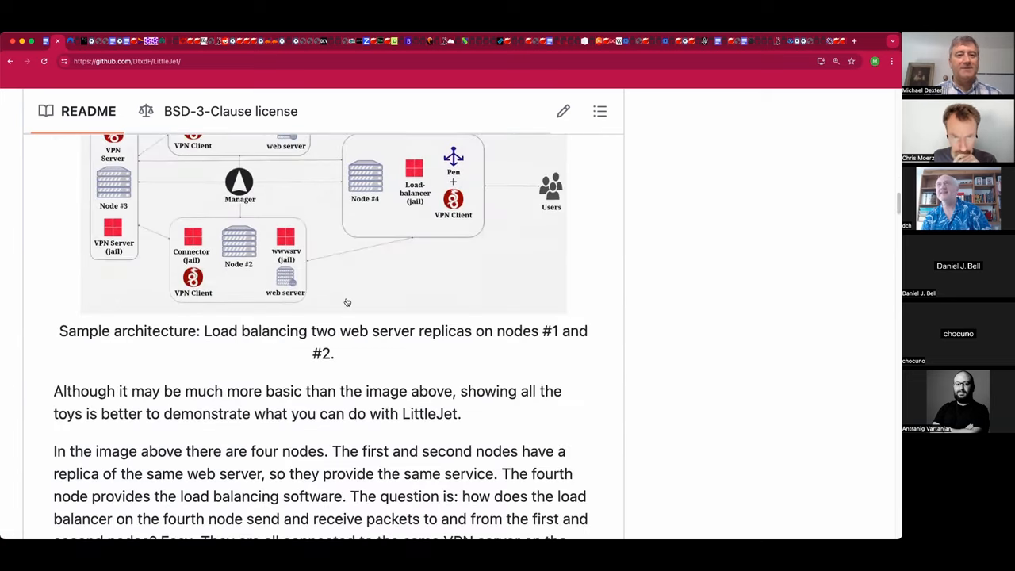
pyautogui.scroll(-3)
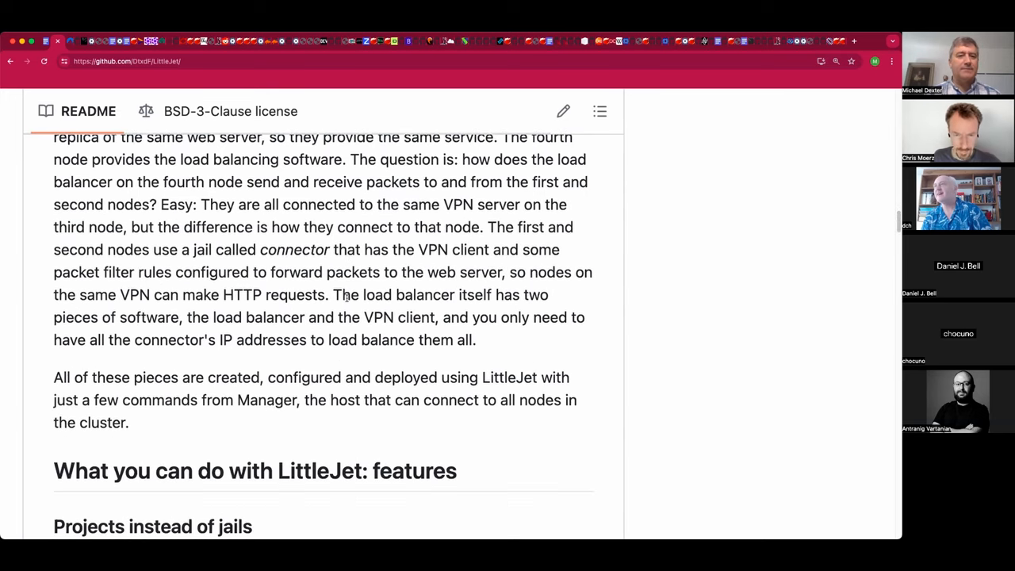
pyautogui.scroll(-3)
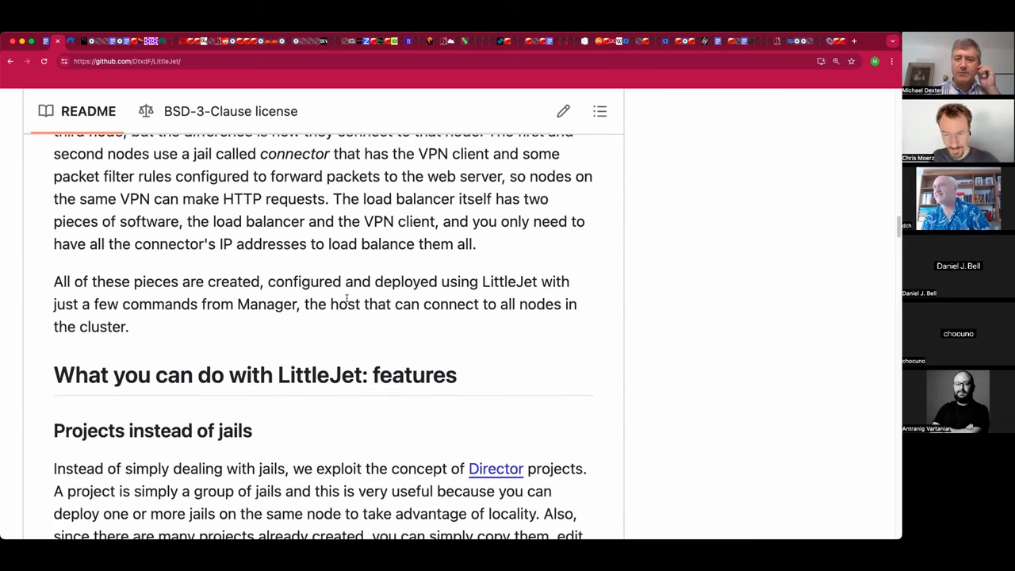
pyautogui.scroll(-3)
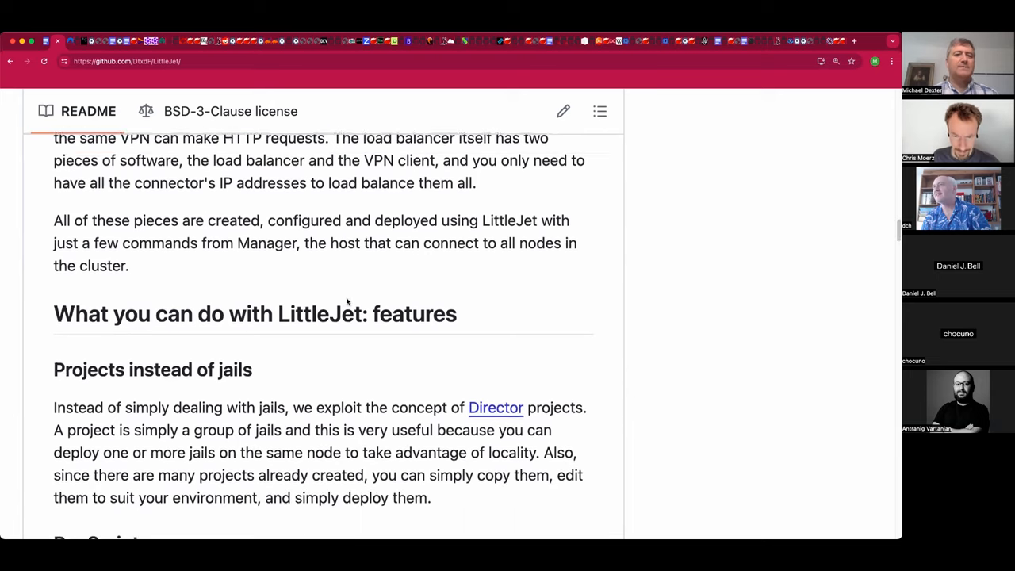
pyautogui.scroll(-3)
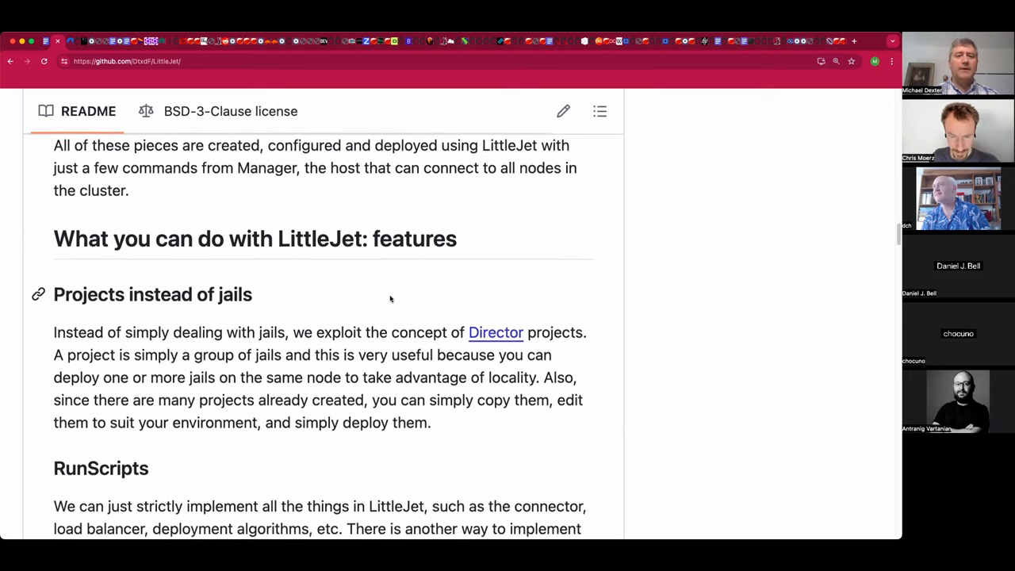
pyautogui.scroll(-3)
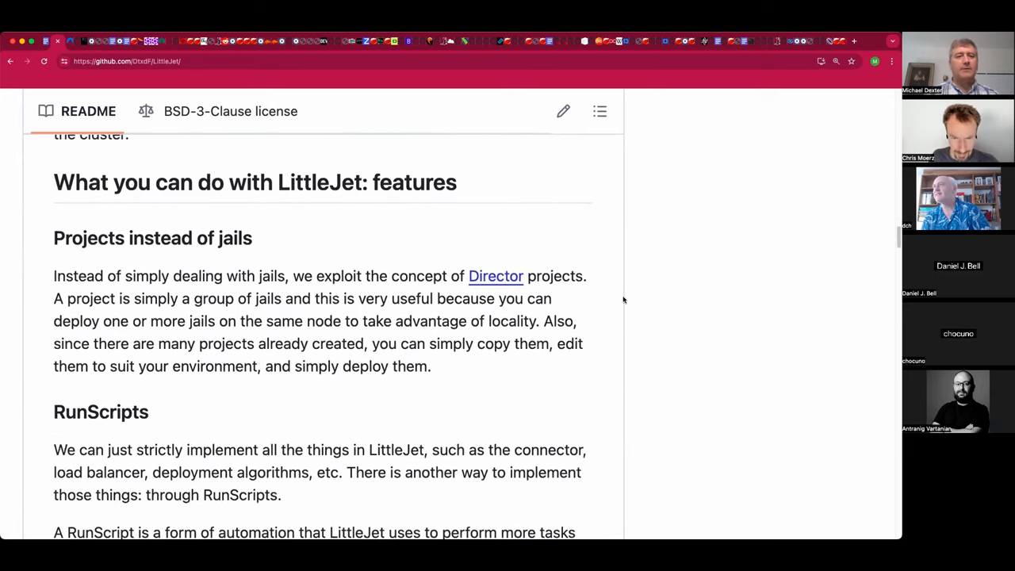
pyautogui.scroll(-3)
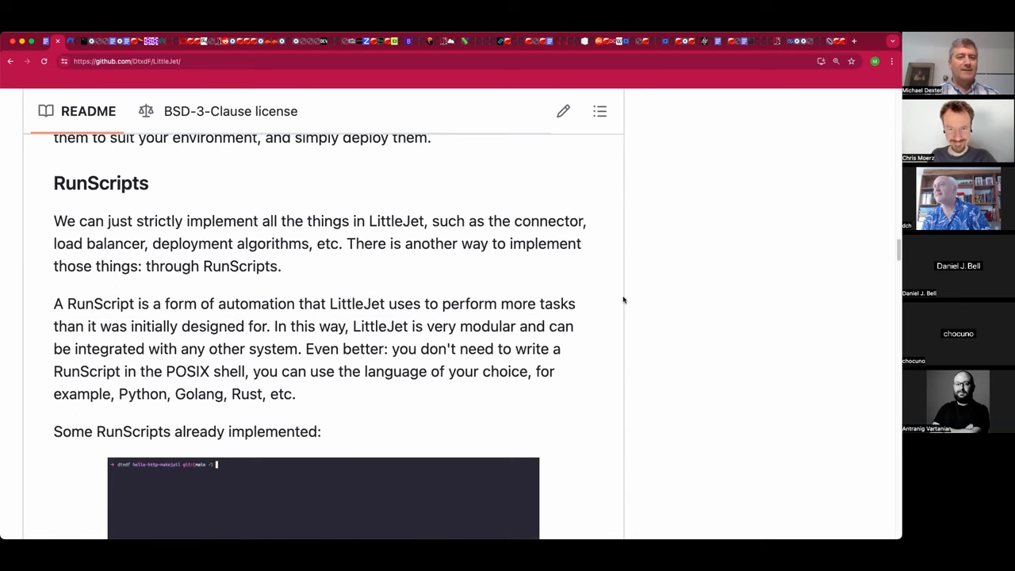
pyautogui.scroll(-3)
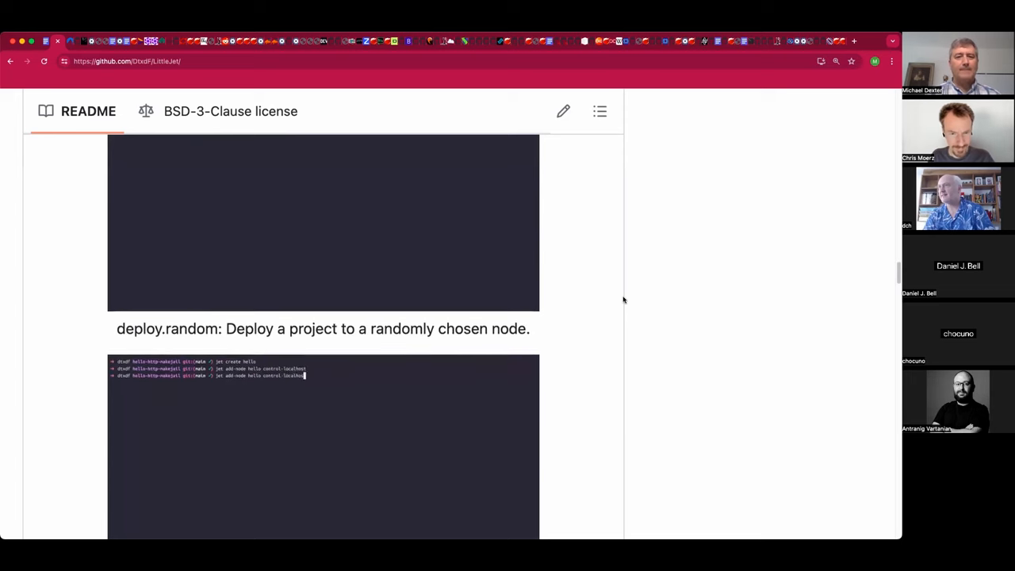
pyautogui.scroll(-3)
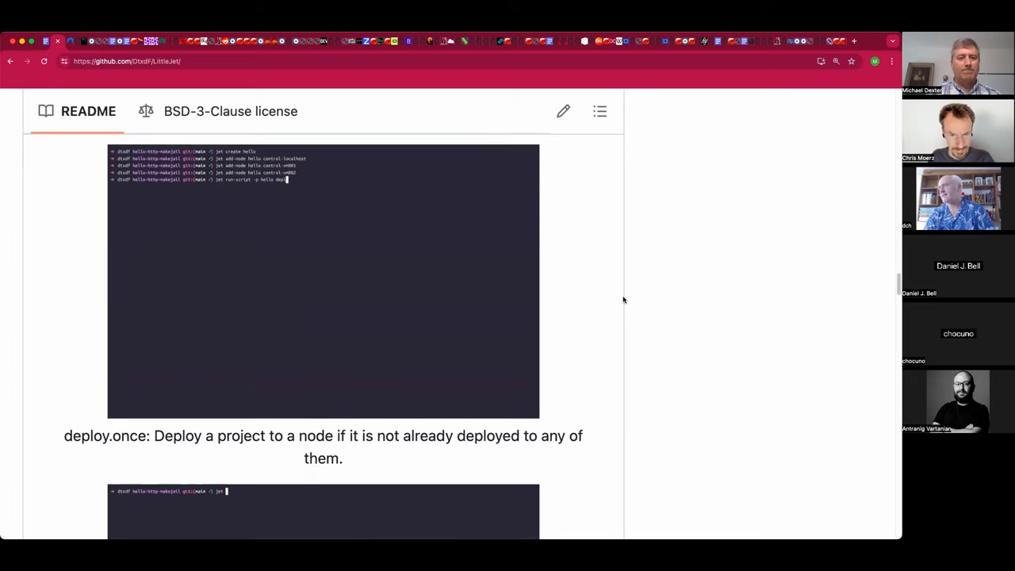
pyautogui.scroll(-3)
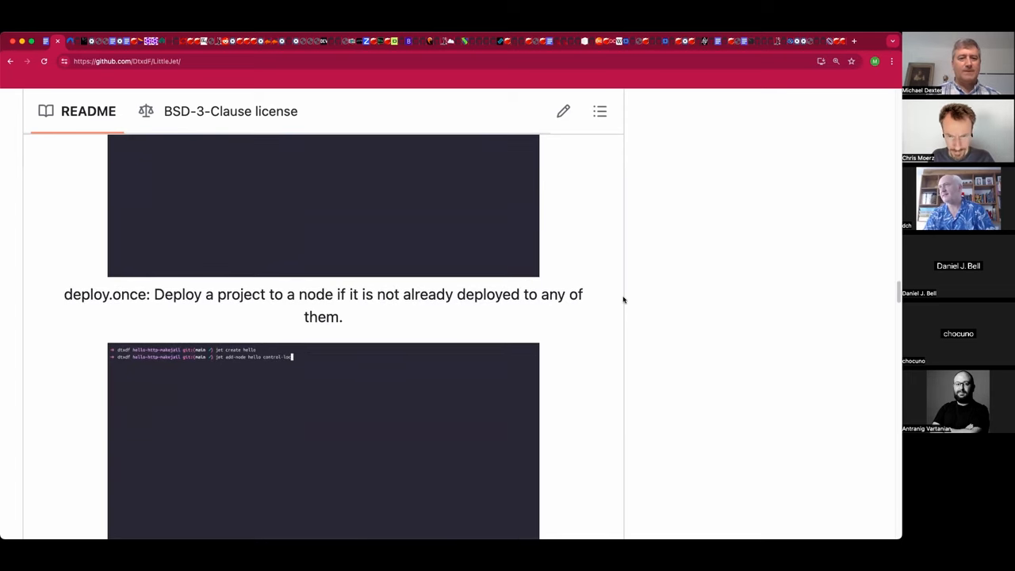
pyautogui.scroll(-3)
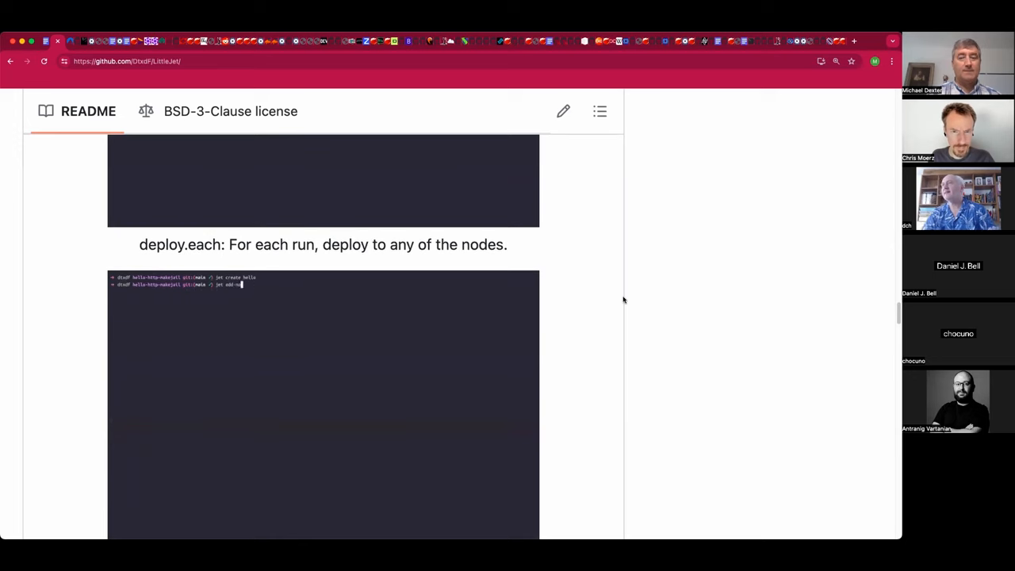
pyautogui.scroll(-3)
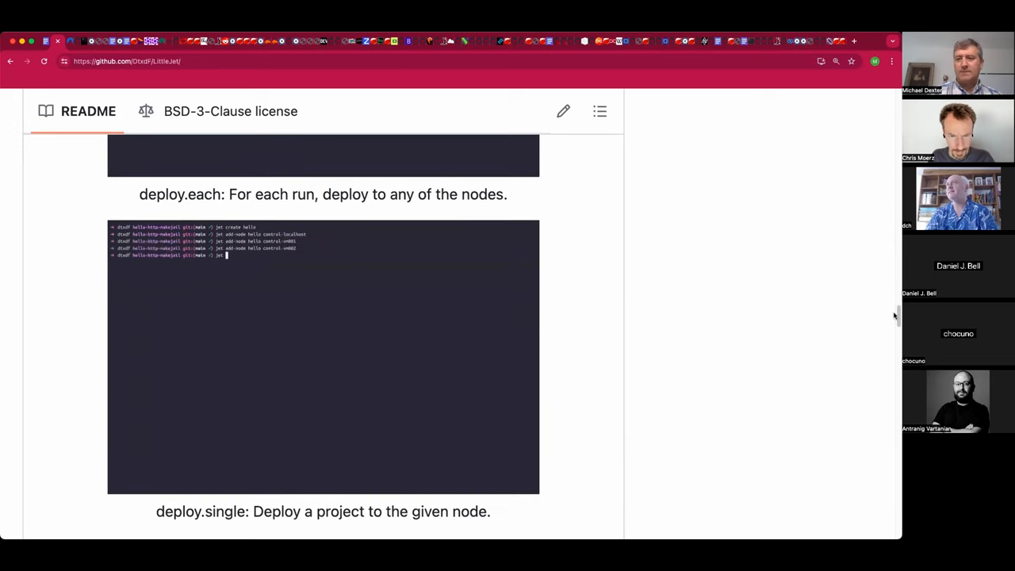
pyautogui.scroll(-3)
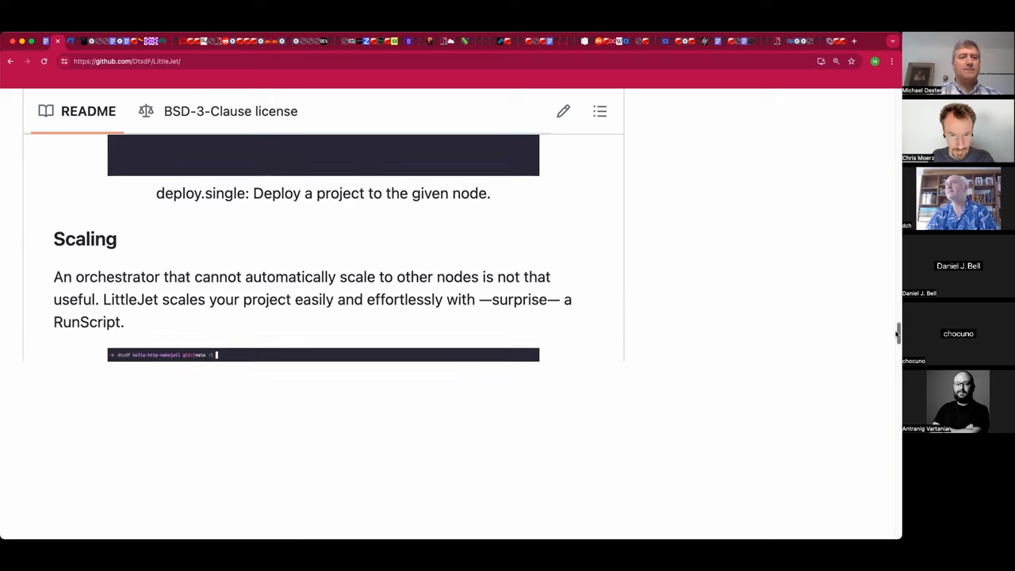
pyautogui.scroll(-3)
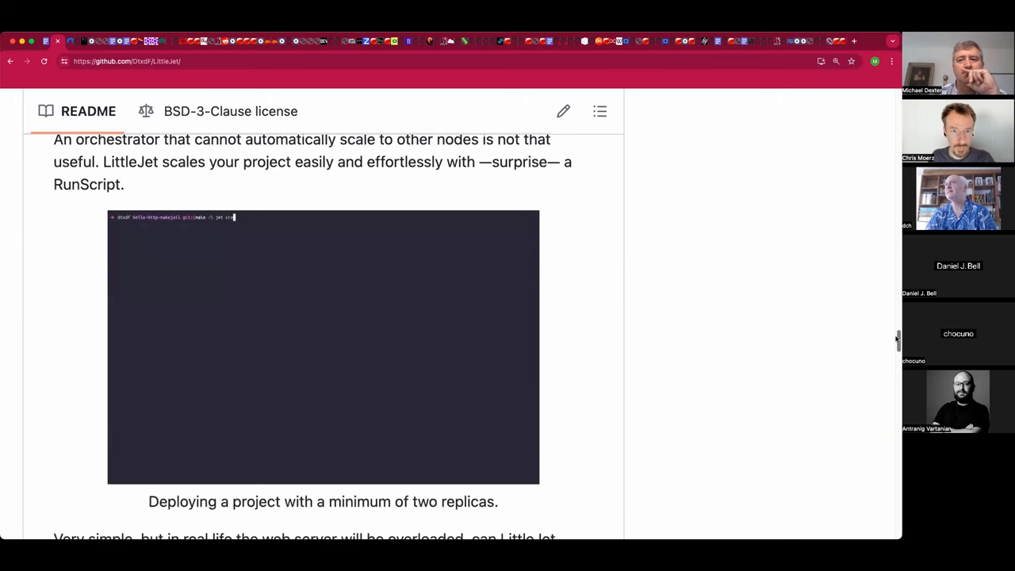
pyautogui.scroll(-3)
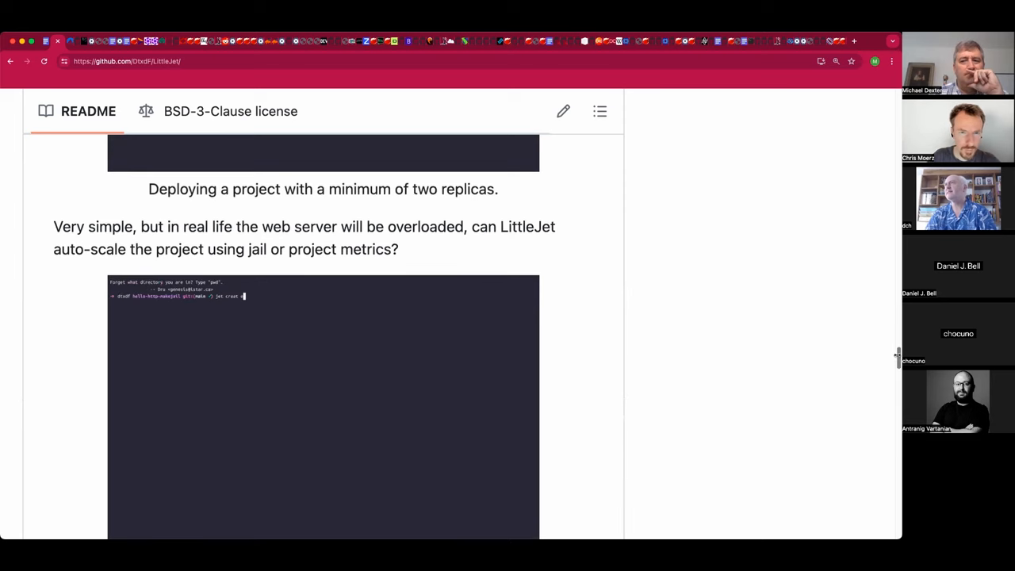
pyautogui.scroll(-3)
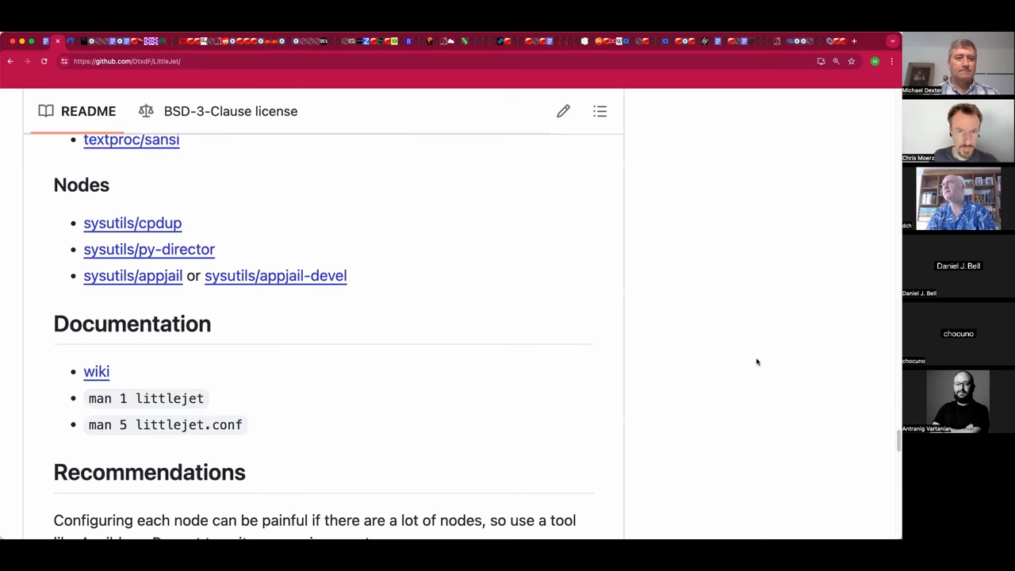
pyautogui.scroll(3)
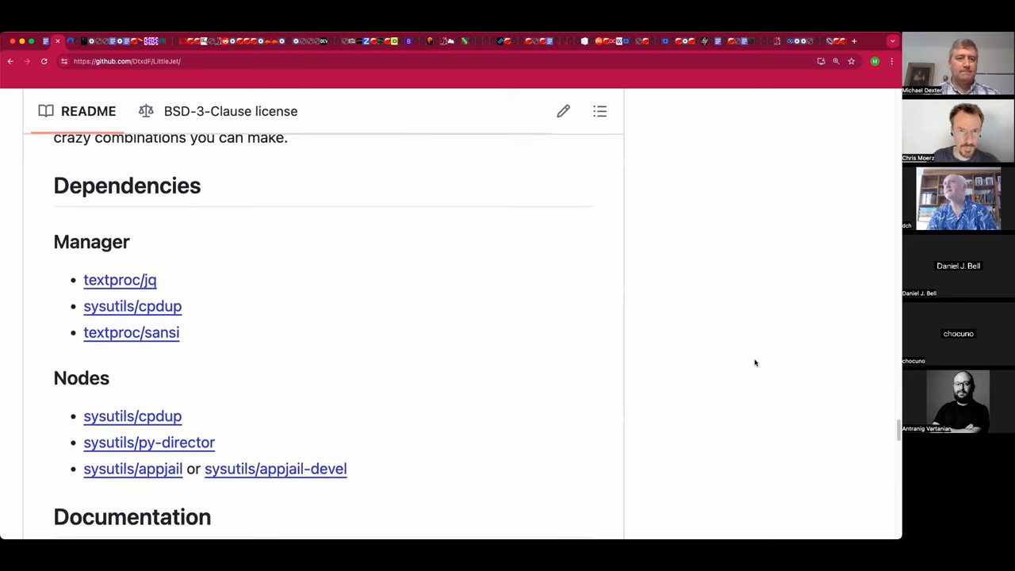
pyautogui.moveTo(403, 342)
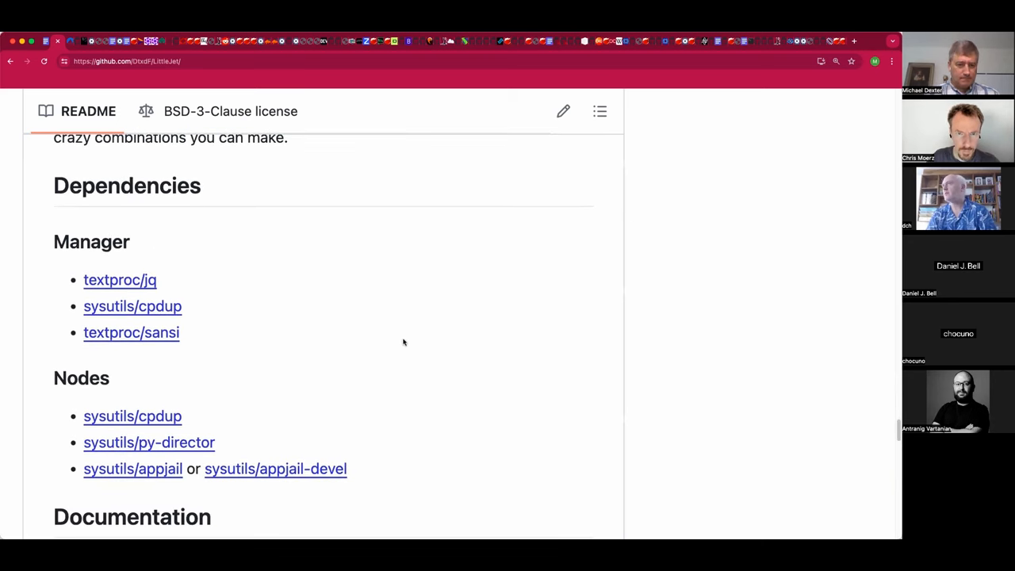
pyautogui.scroll(-3)
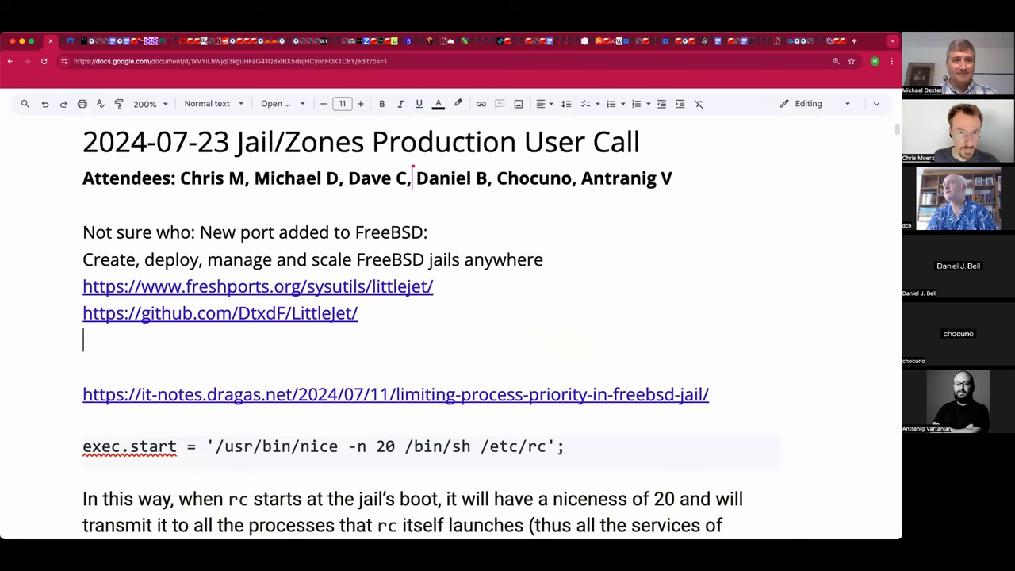
# Step: Add notes 'Inspired by Docker composes' and 'Antranig: Nicely done!' under the LittleJet links
pyautogui.write('Inspired')
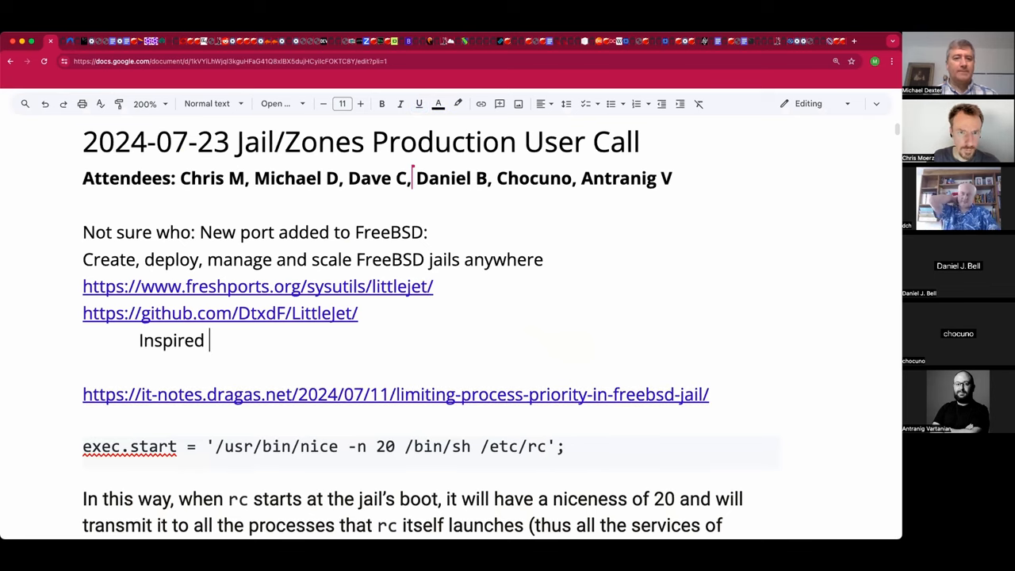
pyautogui.write('by Doc')
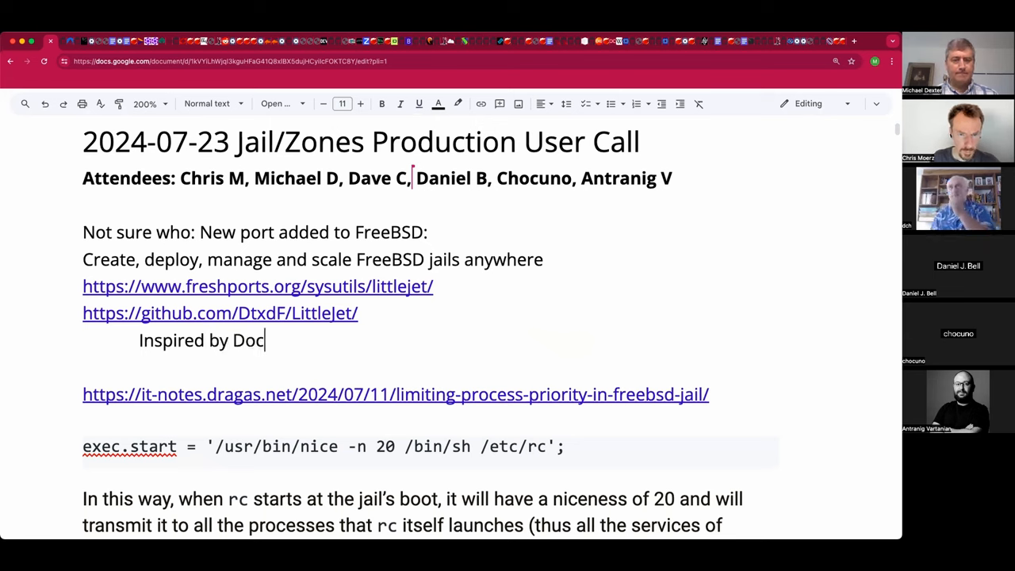
pyautogui.write('ker comp')
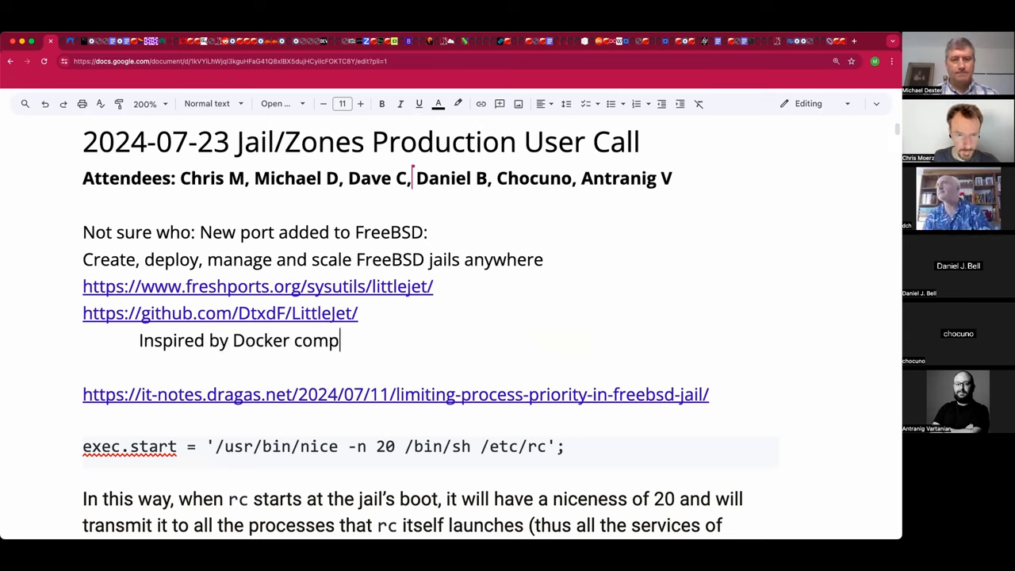
pyautogui.write('oses')
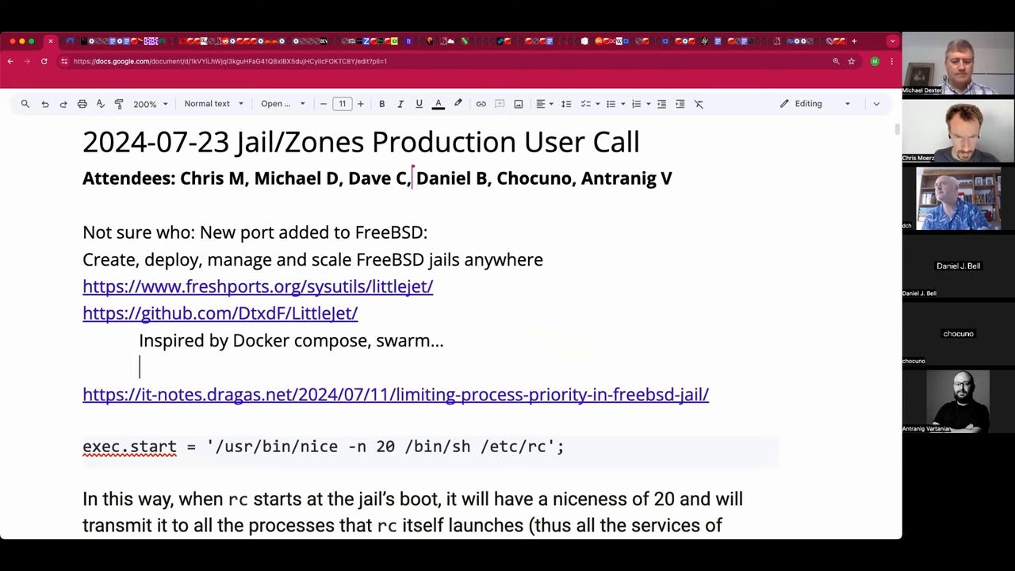
pyautogui.write('Ant')
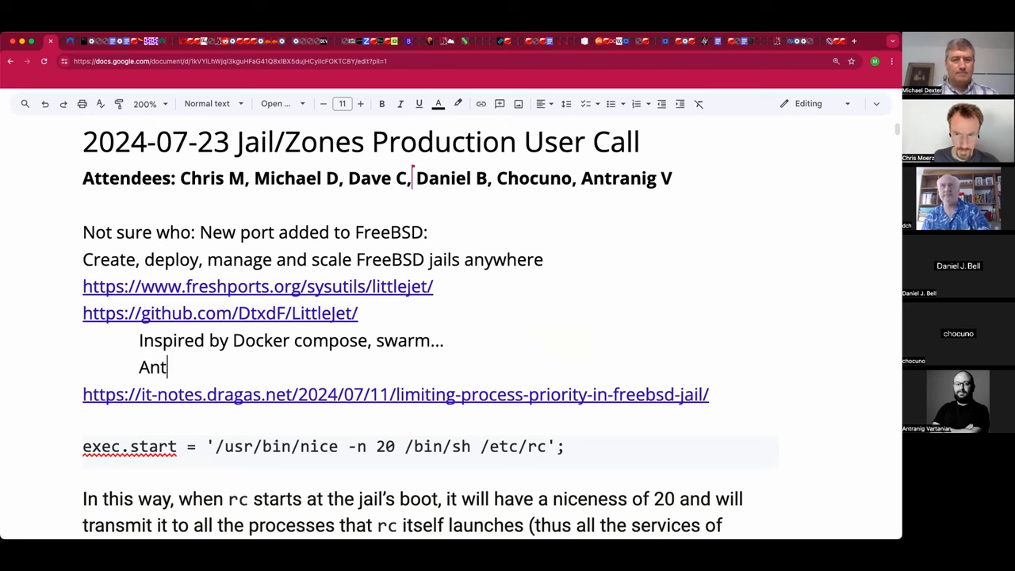
pyautogui.write('ranig:')
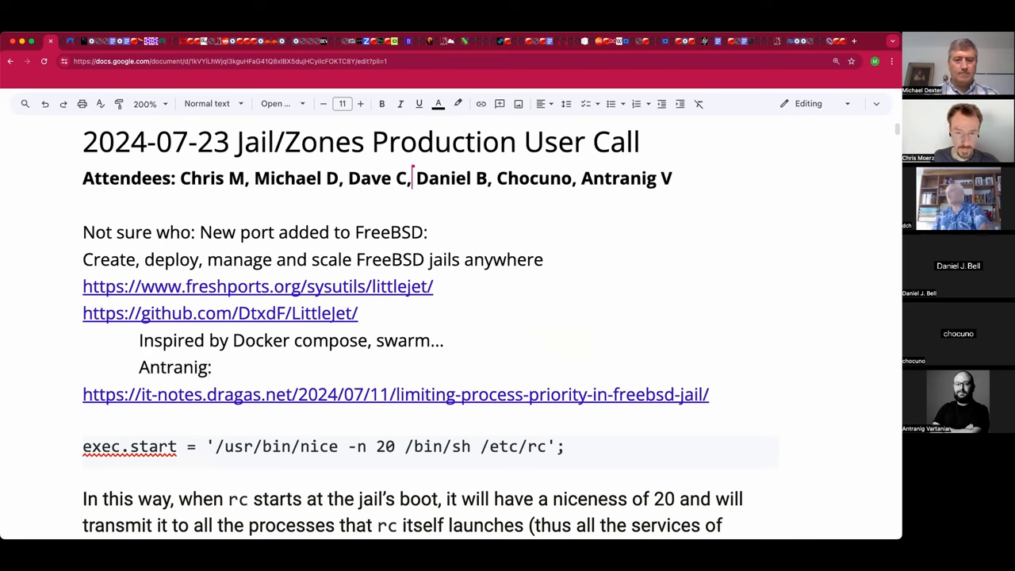
pyautogui.write('Nicely done! Nicely documented.')
pyautogui.write('AppJail uses Ma')
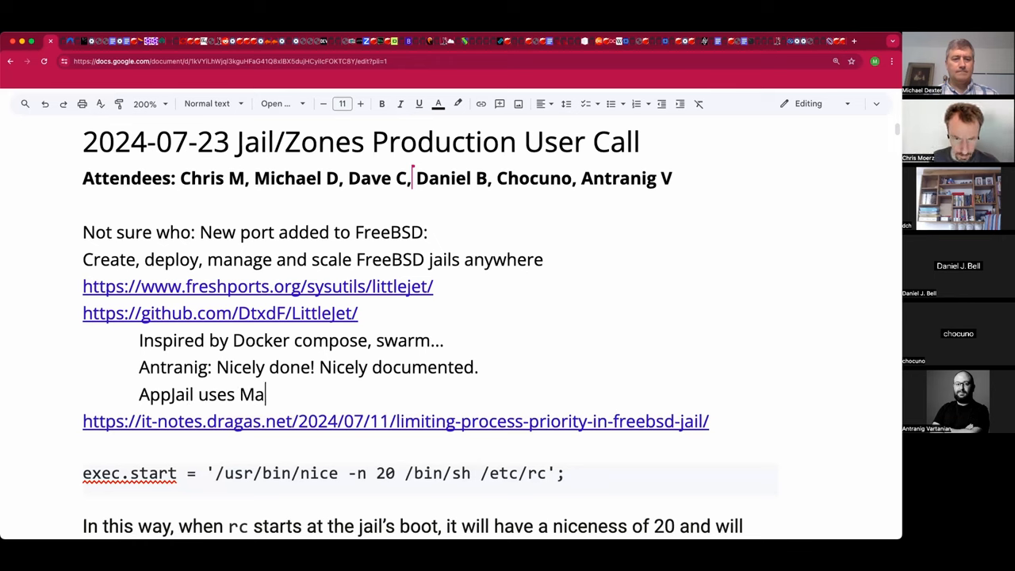
# Step: Add the remark that AppJail's MakeJail syntax is very portable
pyautogui.write('keJail sys')
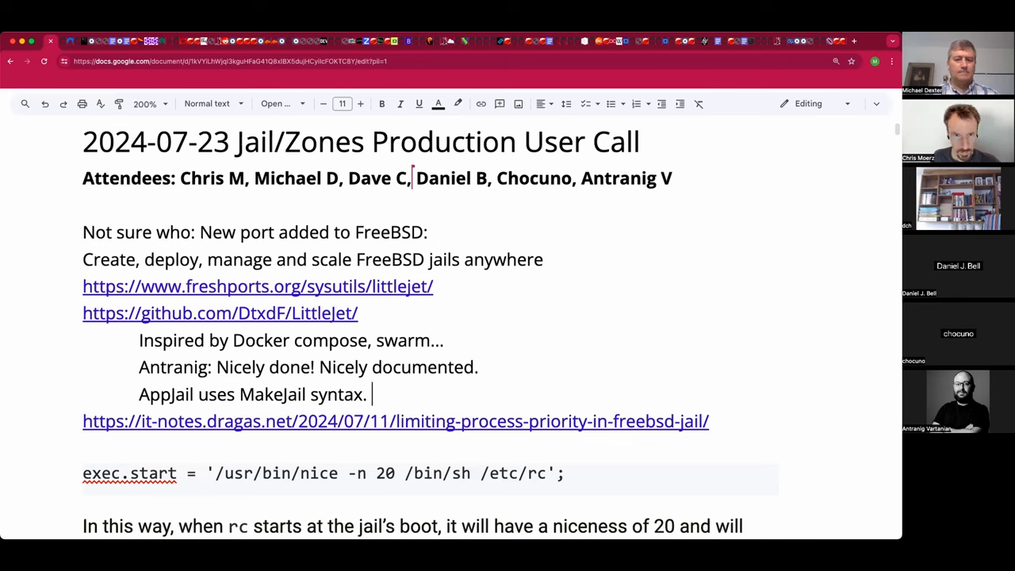
pyautogui.write(', whi')
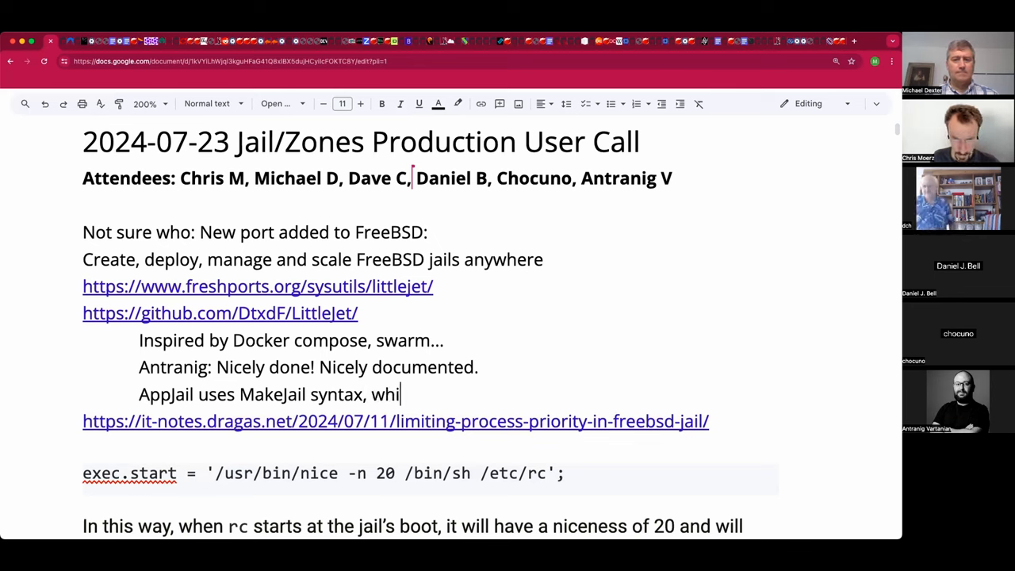
pyautogui.write('ch is very')
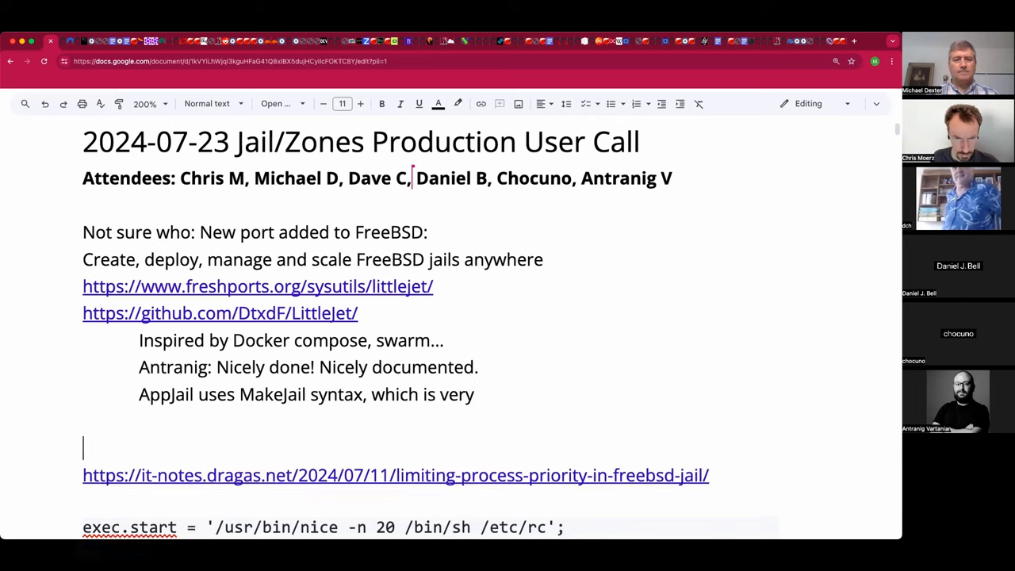
pyautogui.write('po')
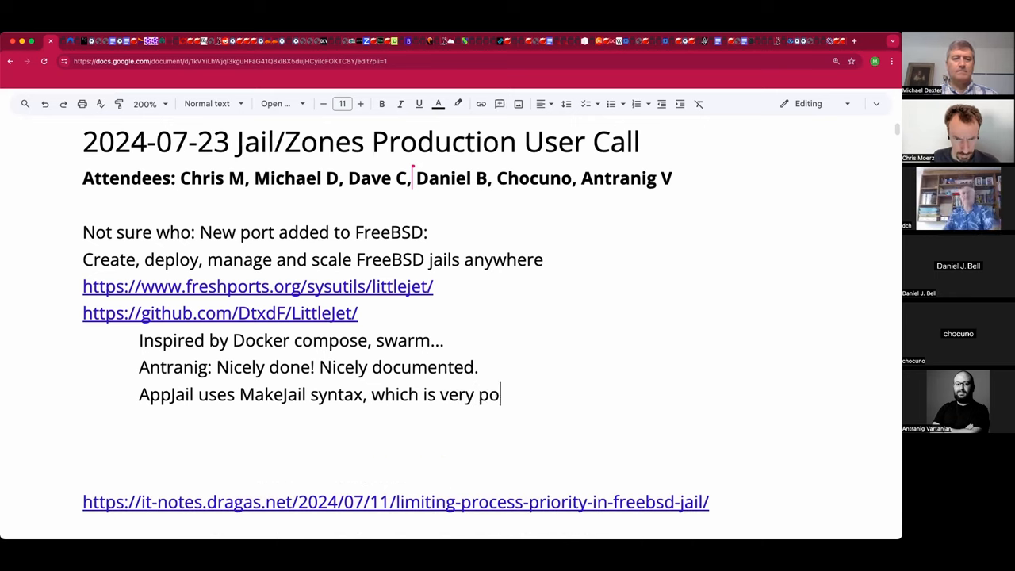
pyautogui.write('rtable.')
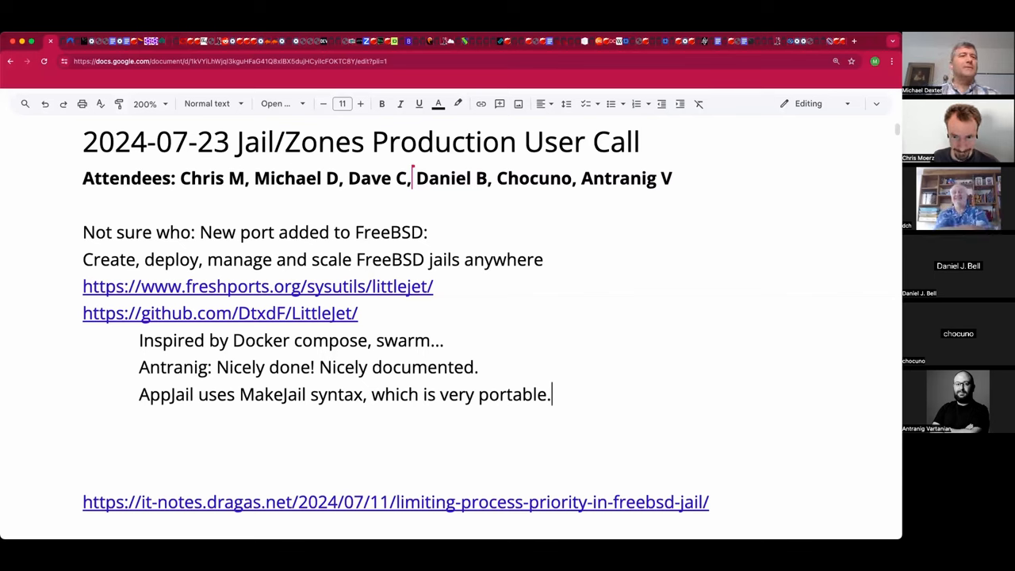
pyautogui.scroll(-3)
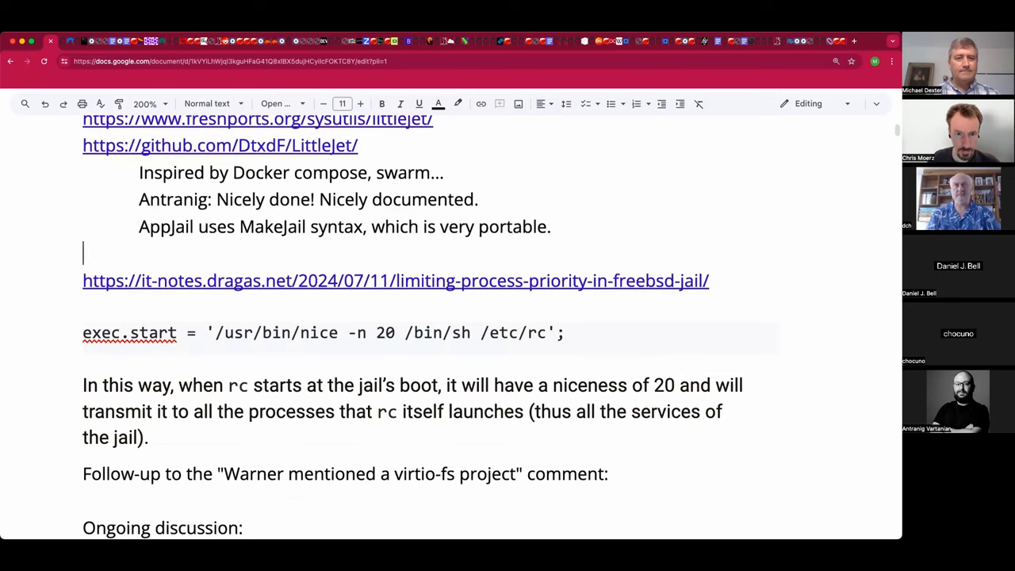
pyautogui.scroll(-3)
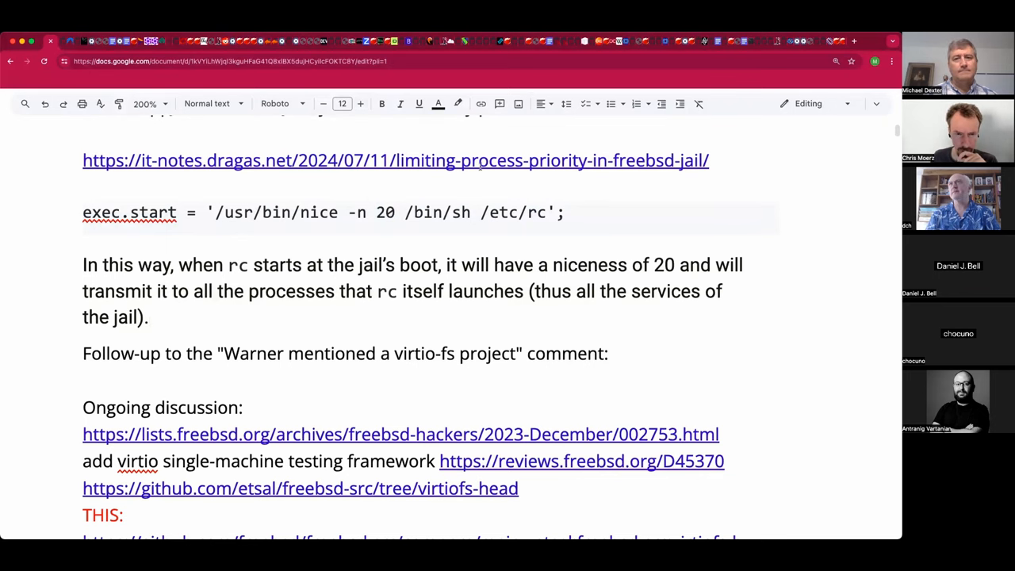
# Step: Open the it-notes.dragas.net article on jail process priority and scroll through it
pyautogui.click(482, 160)
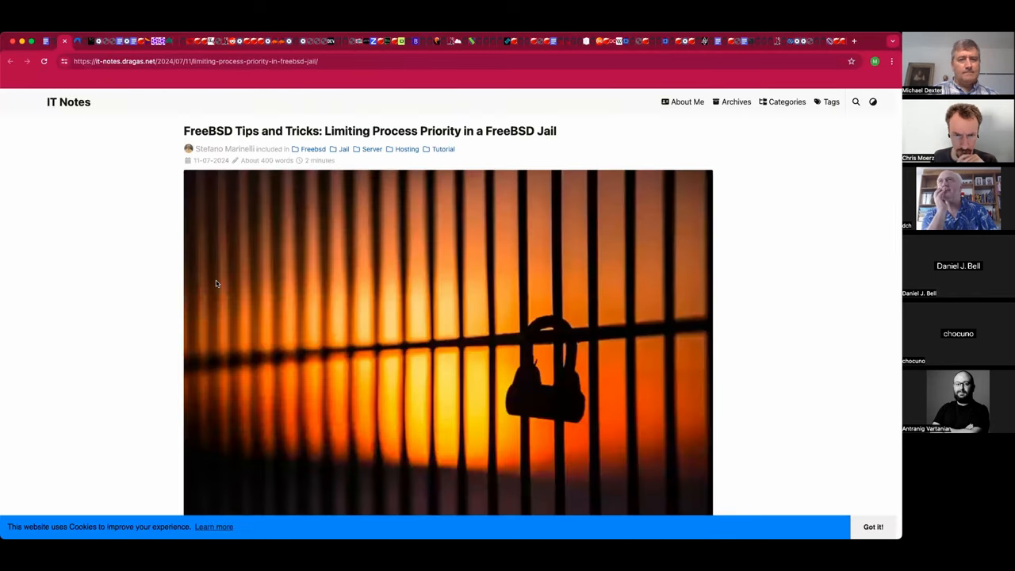
pyautogui.moveTo(176, 249)
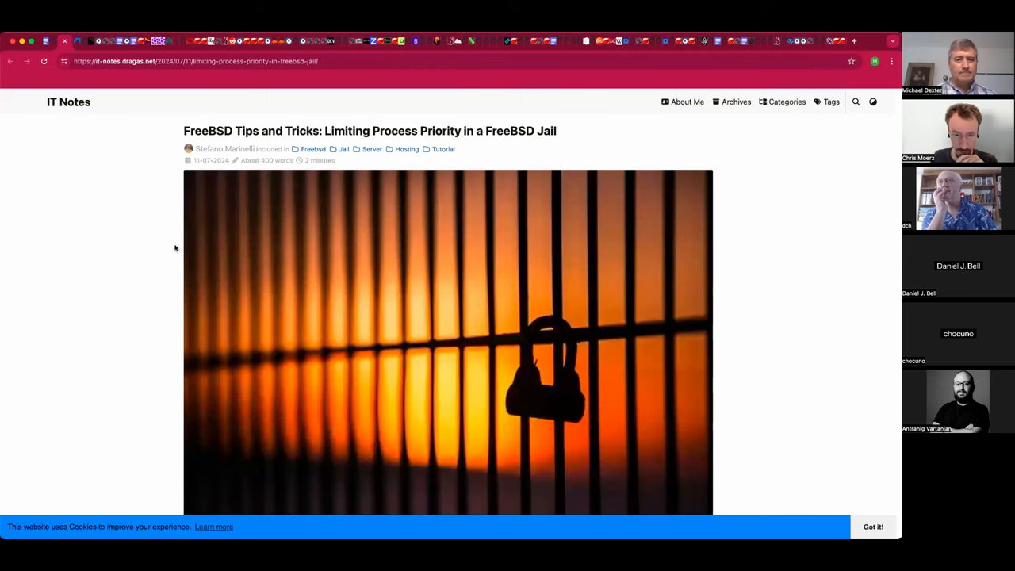
pyautogui.scroll(-3)
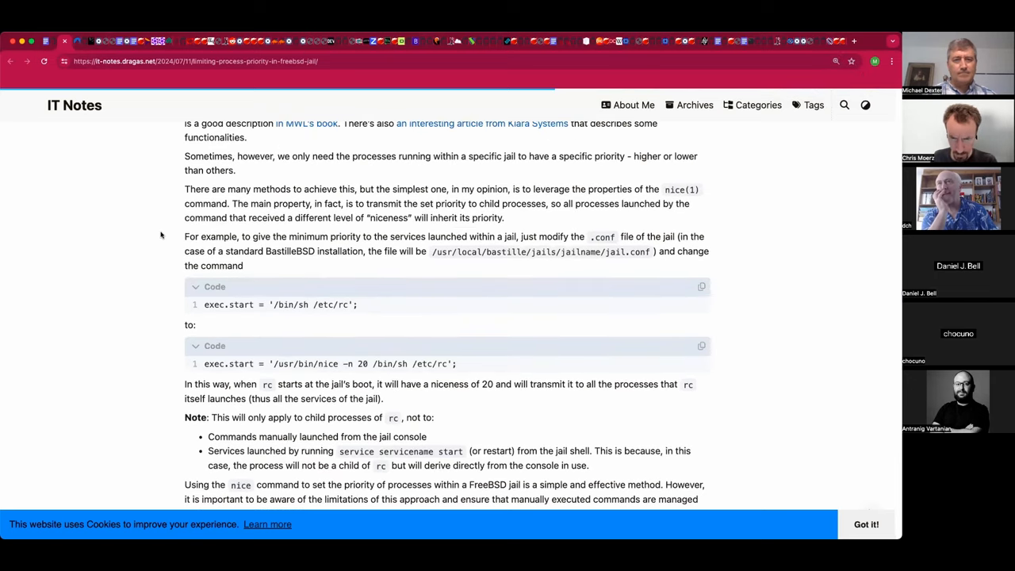
pyautogui.scroll(3)
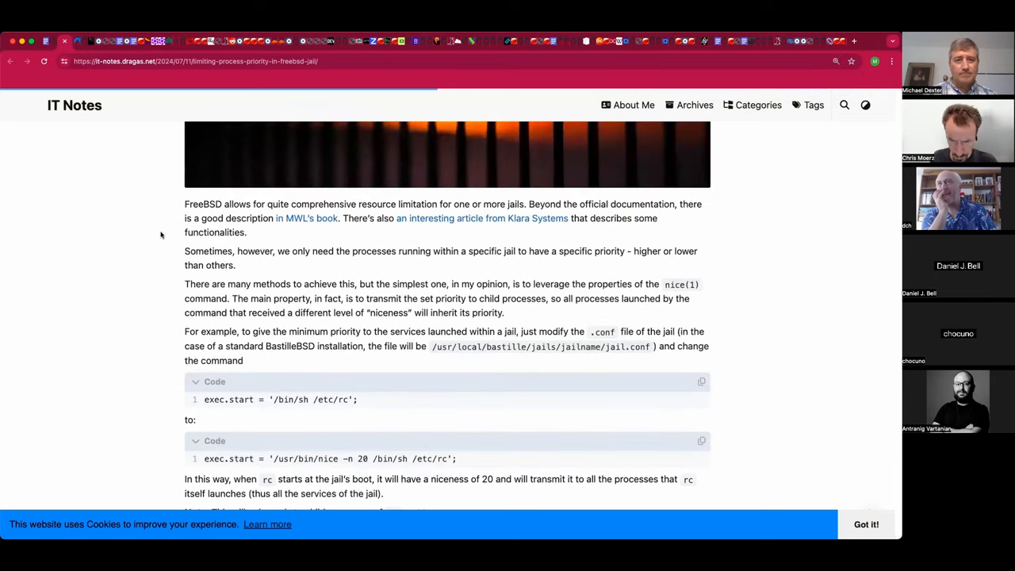
pyautogui.scroll(-3)
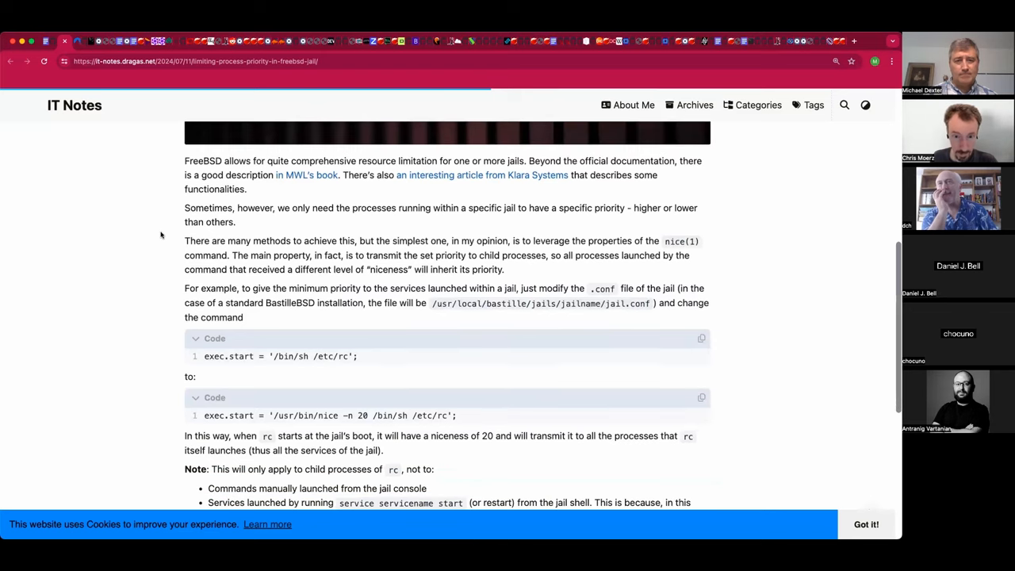
pyautogui.scroll(-3)
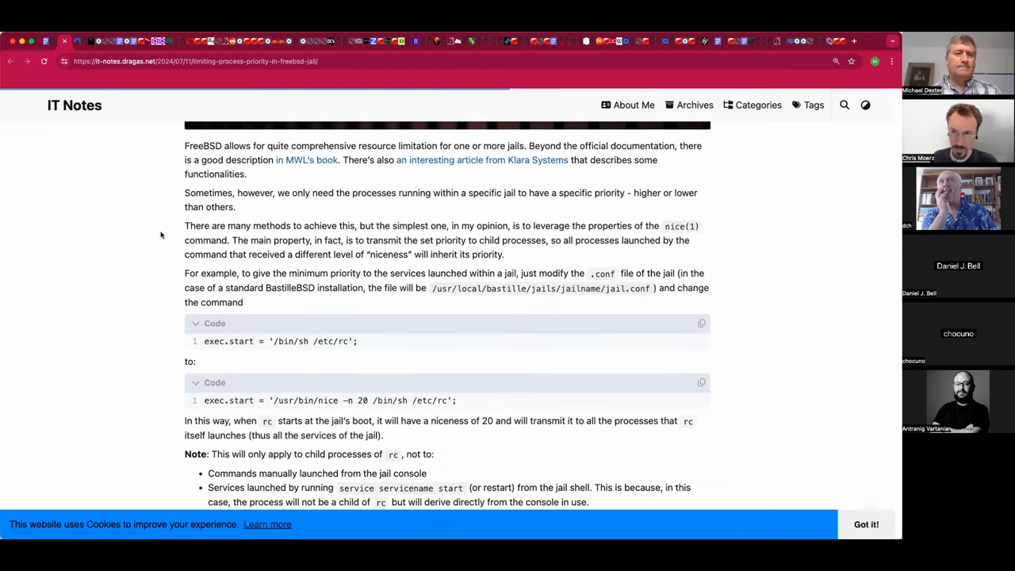
pyautogui.scroll(-3)
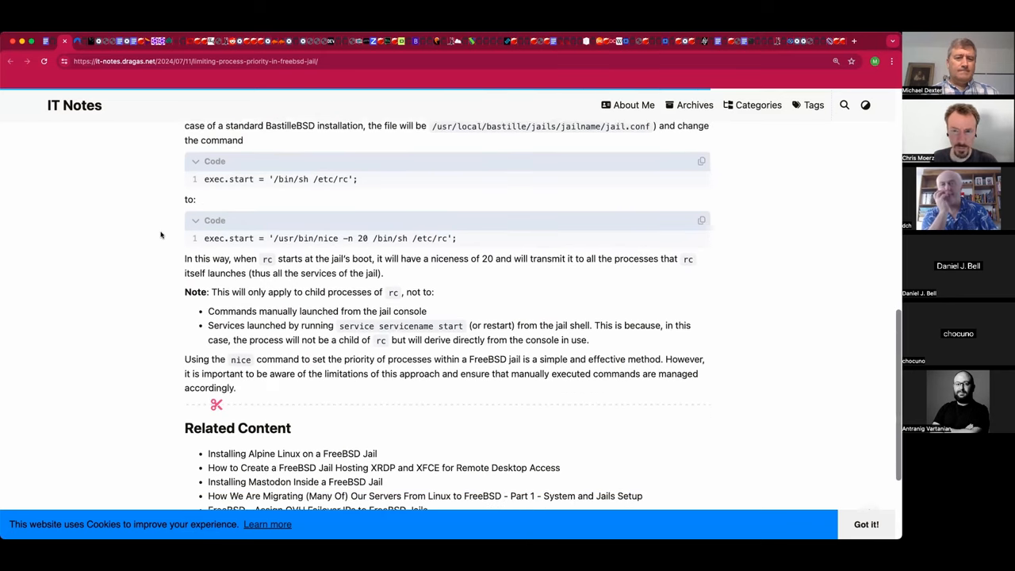
pyautogui.scroll(-3)
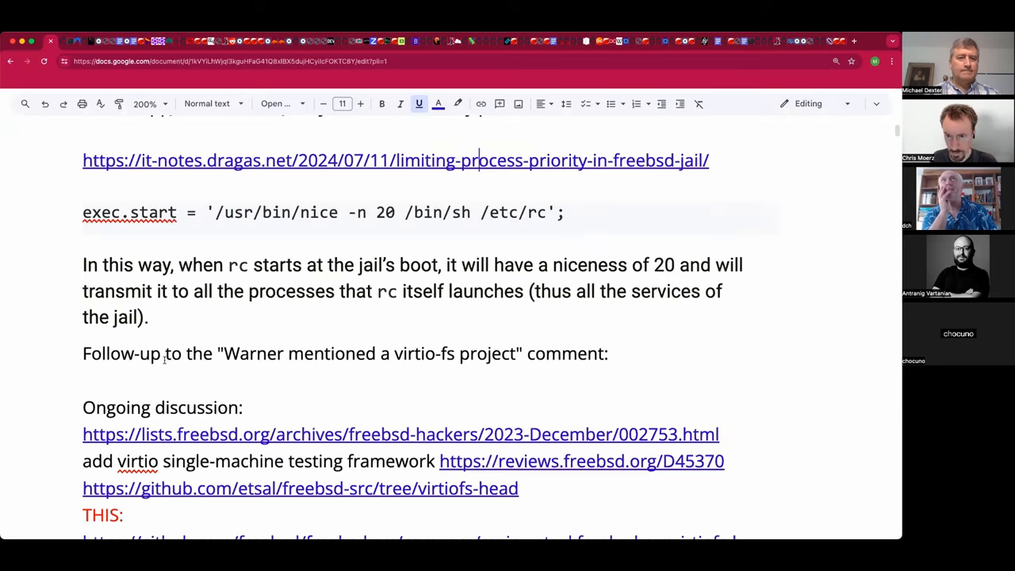
pyautogui.moveTo(218, 335)
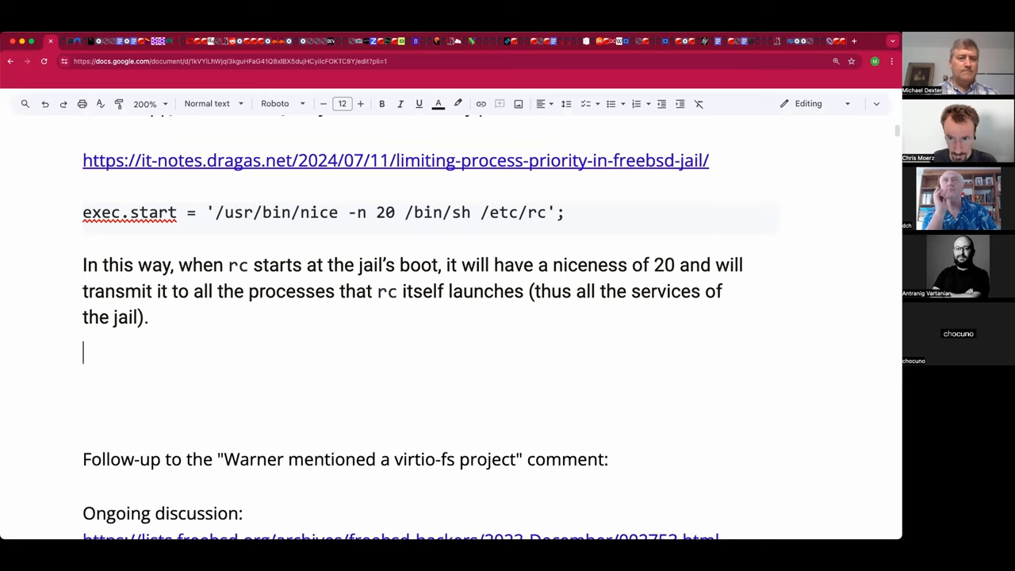
# Step: Note that Antranig says his work works and you can also use rtprio
pyautogui.write('Antranig: T')
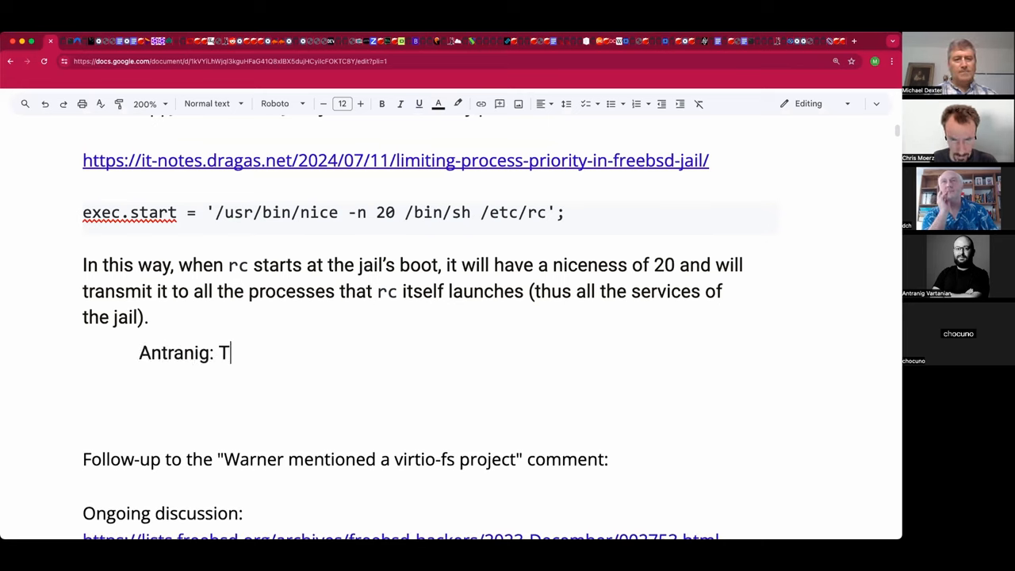
pyautogui.write('his wokr')
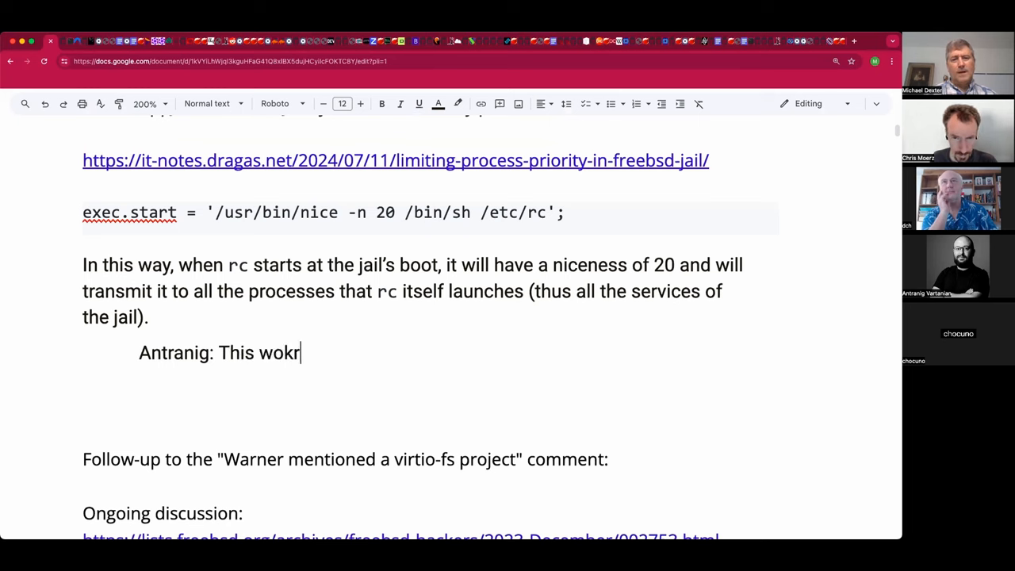
pyautogui.write('works')
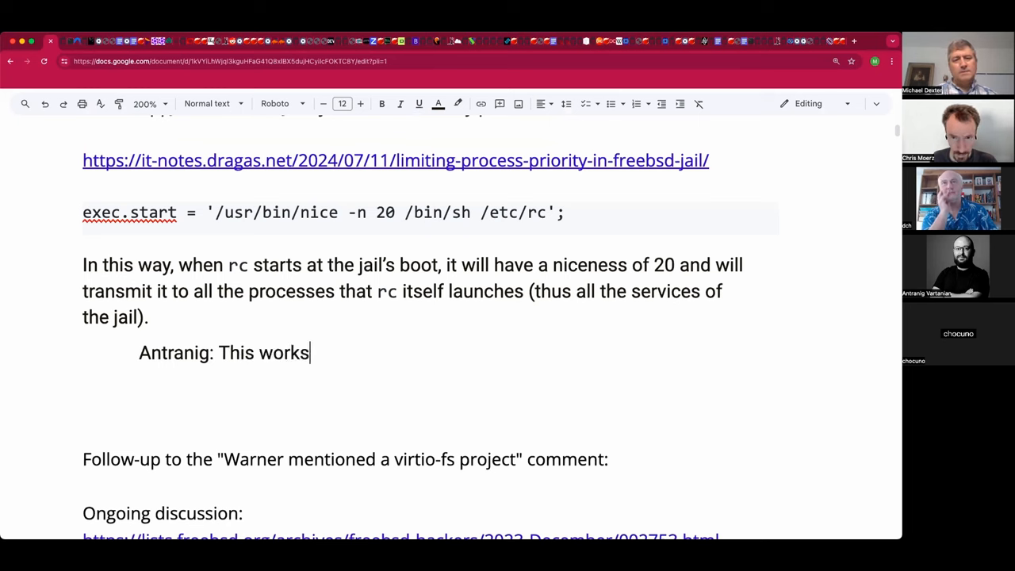
pyautogui.write('.')
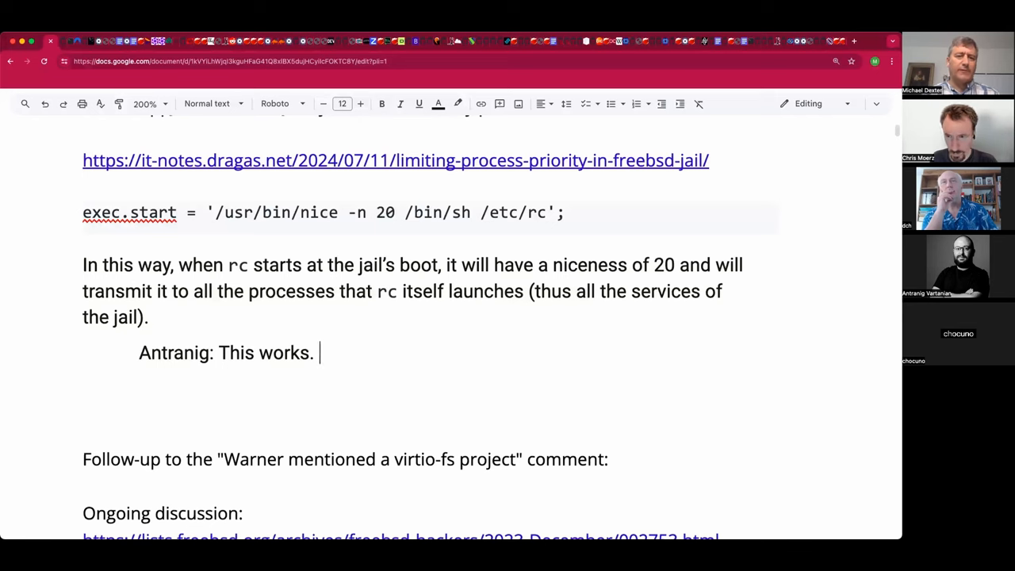
pyautogui.write('Y')
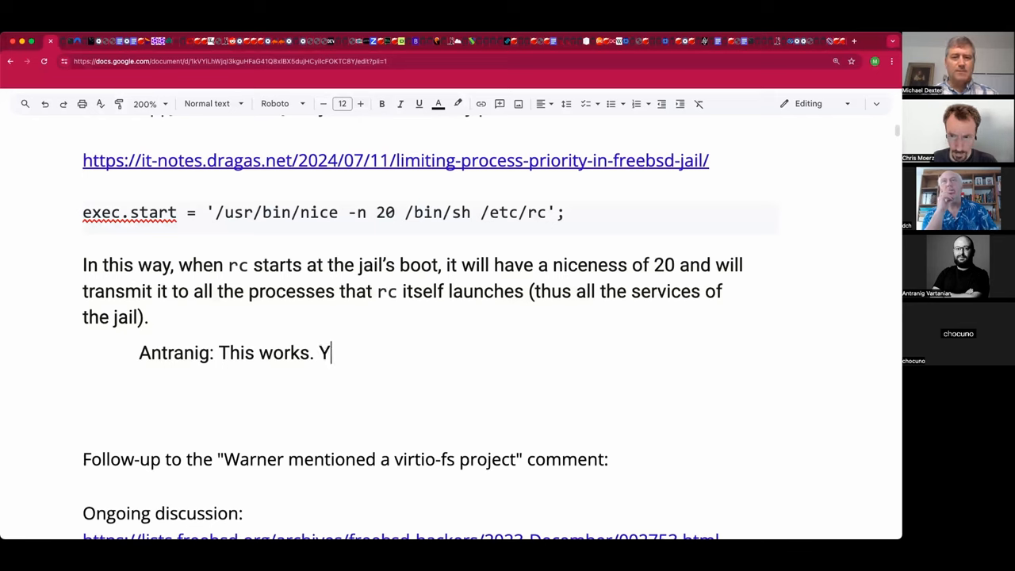
pyautogui.write('O')
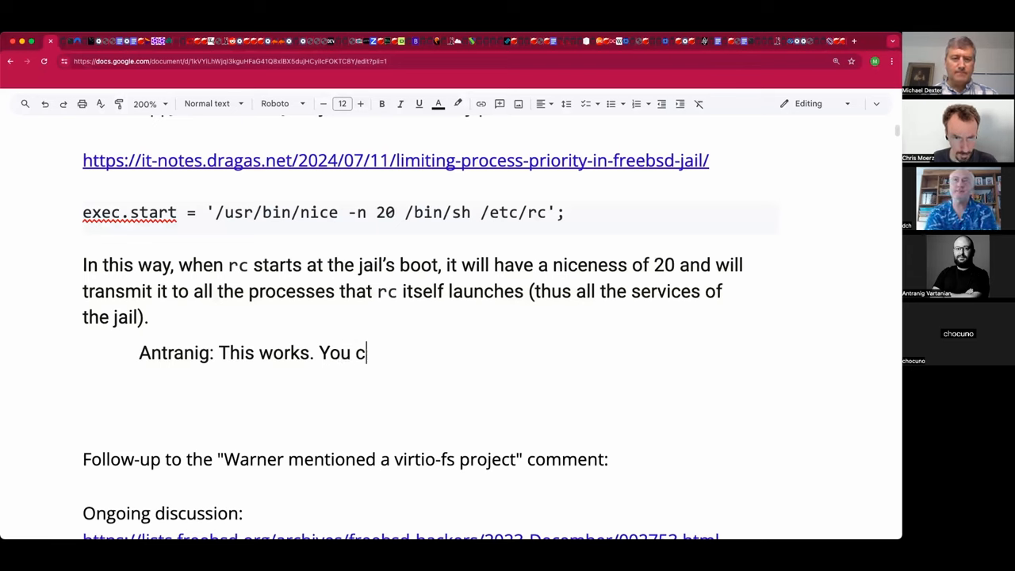
pyautogui.write('an also use')
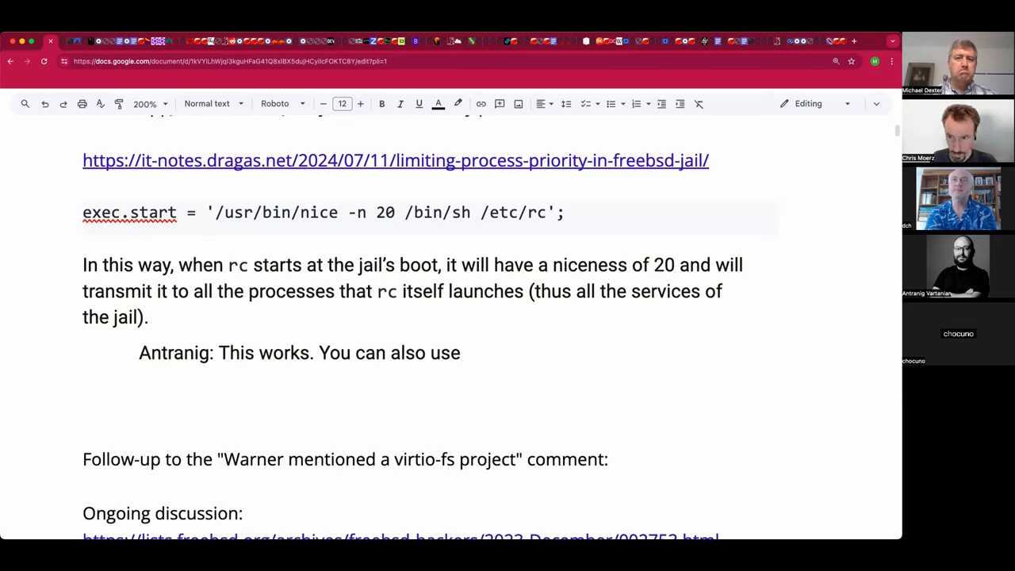
pyautogui.write('rtp')
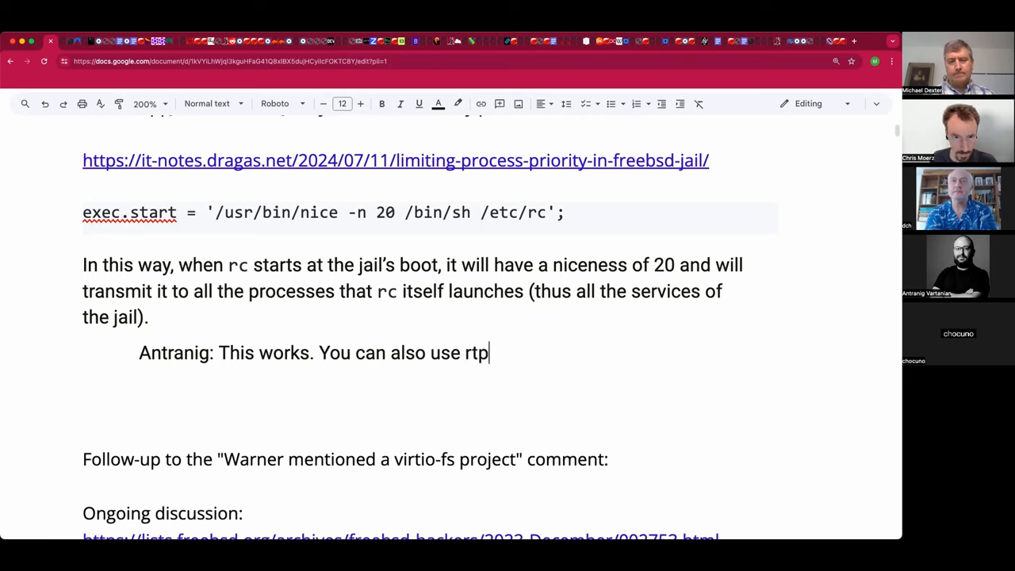
pyautogui.write('io')
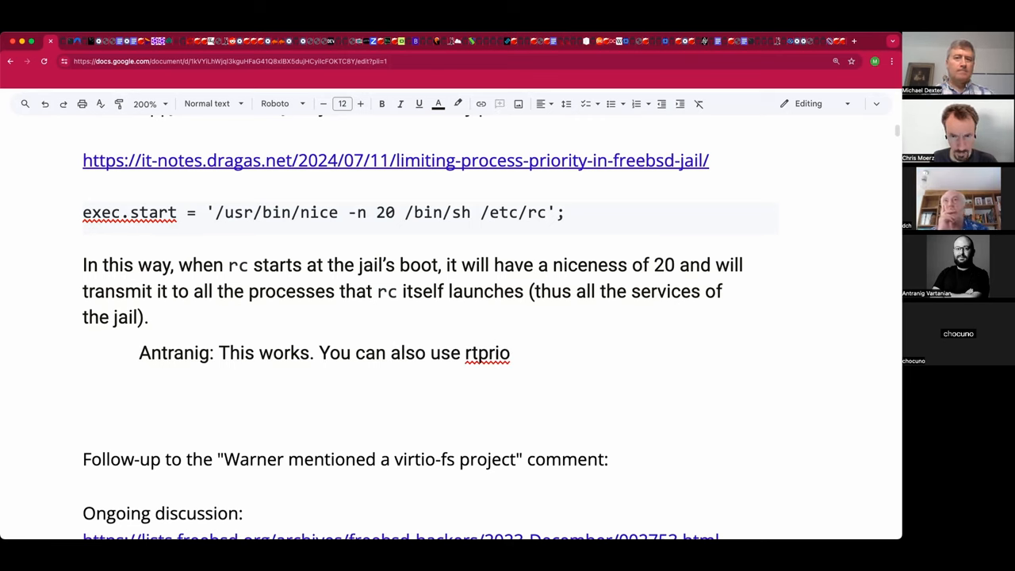
pyautogui.write('r')
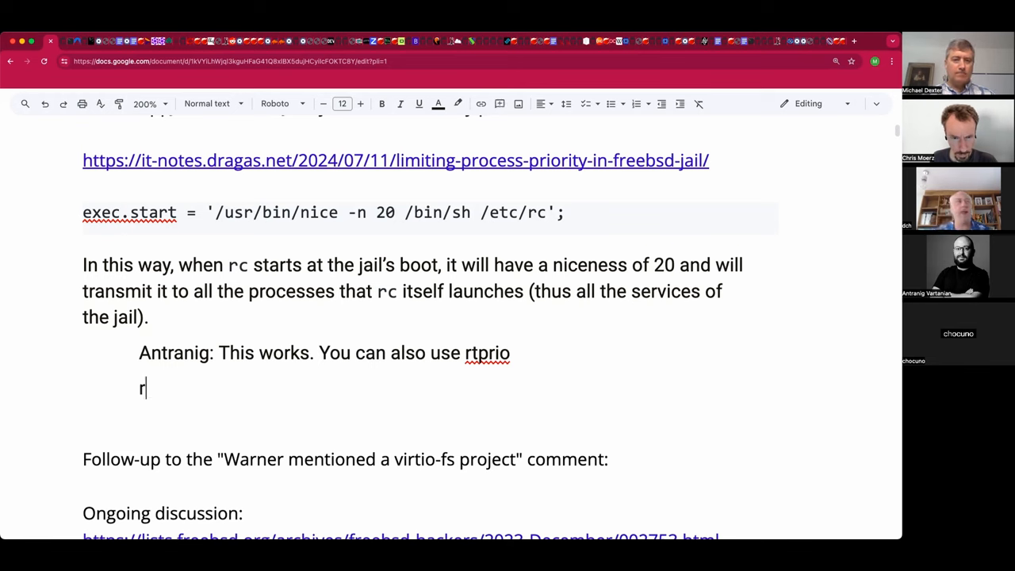
# Step: Type the line 'rc gets the nice value, then all processes inherit the priority.'
pyautogui.write('c gets the')
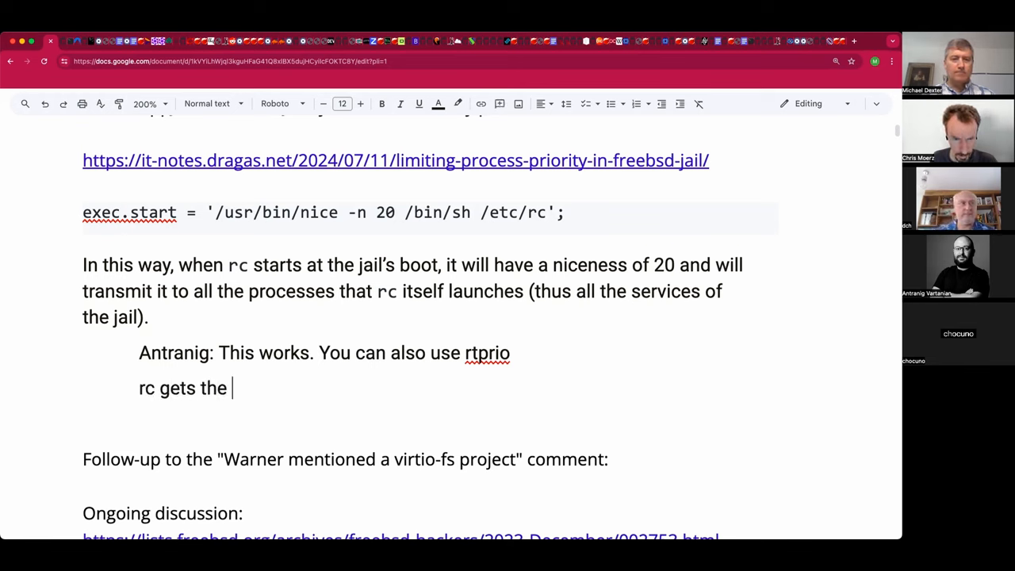
pyautogui.write('nice value,')
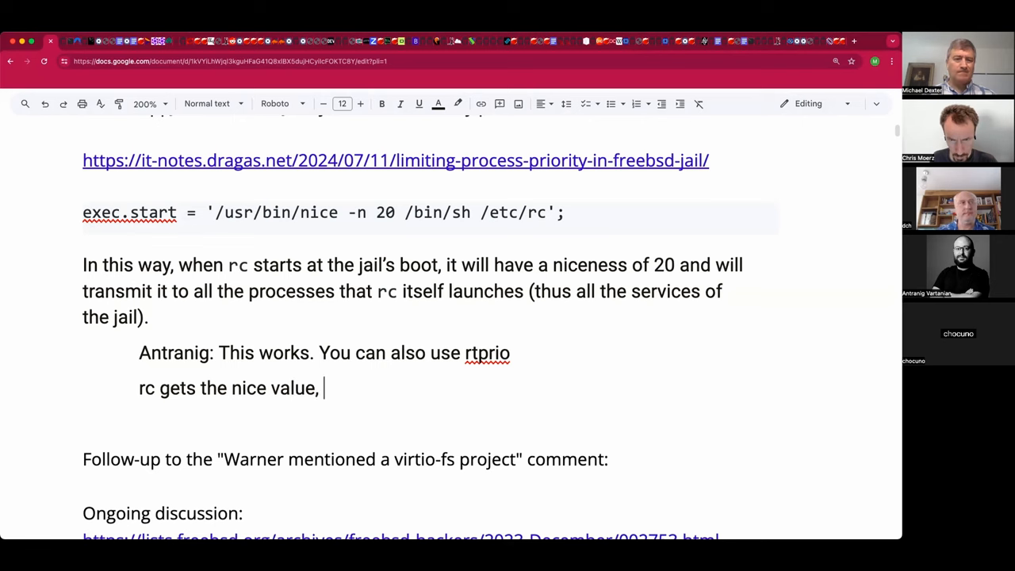
pyautogui.write('then all process')
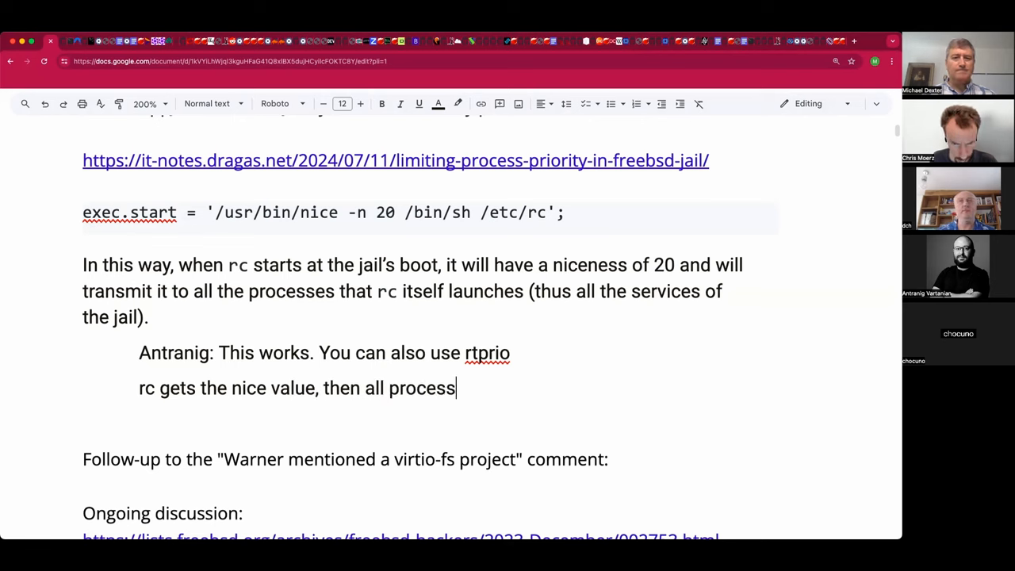
pyautogui.write('es')
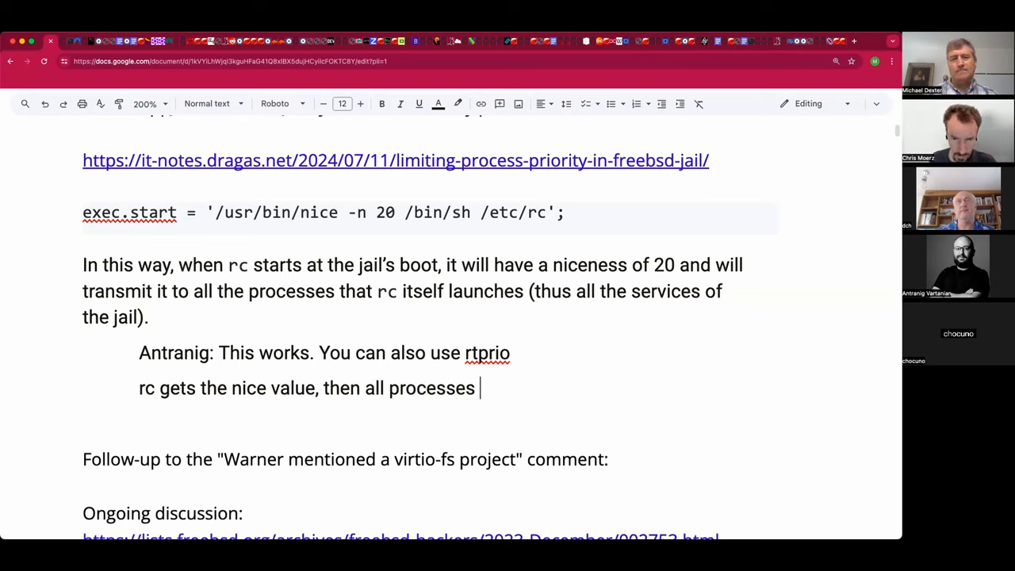
pyautogui.write('inherit the')
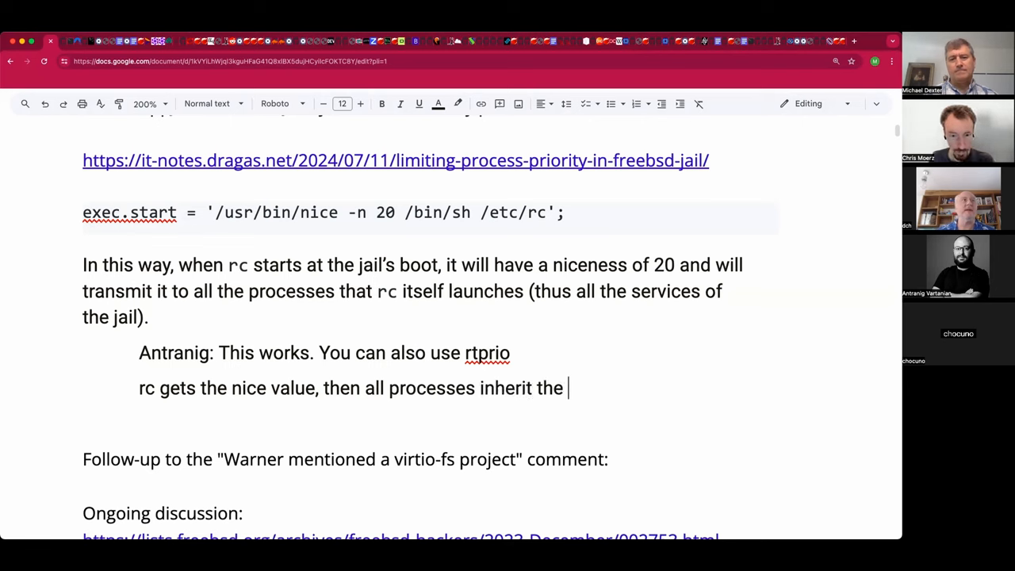
pyautogui.write('priority')
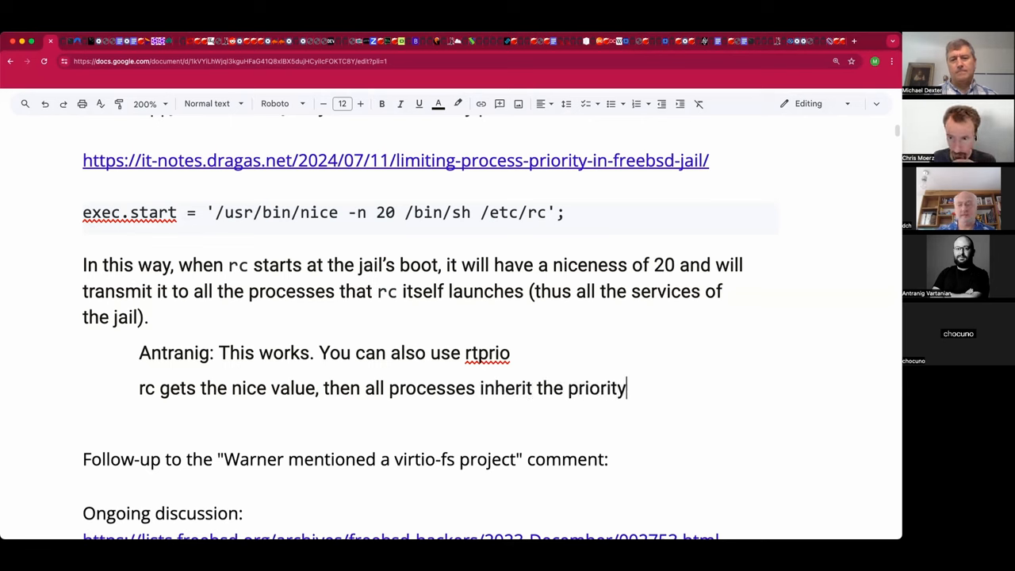
pyautogui.write('.')
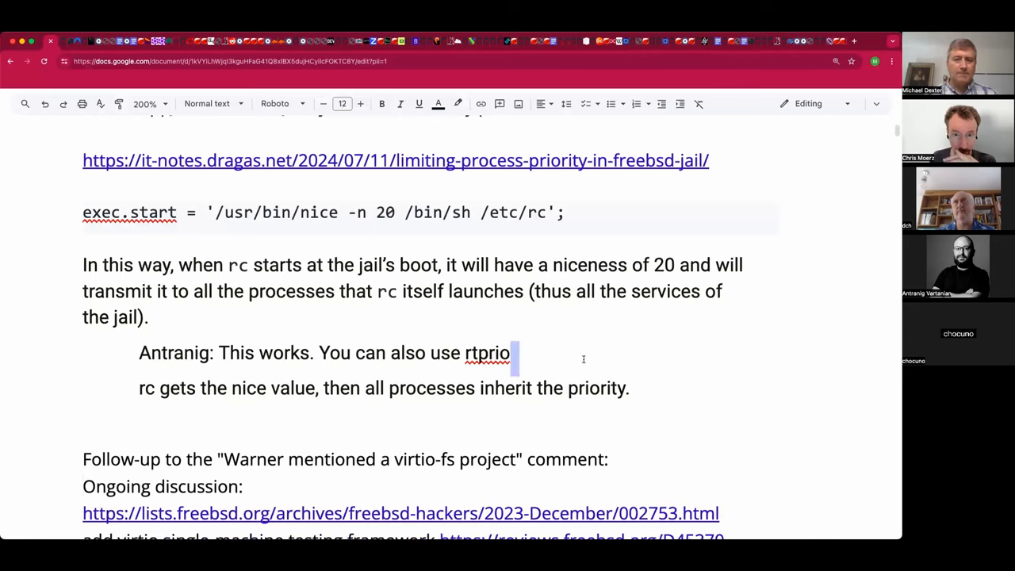
# Step: After 'rtprio', add ', idprio (same tool, real time and idle.)'
pyautogui.click(486, 353)
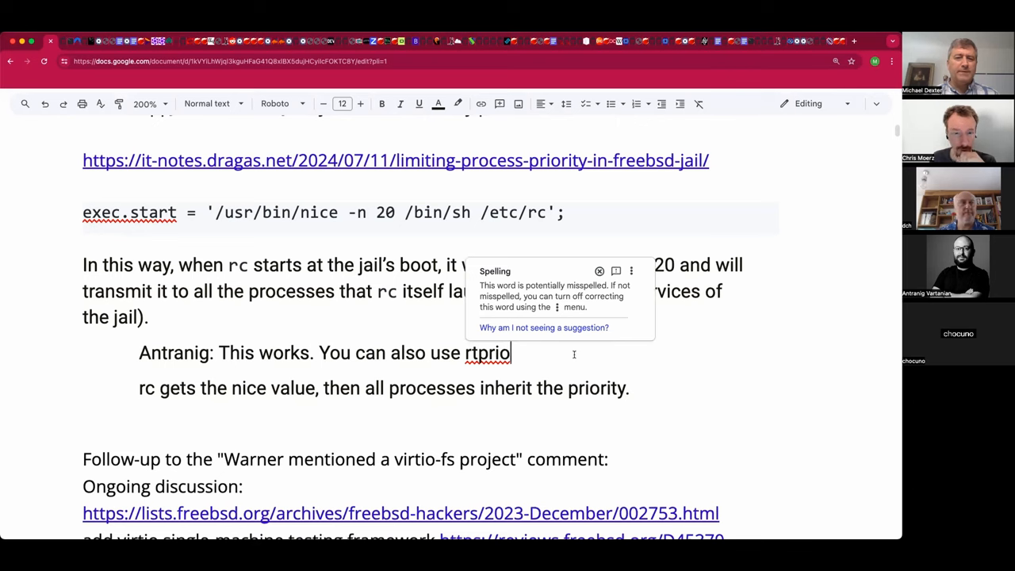
pyautogui.write(',')
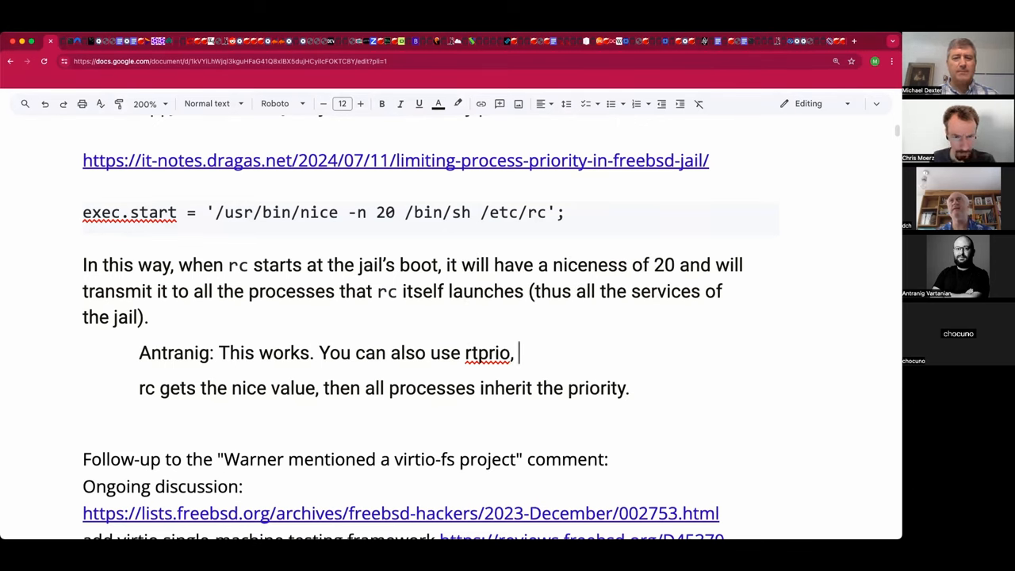
pyautogui.write('idprio')
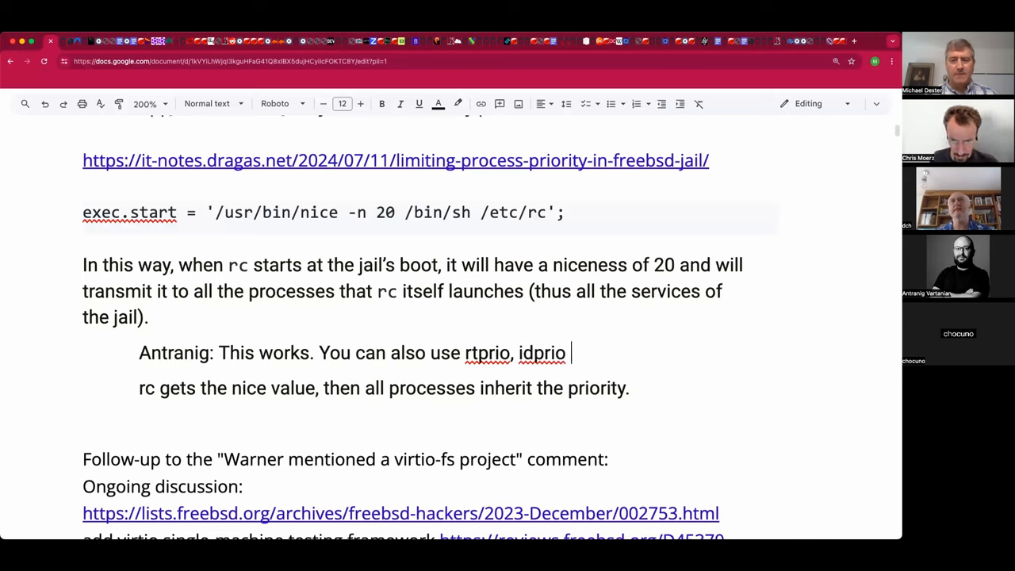
pyautogui.write('(same tool, re')
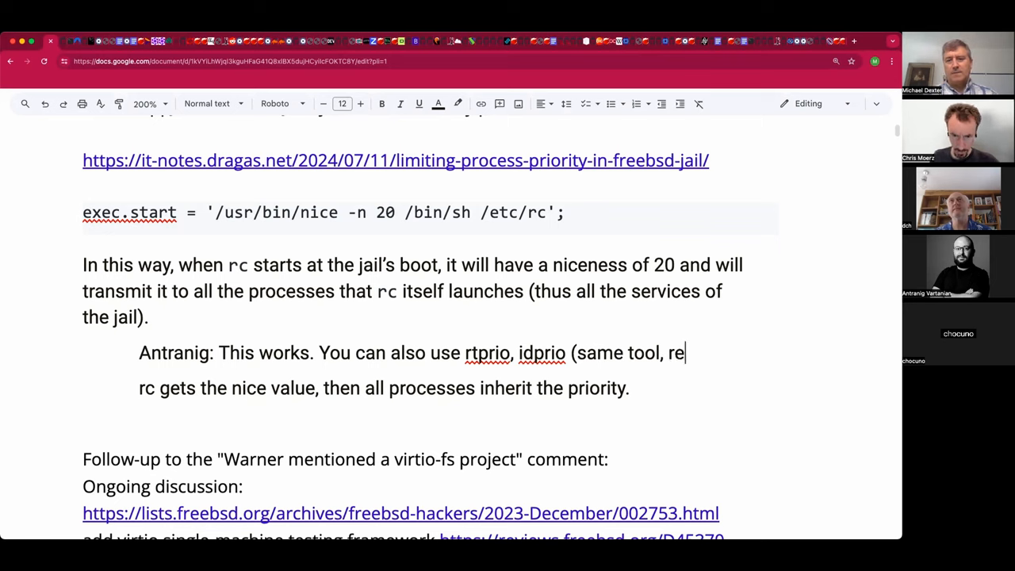
pyautogui.write('al')
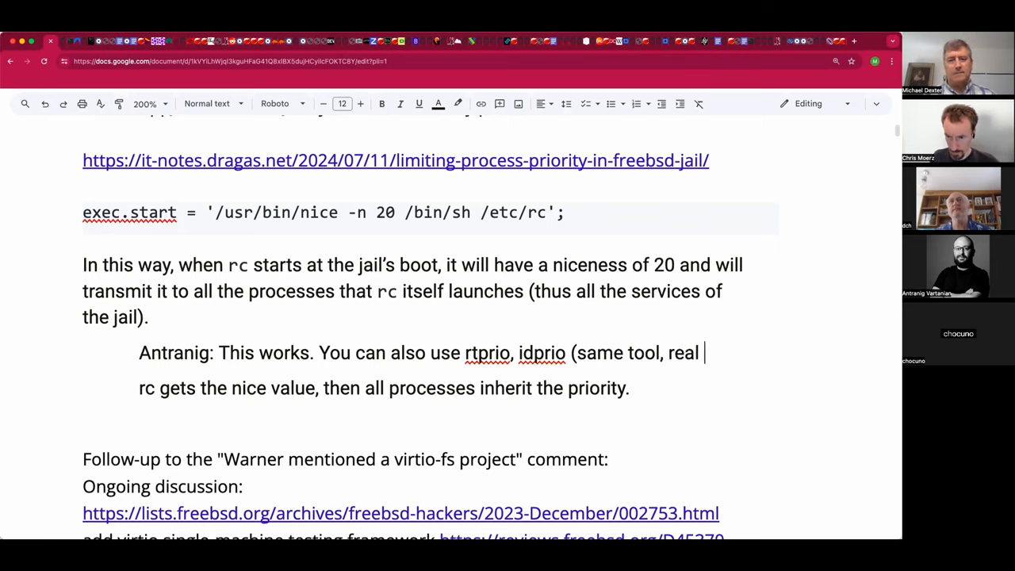
pyautogui.write('time and idle.)')
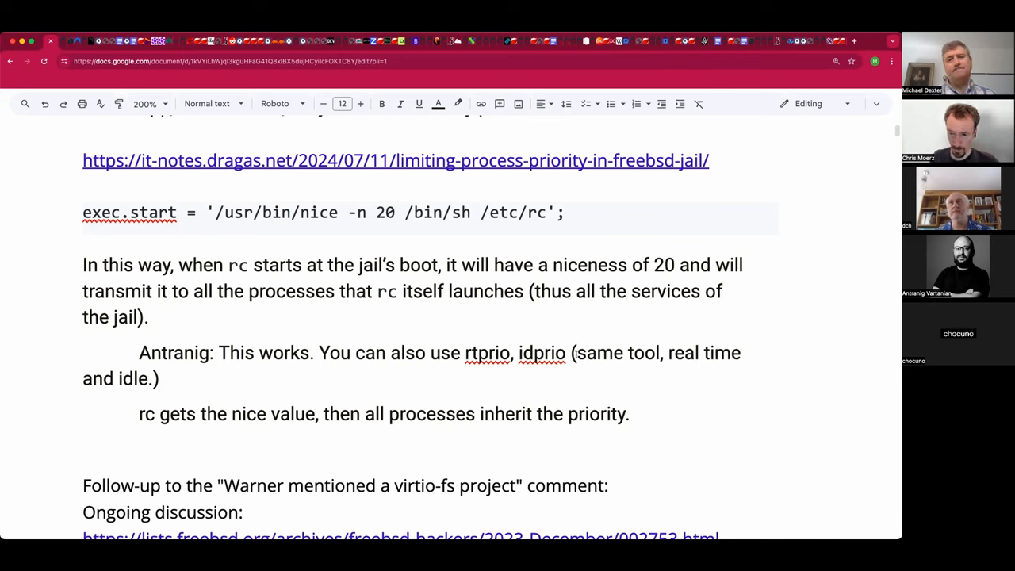
pyautogui.moveTo(407, 234)
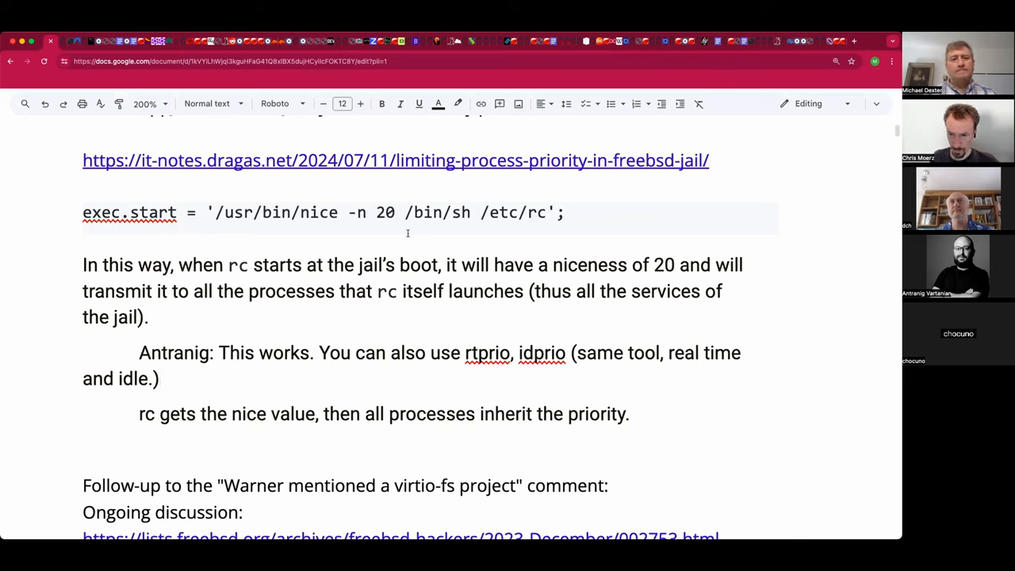
pyautogui.moveTo(266, 442)
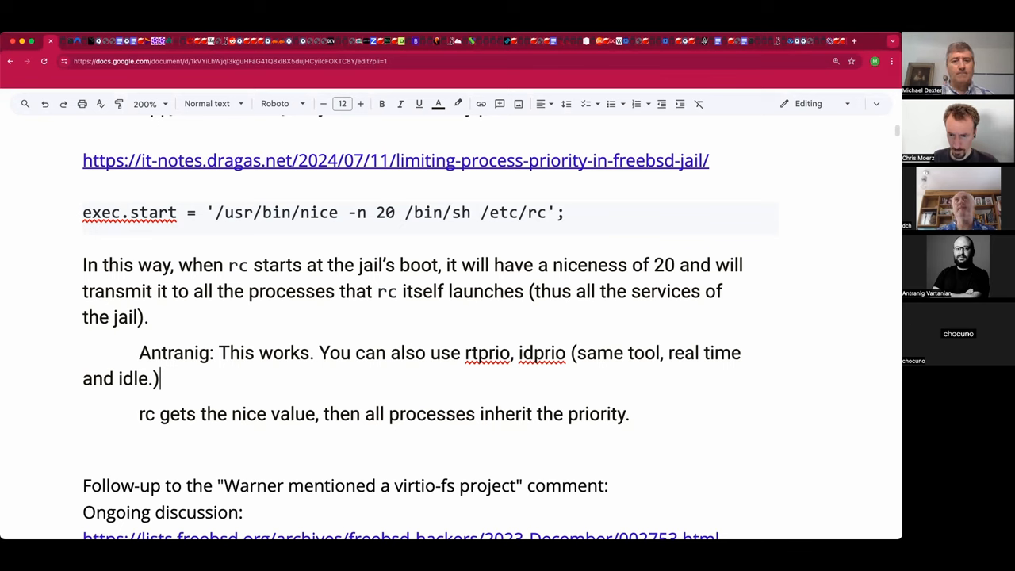
# Step: Continue with 'Using cpusets. Only these CPUs can fire up...'
pyautogui.write('Using cpuse')
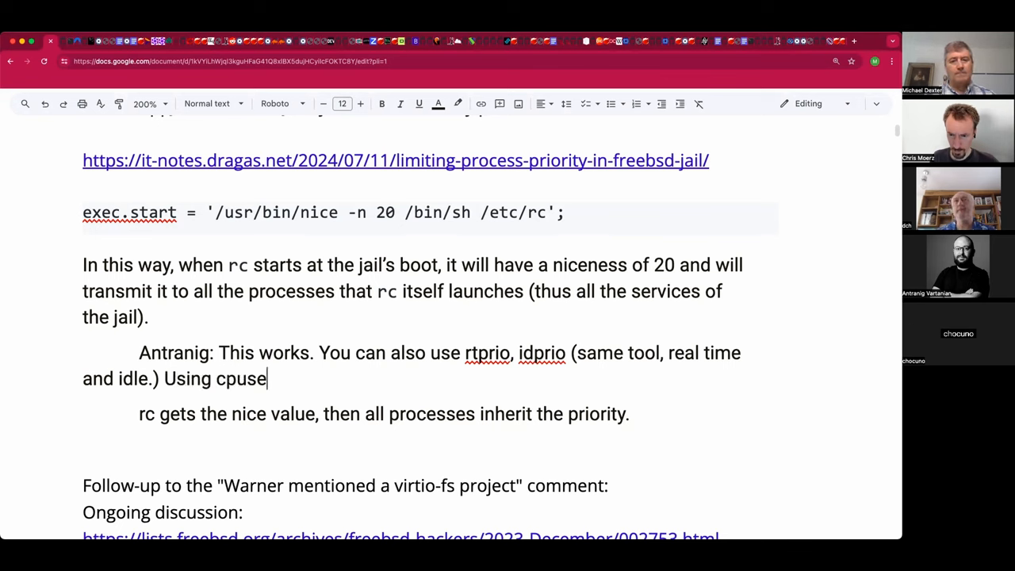
pyautogui.write('ts.')
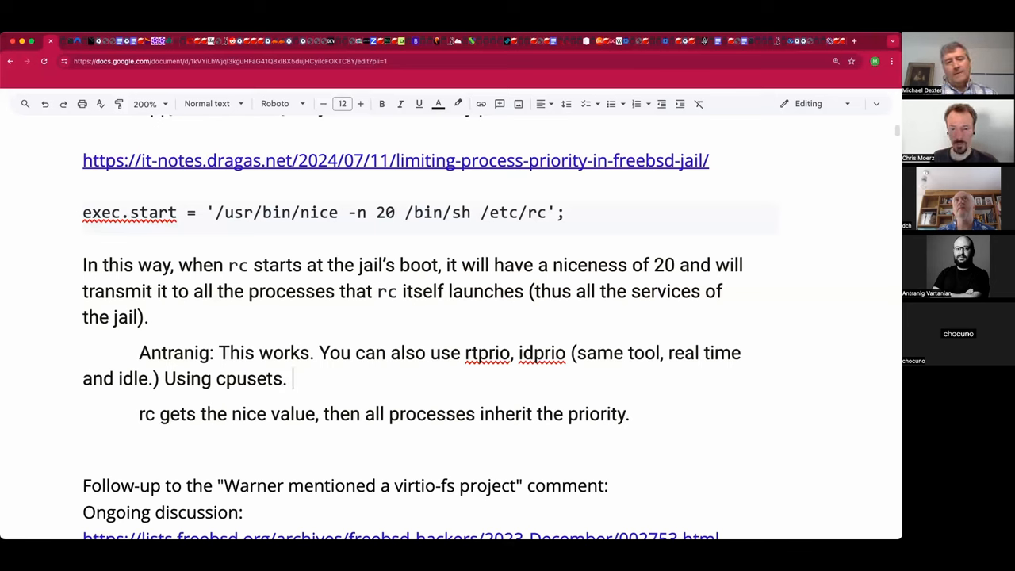
pyautogui.write('O')
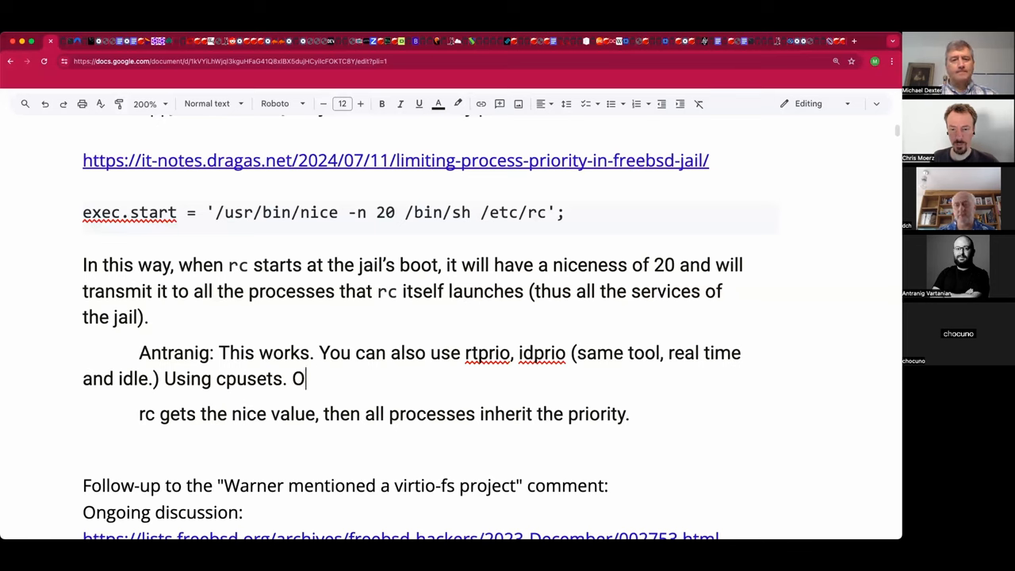
pyautogui.write('nly these CPUs can')
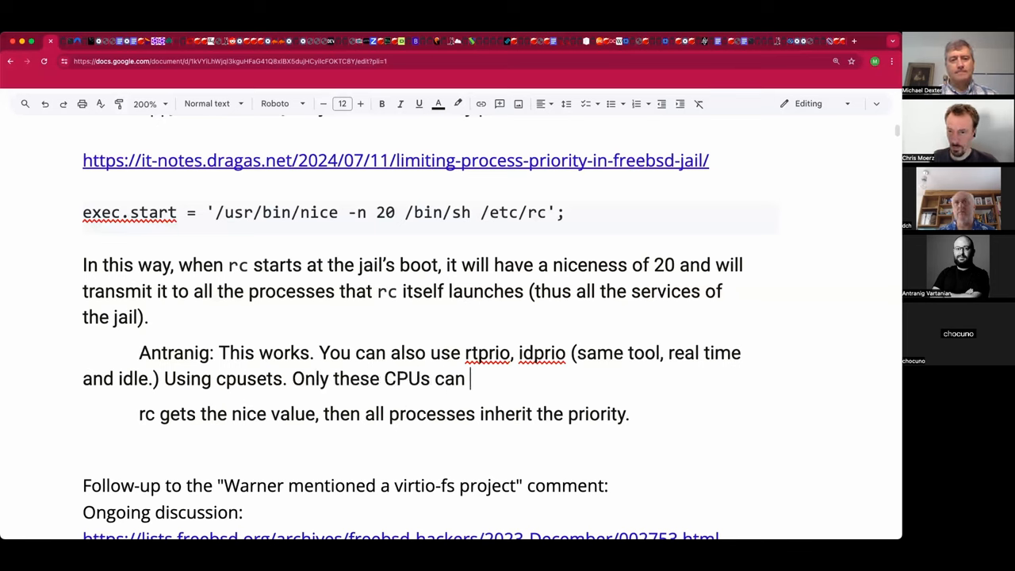
pyautogui.write('fire up...')
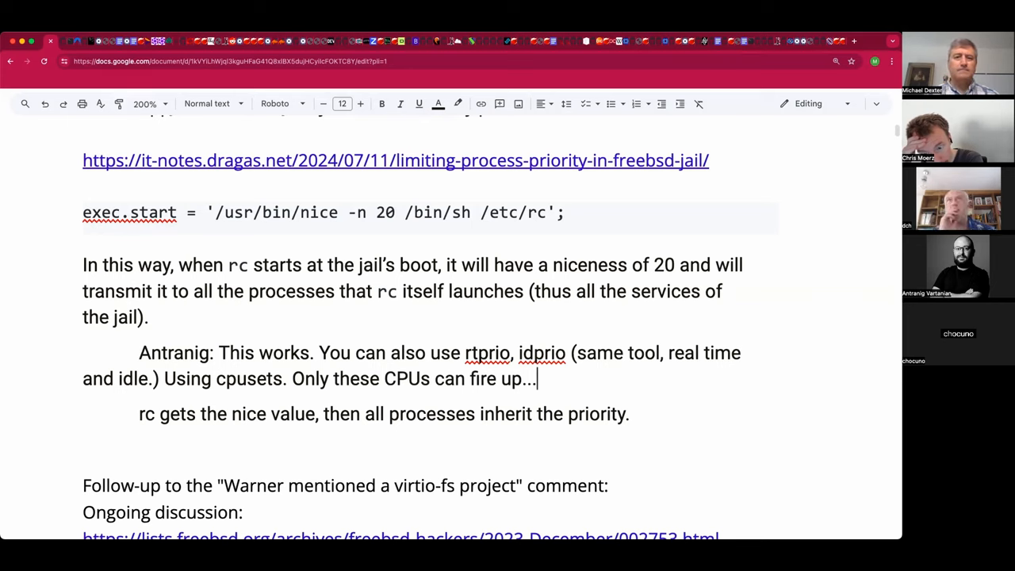
# Step: Add 'Q: Where do you call that?' and a note about last year's docs history
pyautogui.write('Q:')
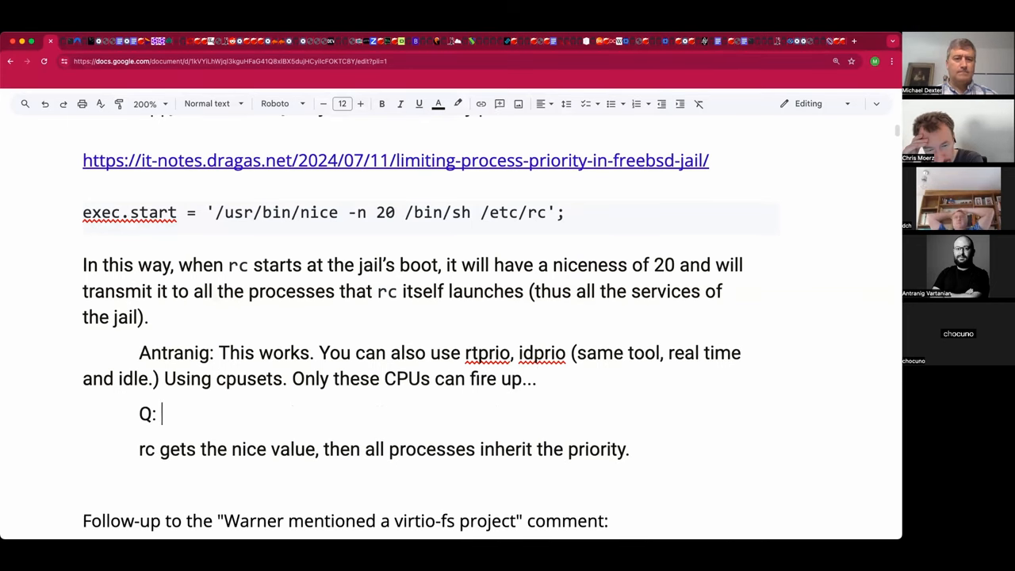
pyautogui.write('Where do y')
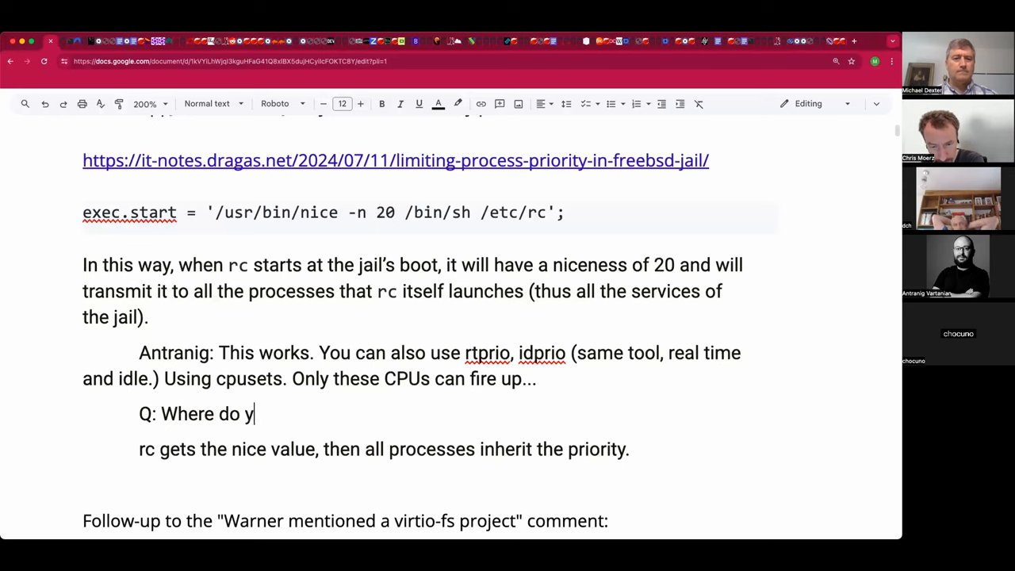
pyautogui.write('ou call that?')
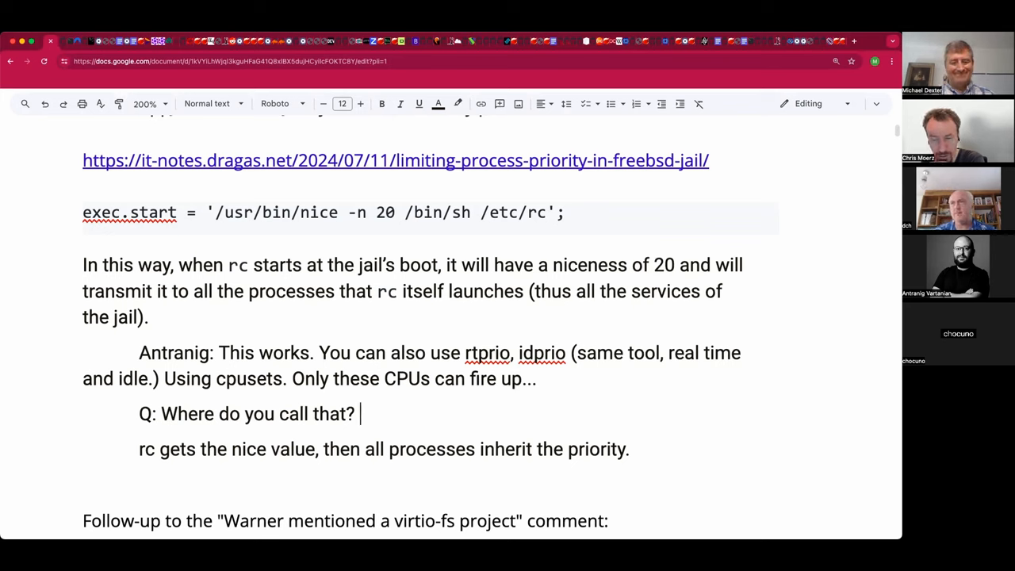
pyautogui.write('Note')
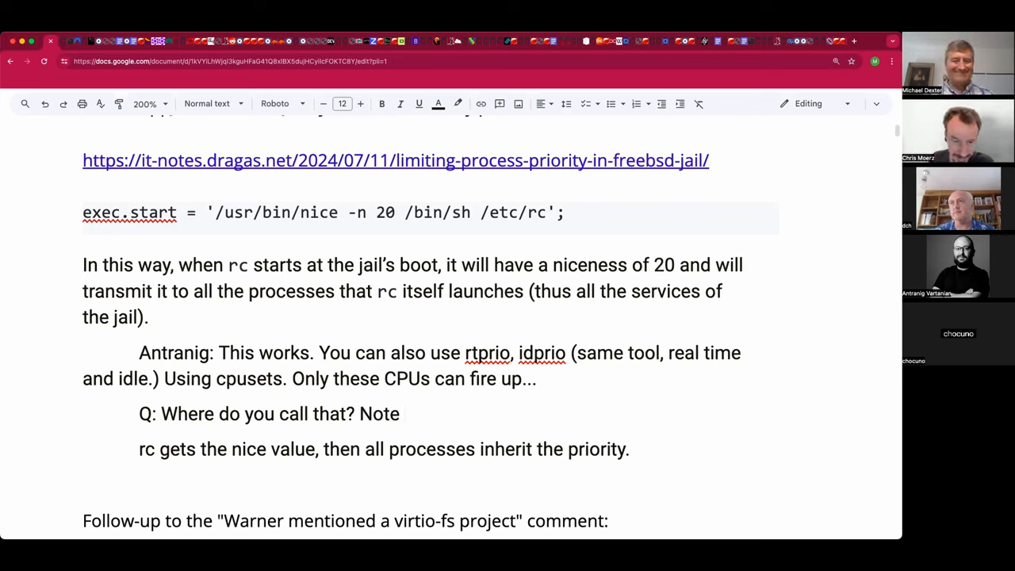
pyautogui.write('the docs from last')
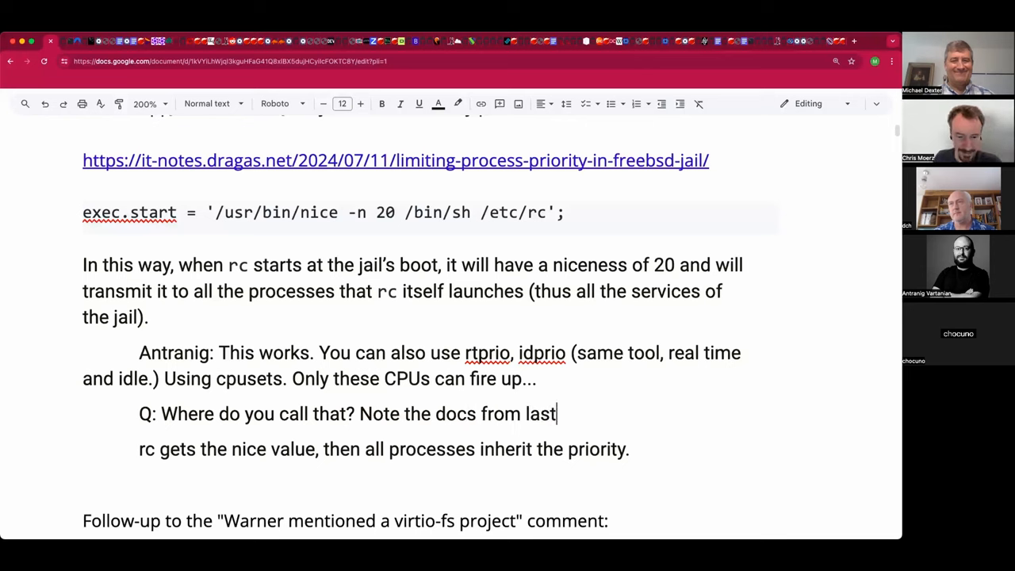
pyautogui.write('year in')
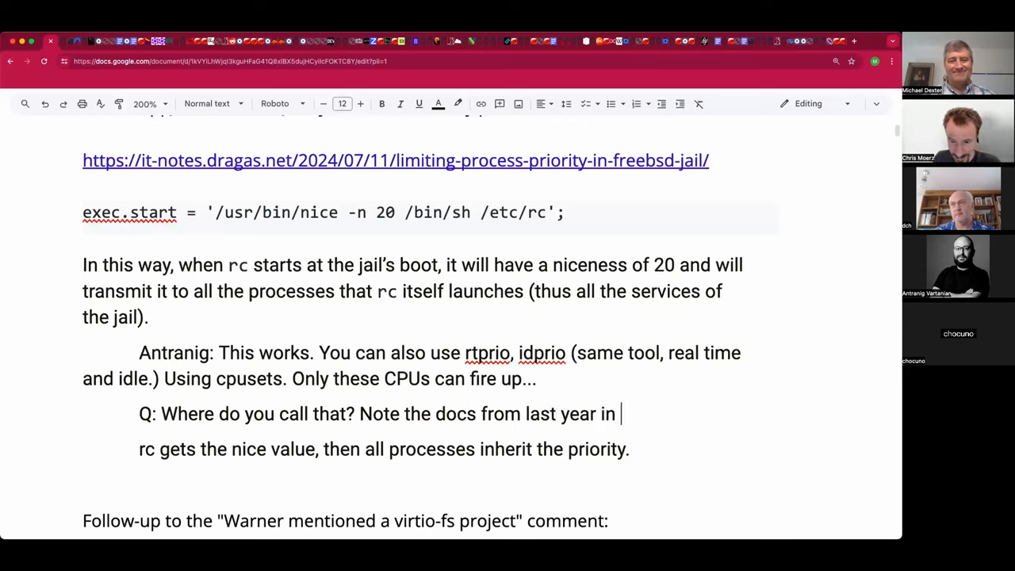
pyautogui.write('this doc.')
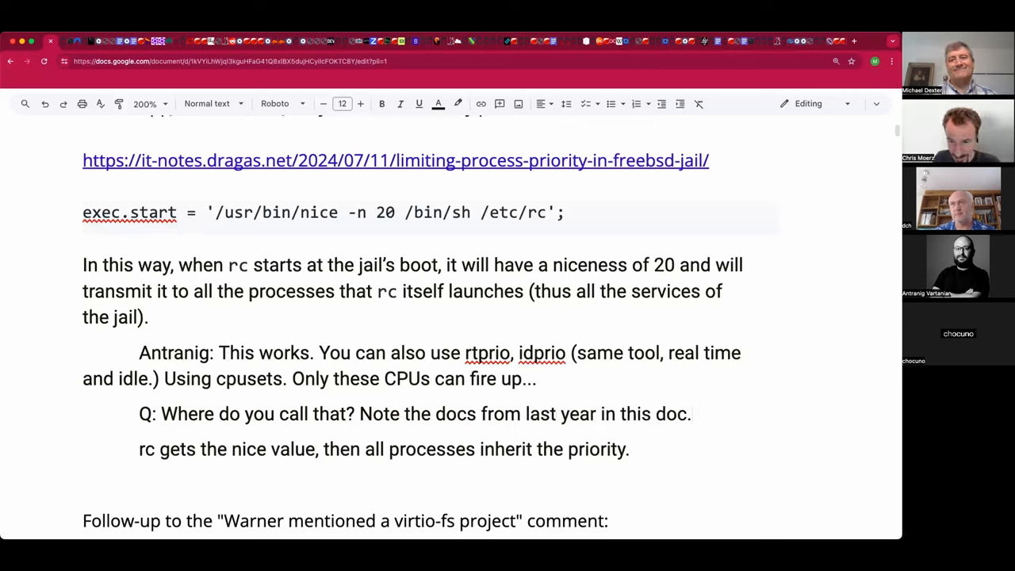
pyautogui.write('history')
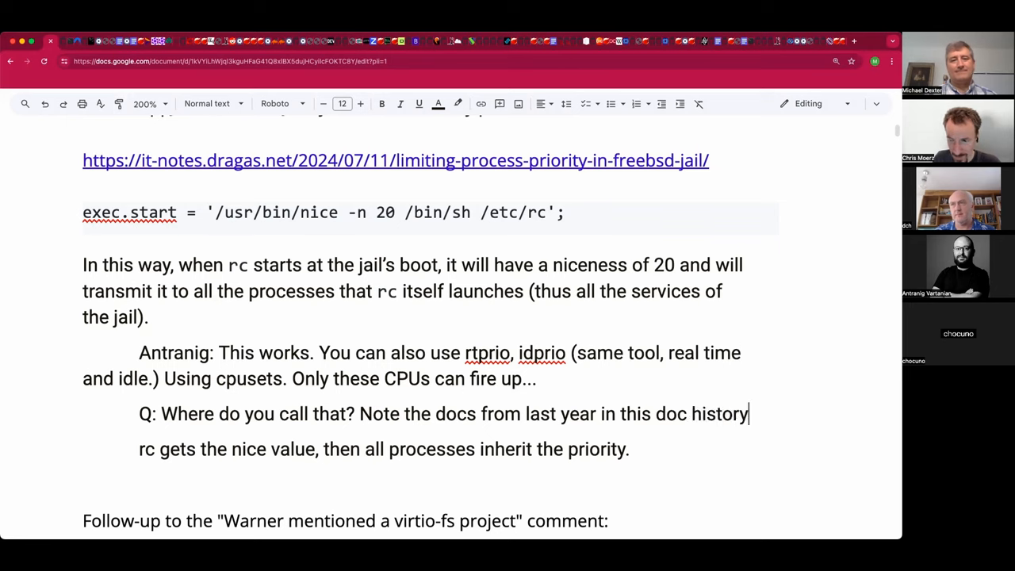
pyautogui.write('.')
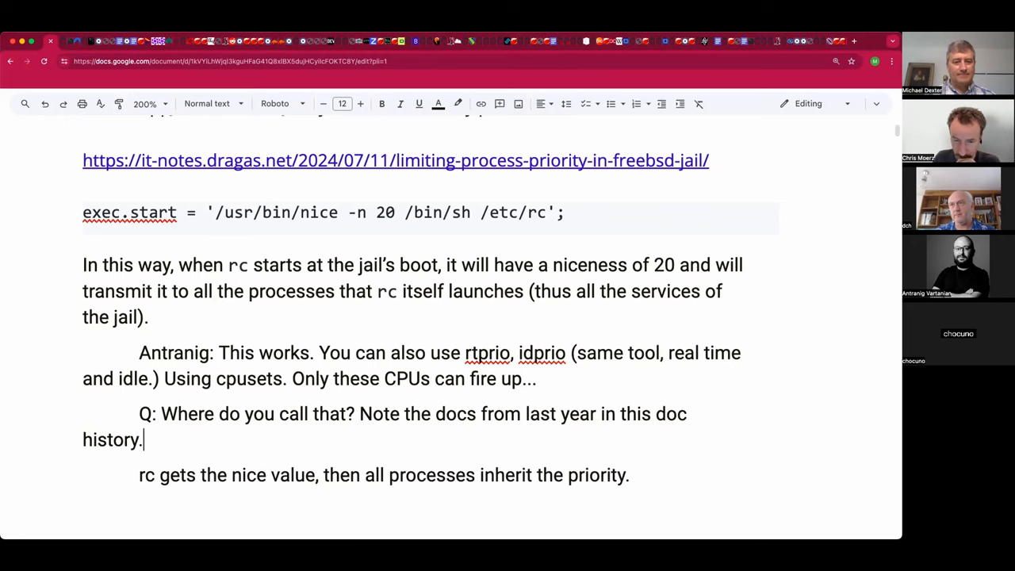
# Step: Type the command 'jls name cpuset.id', removing the stray trailing dots
pyautogui.write('jls')
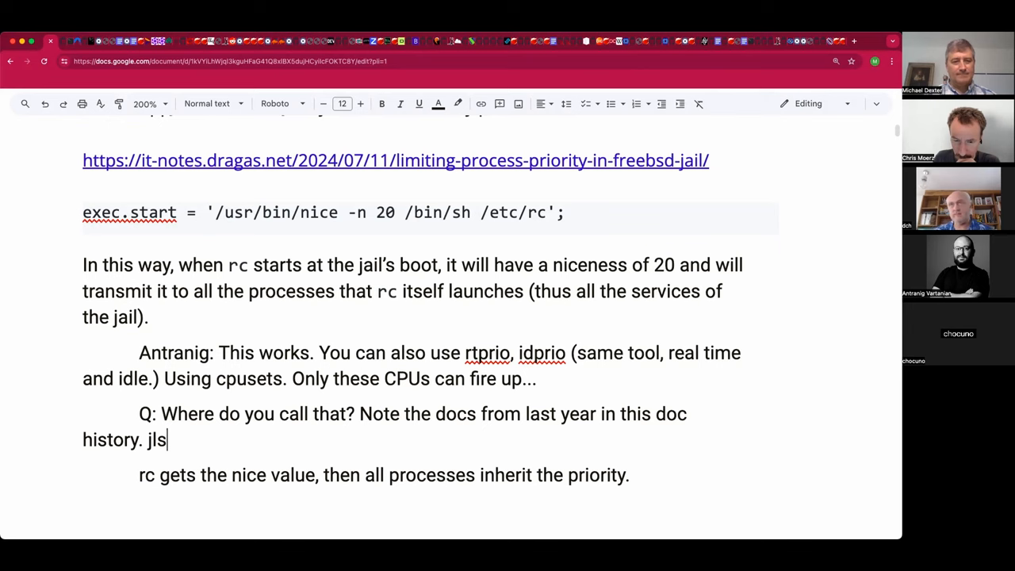
pyautogui.write('name')
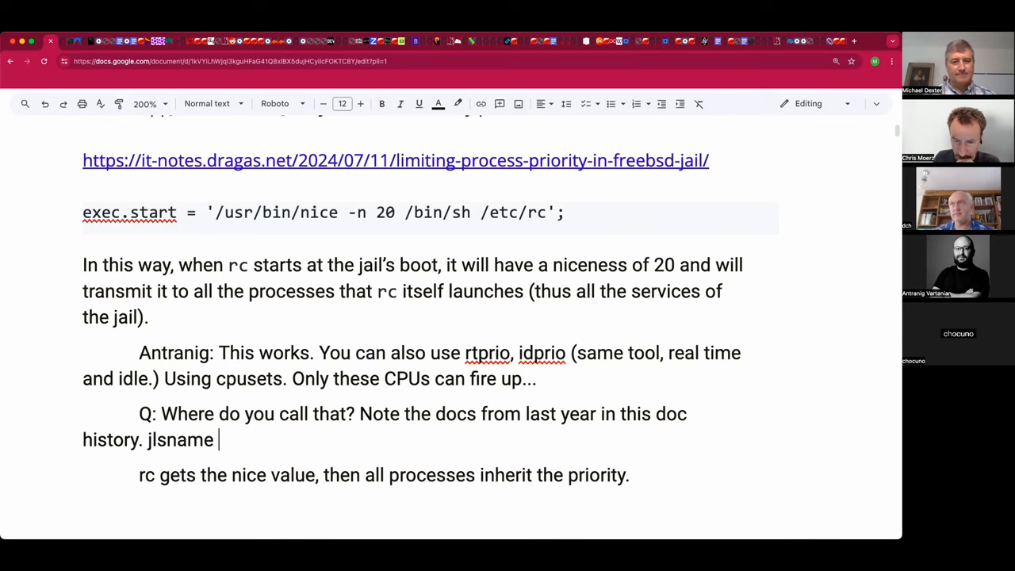
pyautogui.write('cpuset')
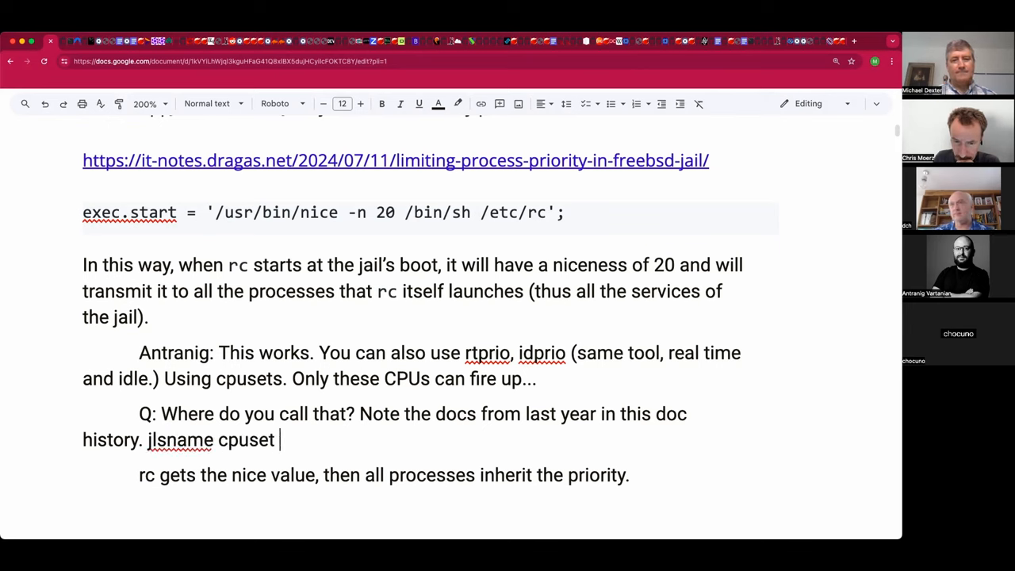
pyautogui.write('id')
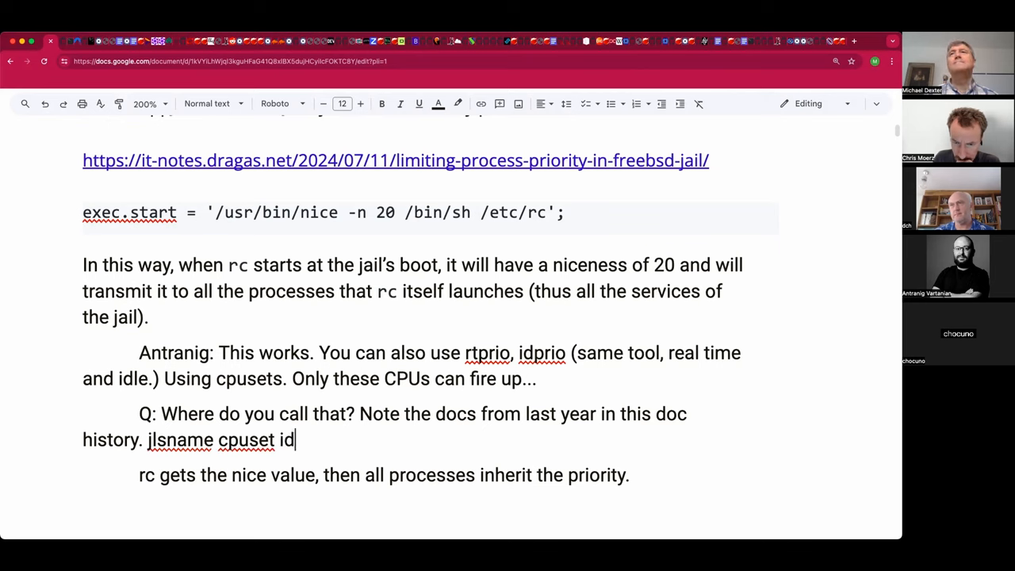
pyautogui.write('...')
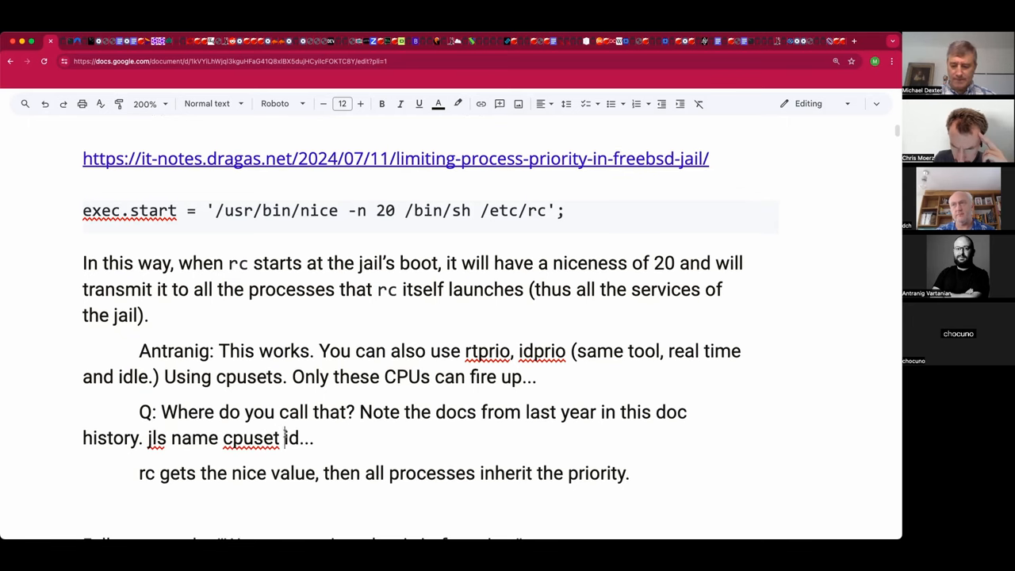
pyautogui.write('.id.')
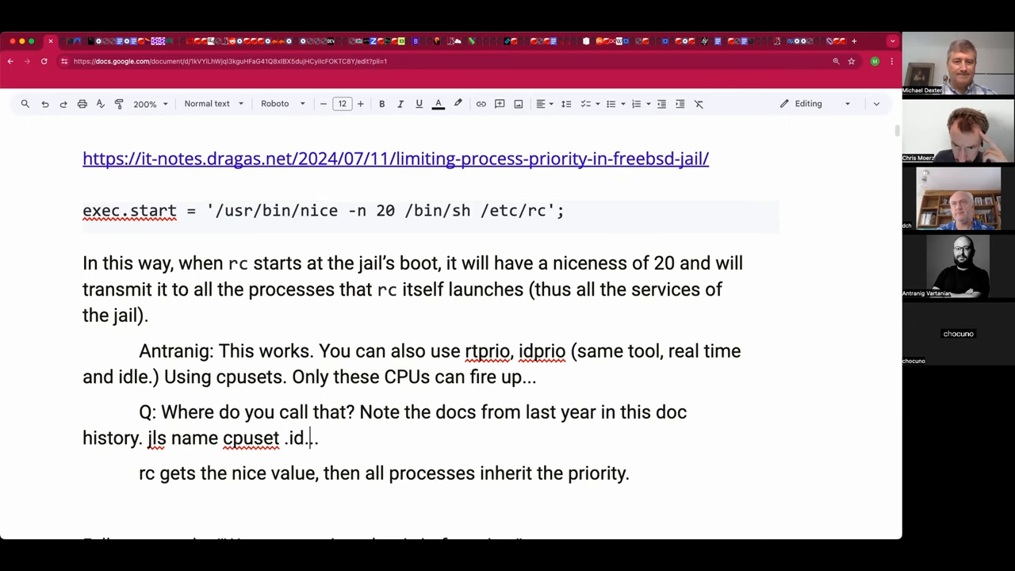
pyautogui.press('Backspace')
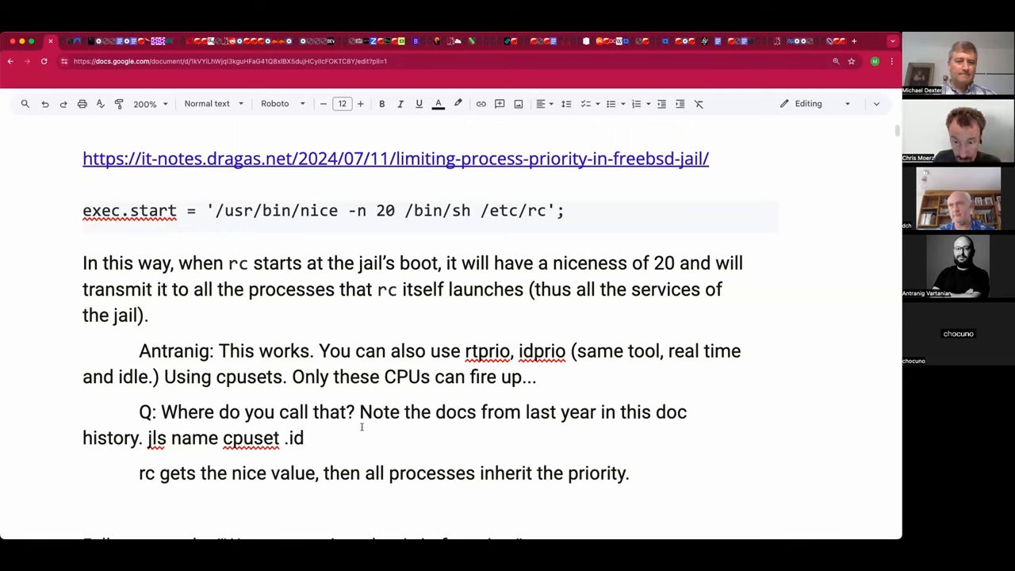
# Step: Add '(Will assign if it doesn't have one, or you assign one.'
pyautogui.write('(')
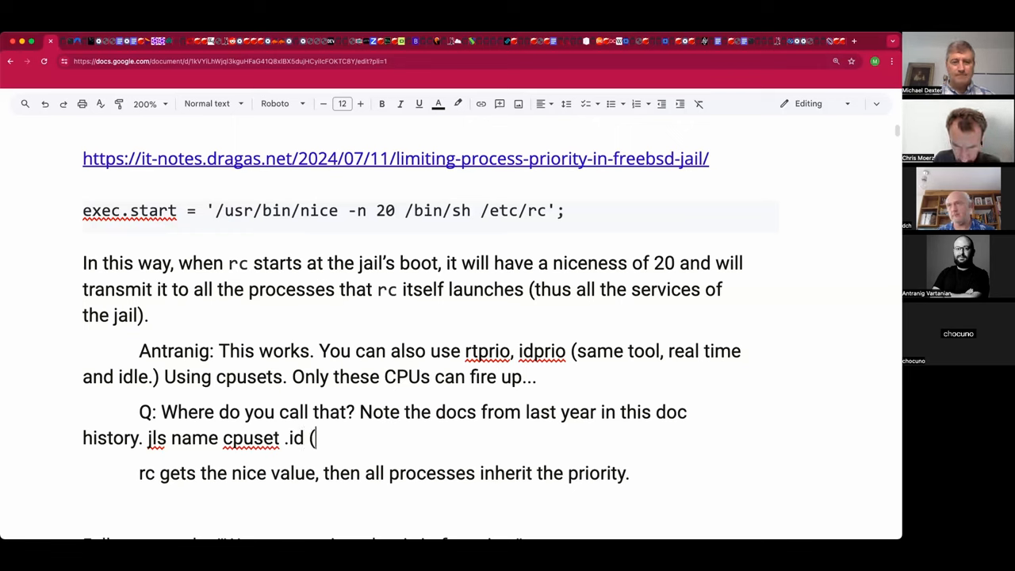
pyautogui.write('Will assig')
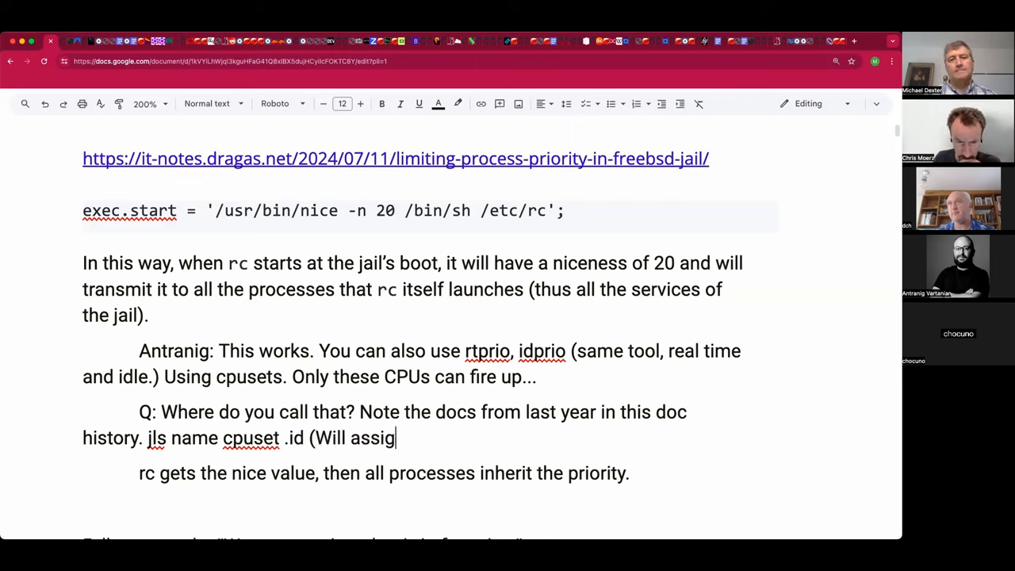
pyautogui.write('n if it do')
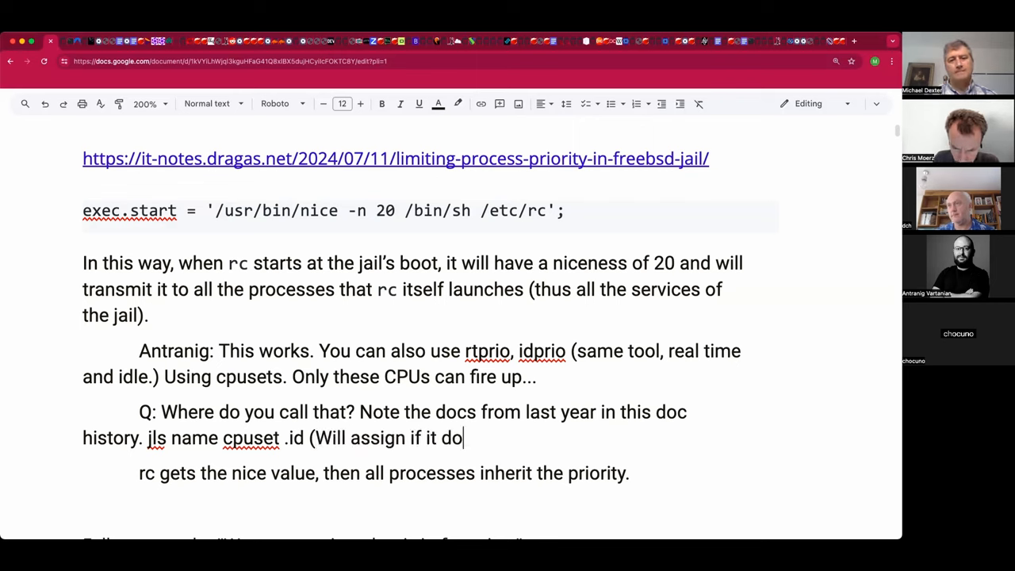
pyautogui.write("esn't have")
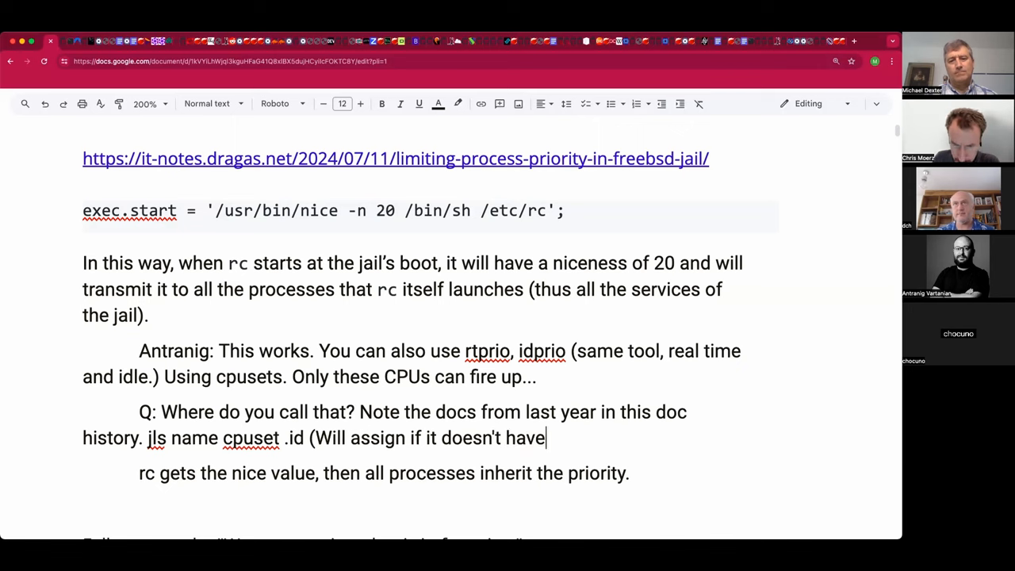
pyautogui.write('one, or you as')
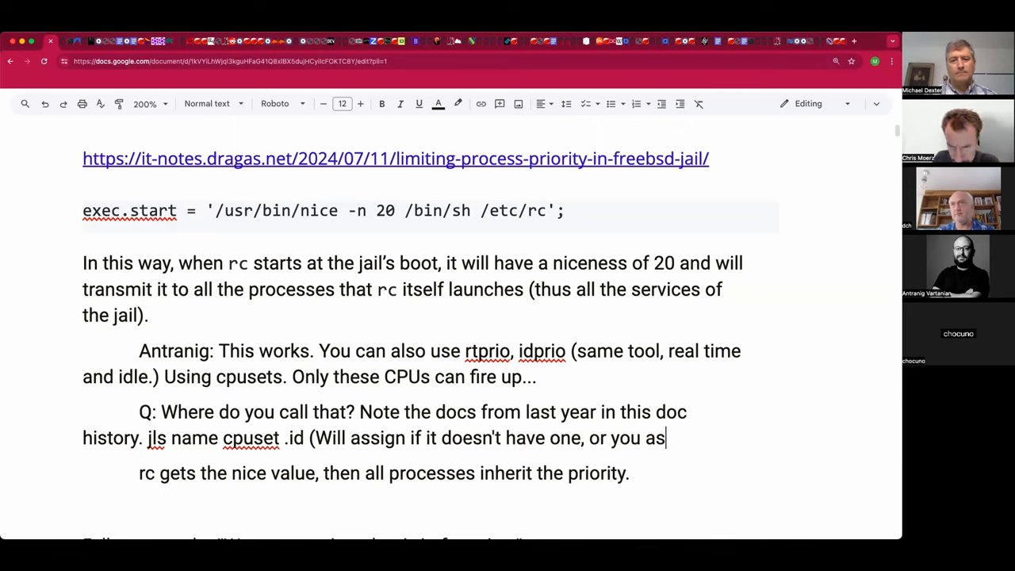
pyautogui.write('sign one.')
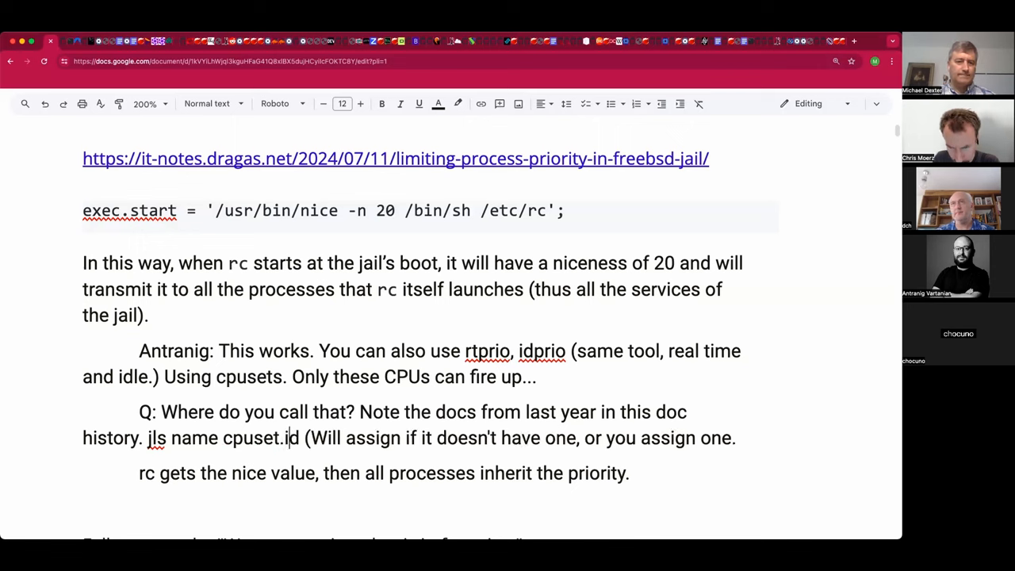
# Step: Set 'jls name cpuset.id' in Courier New
pyautogui.doubleClick(259, 439)
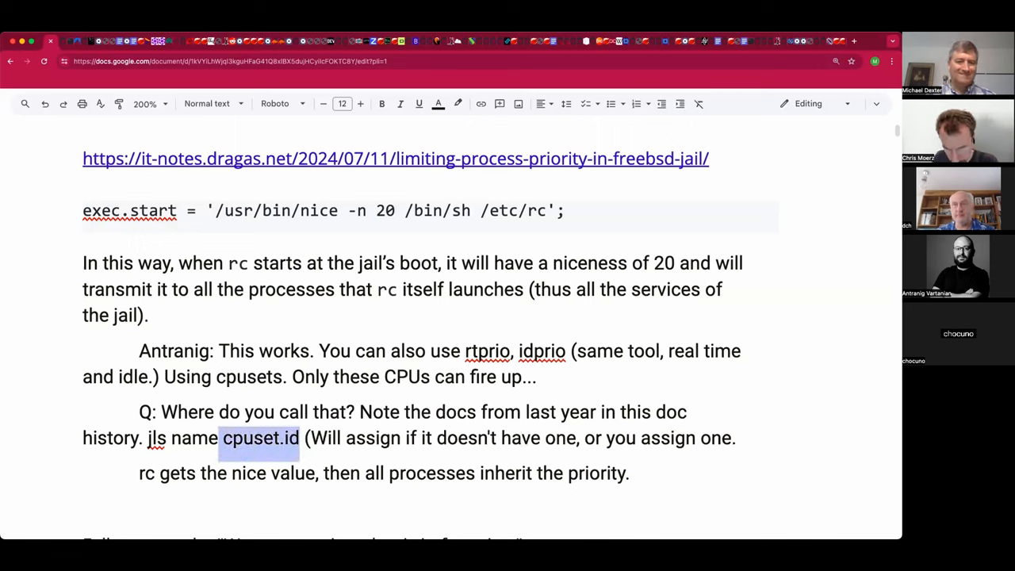
pyautogui.moveTo(301, 438); pyautogui.dragTo(147, 438)
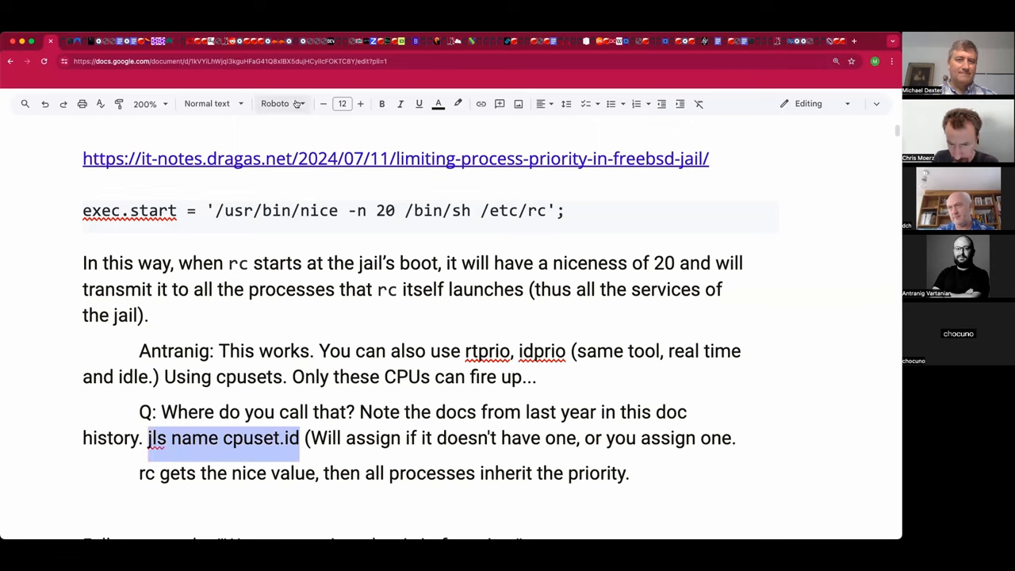
pyautogui.click(283, 103)
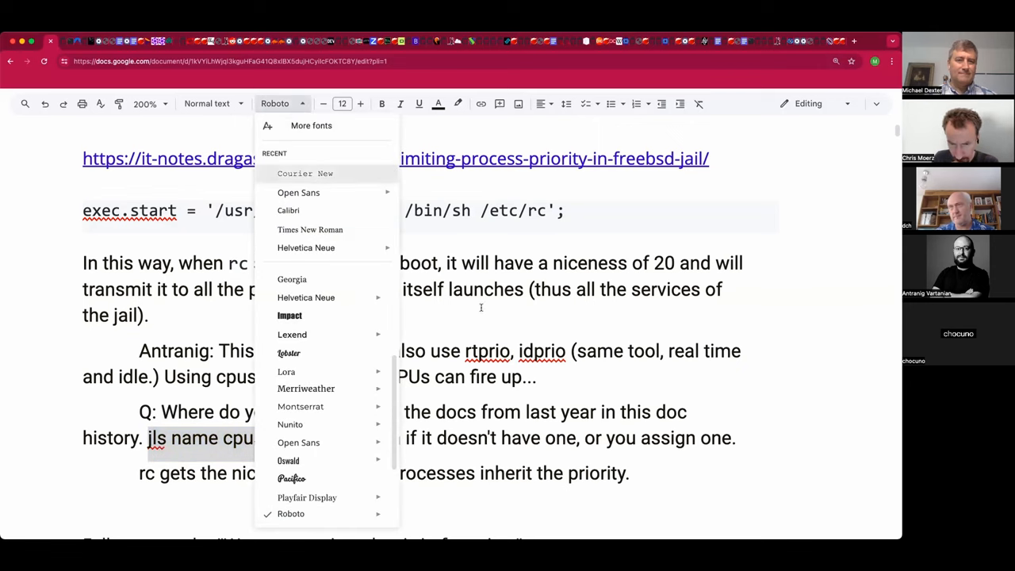
pyautogui.click(304, 173)
pyautogui.write(' or')
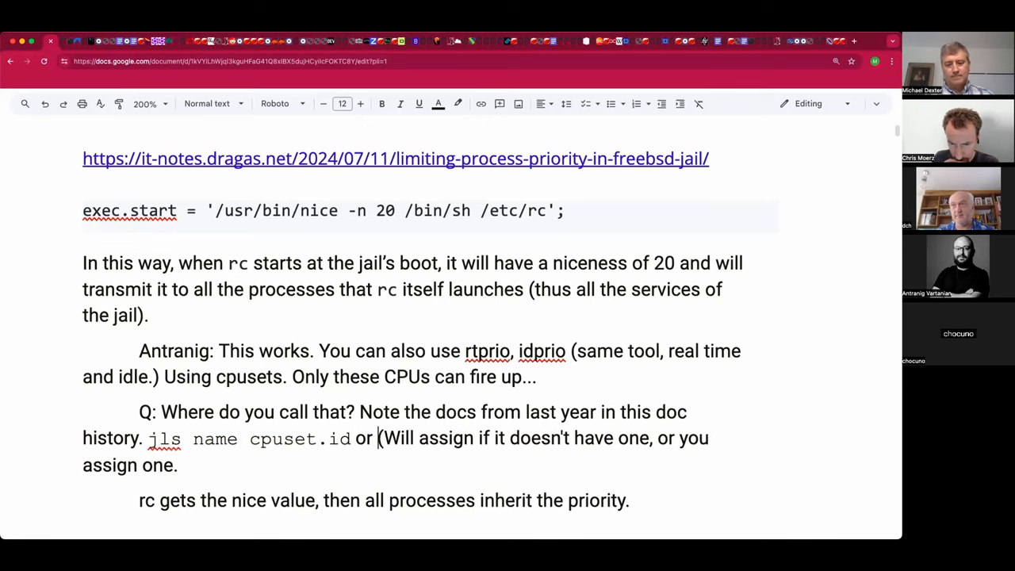
# Step: Add the alternative 'cpuset -l 6-7 -s <set number>' with '(those two CPUs)'
pyautogui.write('cpucet -')
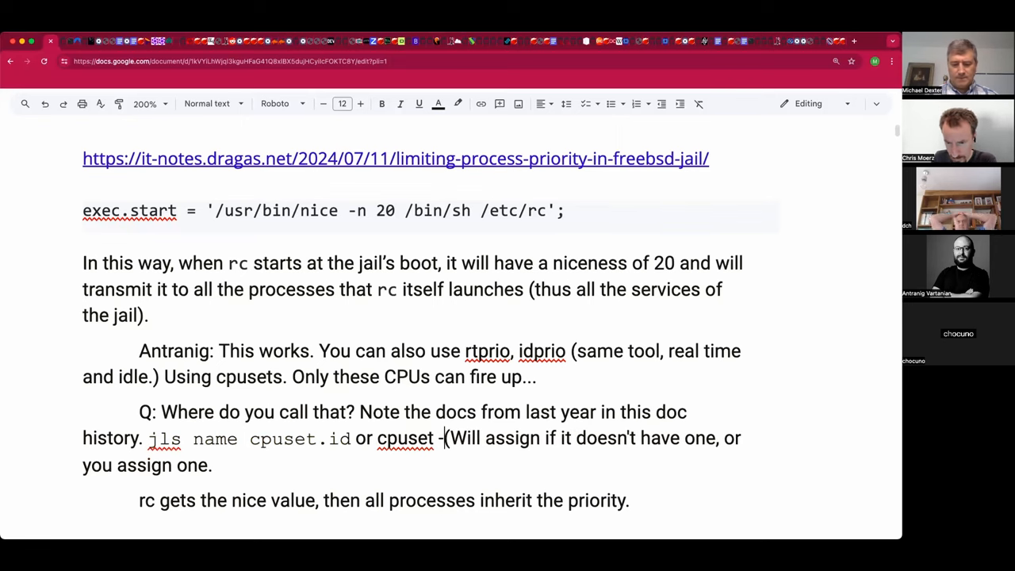
pyautogui.write('l 6')
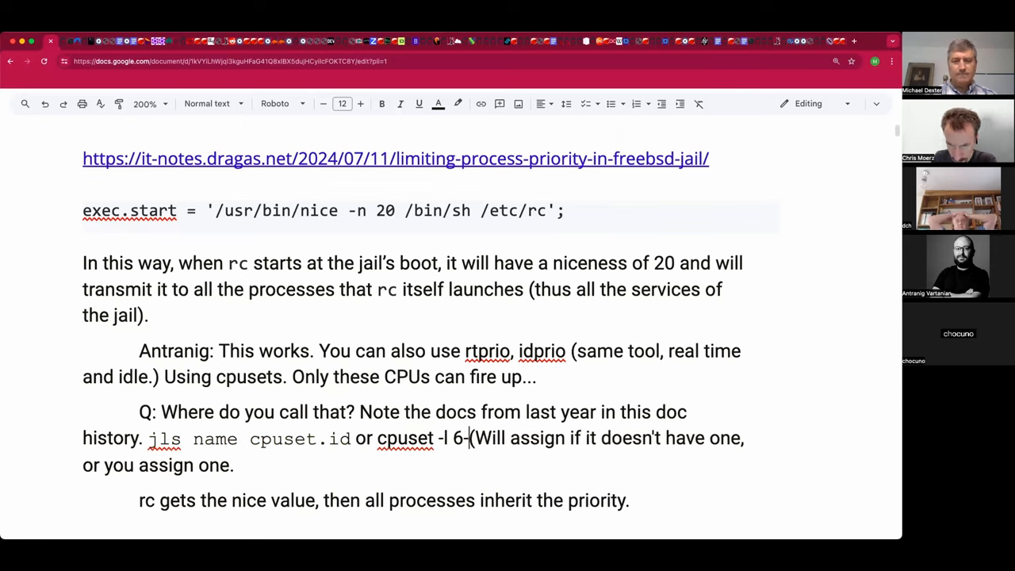
pyautogui.write('-7 (those two')
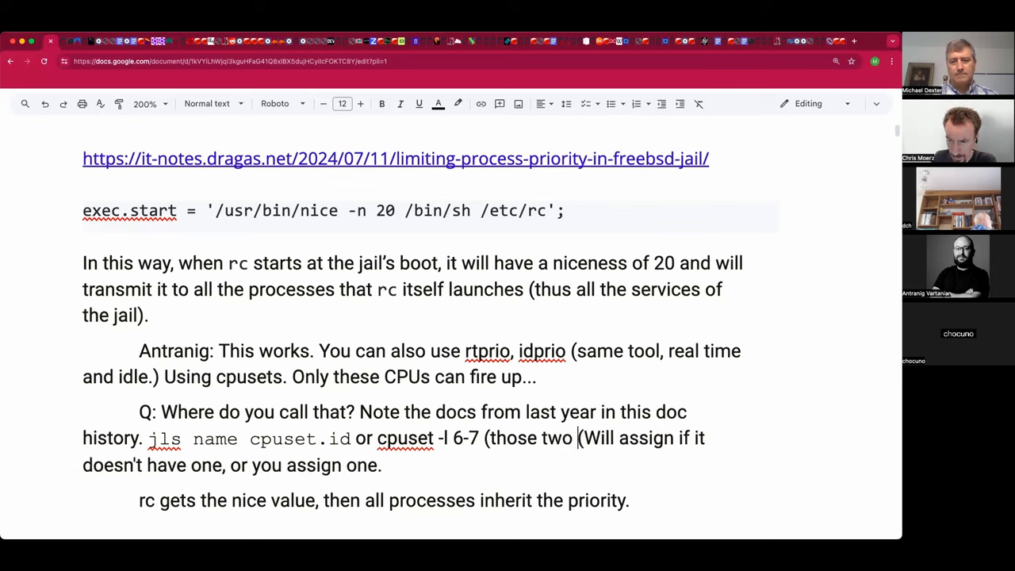
pyautogui.write('CPUs)')
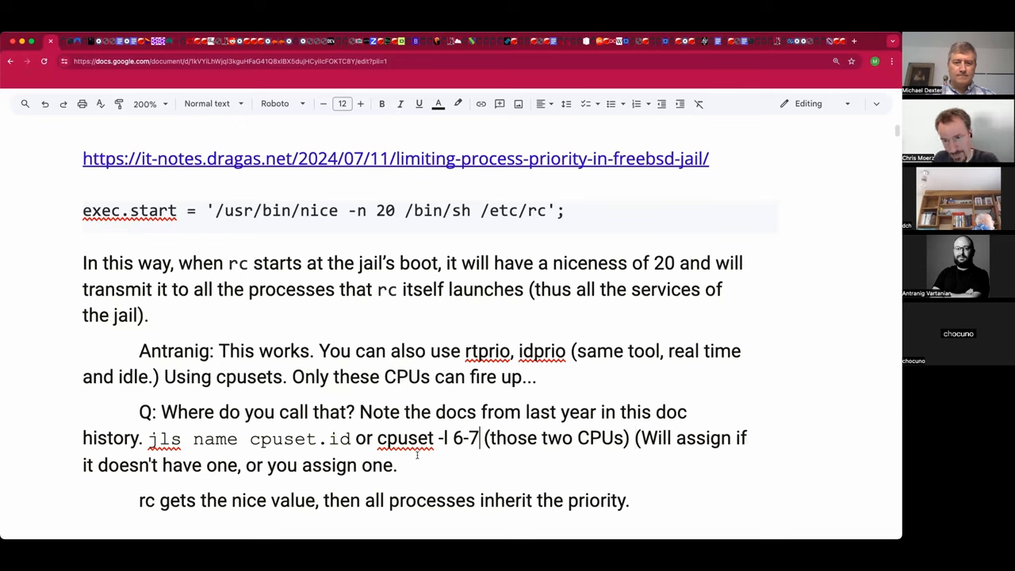
pyautogui.moveTo(377, 438); pyautogui.dragTo(479, 437)
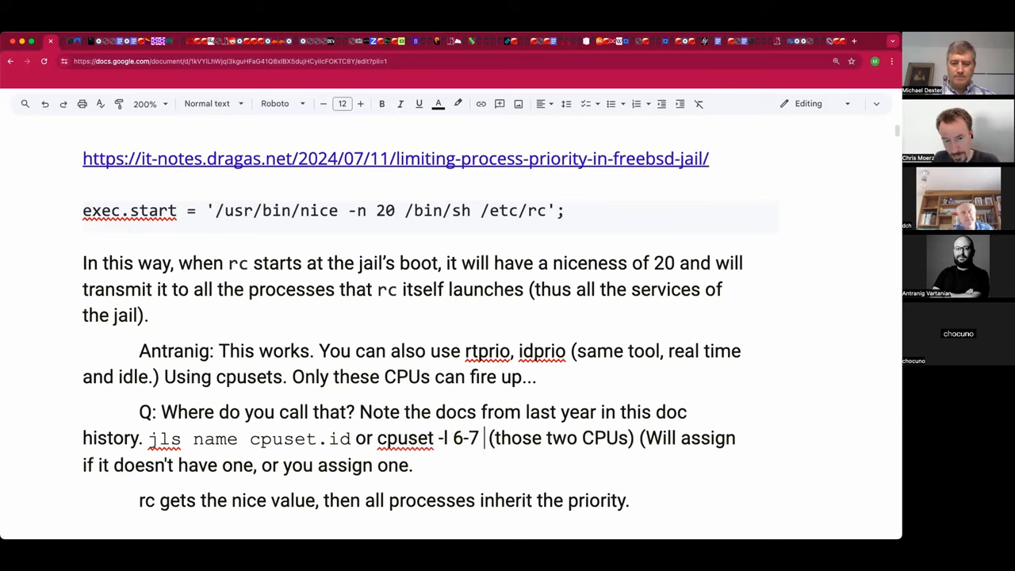
pyautogui.write('-s <set')
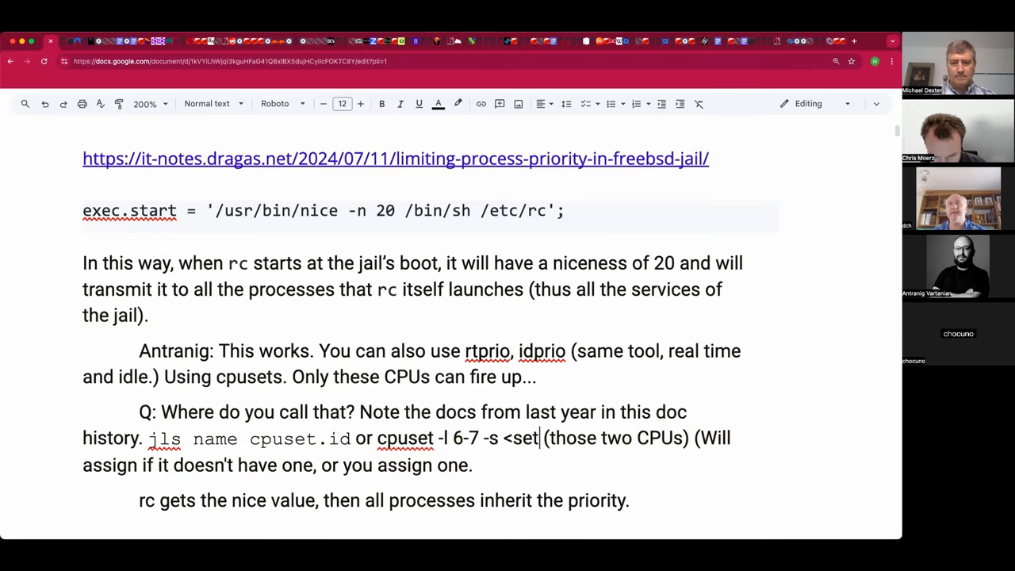
pyautogui.write('number>')
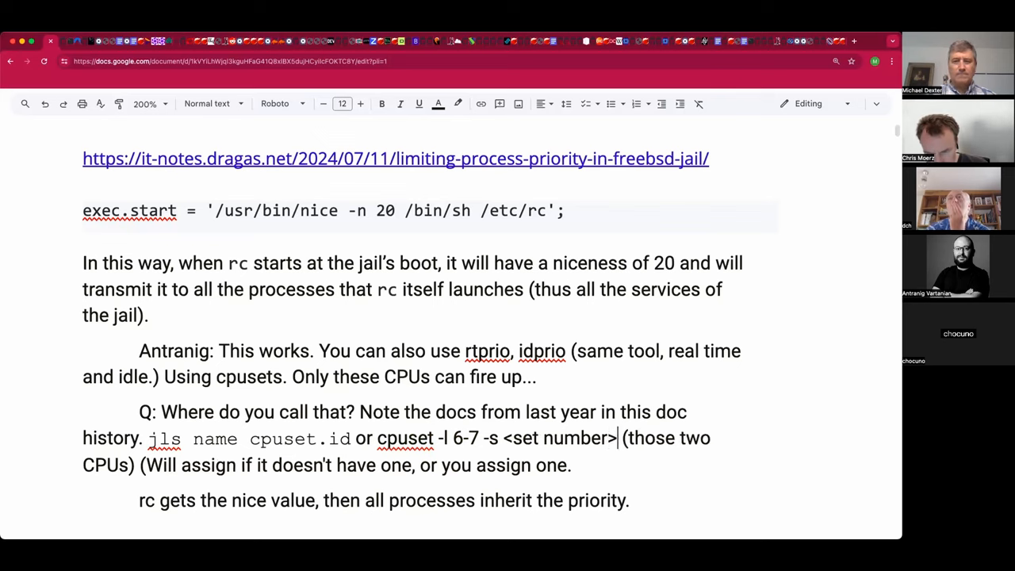
pyautogui.doubleClick(587, 439)
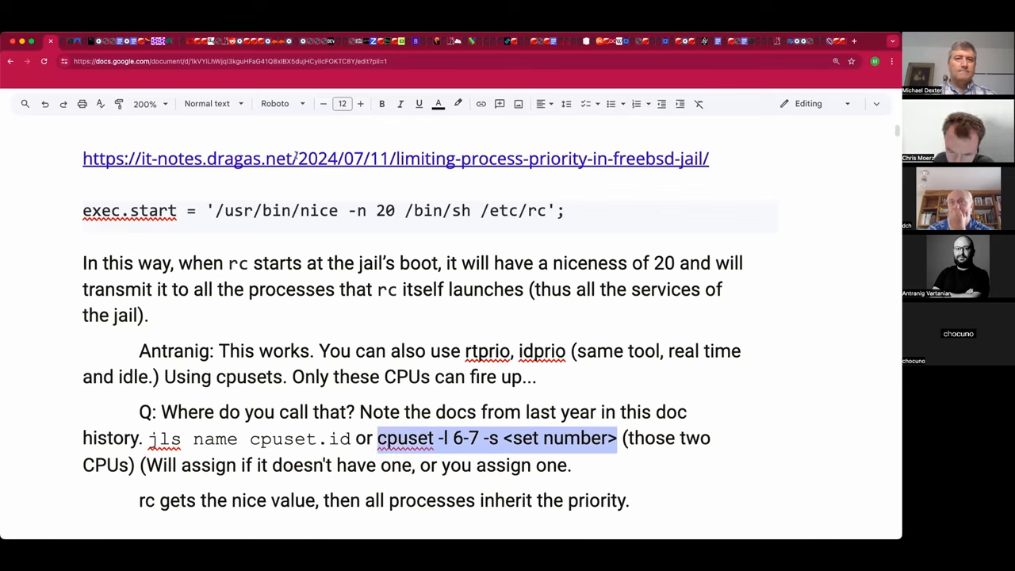
# Step: Apply a font from the font list to the selected text, then deselect
pyautogui.click(281, 103)
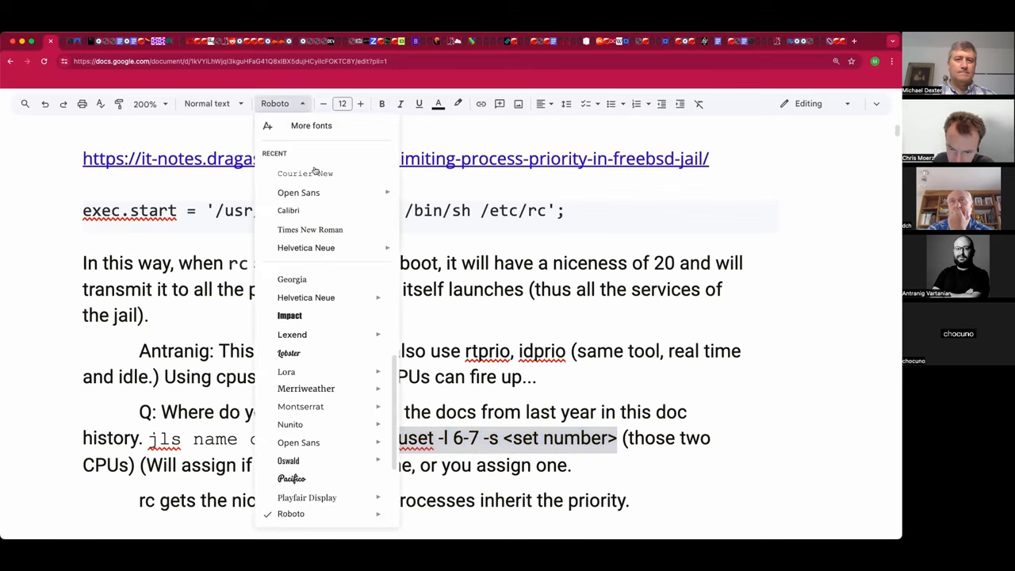
pyautogui.click(306, 173)
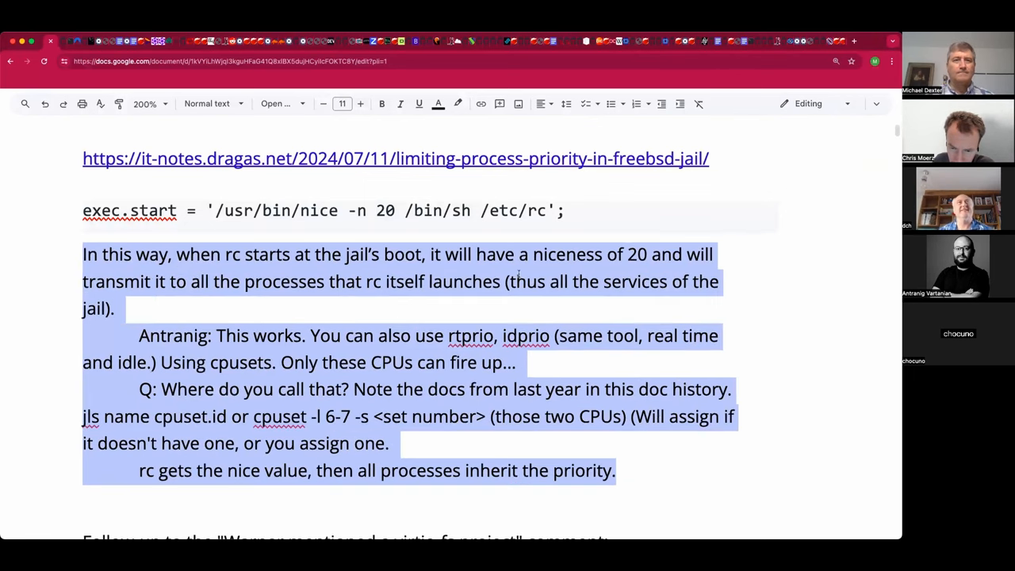
pyautogui.click(463, 280)
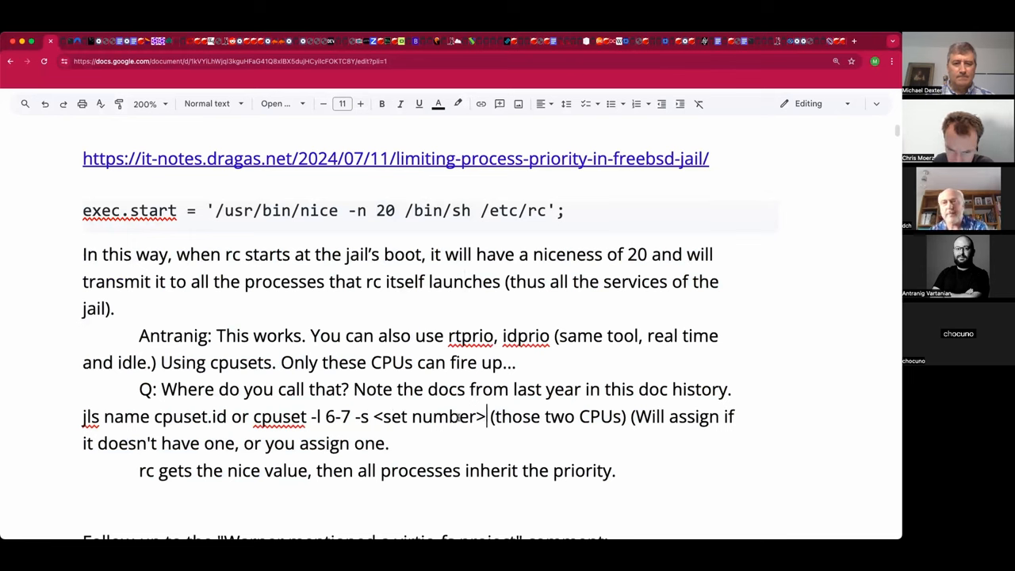
# Step: Set the 'cpuset -l 6-7 -s <set number>' command in a monospace font
pyautogui.moveTo(253, 416); pyautogui.dragTo(484, 417)
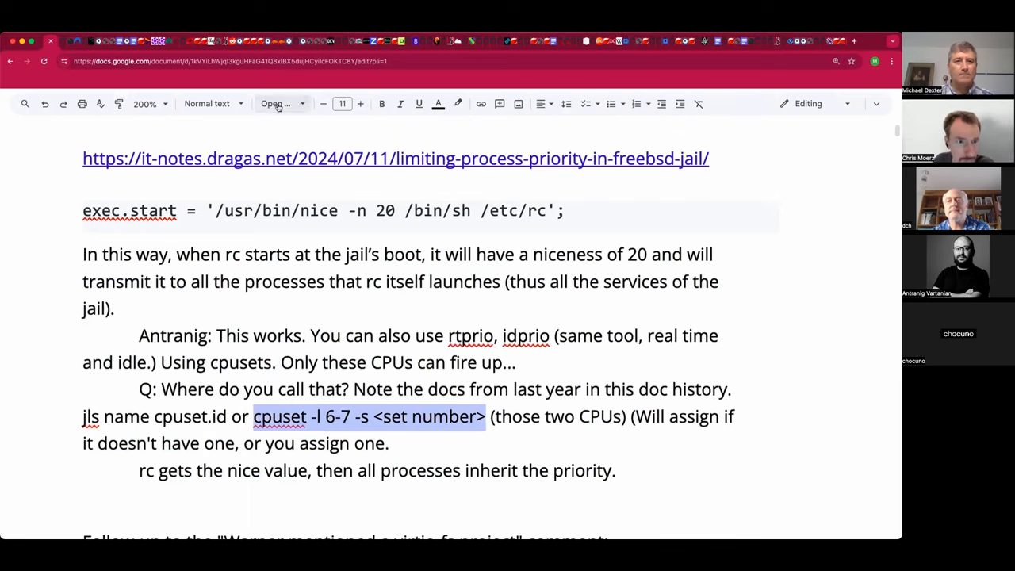
pyautogui.click(277, 104)
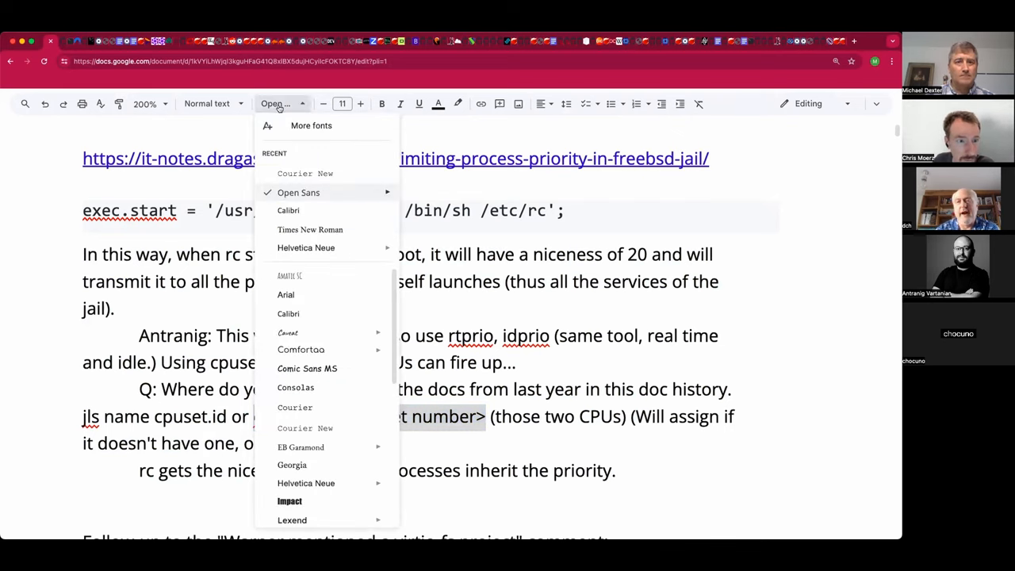
pyautogui.click(304, 428)
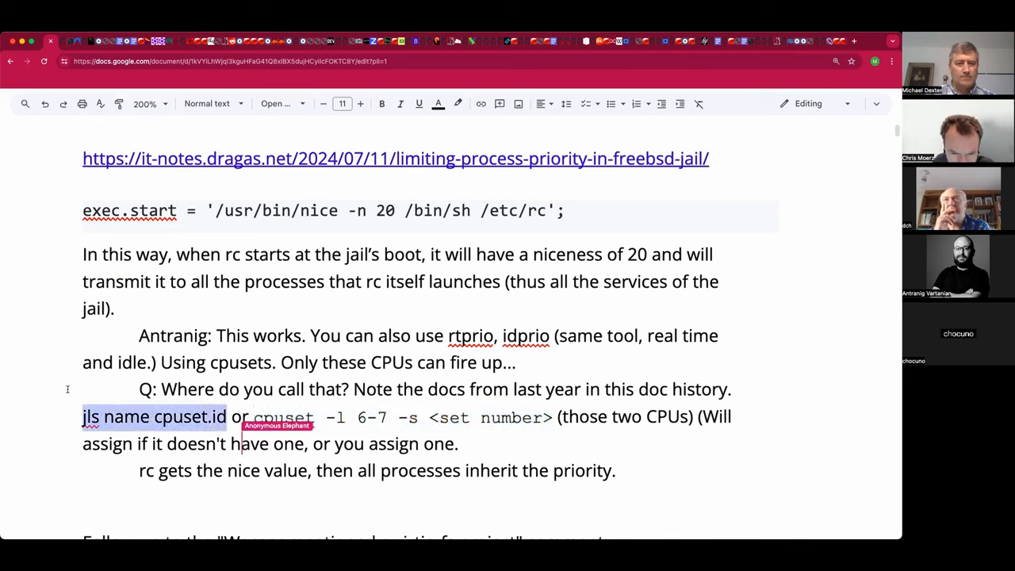
pyautogui.click(275, 104)
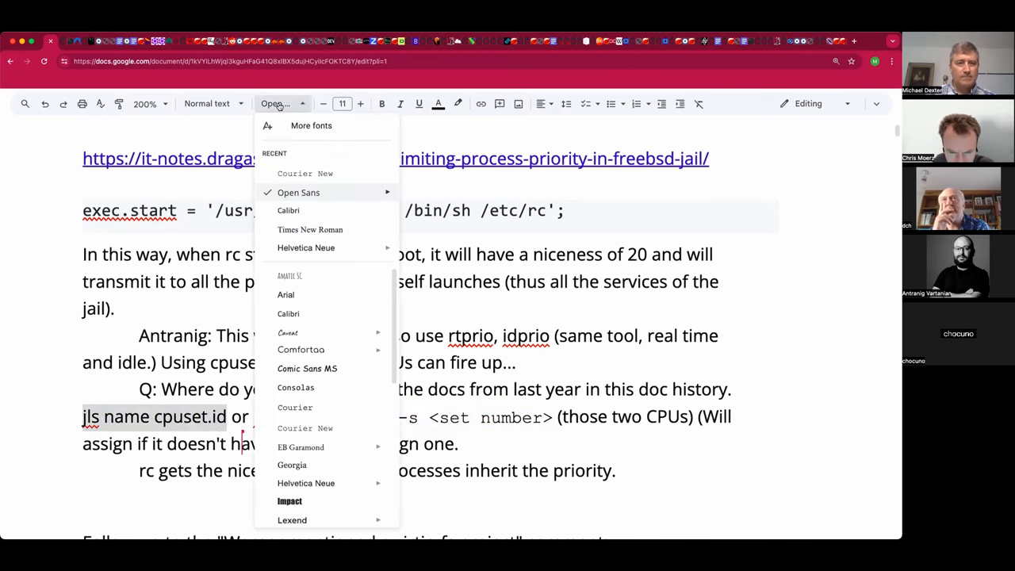
pyautogui.click(295, 408)
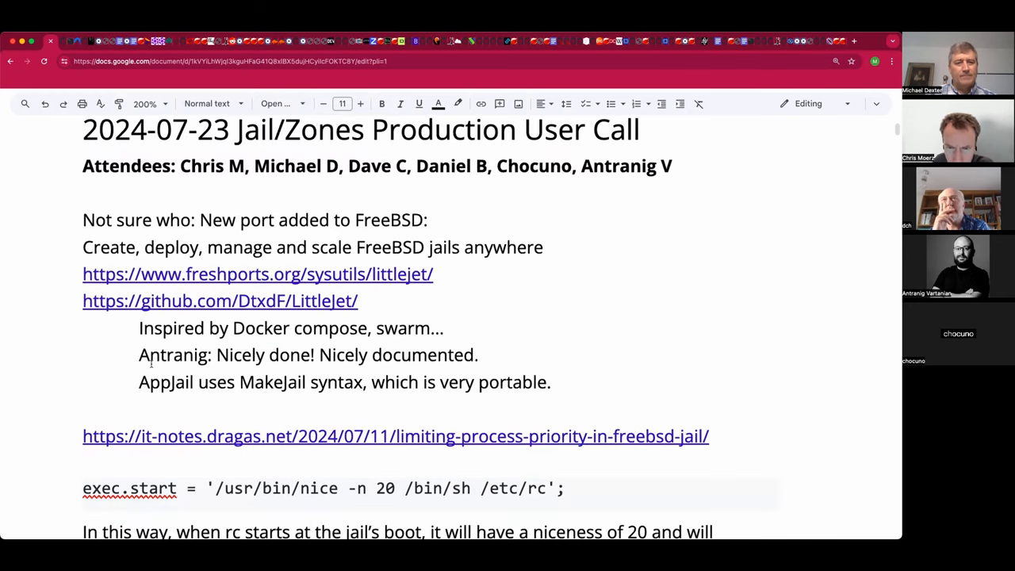
pyautogui.scroll(-3)
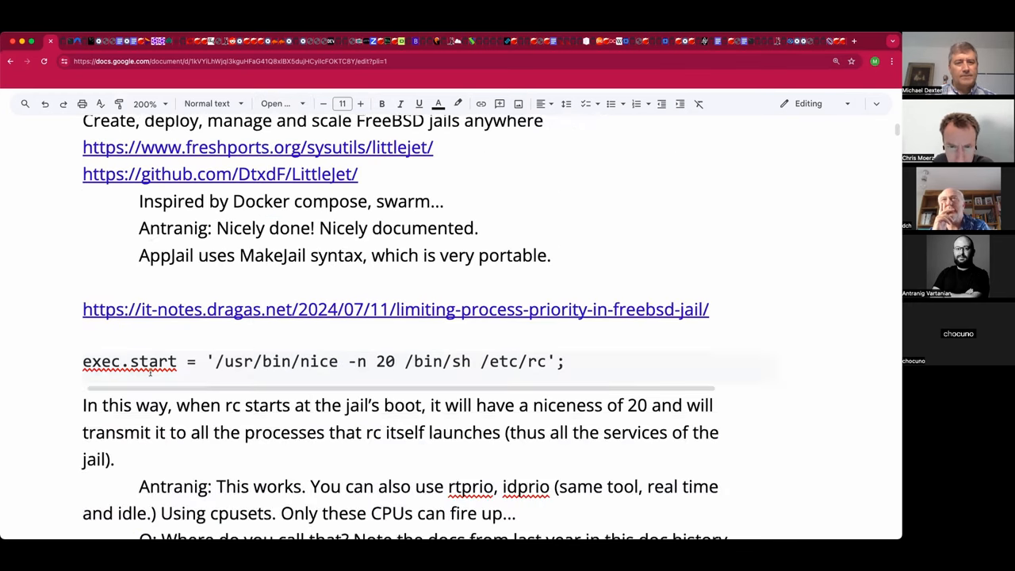
pyautogui.scroll(-3)
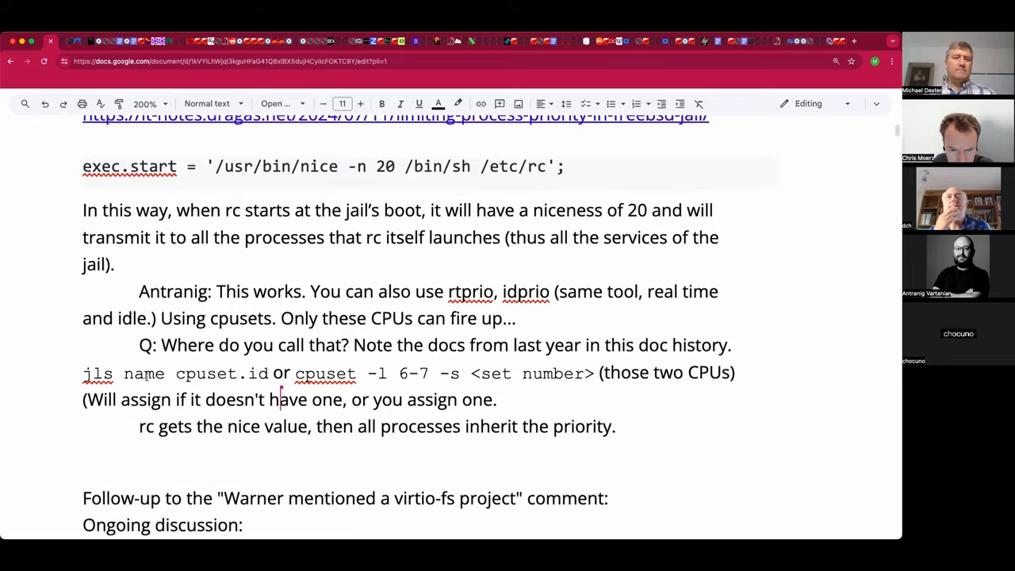
pyautogui.scroll(-3)
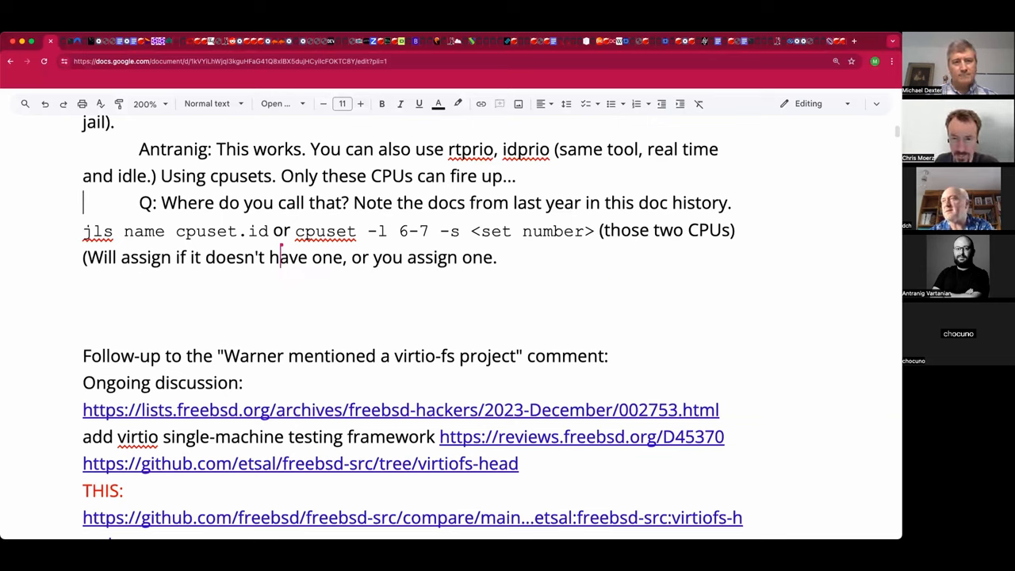
# Step: Add the rc nice-value line after 'jail).' and 'Note: kern.sched.topology_spec' in code font
pyautogui.click(518, 175)
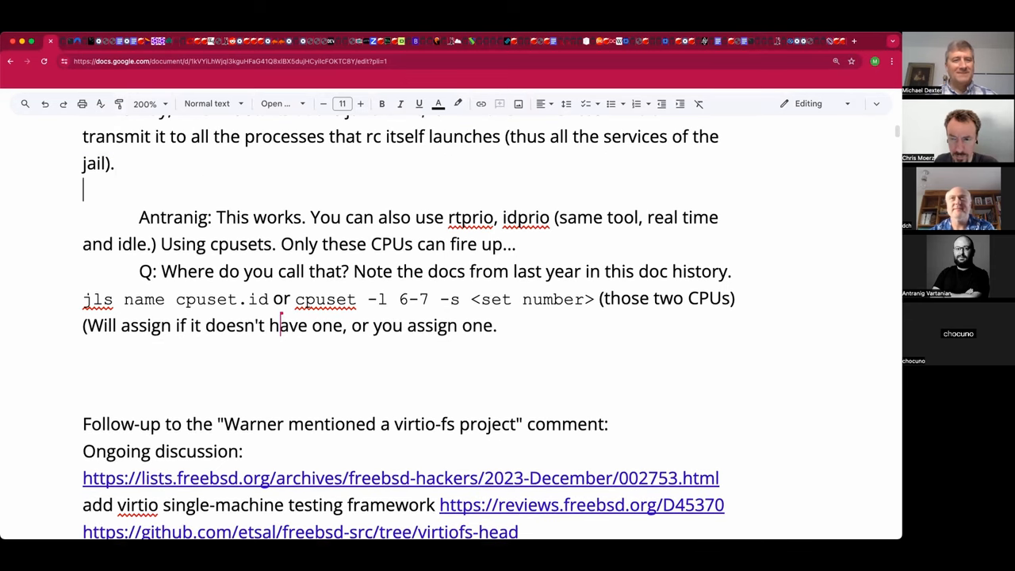
pyautogui.write('rc gets the nice value, then all processes inherit the priority.')
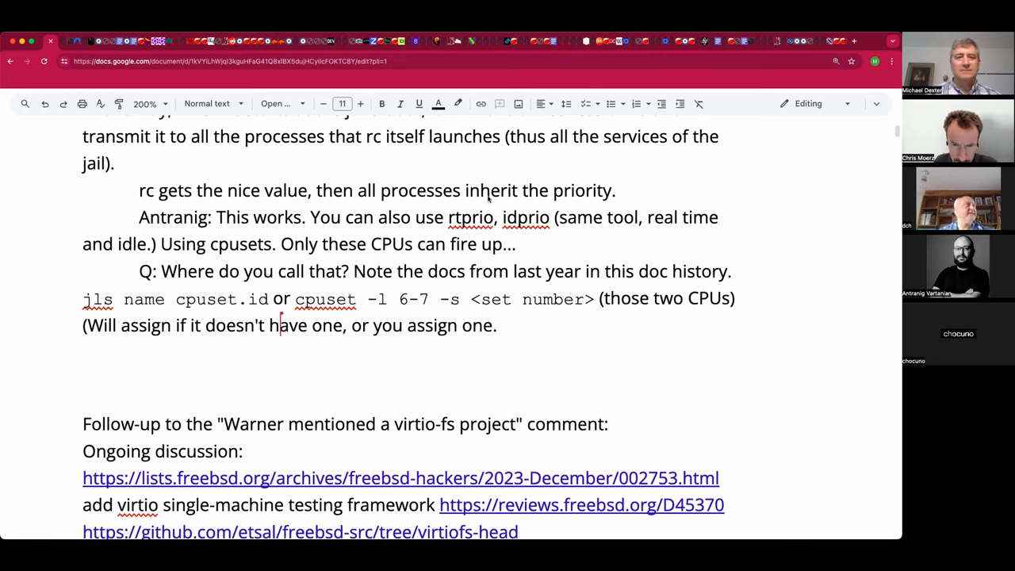
pyautogui.write('N')
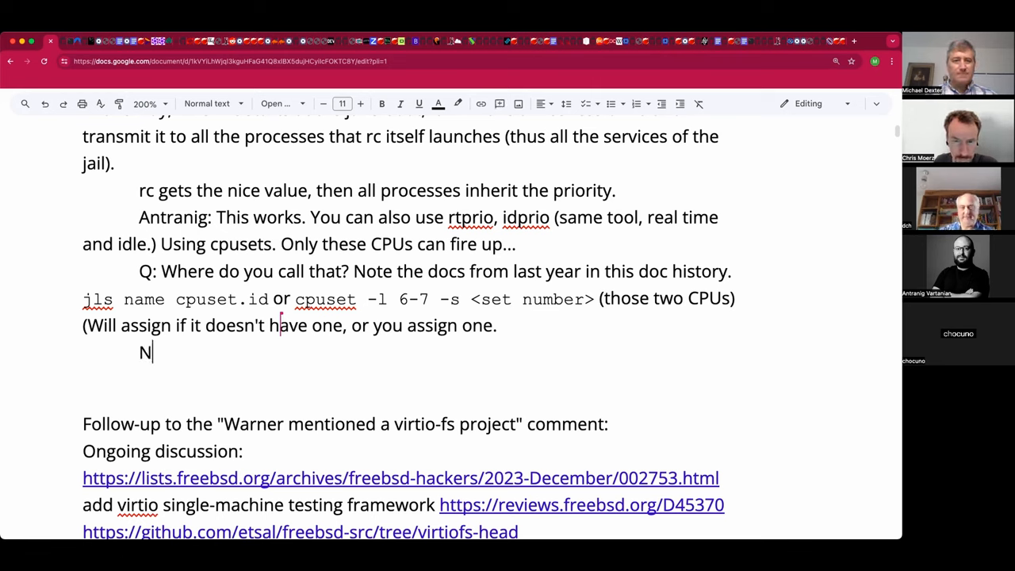
pyautogui.write('ote:')
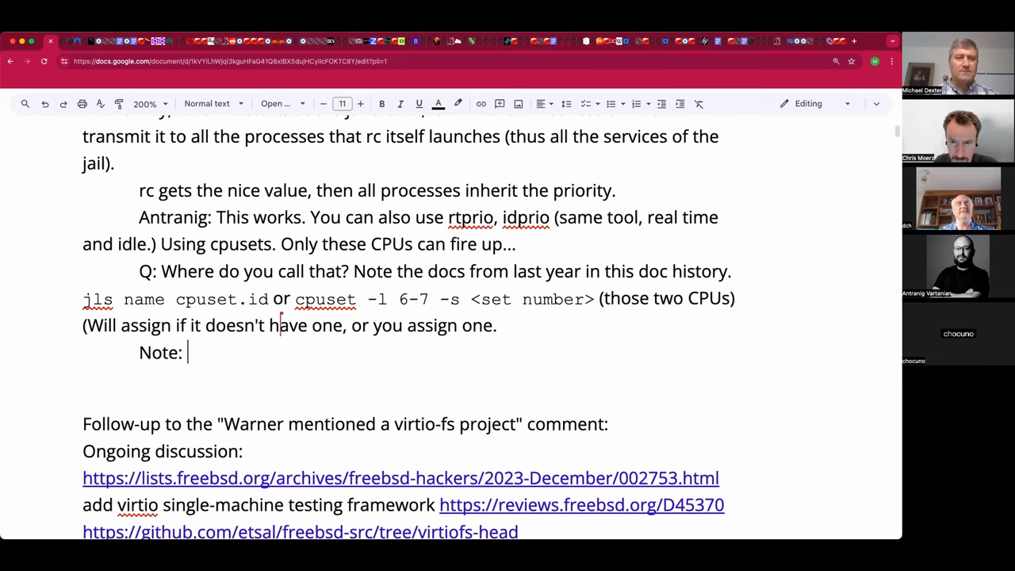
pyautogui.write('kern.sched.topology_spec')
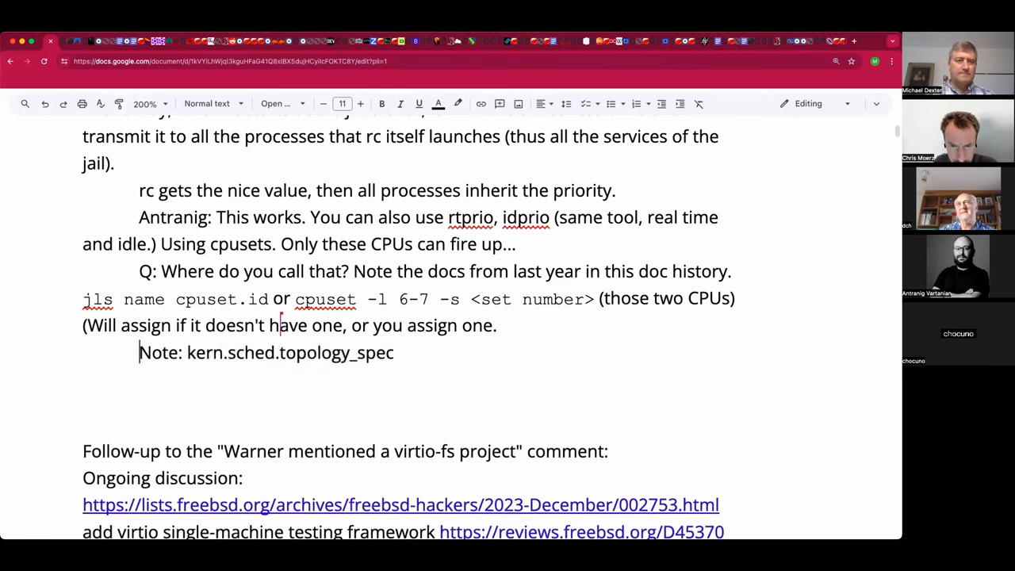
pyautogui.moveTo(186, 352); pyautogui.dragTo(394, 352)
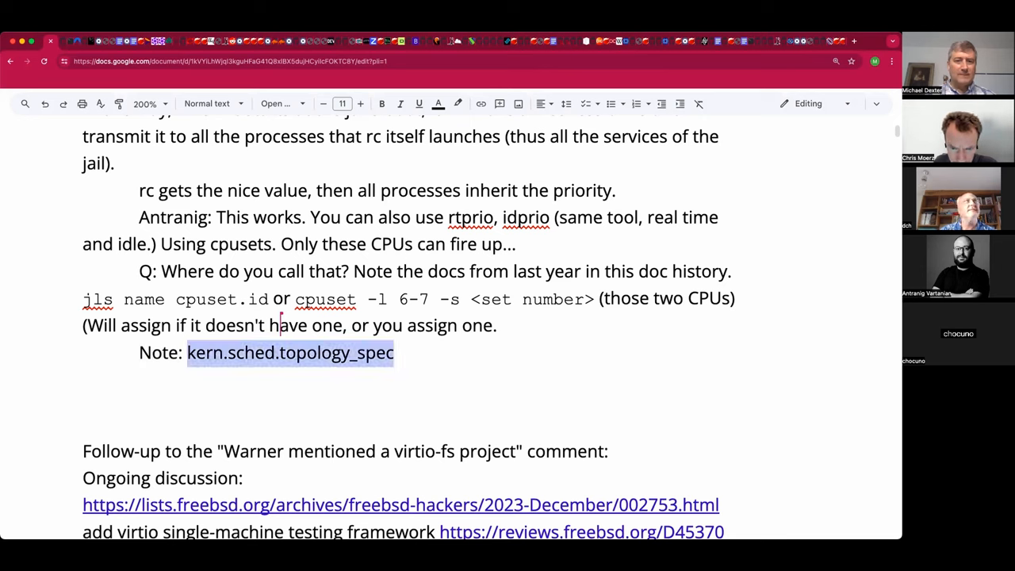
pyautogui.click(279, 103)
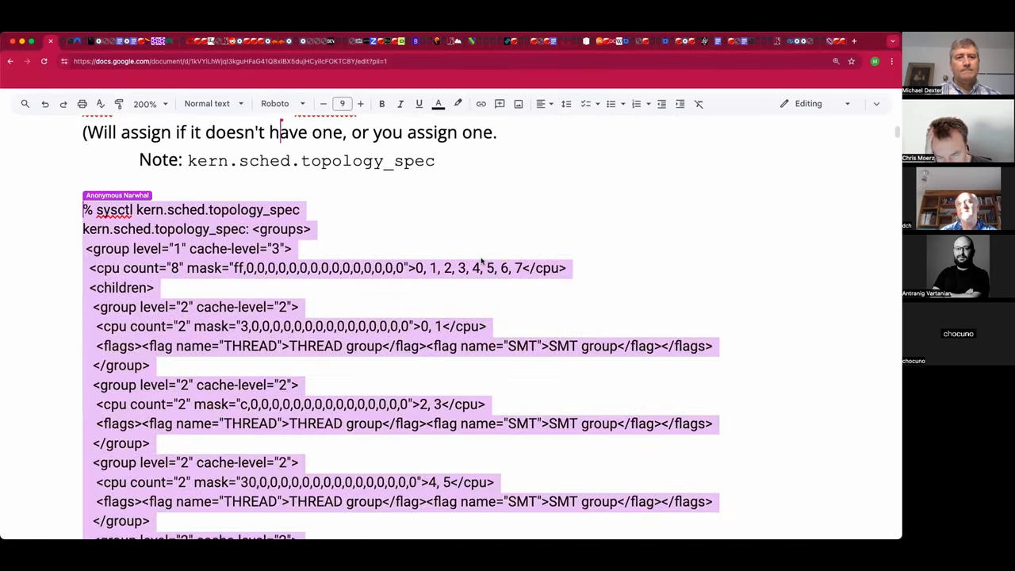
# Step: Set the pasted sysctl topology output in Courier New at size 7
pyautogui.scroll(-3)
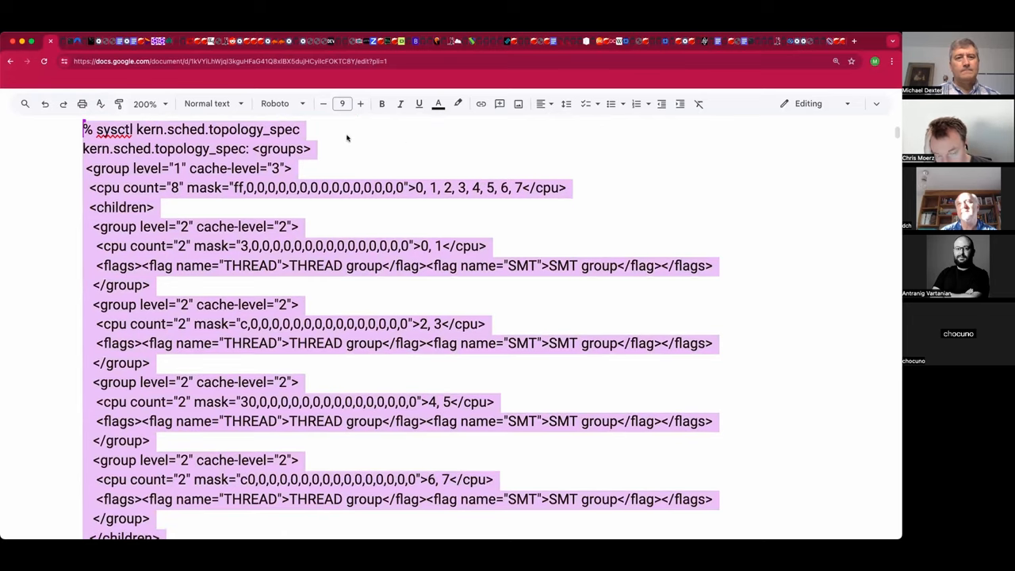
pyautogui.moveTo(390, 145)
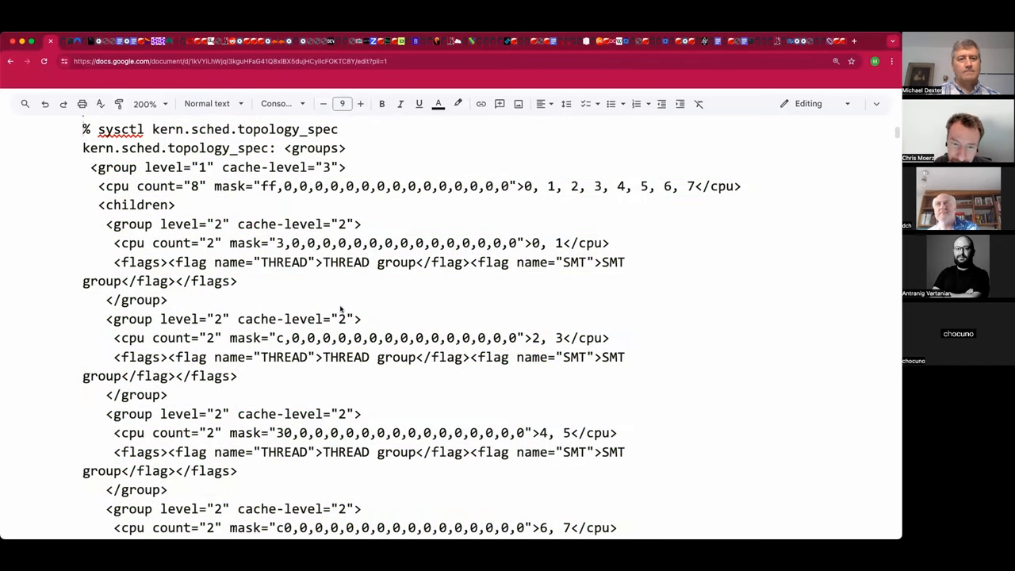
pyautogui.scroll(-3)
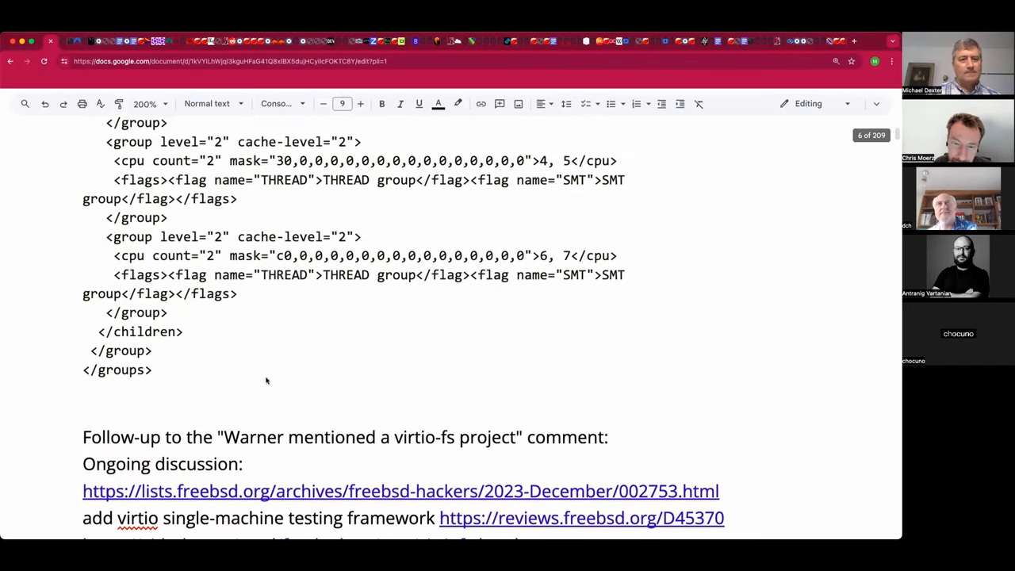
pyautogui.moveTo(106, 312); pyautogui.dragTo(152, 370)
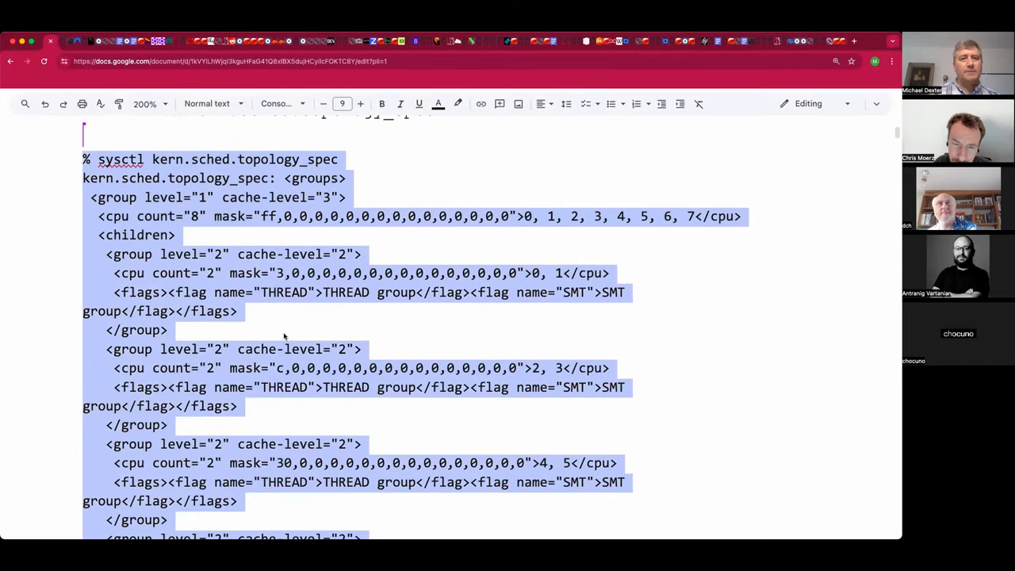
pyautogui.click(281, 103)
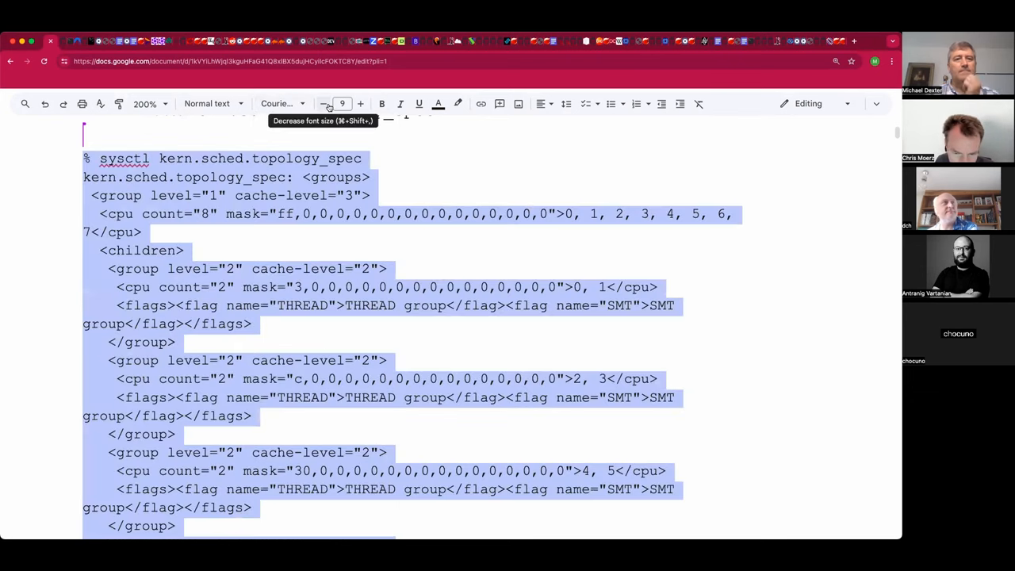
pyautogui.click(323, 103)
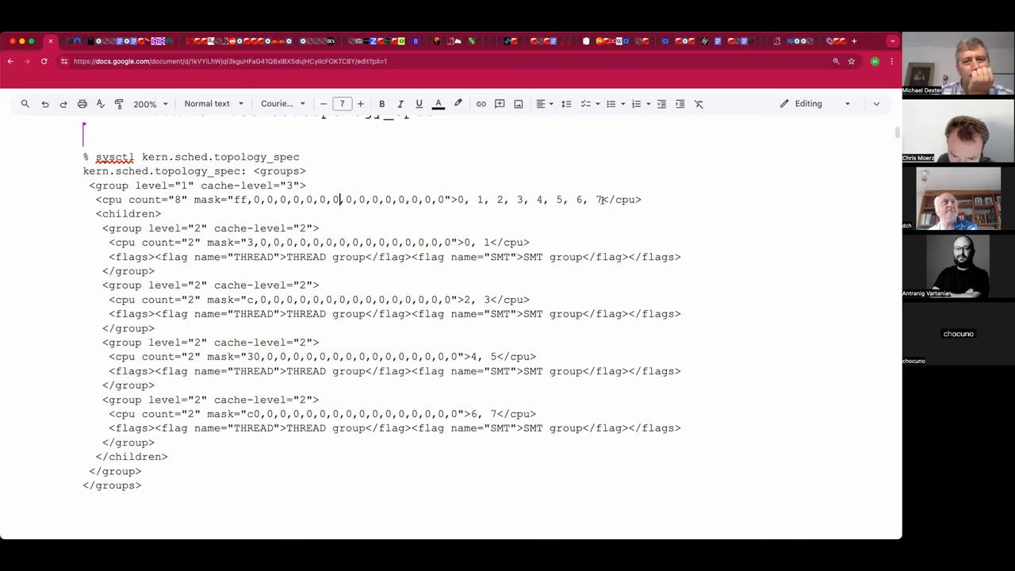
# Step: Color the CPU list 0, 1, 2, 3, 4, 5, 6, 7 red and type 'AMD'
pyautogui.moveTo(457, 199); pyautogui.dragTo(601, 199)
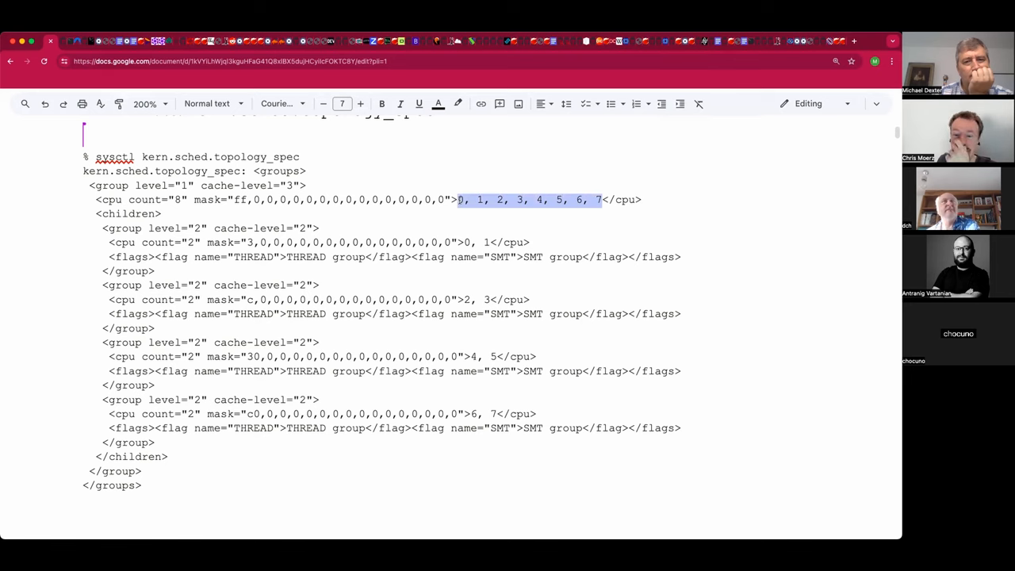
pyautogui.click(438, 104)
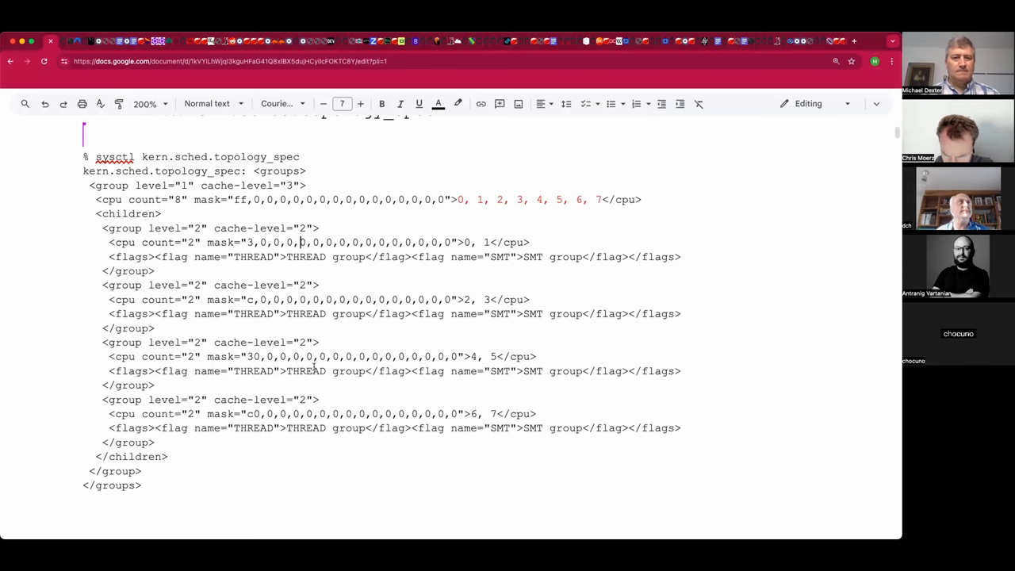
pyautogui.moveTo(324, 270)
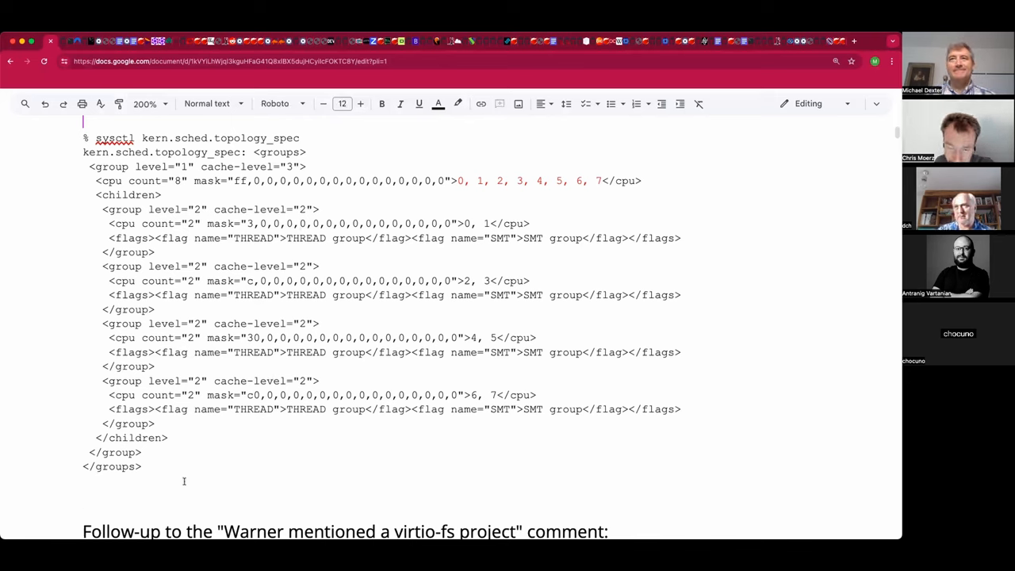
pyautogui.write('AMD')
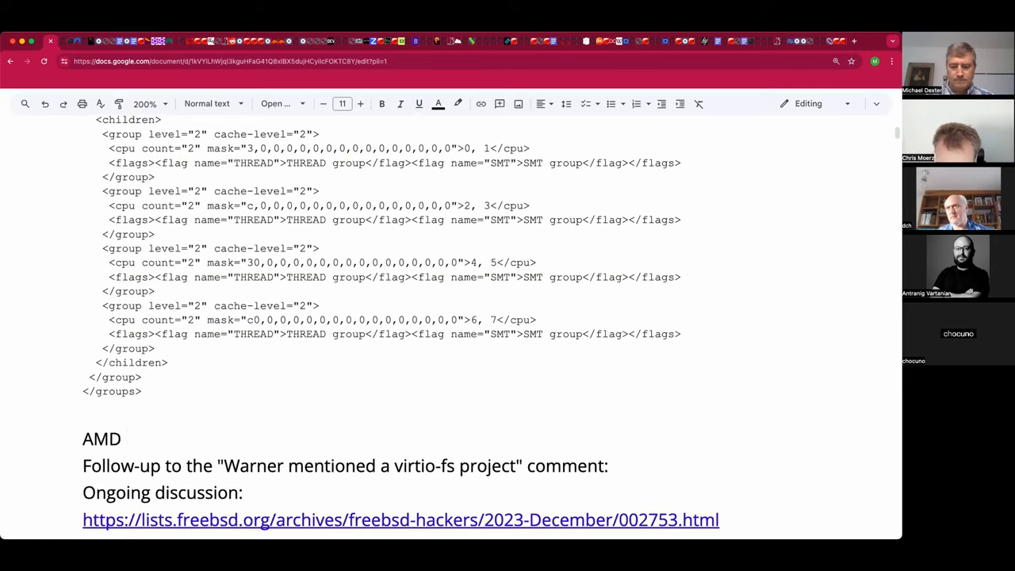
# Step: Extend the AMD line and type the Q: question about identifying e or p cores
pyautogui.write(': 0')
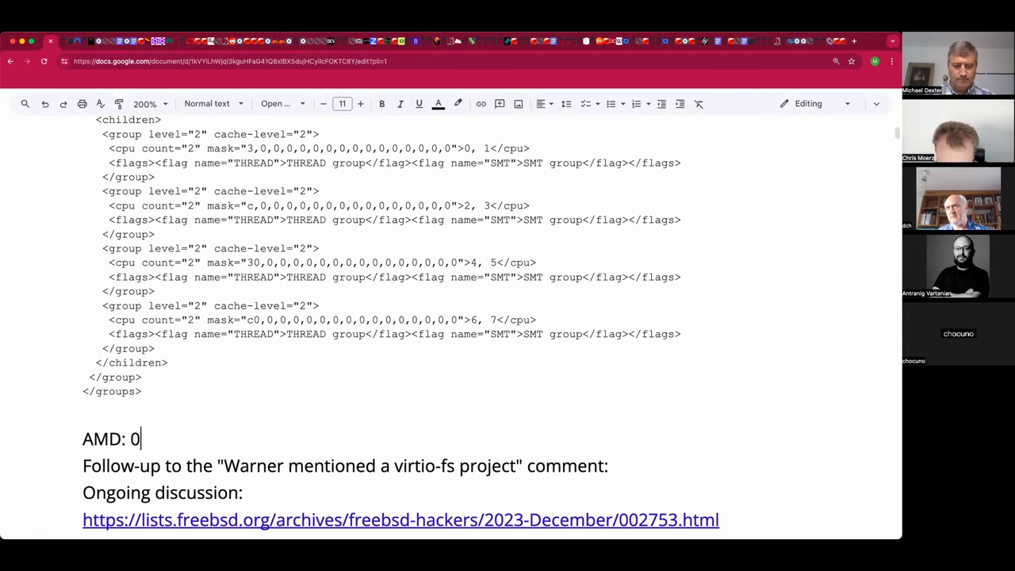
pyautogui.write(', 64')
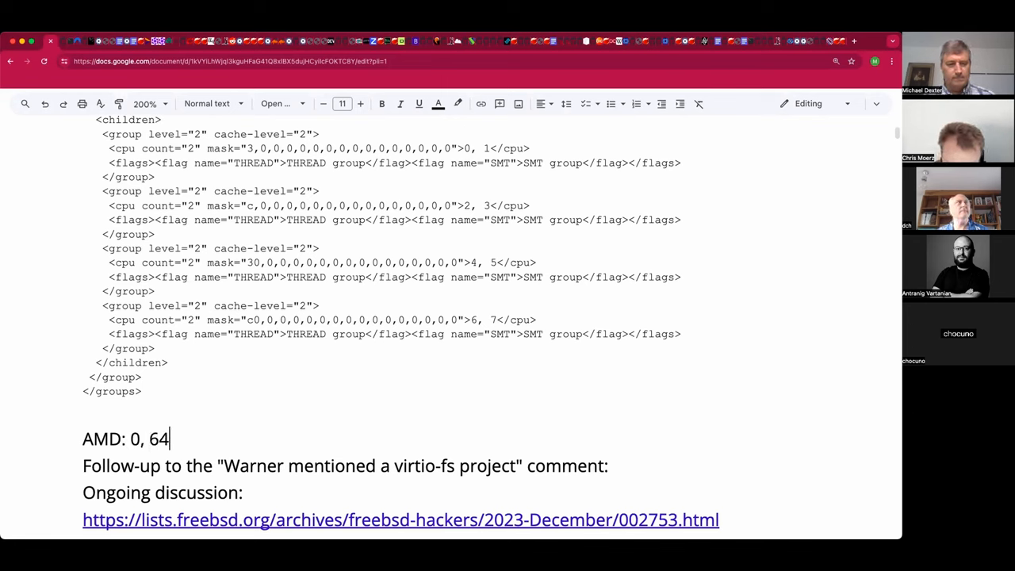
pyautogui.write('5')
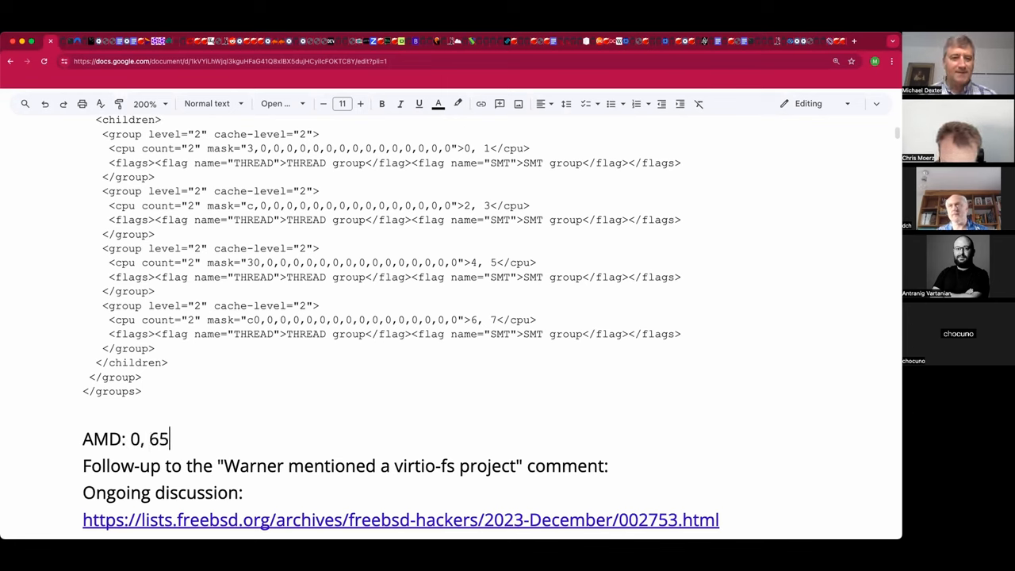
pyautogui.write('...')
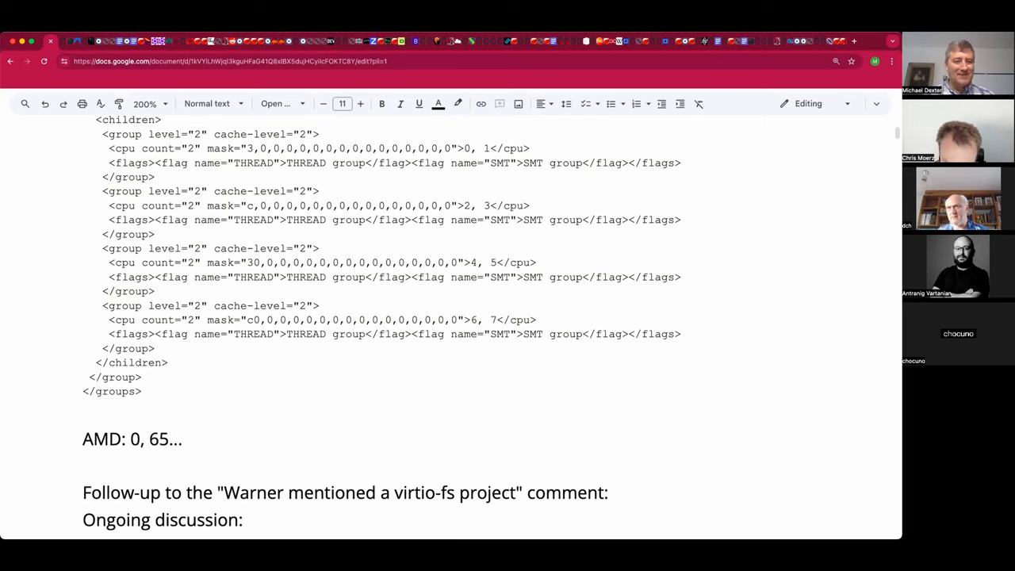
pyautogui.write('Q:')
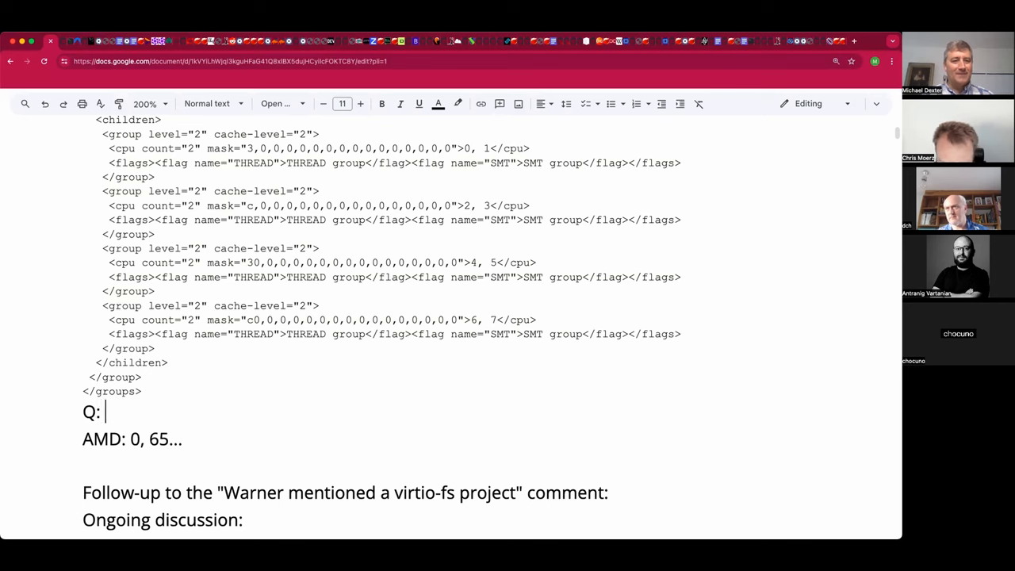
pyautogui.write('Can you ideantify')
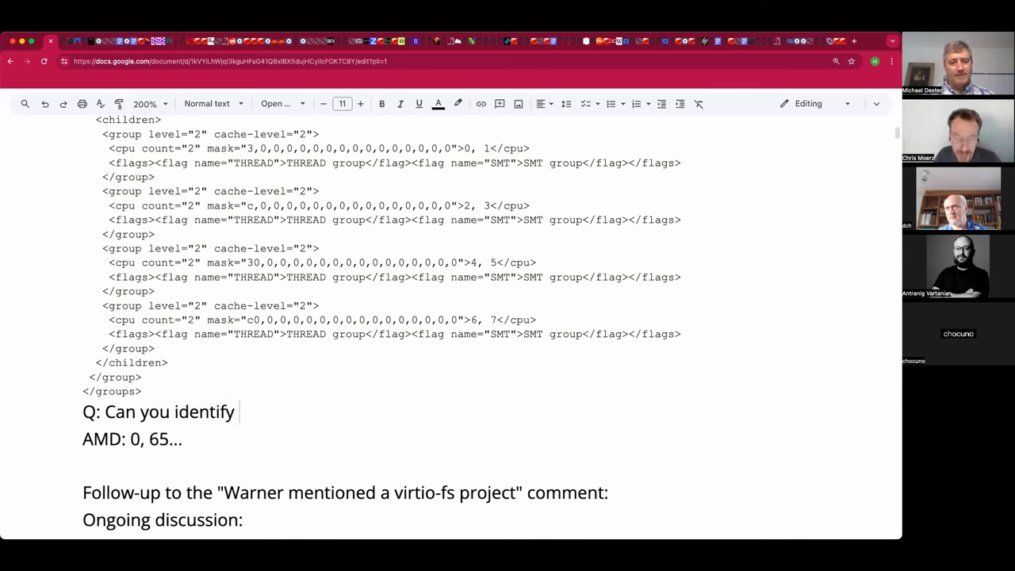
pyautogui.write('a e or')
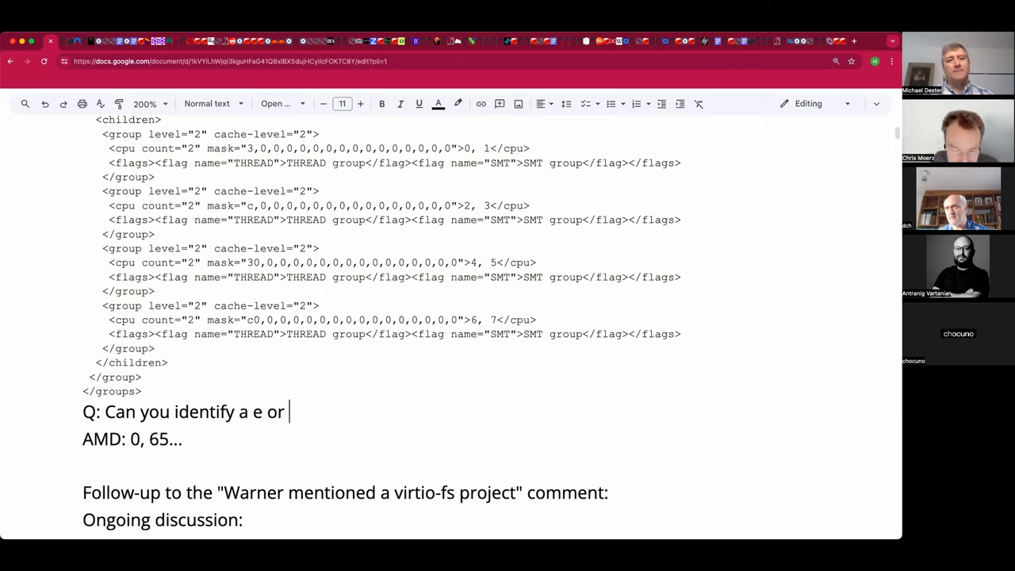
pyautogui.write('pc core?')
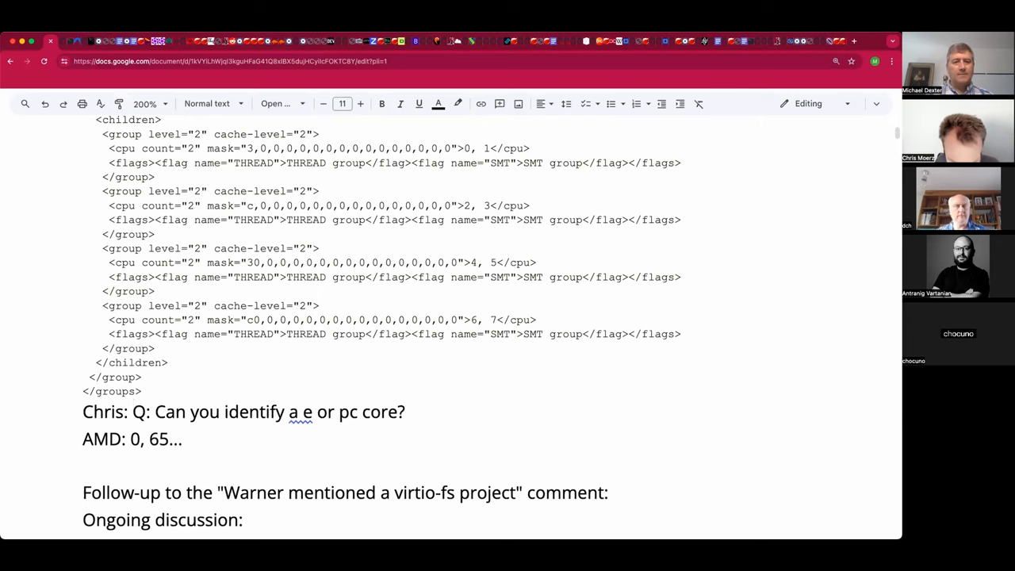
# Step: Correct 'a' to 'an' and finish the question with 'on a new CPU'
pyautogui.click(297, 412)
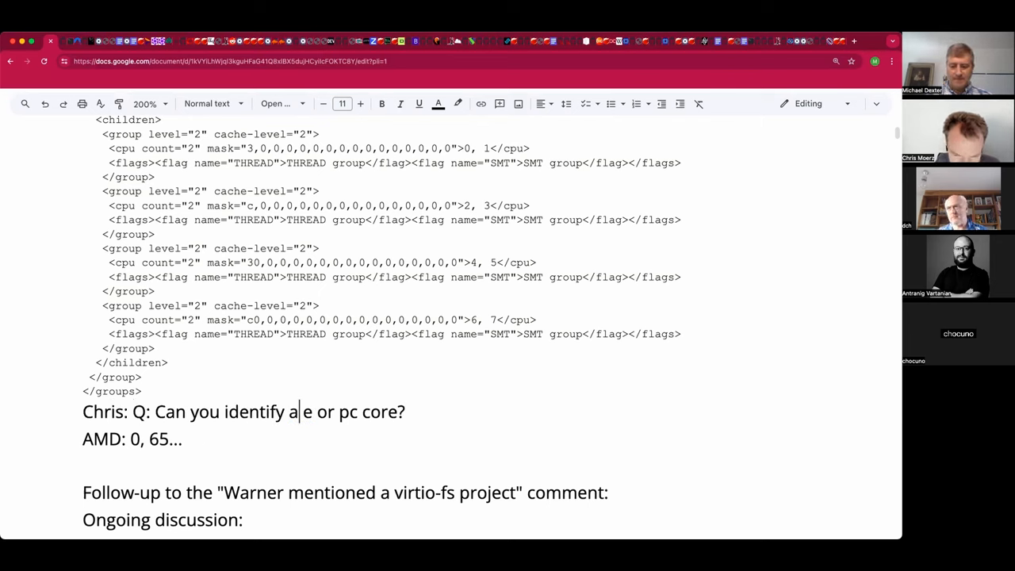
pyautogui.write('n "e')
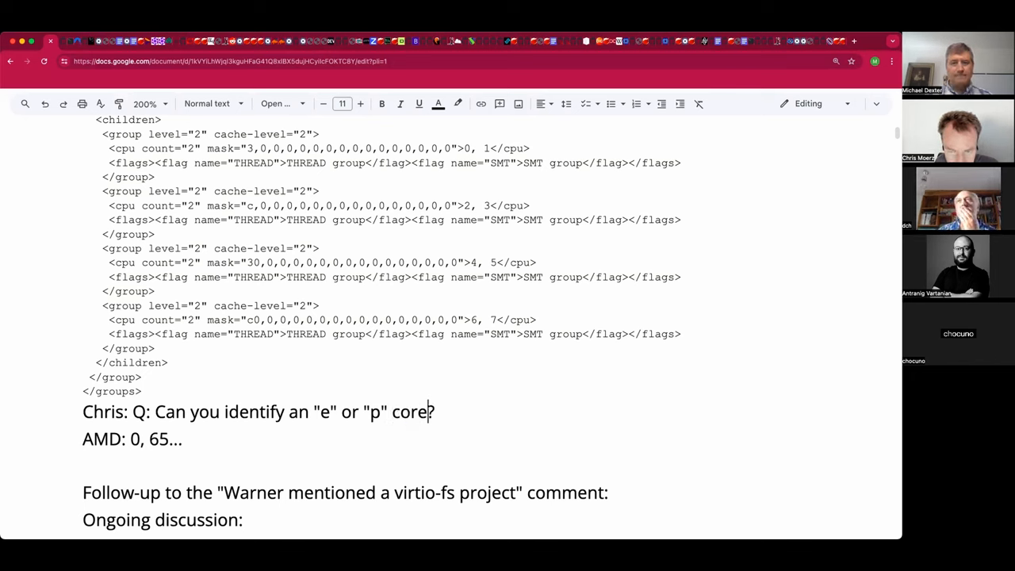
pyautogui.write('on a new')
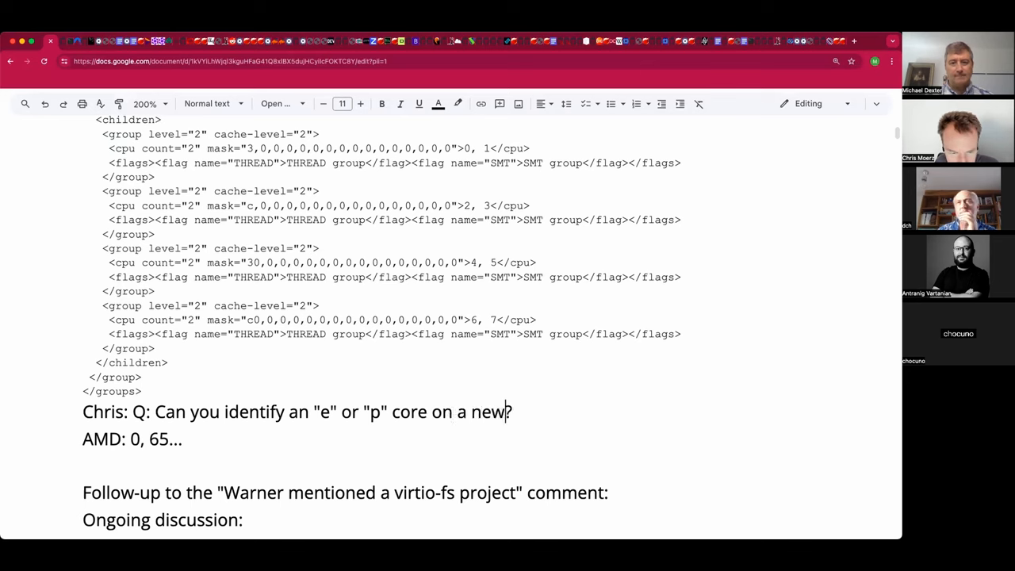
pyautogui.write('CPU')
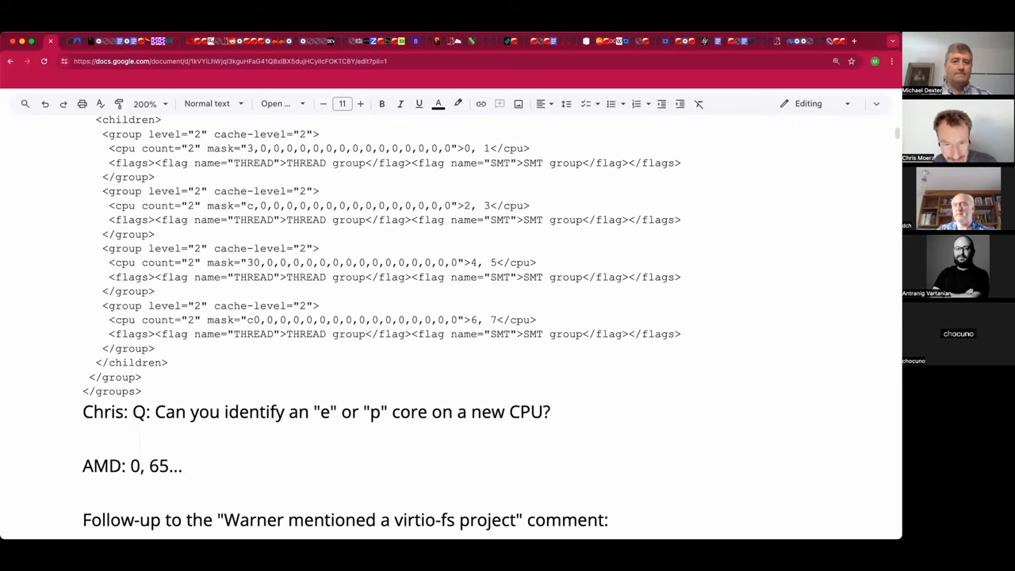
# Step: Add the request to run sysctl and share output, plus the weird AMD numbering note
pyautogui.write('Please')
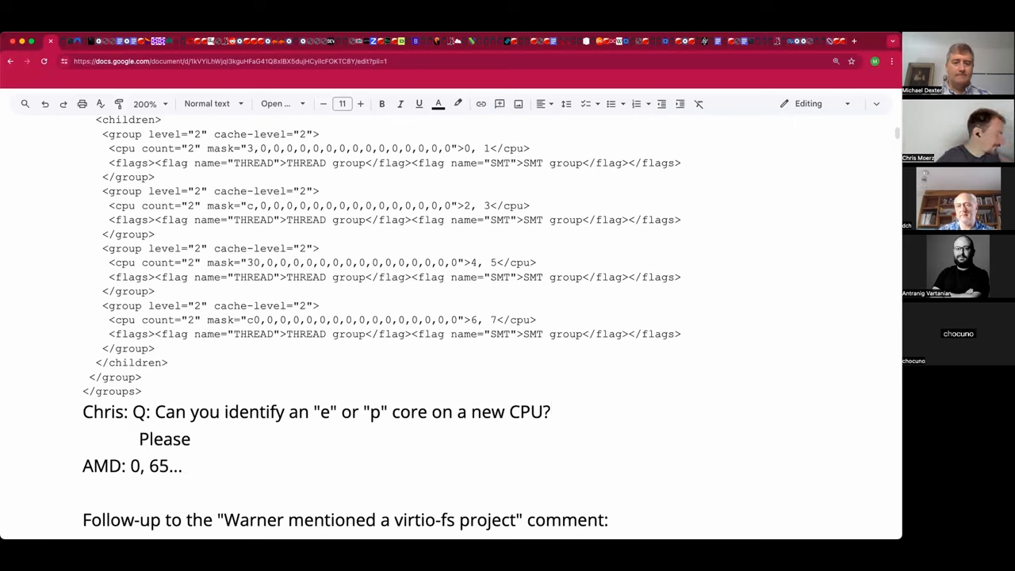
pyautogui.write('run')
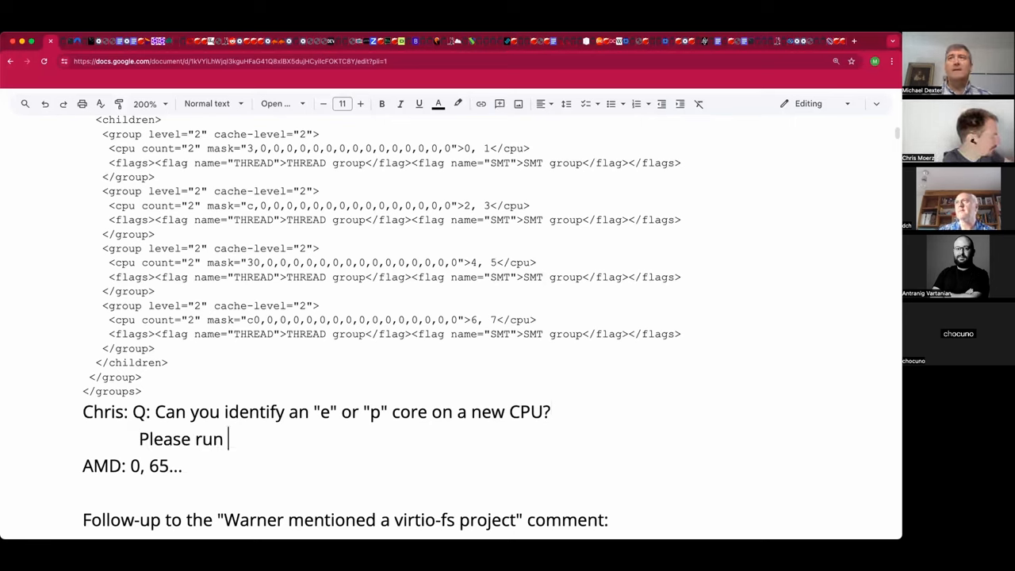
pyautogui.write('show the sysctl f')
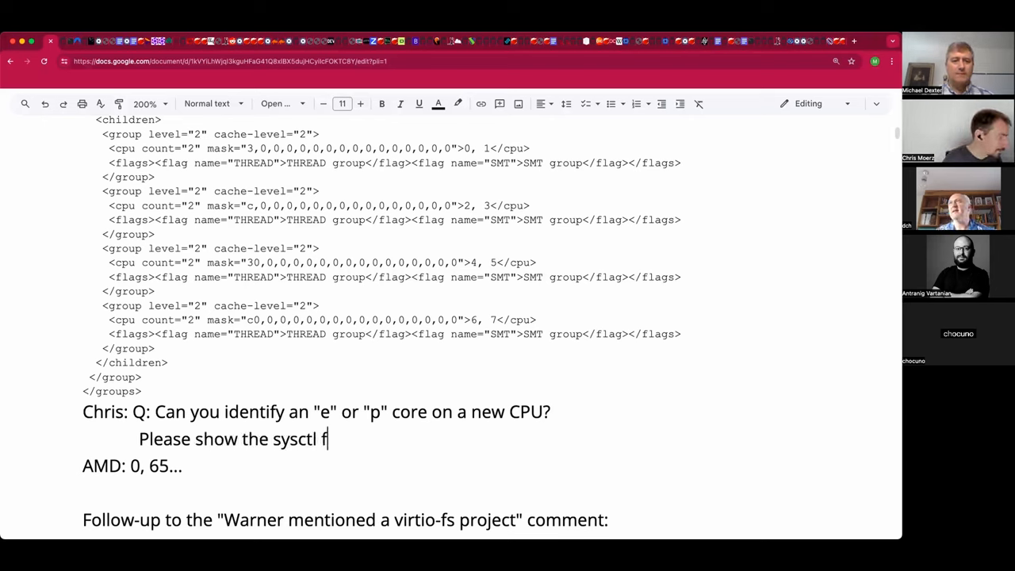
pyautogui.write('or. yournew hardwar')
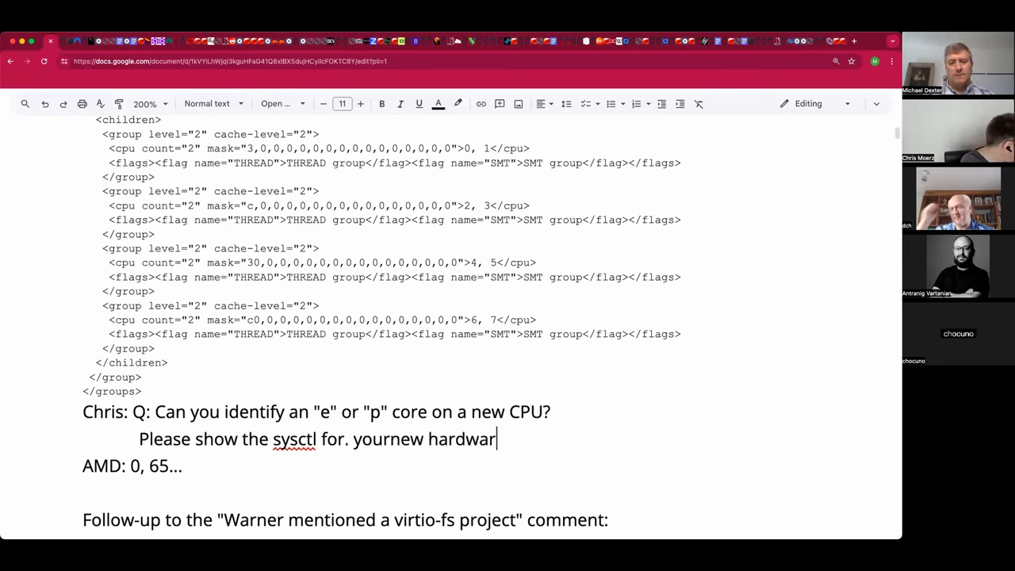
pyautogui.write('e!')
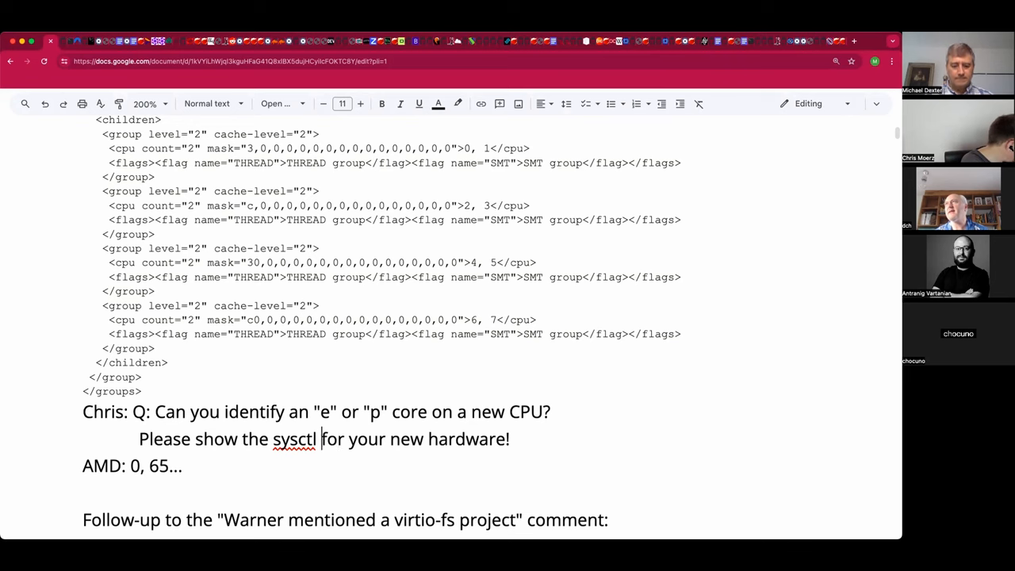
pyautogui.write('output')
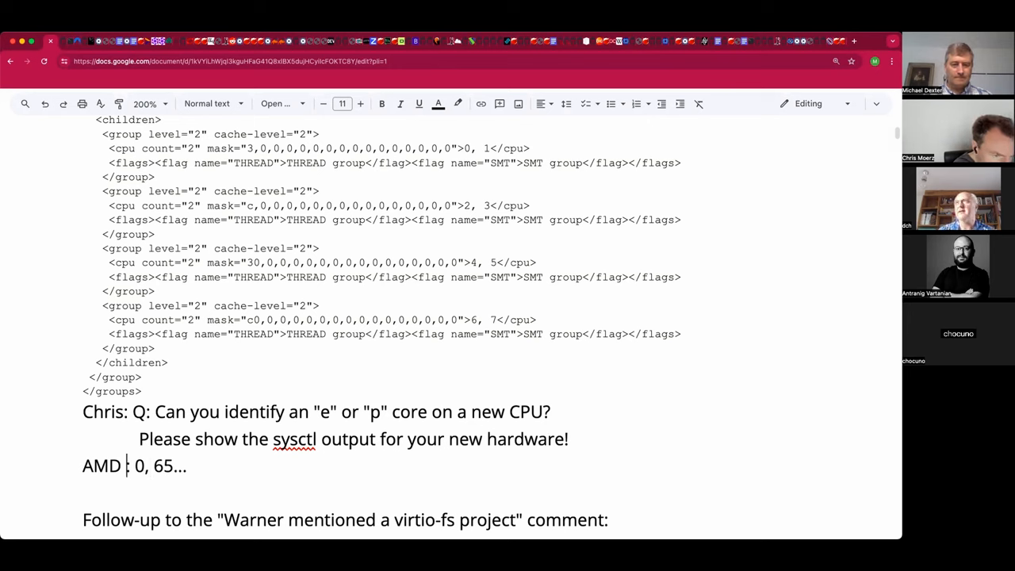
pyautogui.write('number can be weird')
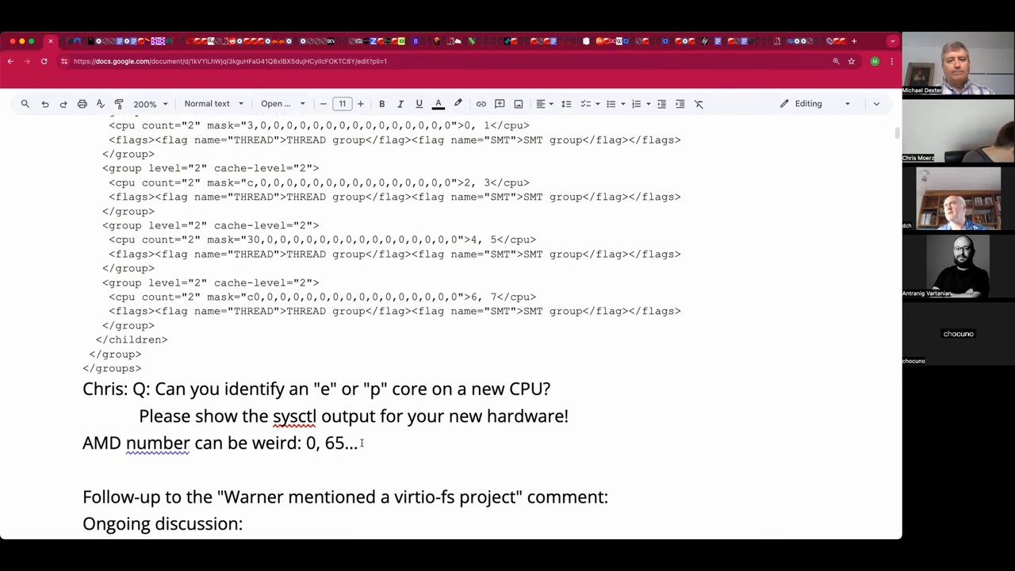
pyautogui.scroll(-3)
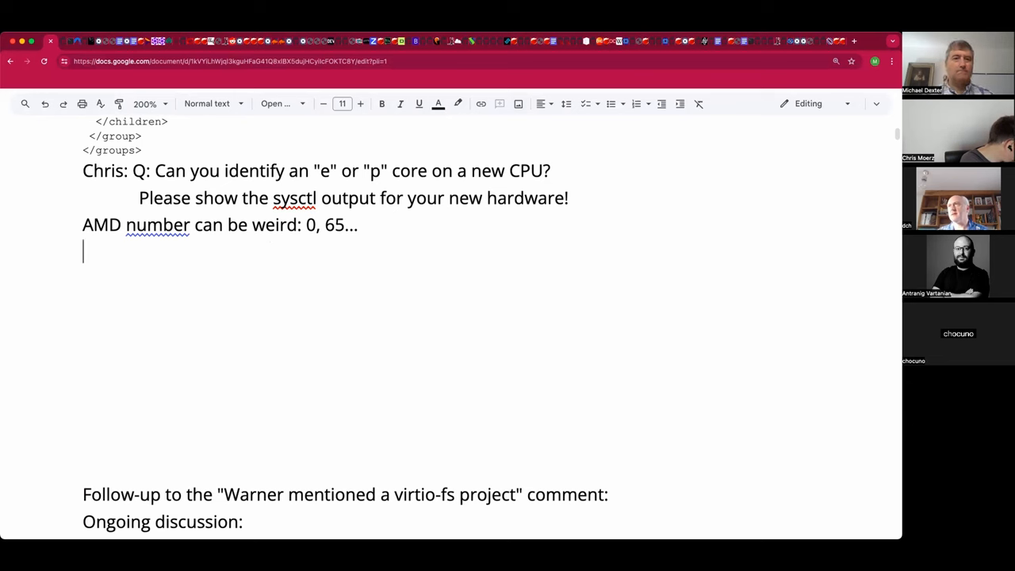
# Step: Note the core variety and that Windows is not very aware of e/p cores
pyautogui.write('Note the various AppleSilicon')
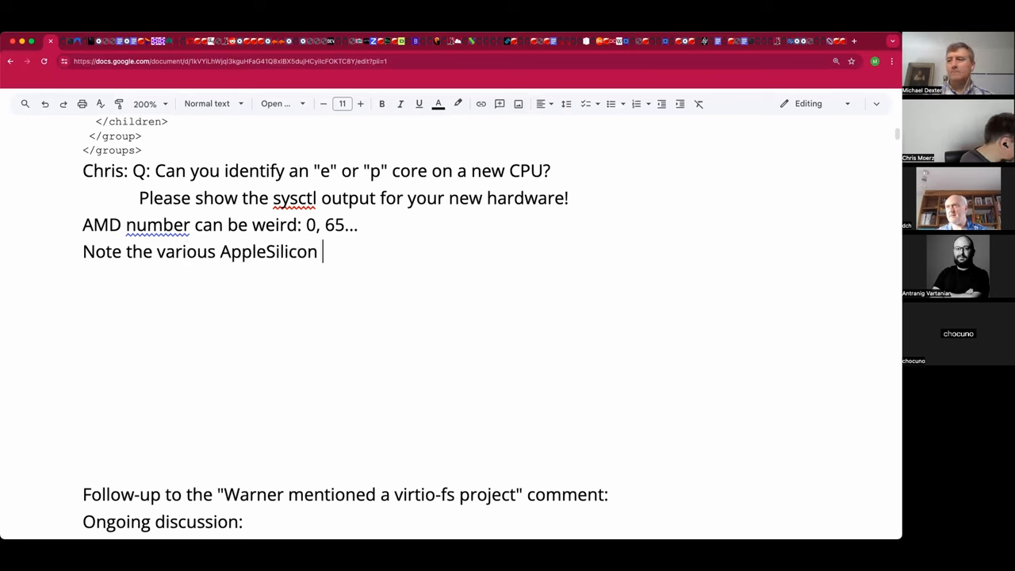
pyautogui.write('cores.')
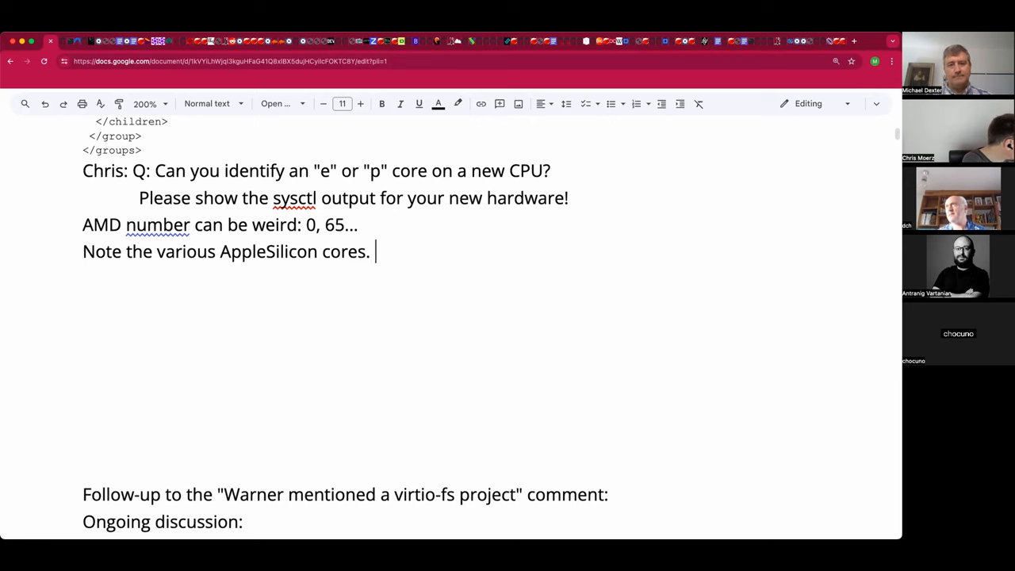
pyautogui.write('Windows is not very')
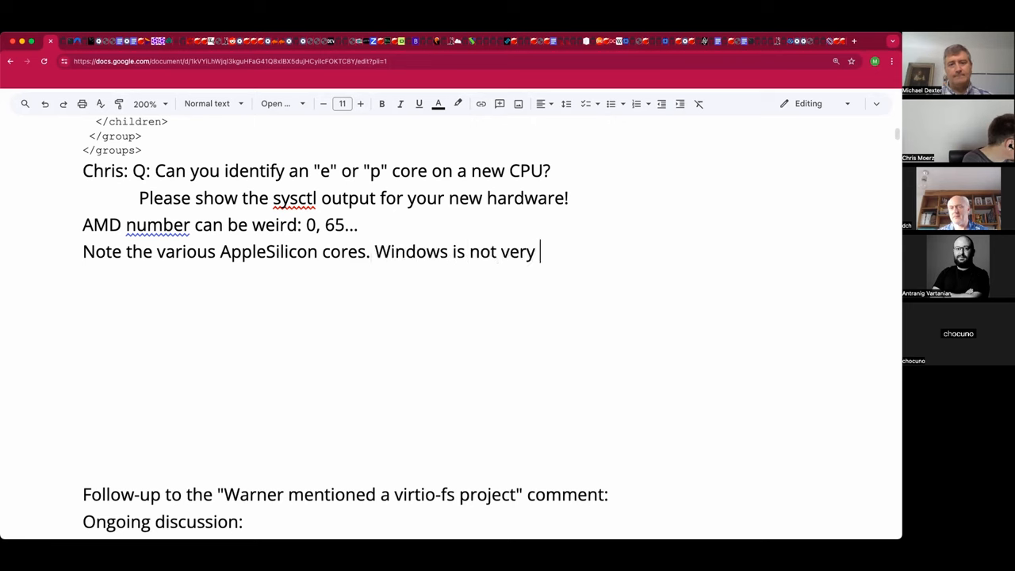
pyautogui.write('awar')
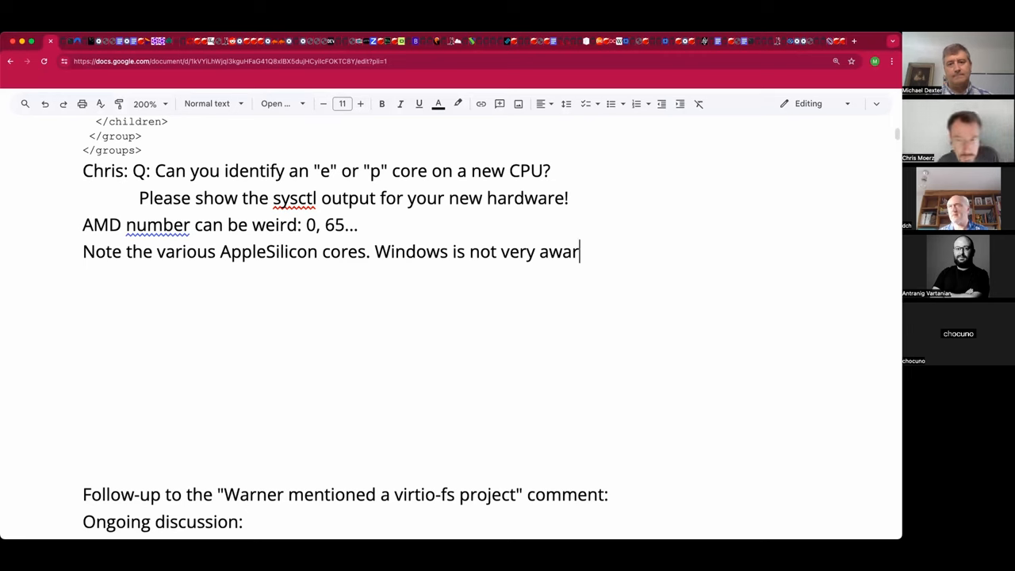
pyautogui.write('e of')
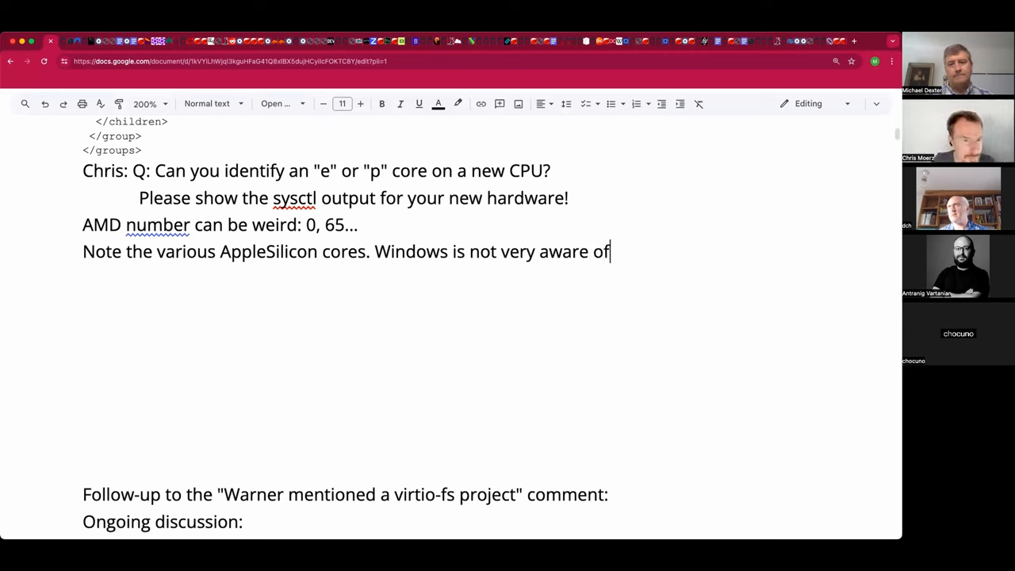
pyautogui.write('e/p coa')
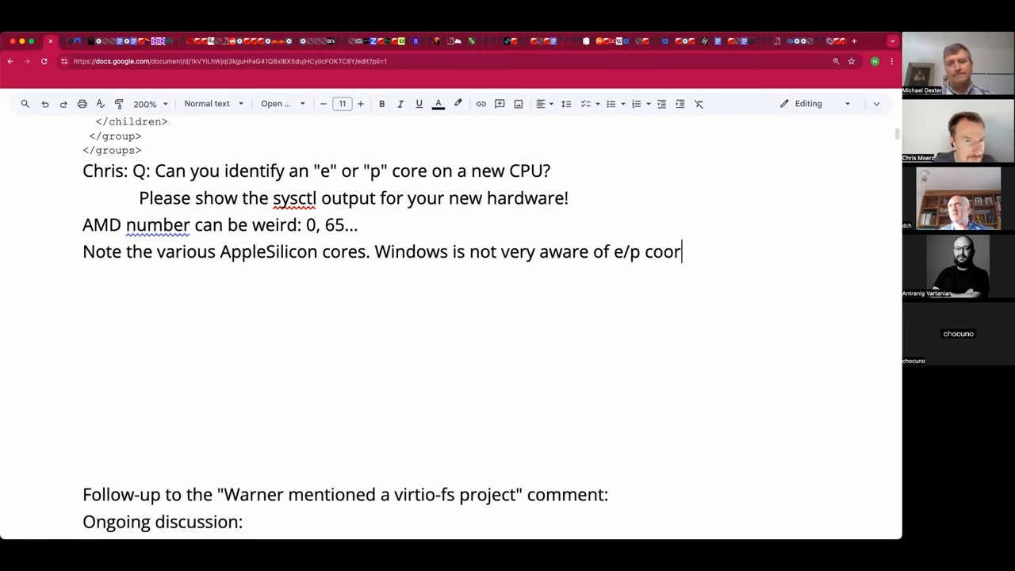
pyautogui.write('es.')
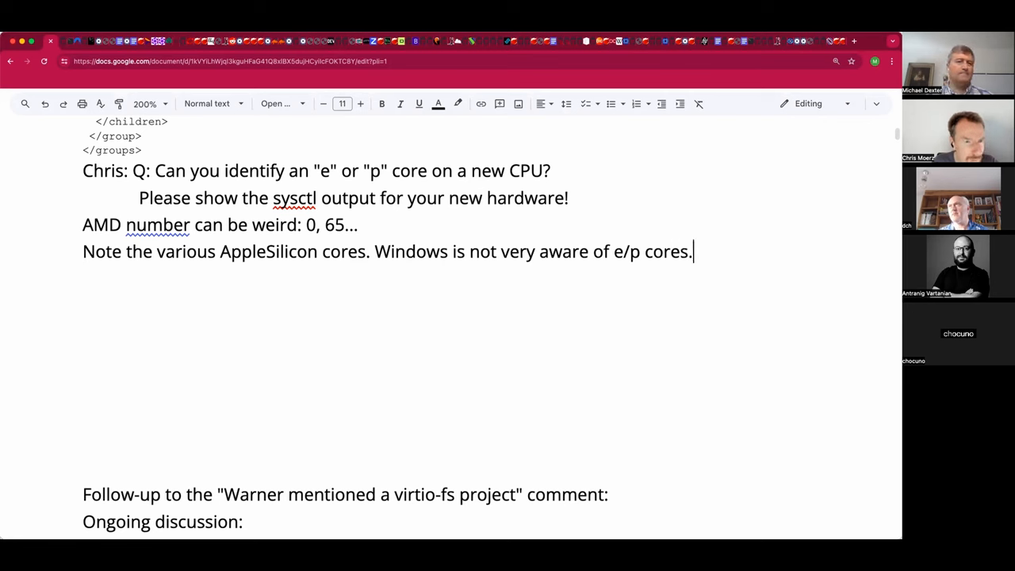
pyautogui.press('Enter')
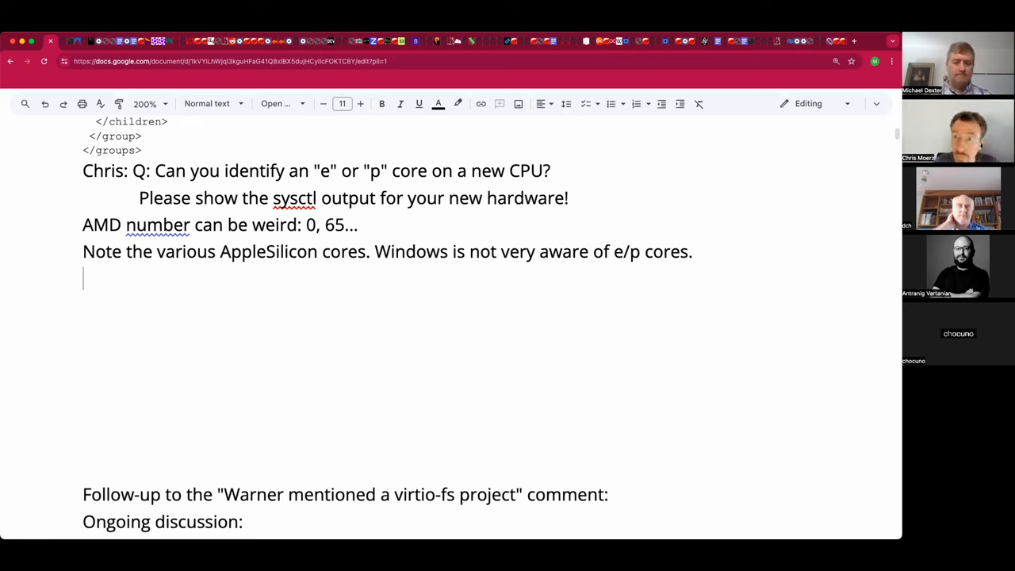
# Step: Add that lib_thread likely lacks p/e awareness and would need an API
pyautogui.write('lib')
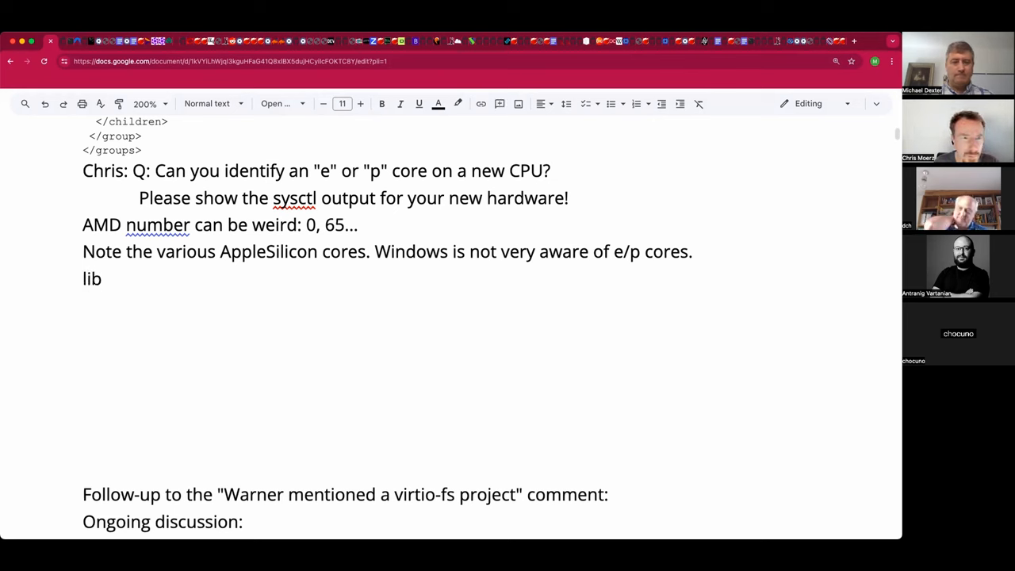
pyautogui.write('_thread probably has no')
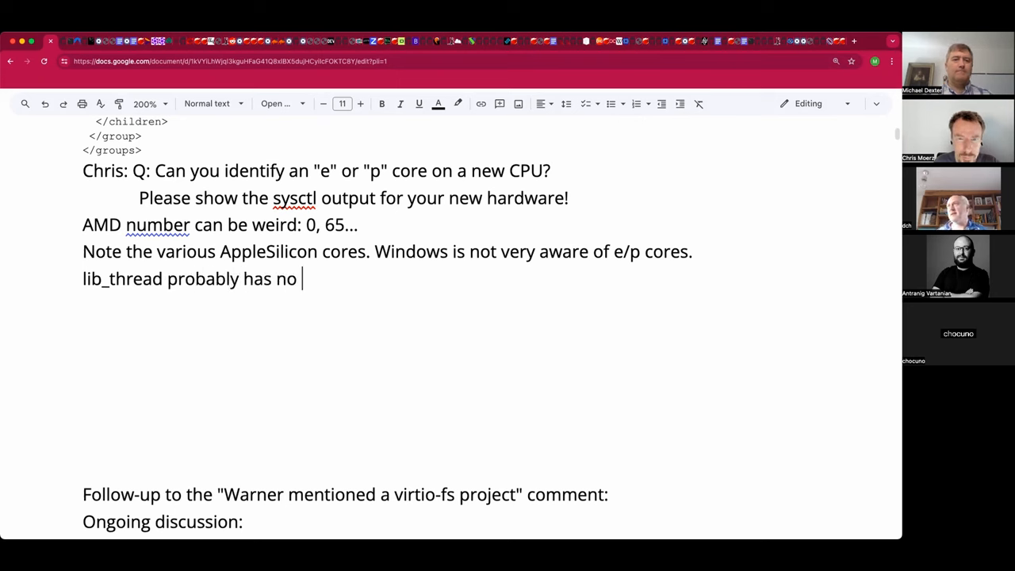
pyautogui.write('p/e aware')
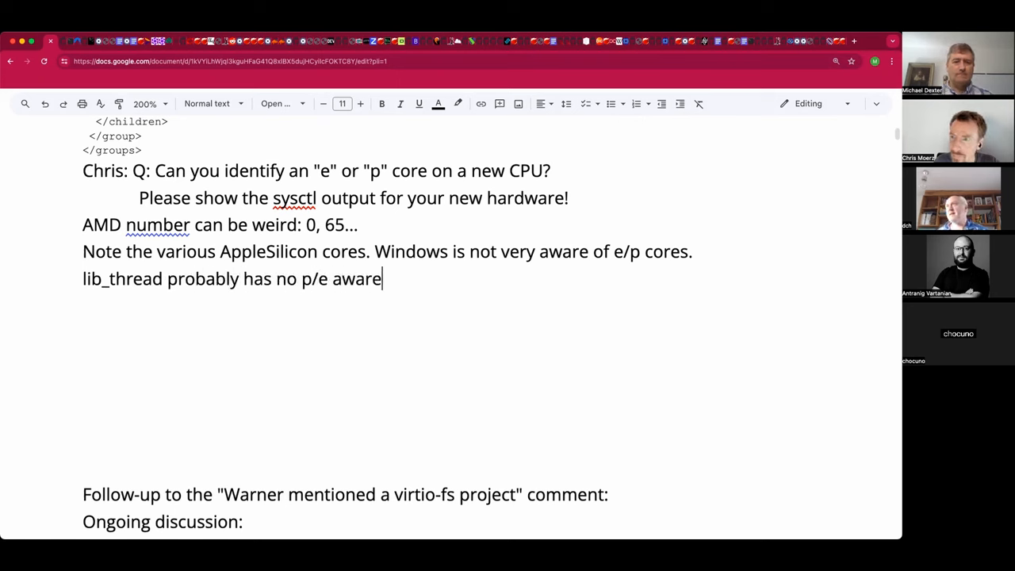
pyautogui.write('ness and')
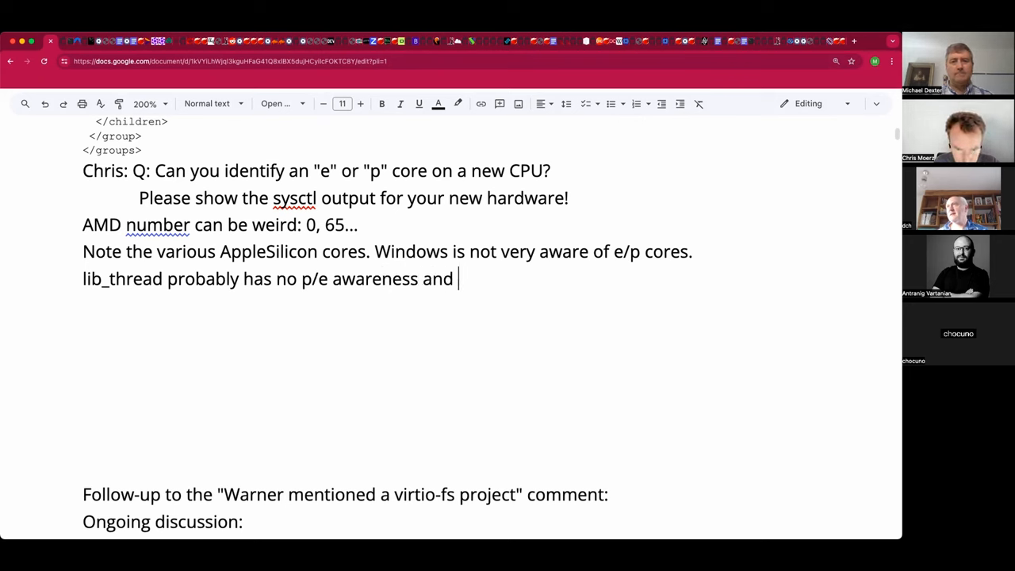
pyautogui.write('would need an API')
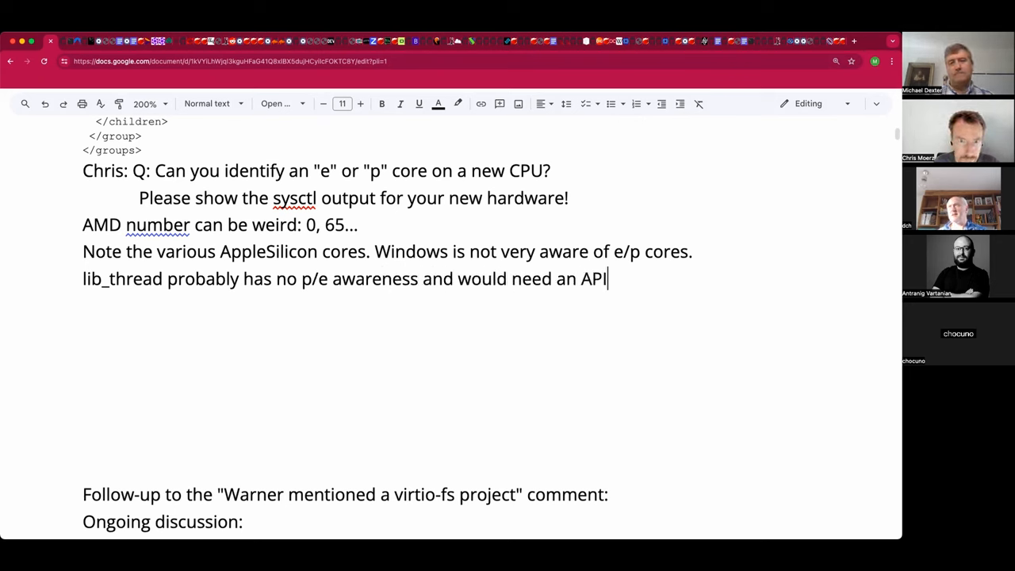
pyautogui.write('.')
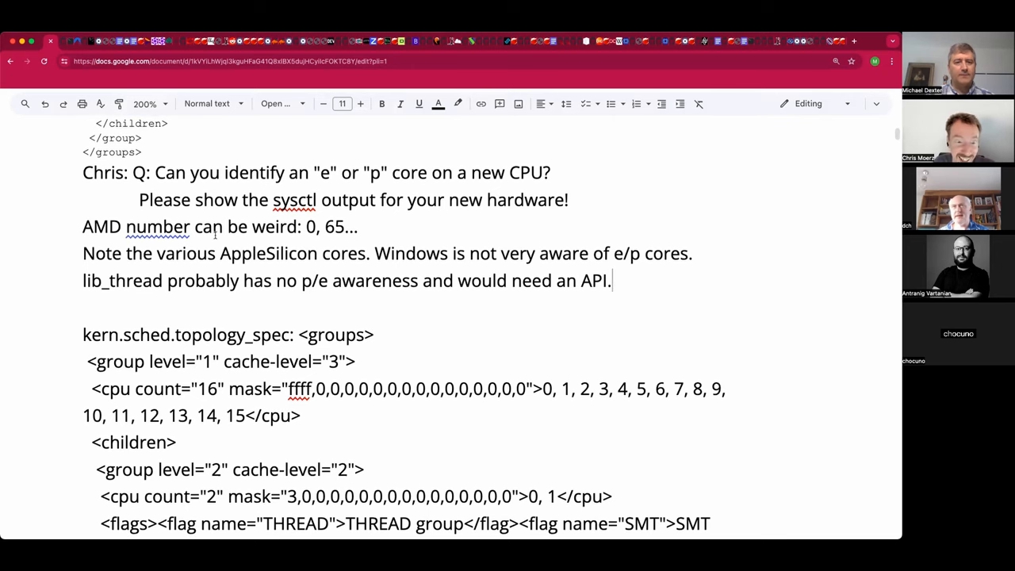
# Step: Set the selected XML topology block to 8-point Courier, then deselect it
pyautogui.scroll(-3)
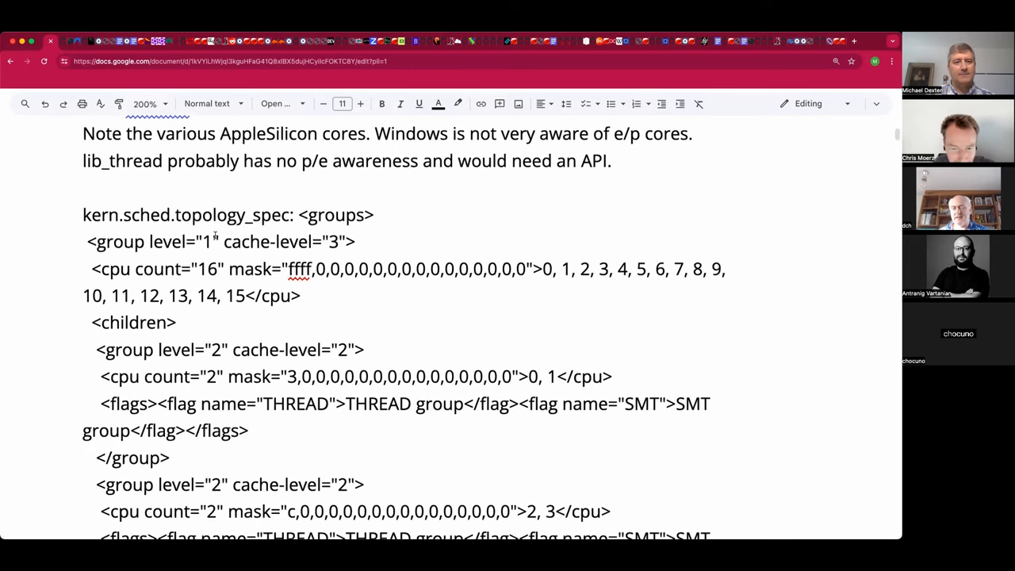
pyautogui.scroll(-3)
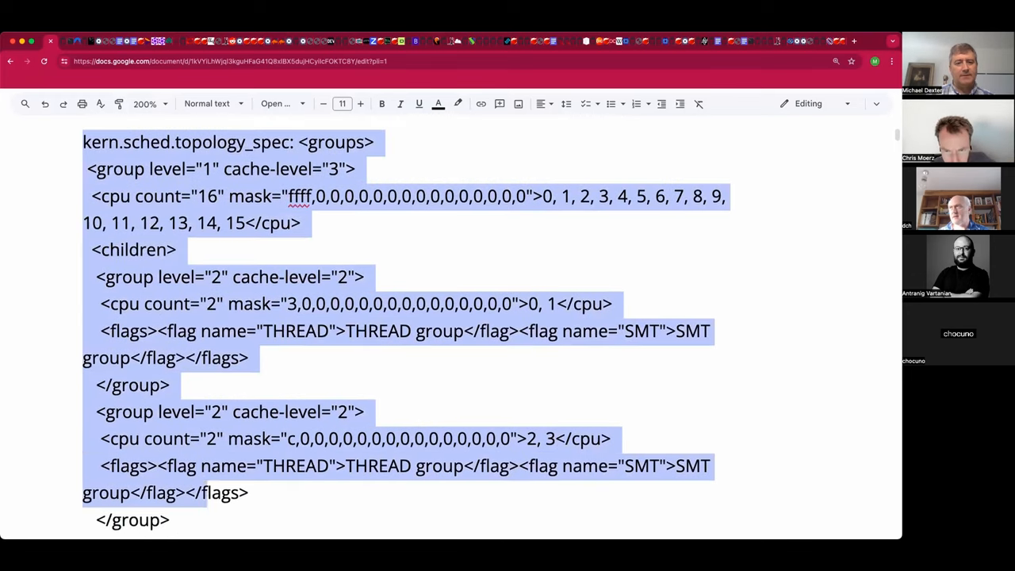
pyautogui.scroll(-3)
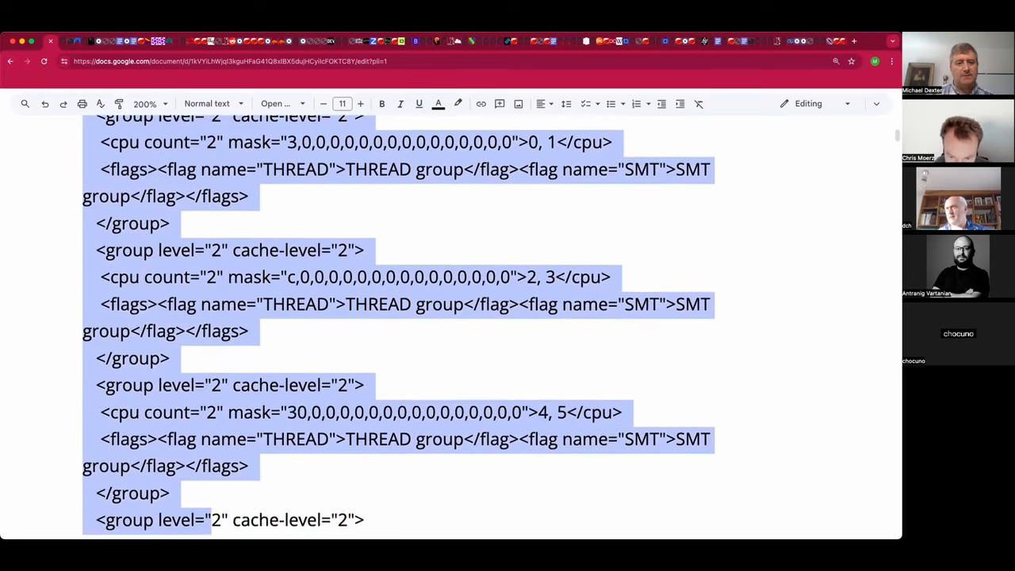
pyautogui.scroll(-3)
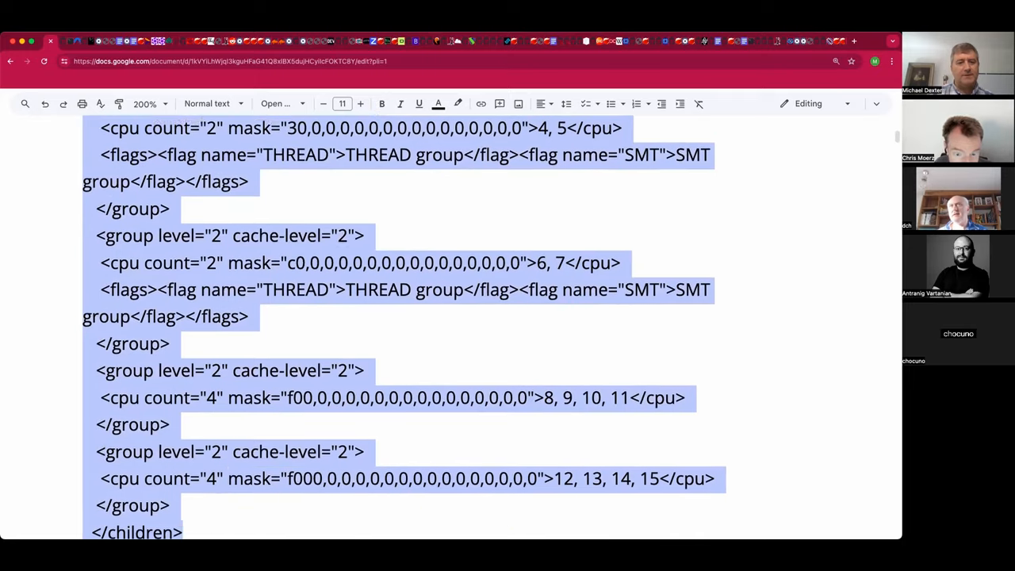
pyautogui.scroll(-3)
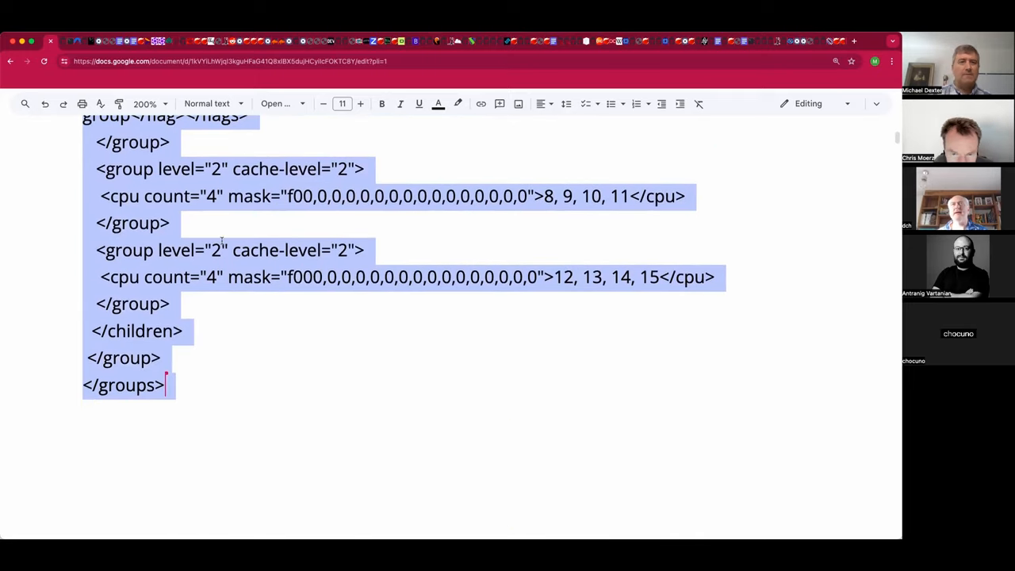
pyautogui.click(279, 103)
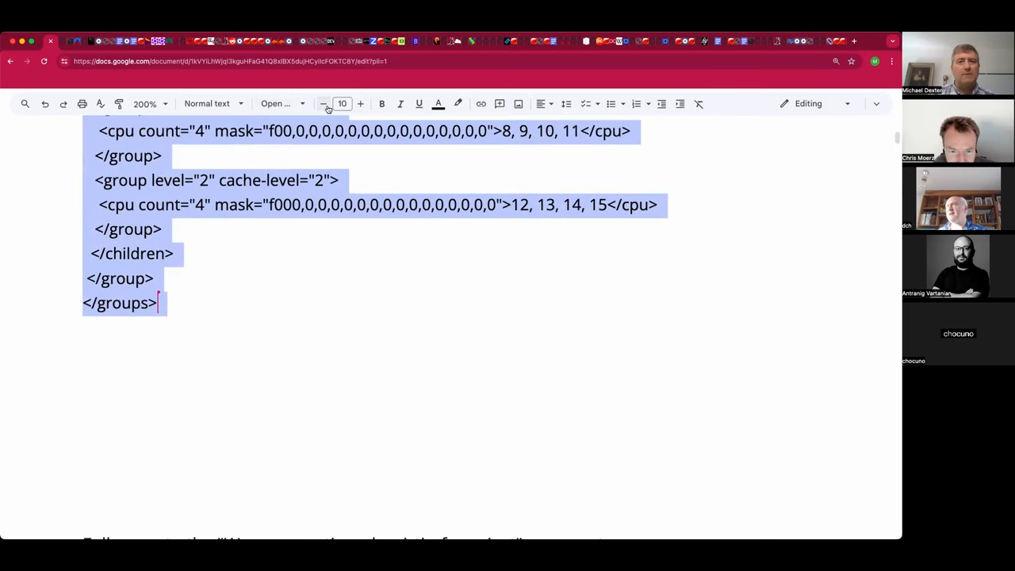
pyautogui.click(323, 103)
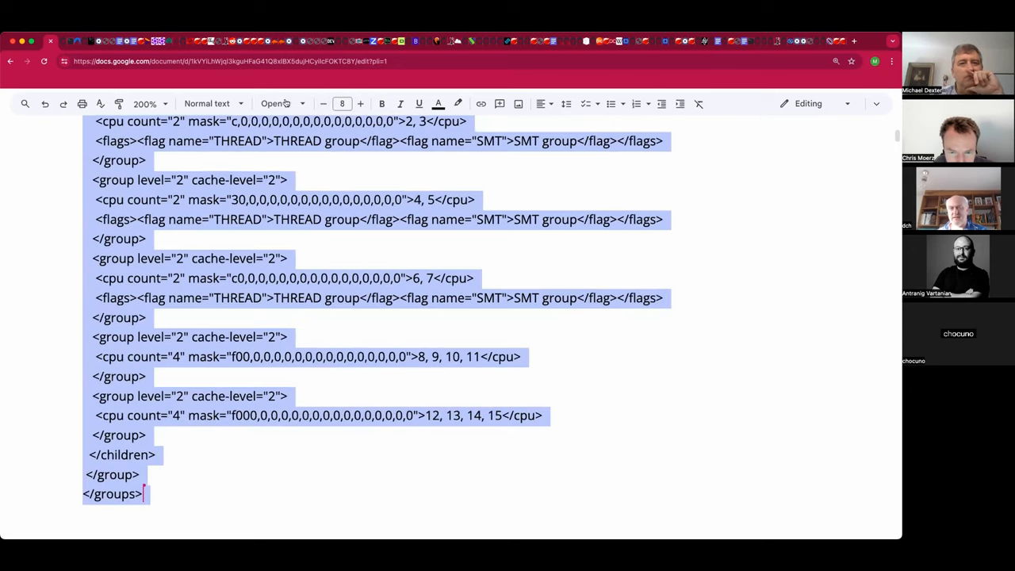
pyautogui.click(281, 103)
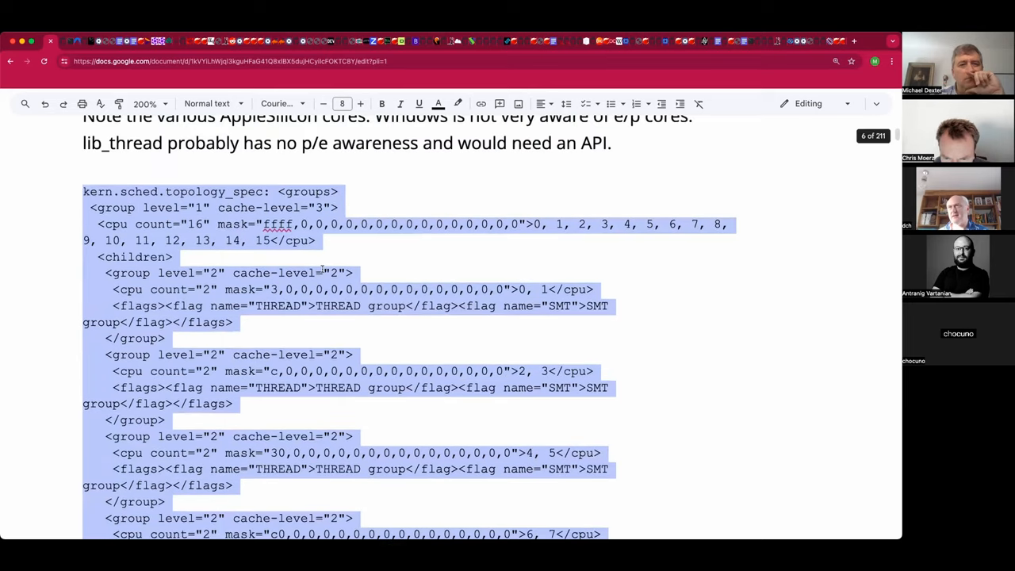
pyautogui.click(316, 304)
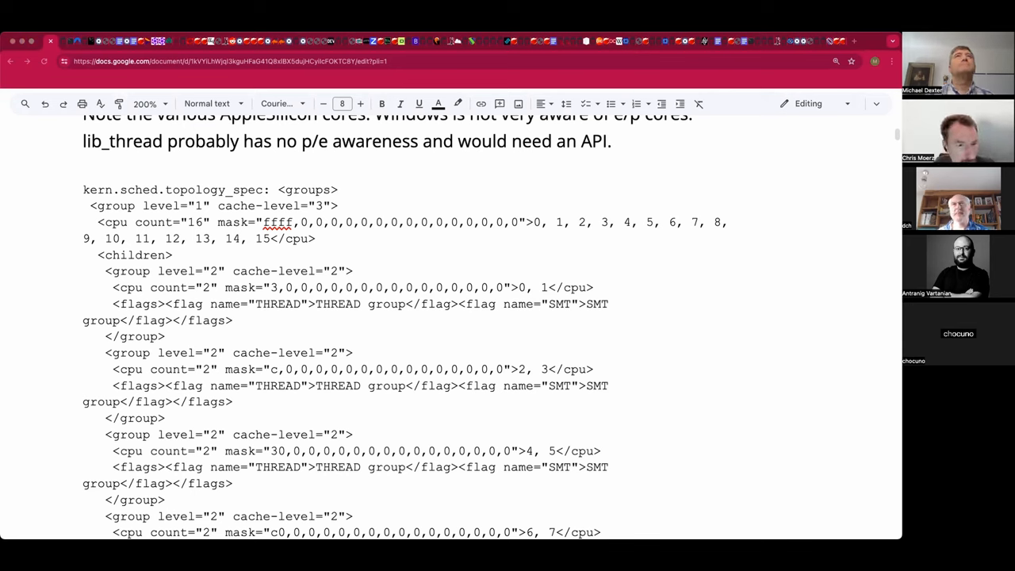
# Step: Start the notes below the XML block with Dave's 32-core flat topology entry
pyautogui.scroll(-3)
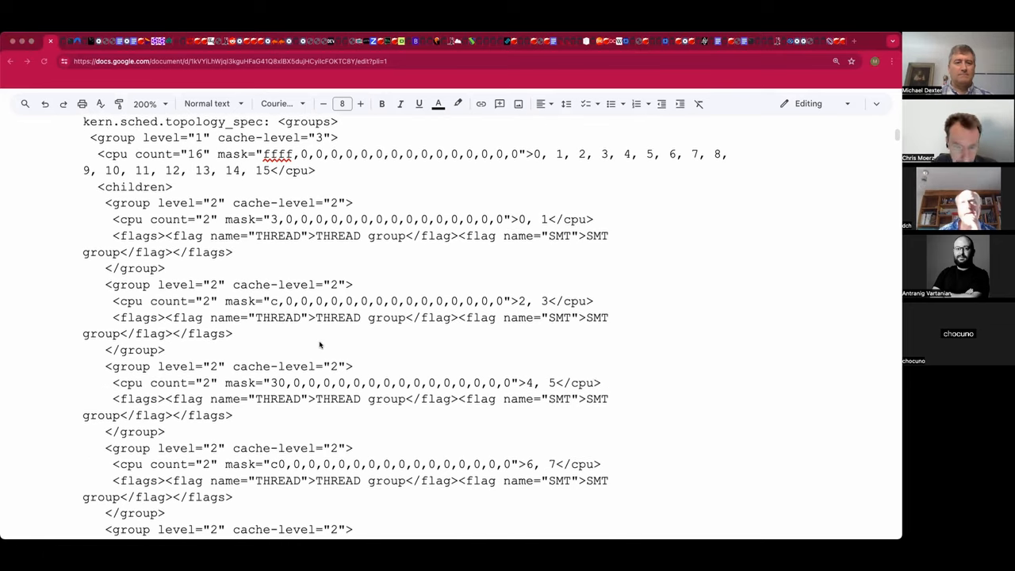
pyautogui.scroll(-3)
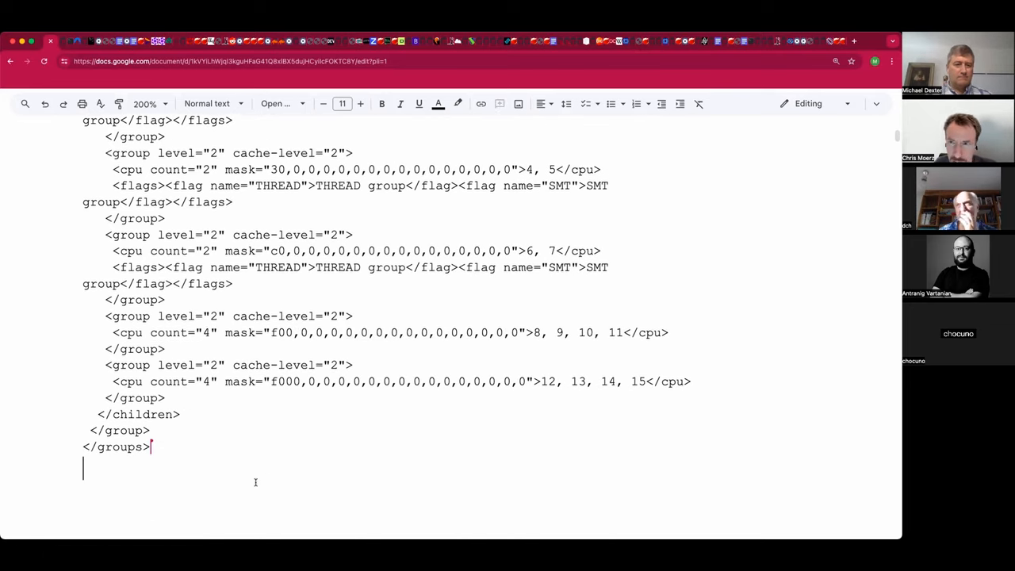
pyautogui.write('Dave: 32 cores, flat h/w topology')
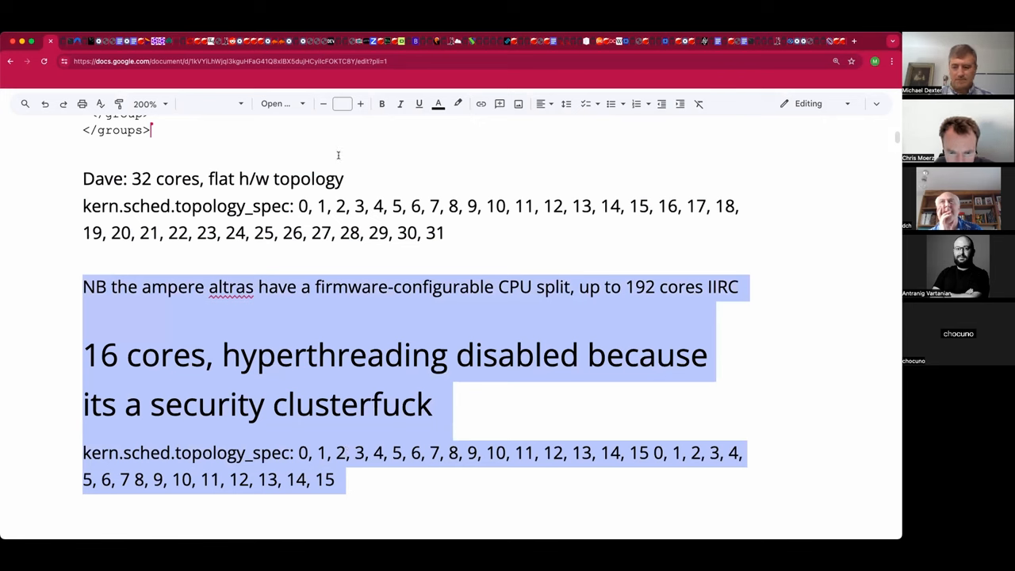
pyautogui.moveTo(527, 152)
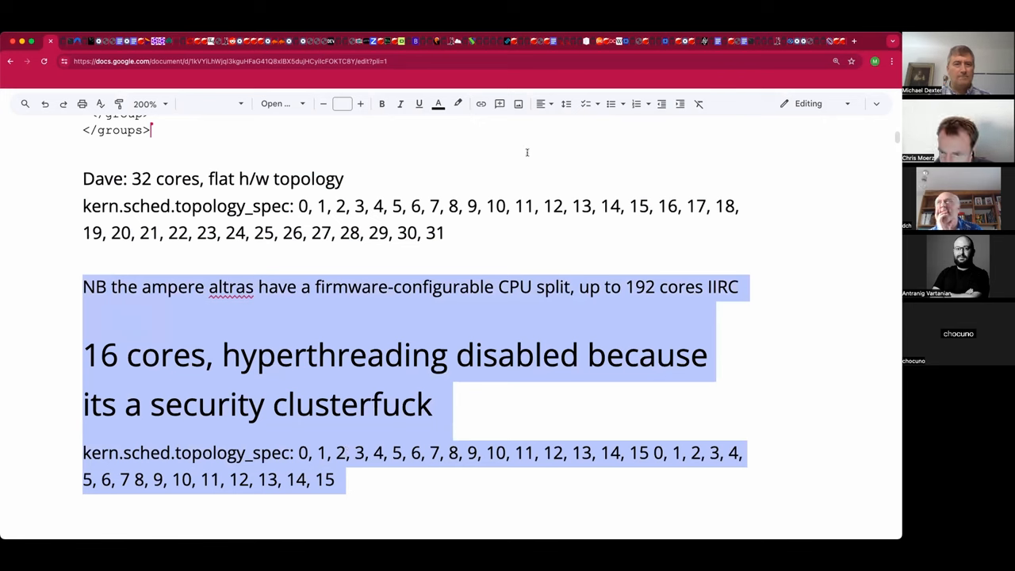
# Step: Make the notes Normal text, capitalize Altras, and put both topology_spec lines in Courier
pyautogui.click(342, 104)
pyautogui.write('12')
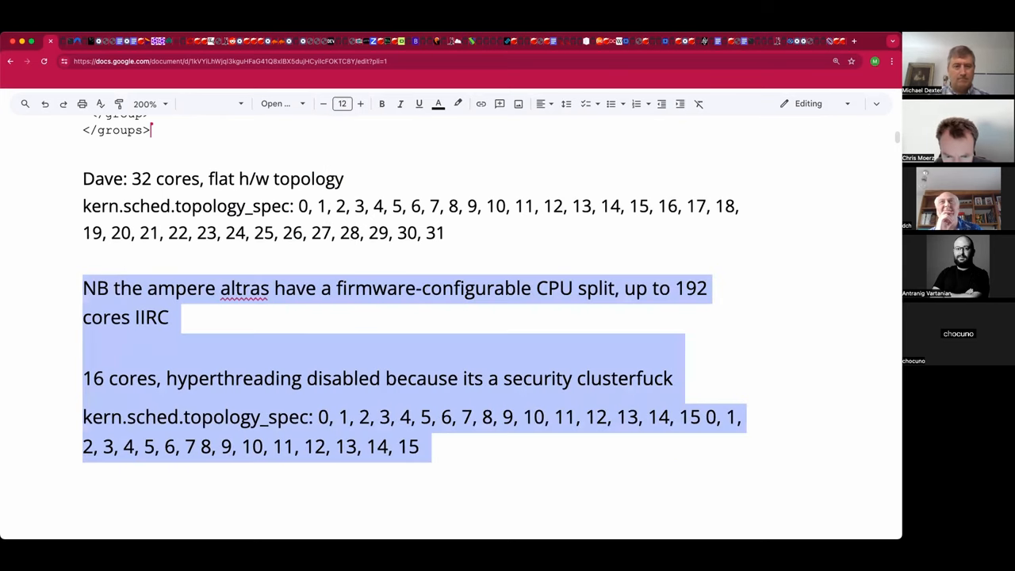
pyautogui.moveTo(224, 311)
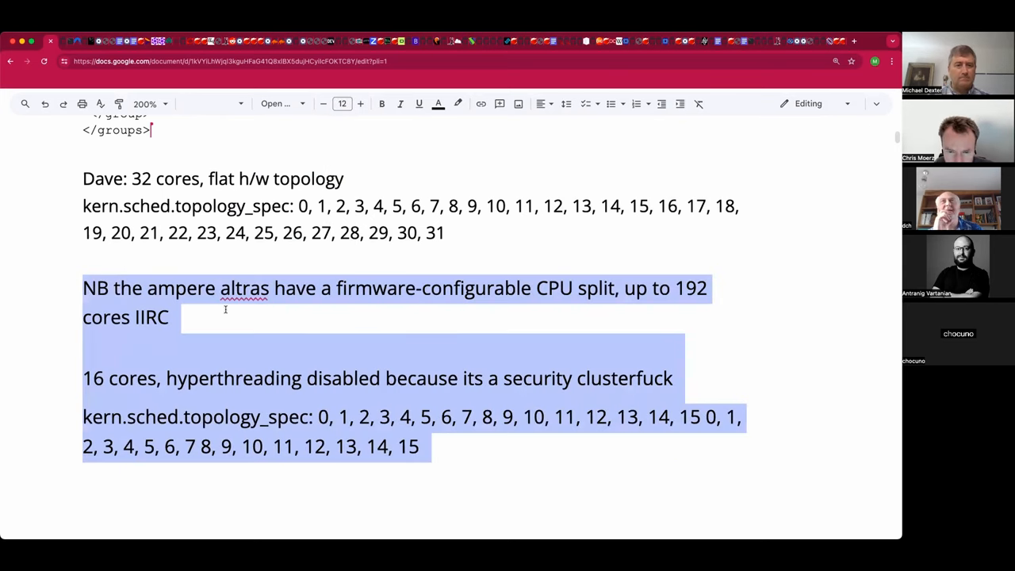
pyautogui.click(228, 288)
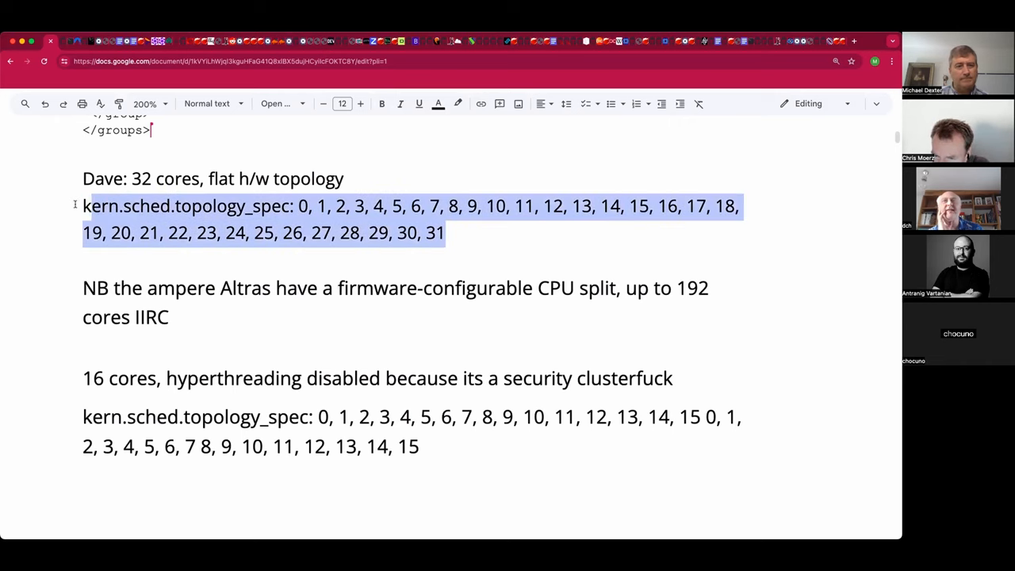
pyautogui.click(279, 103)
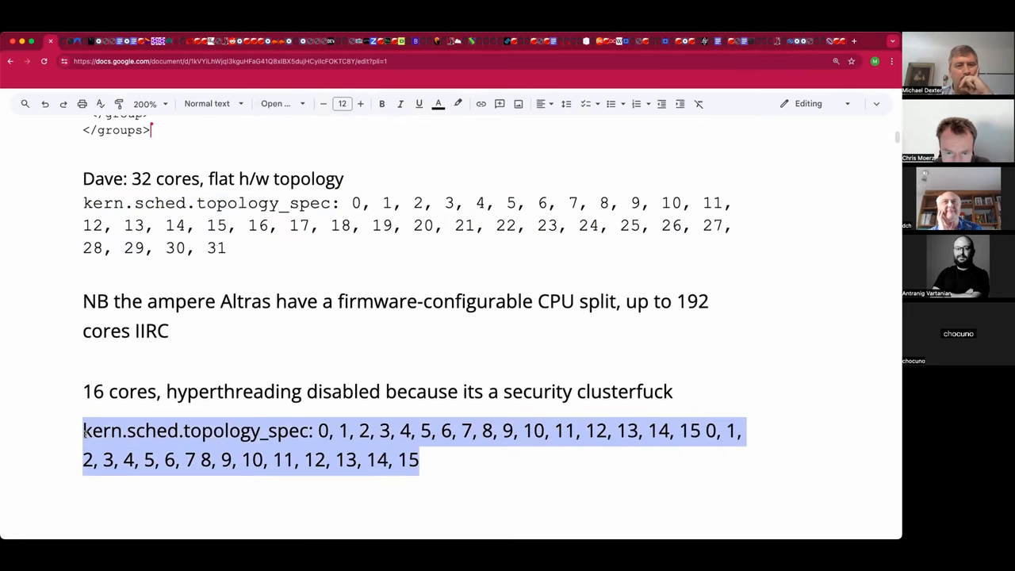
pyautogui.click(277, 103)
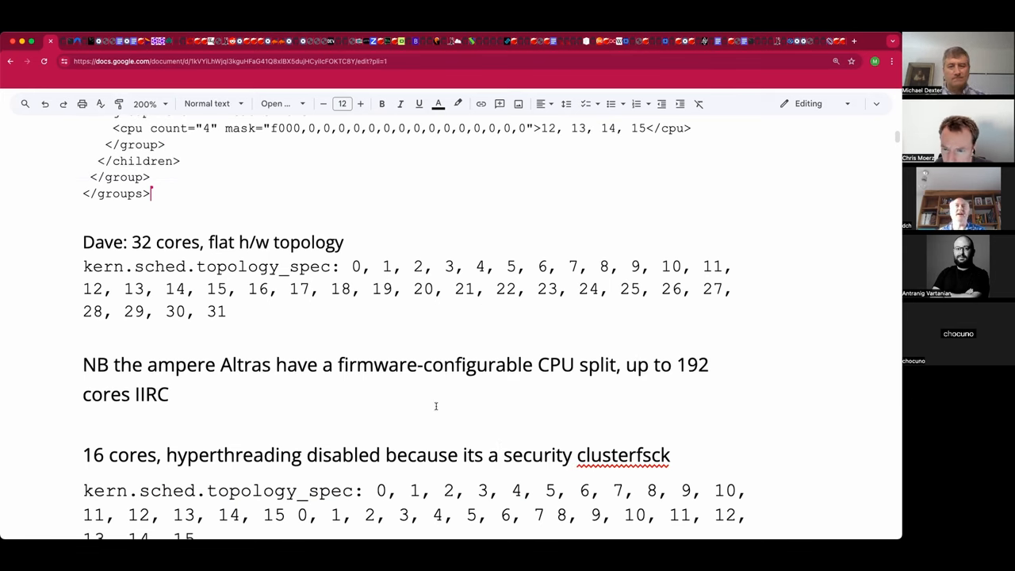
pyautogui.write('.')
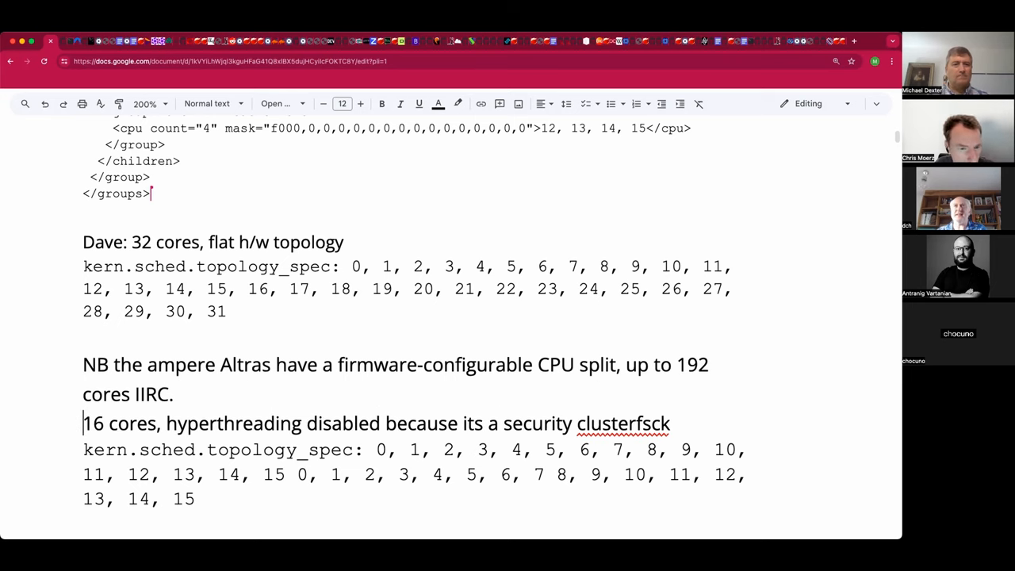
pyautogui.moveTo(459, 355)
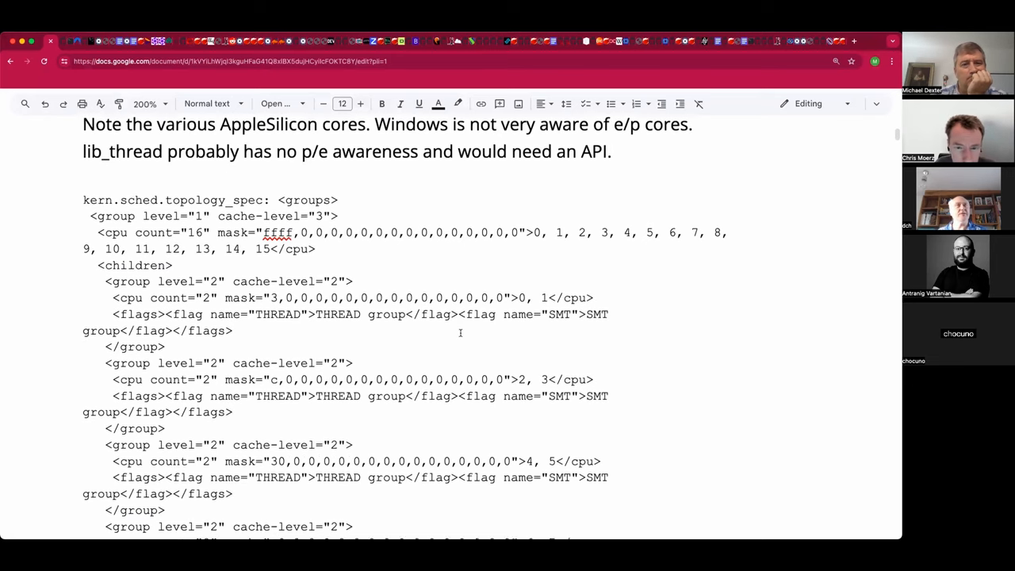
# Step: Type the heading 'Chris with p/e cores:' above the XML block
pyautogui.scroll(-3)
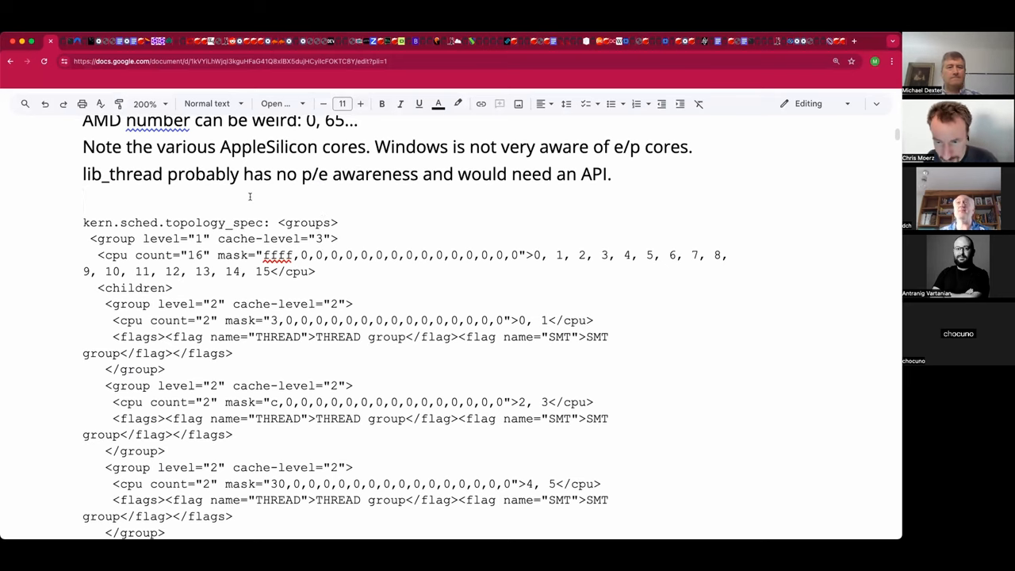
pyautogui.write('Dave')
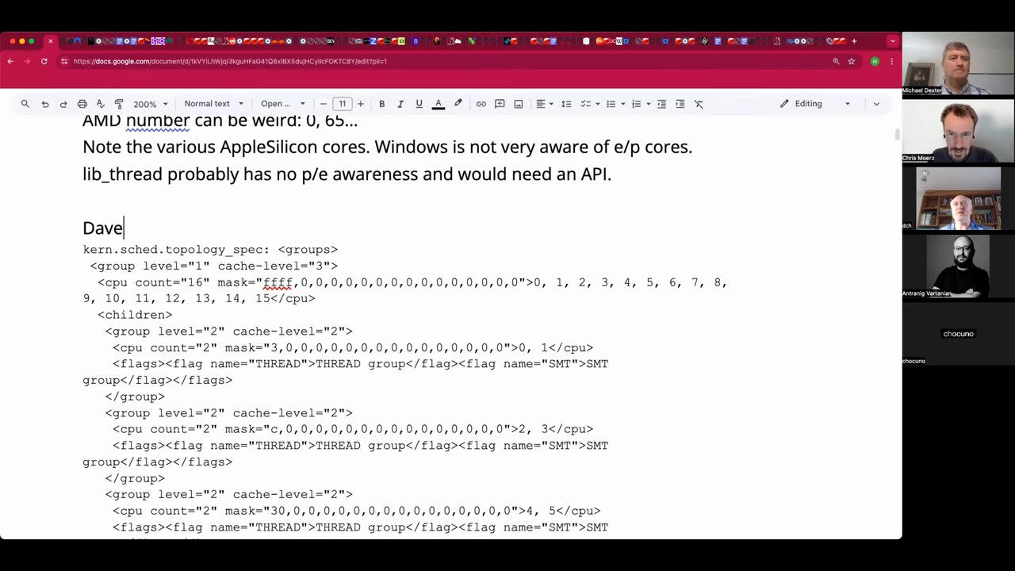
pyautogui.write('Chris')
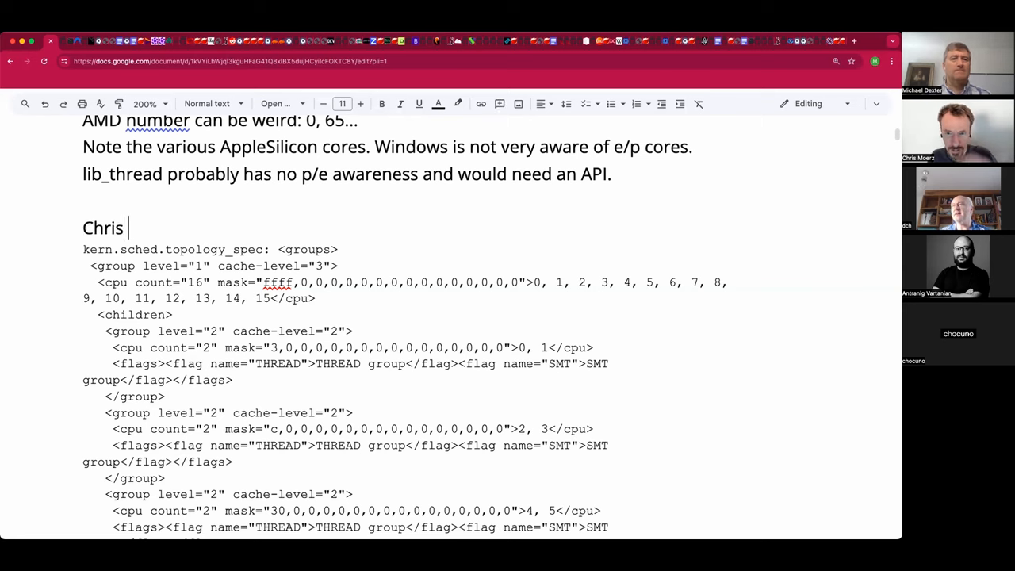
pyautogui.write('with p/e')
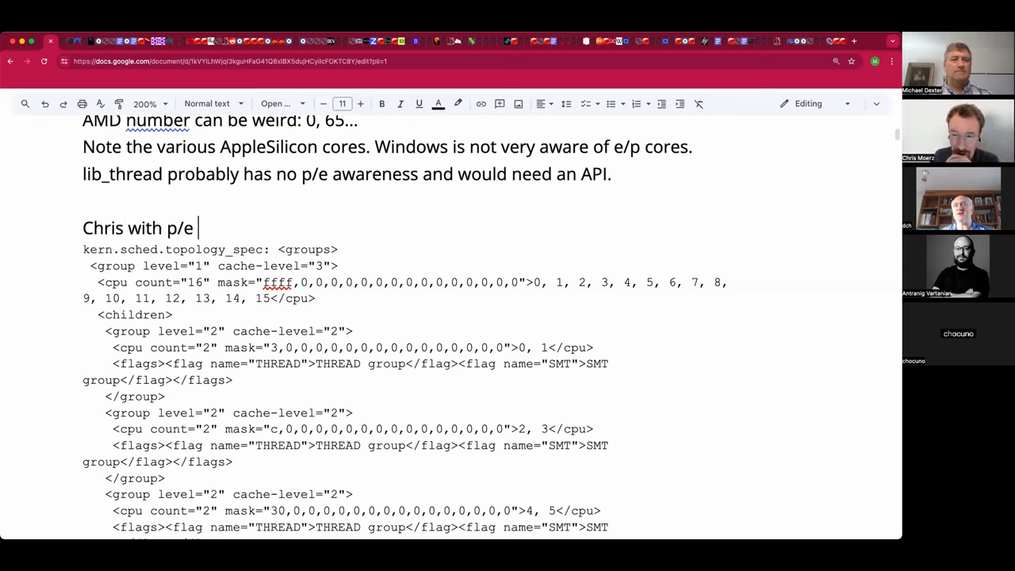
pyautogui.write('cores:')
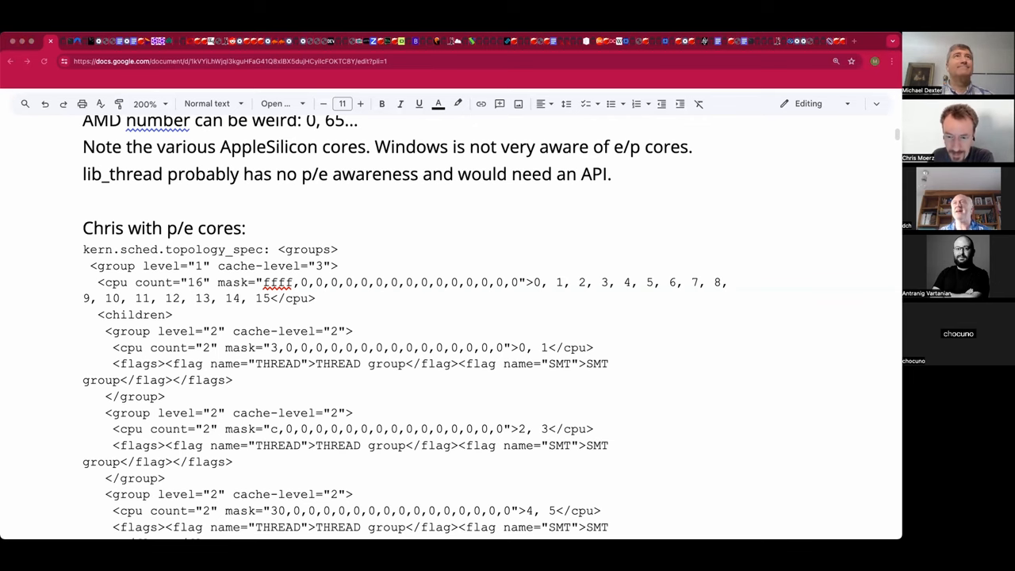
pyautogui.moveTo(249, 287)
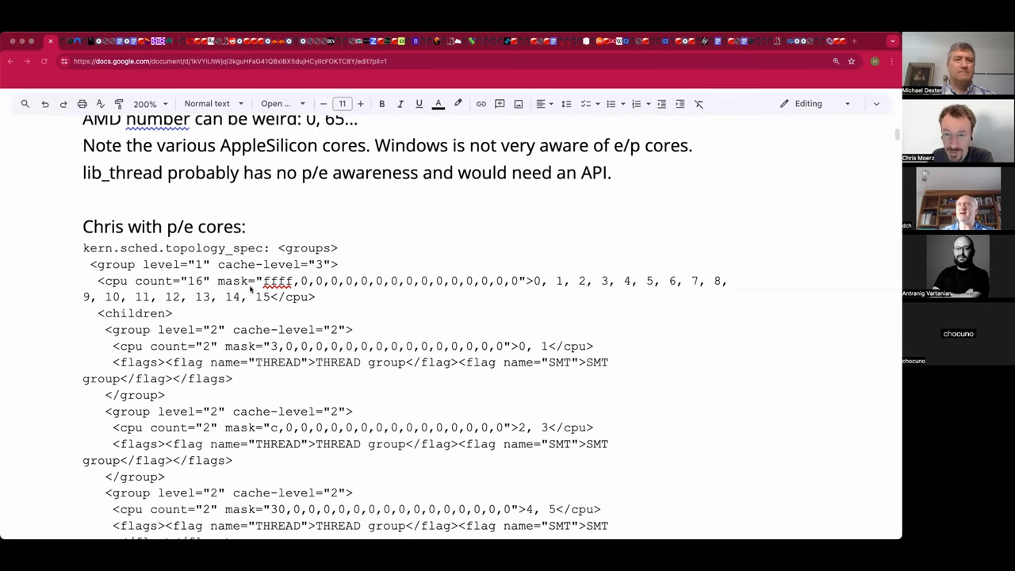
# Step: Add '(Der teknik)' with teknik linked, followed by '8 e, 4p'
pyautogui.scroll(-3)
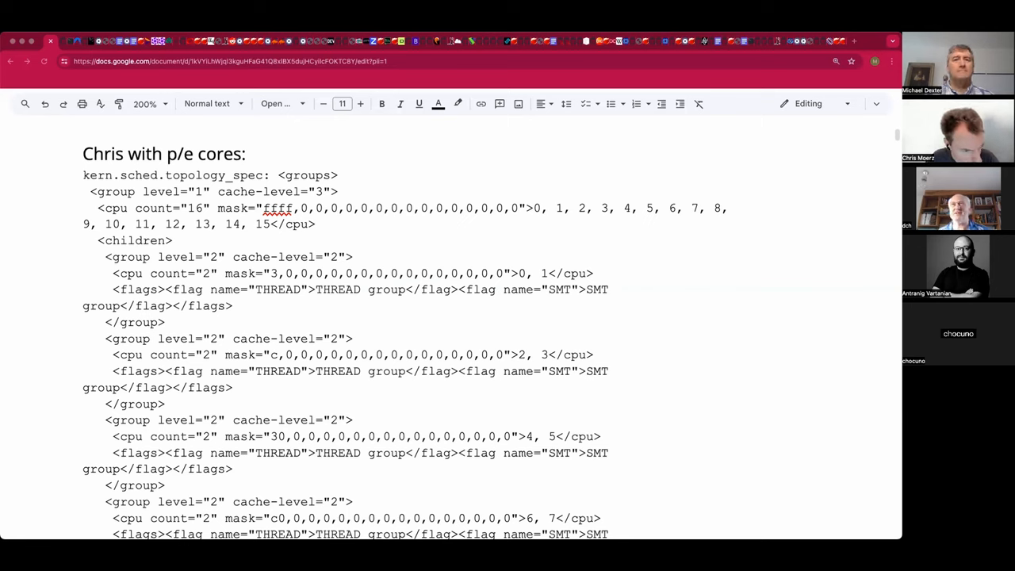
pyautogui.moveTo(380, 158)
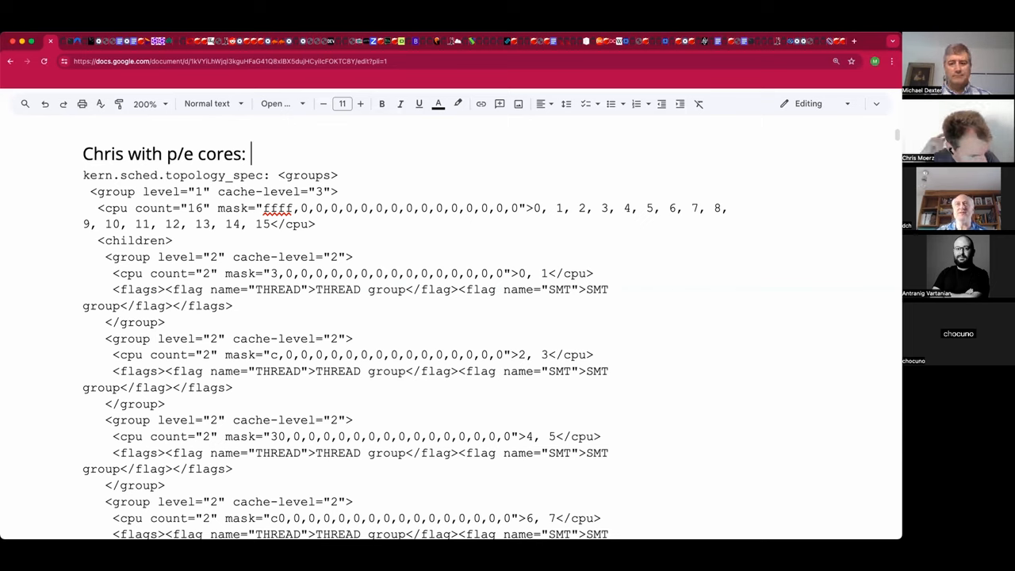
pyautogui.write('(Der teknik')
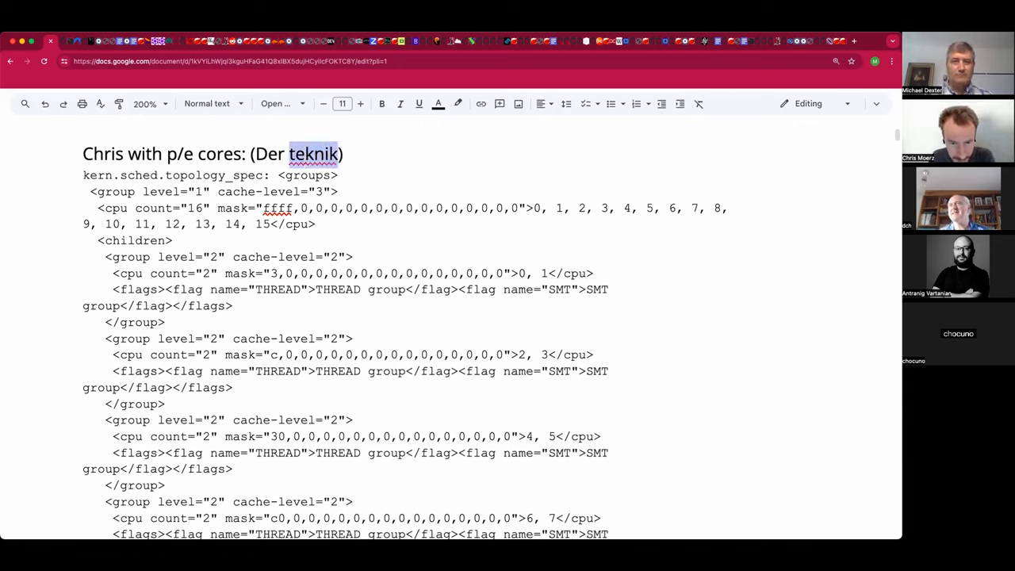
pyautogui.click(418, 104)
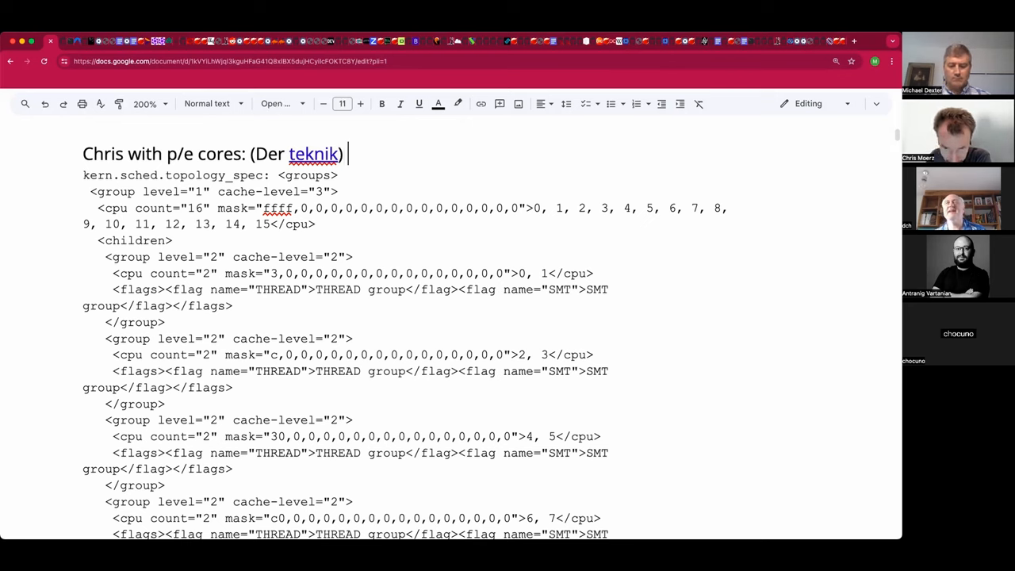
pyautogui.write('8 e, 4')
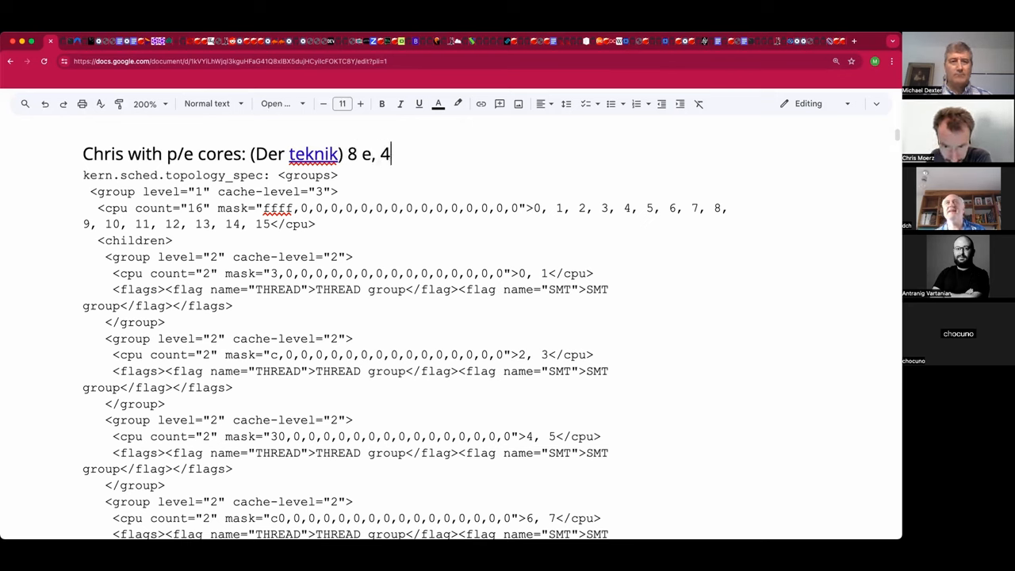
pyautogui.write('p')
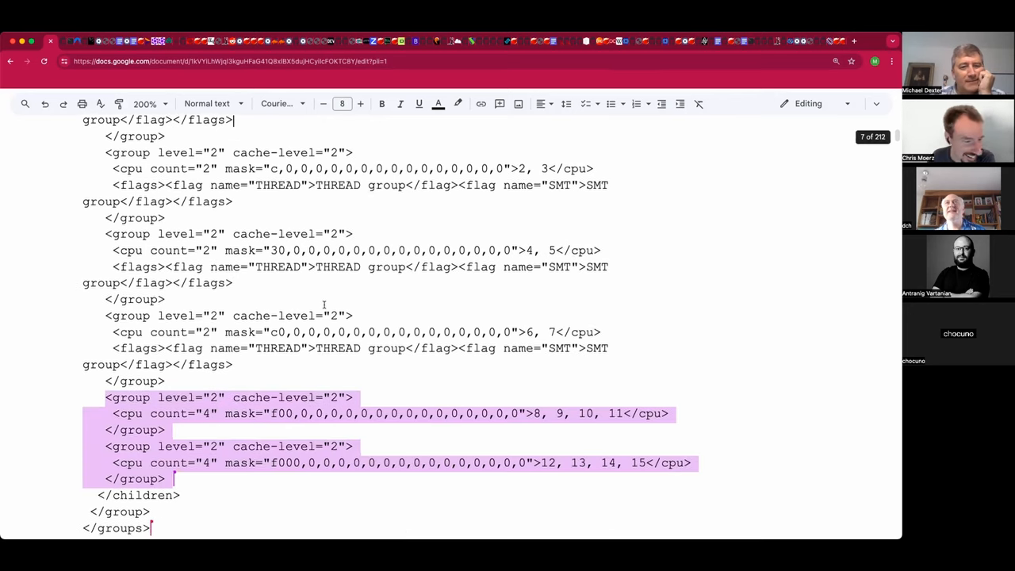
# Step: Make CPU lists 4, 5 / 6, 7 / 8, 9, 10, 11 / 12, 13, 14, 15 bold red
pyautogui.scroll(-3)
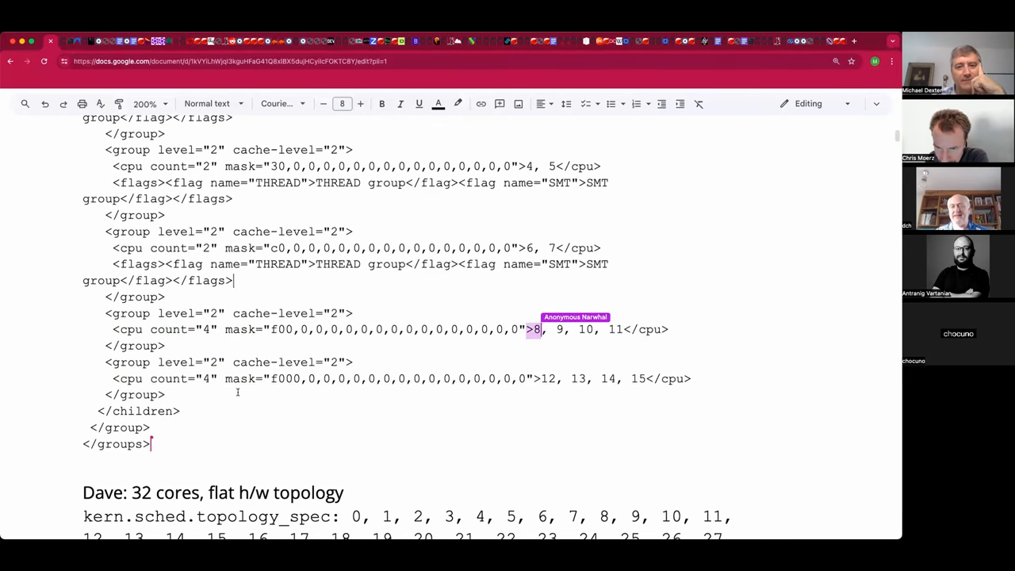
pyautogui.moveTo(537, 329); pyautogui.dragTo(624, 329)
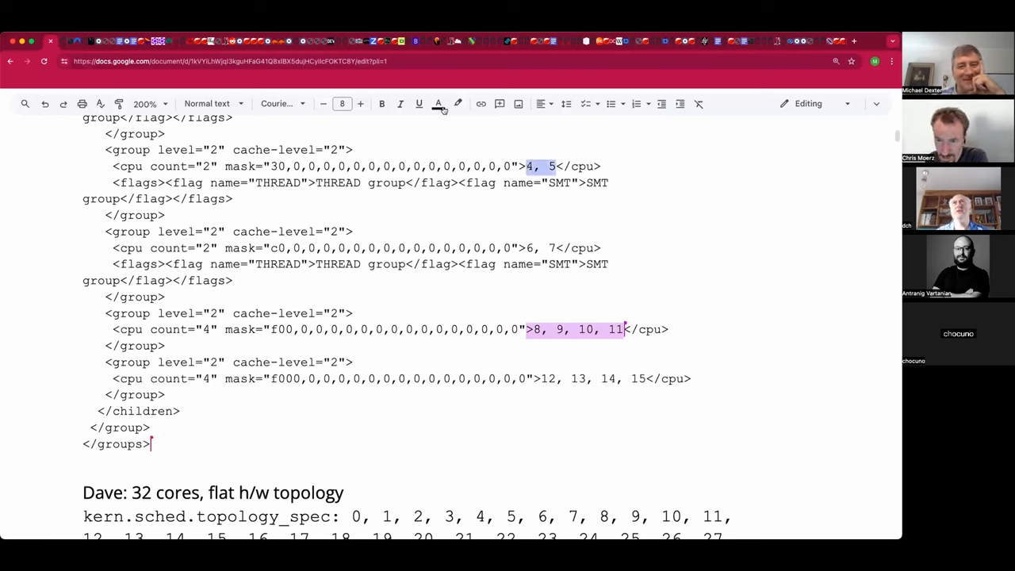
pyautogui.click(437, 104)
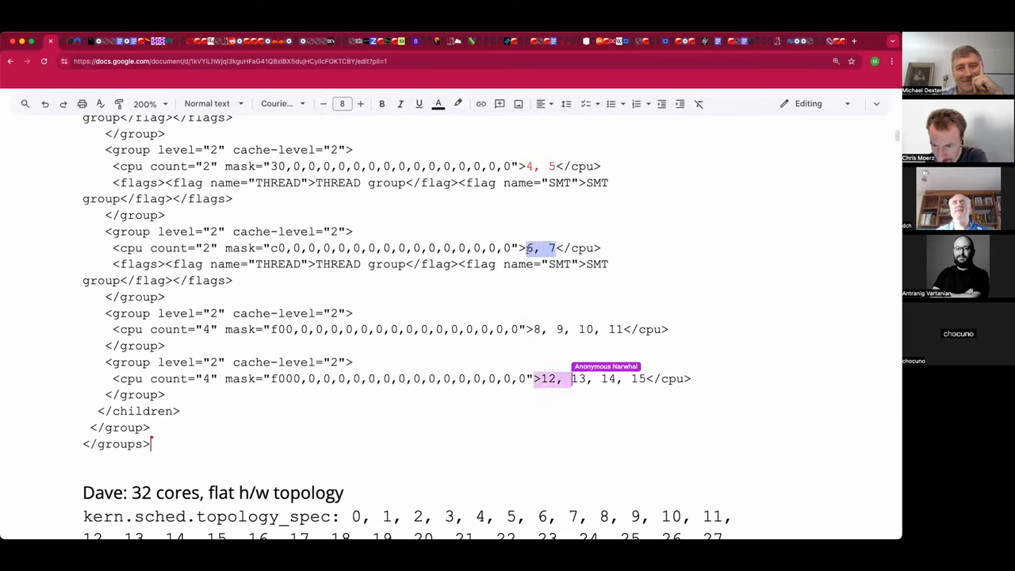
pyautogui.click(438, 103)
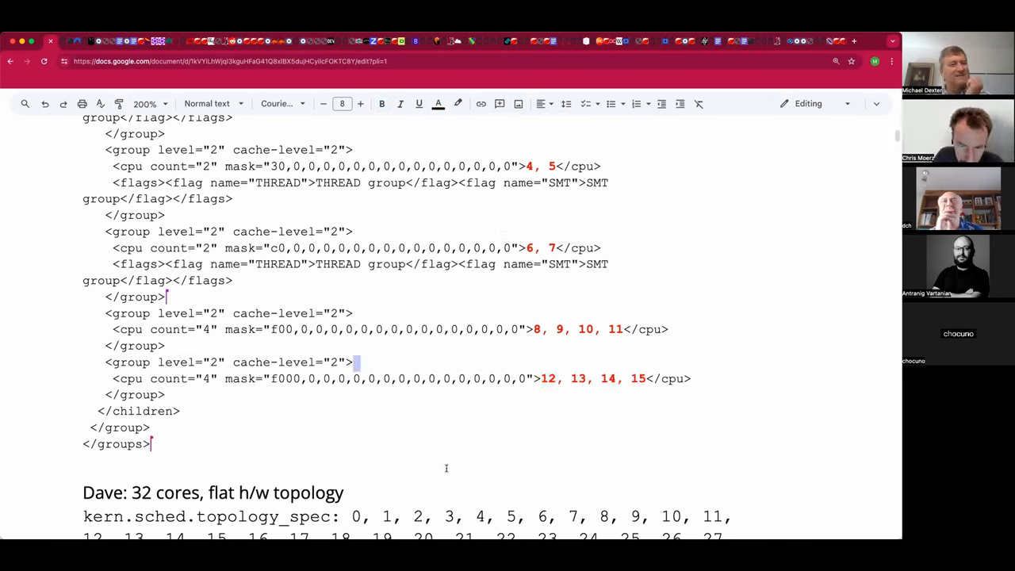
pyautogui.moveTo(450, 461)
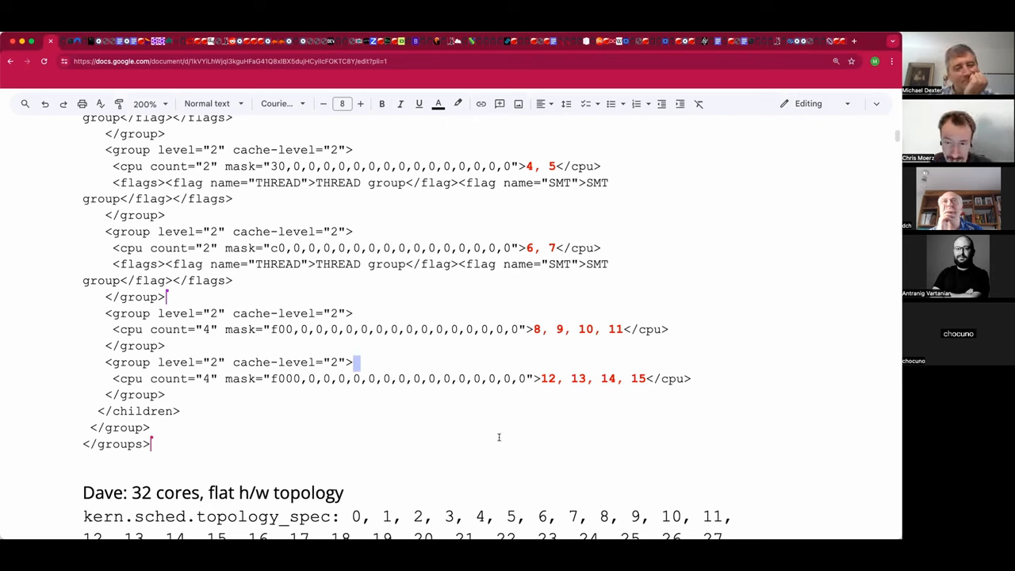
pyautogui.moveTo(571, 312)
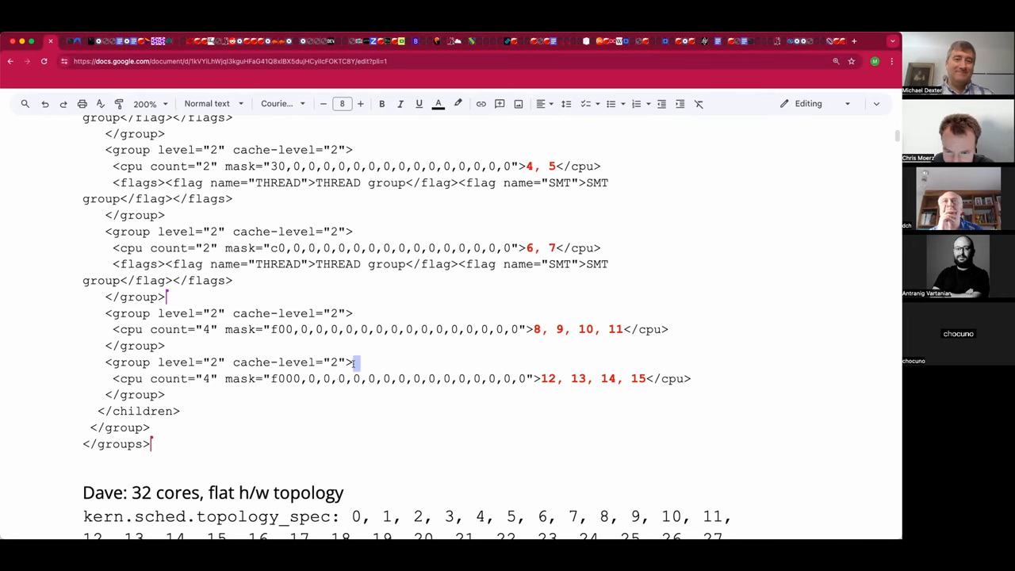
# Step: Reduce the font size of both the 32-core and 16-core topology_spec lines
pyautogui.scroll(-3)
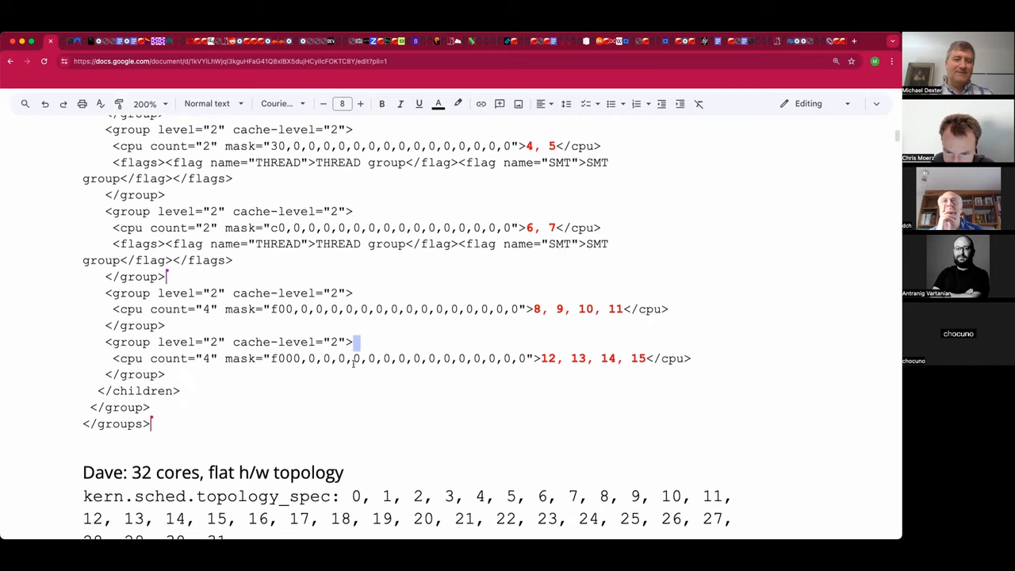
pyautogui.scroll(-3)
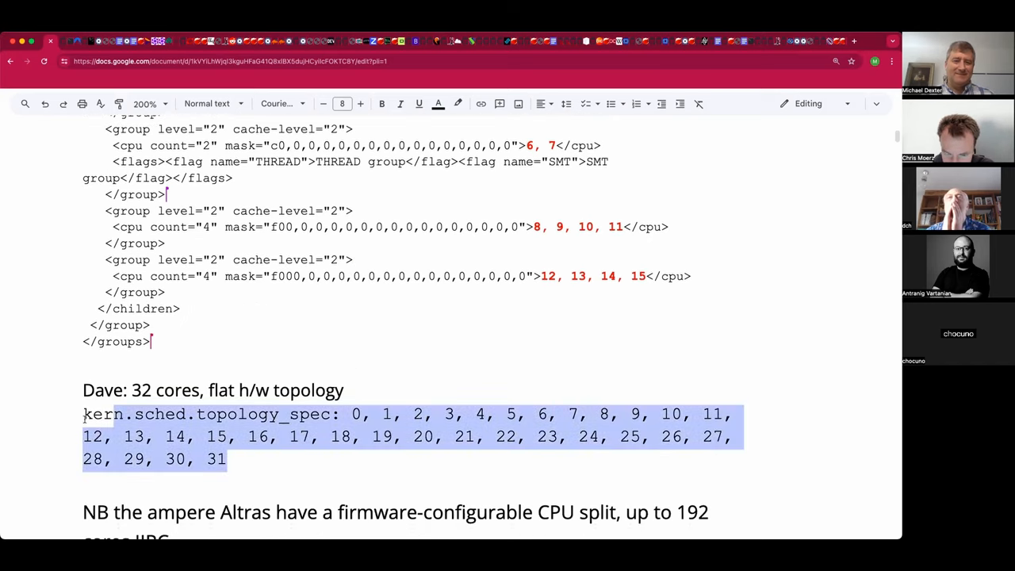
pyautogui.click(323, 104)
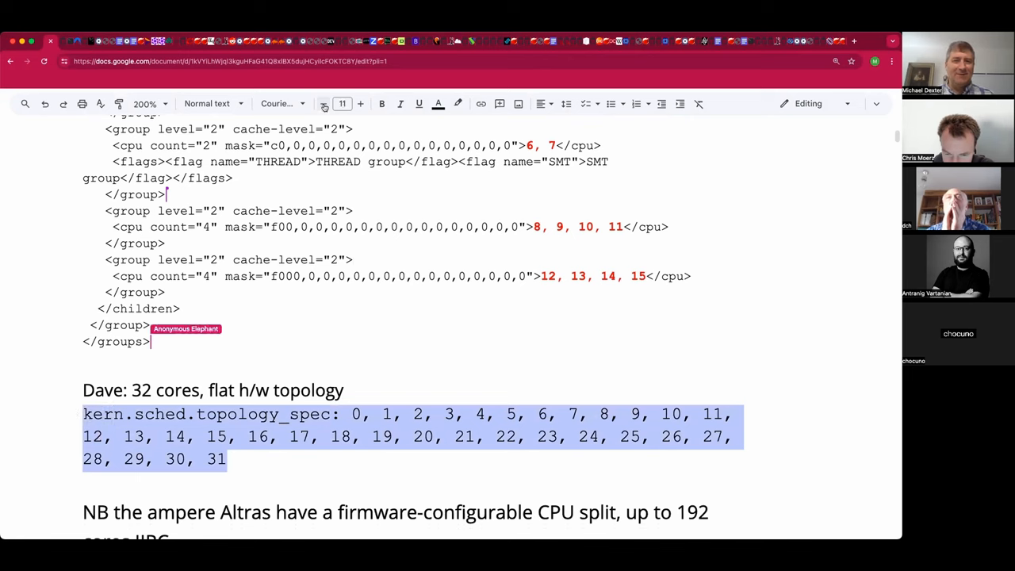
pyautogui.click(324, 103)
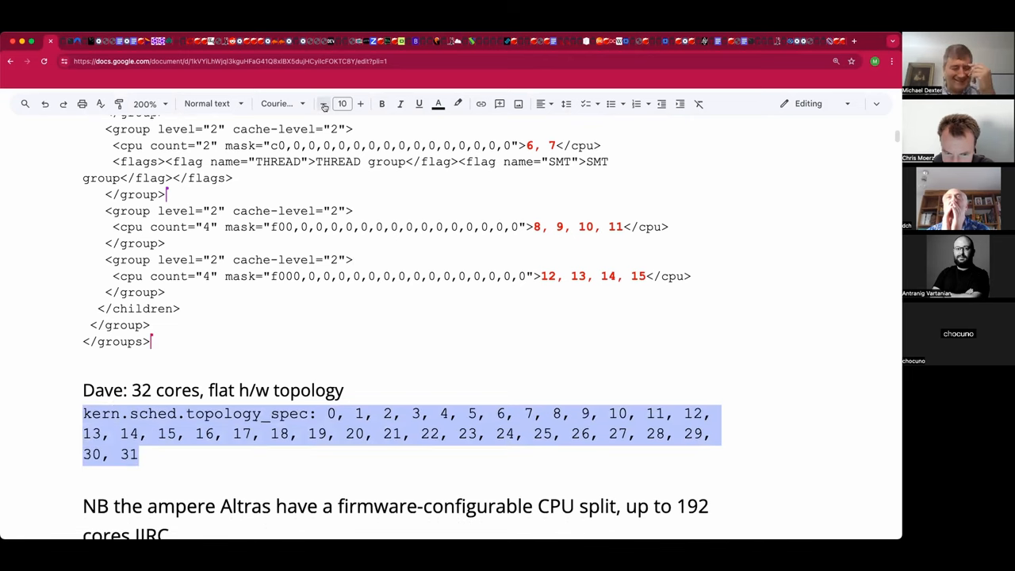
pyautogui.click(324, 103)
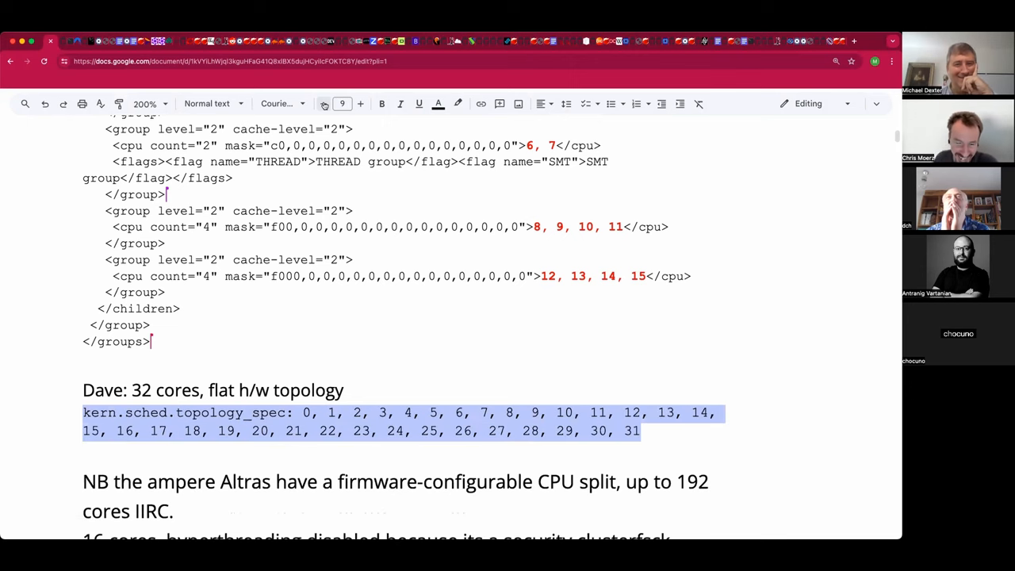
pyautogui.scroll(-3)
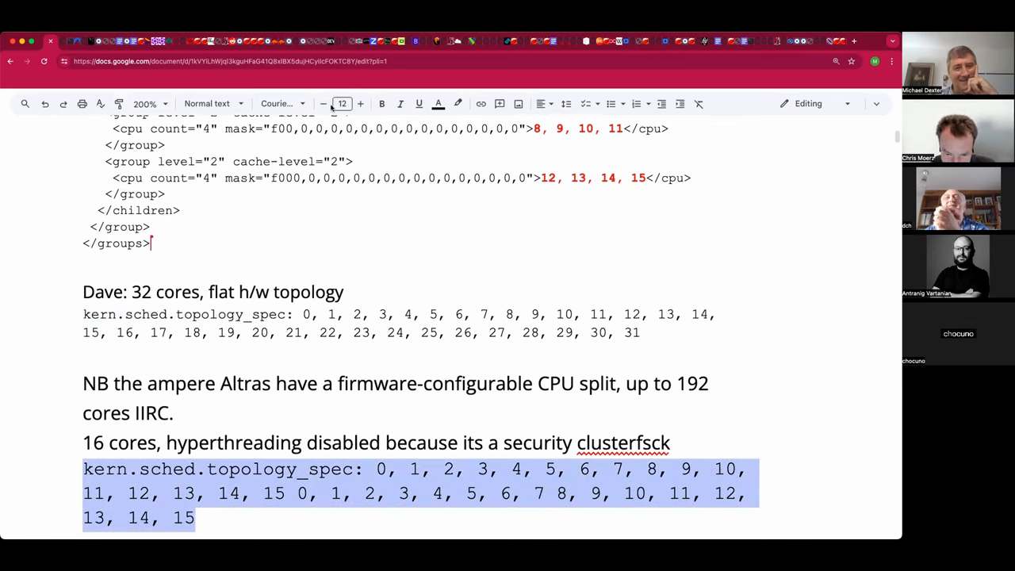
pyautogui.click(322, 103)
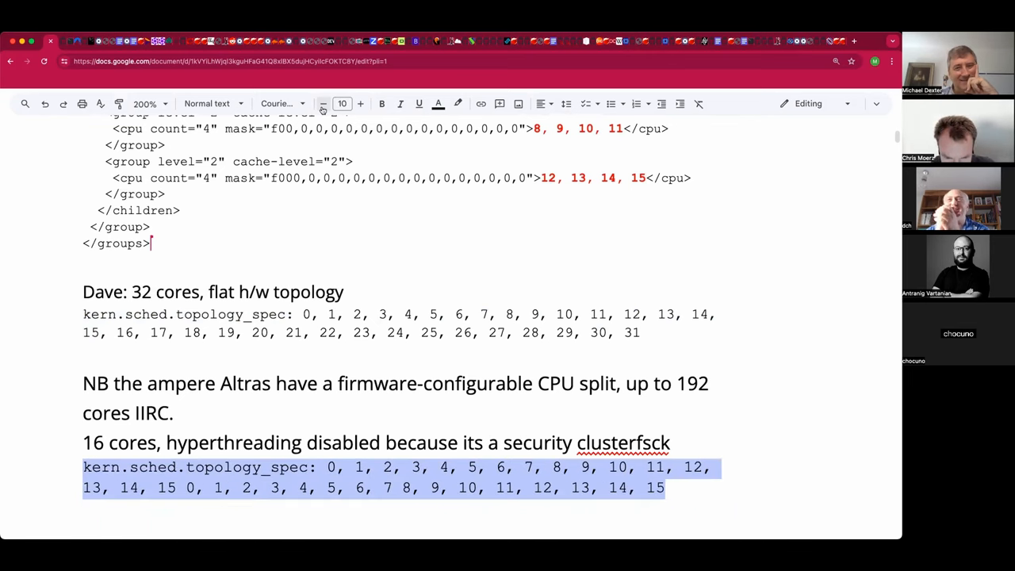
pyautogui.click(323, 104)
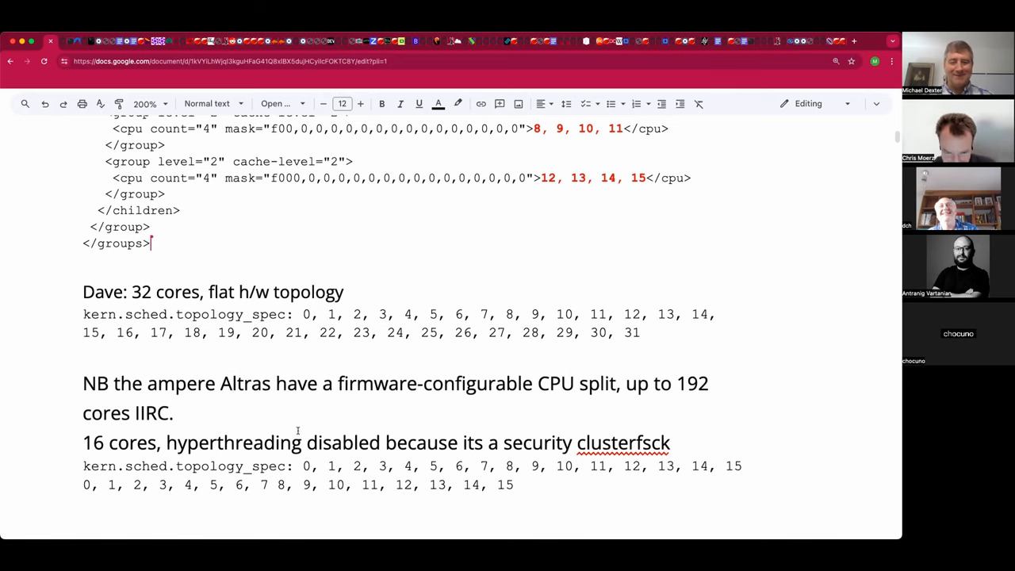
# Step: Scroll past the hyperthreading note down to the virtio-fs follow-up section
pyautogui.scroll(-3)
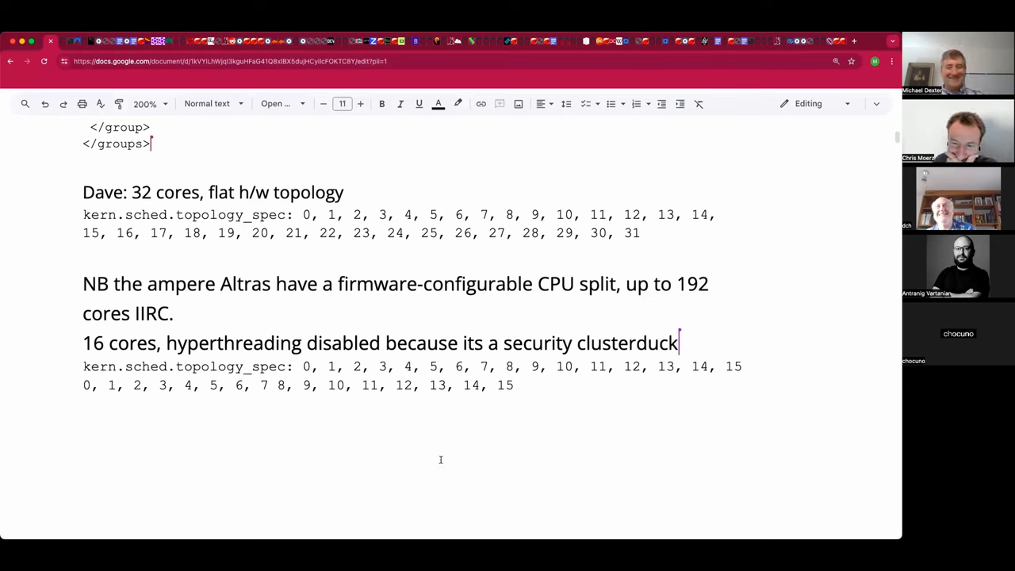
pyautogui.scroll(-3)
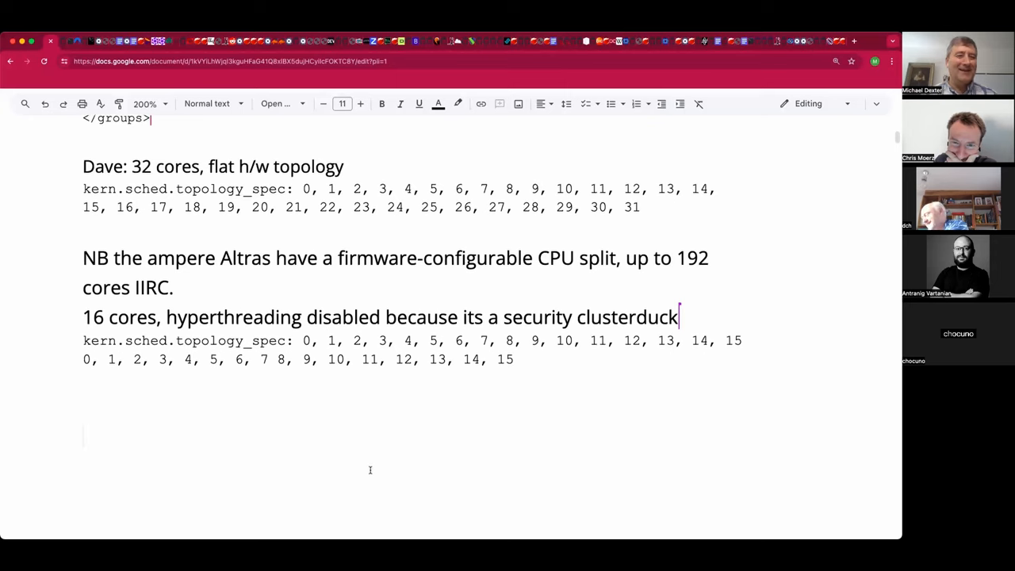
pyautogui.scroll(-3)
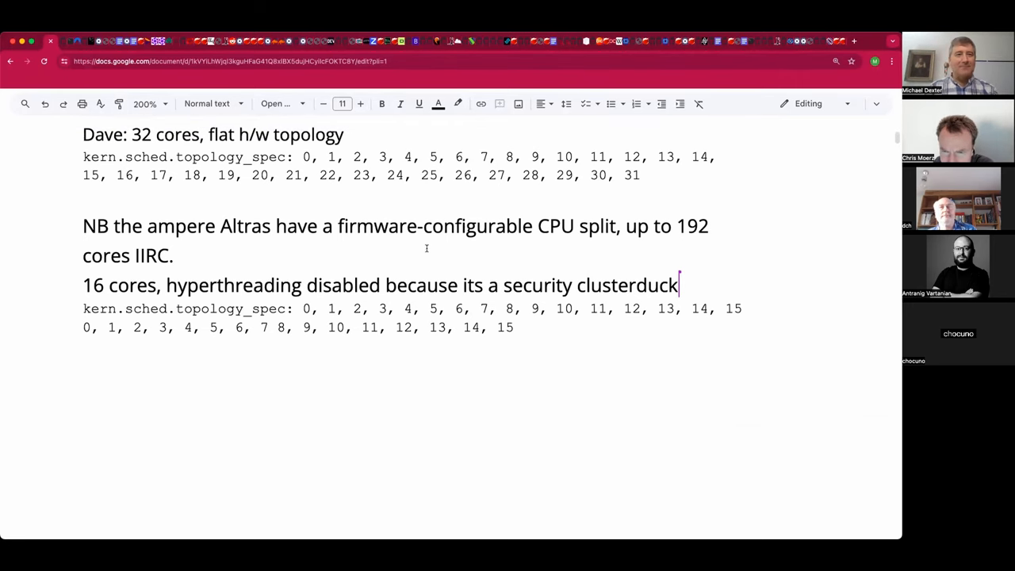
pyautogui.moveTo(324, 435)
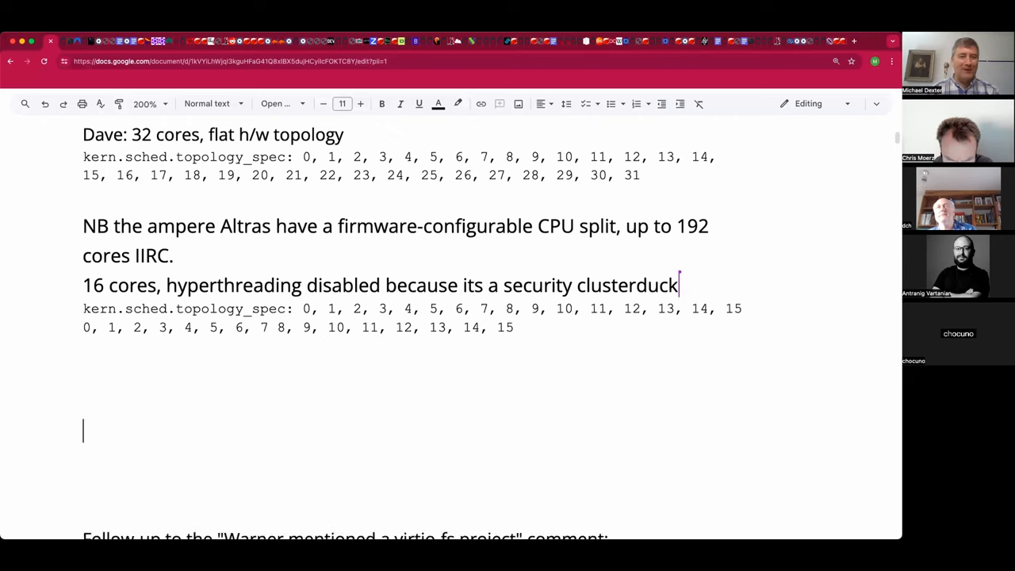
pyautogui.scroll(-3)
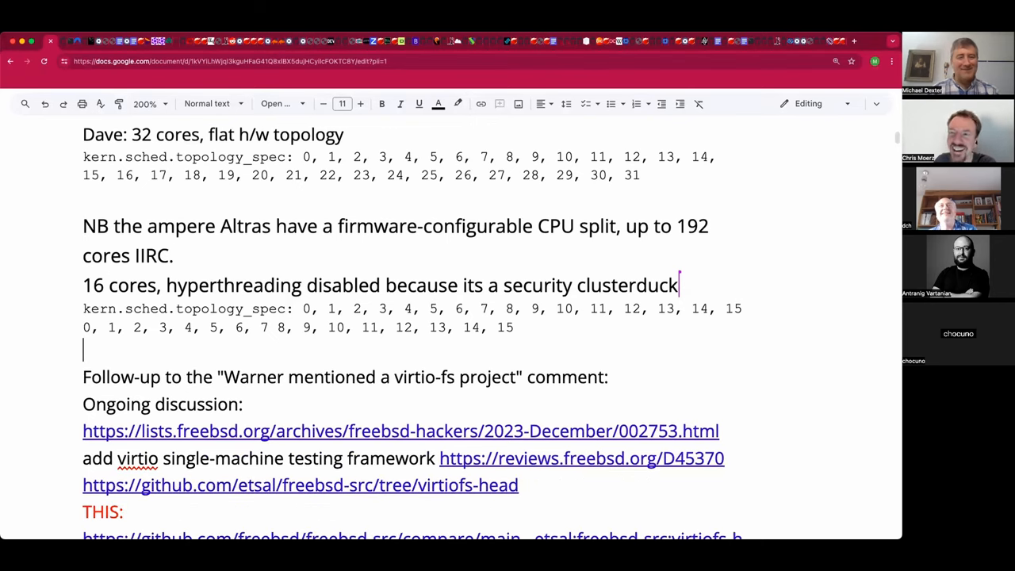
pyautogui.moveTo(341, 352)
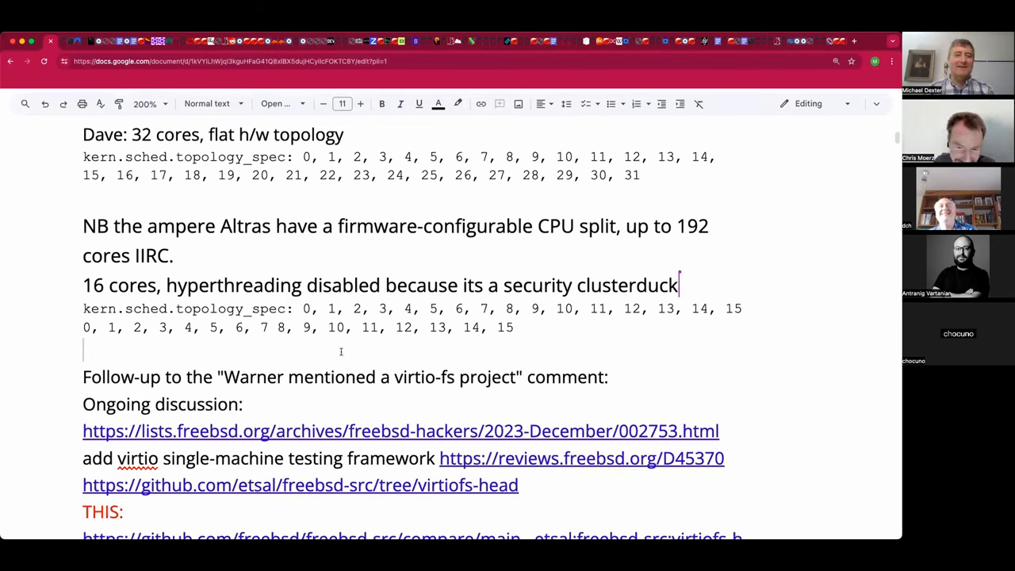
pyautogui.scroll(-3)
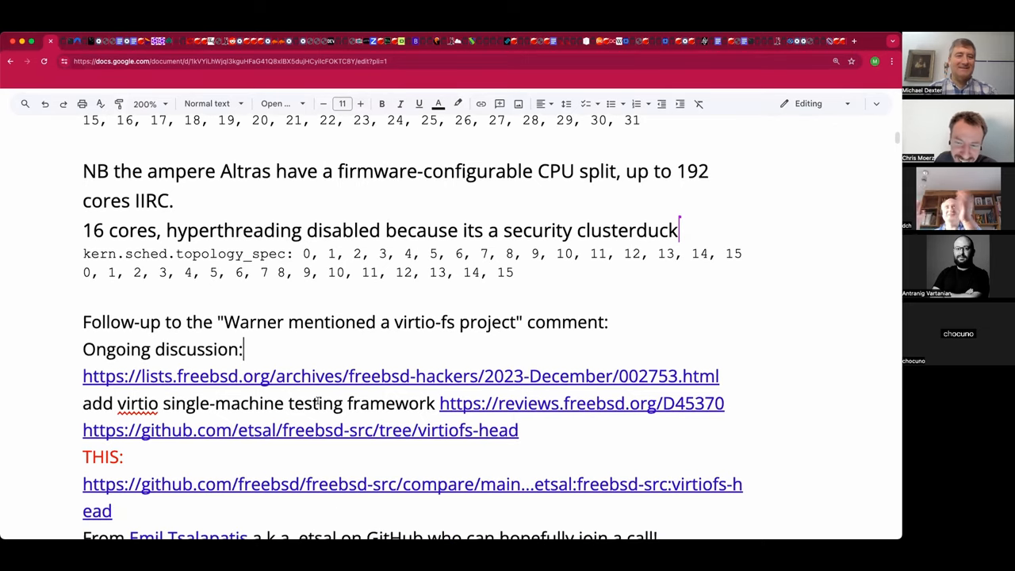
pyautogui.scroll(-3)
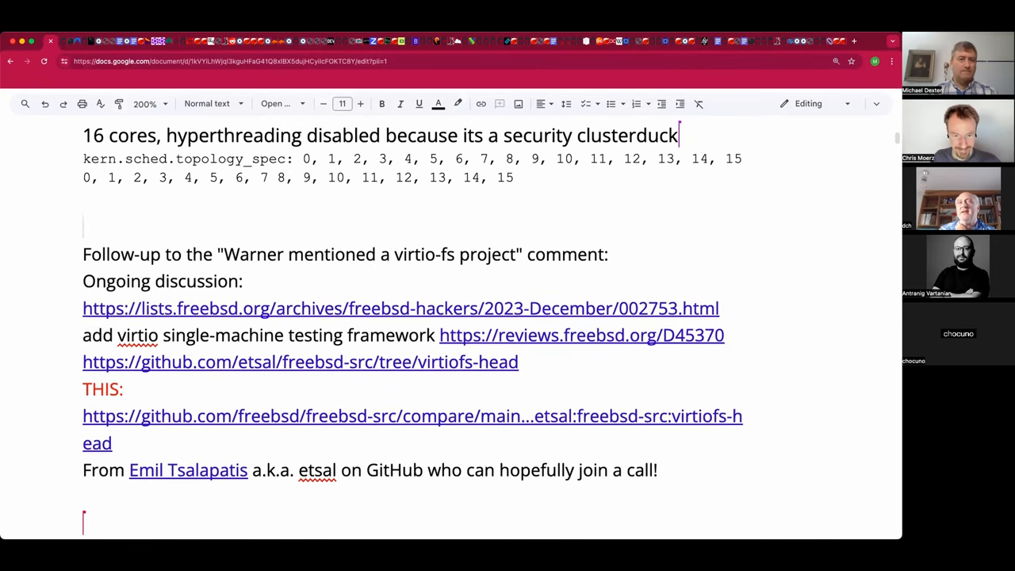
# Step: Add the question 'Q: How reliably identify e/p cores?' and colour it red
pyautogui.write('Q: How do you re')
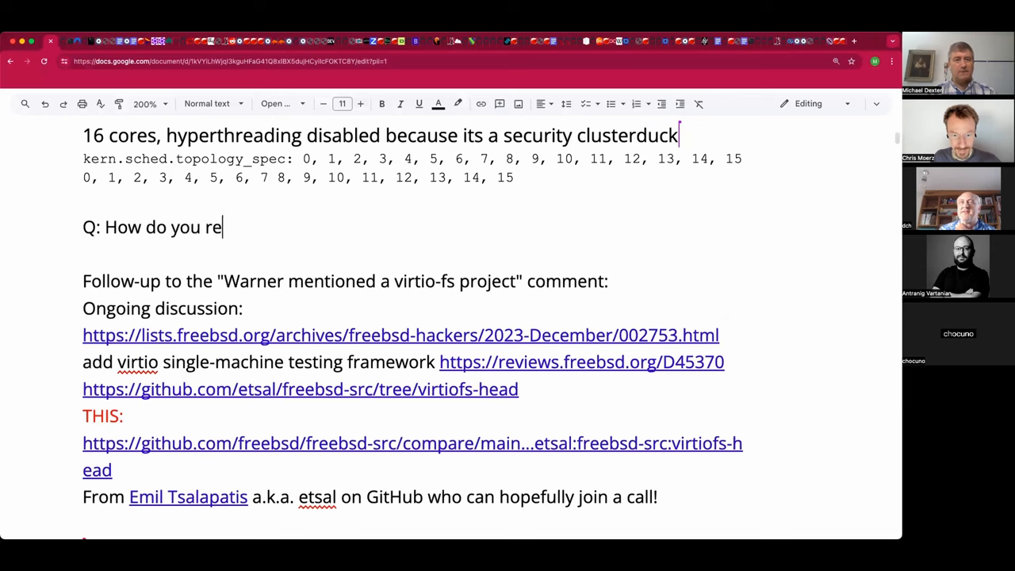
pyautogui.write('liably')
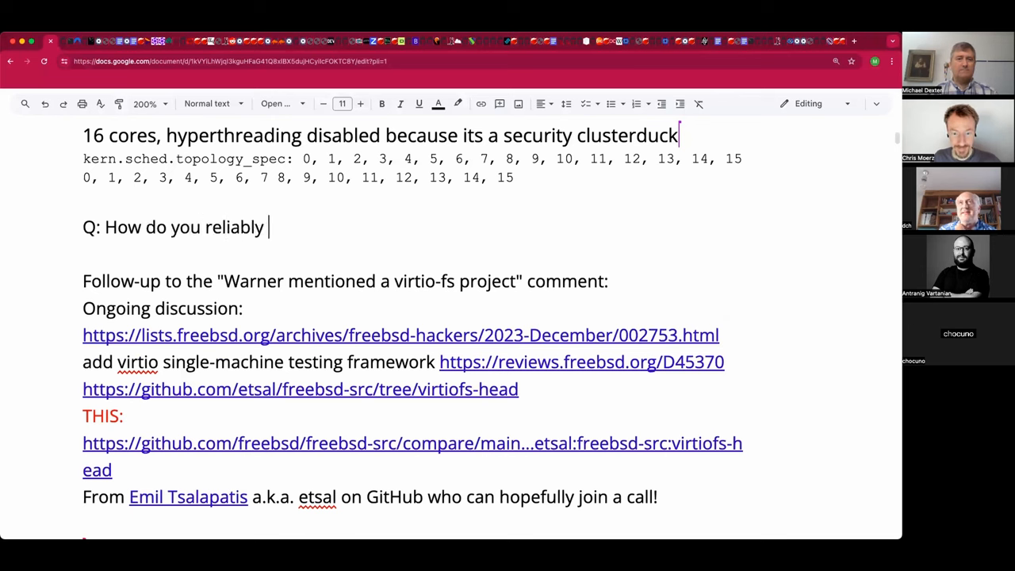
pyautogui.write('ident')
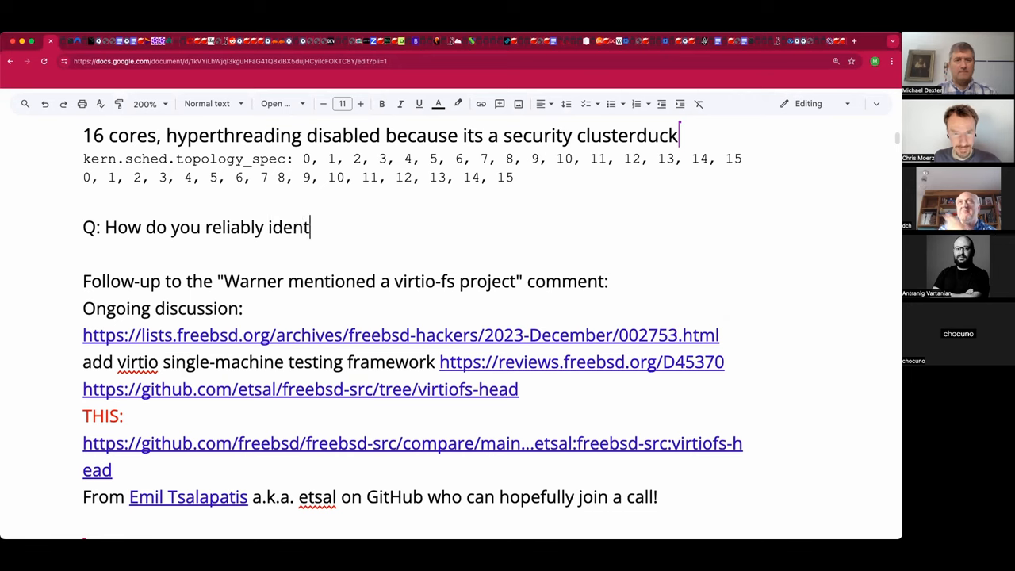
pyautogui.write('ify e/')
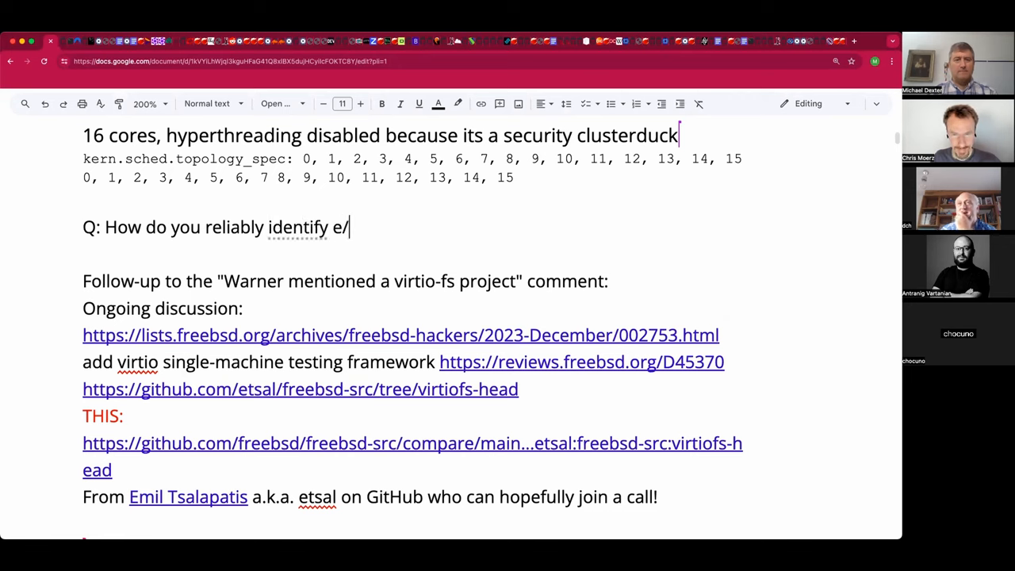
pyautogui.write('p cores?')
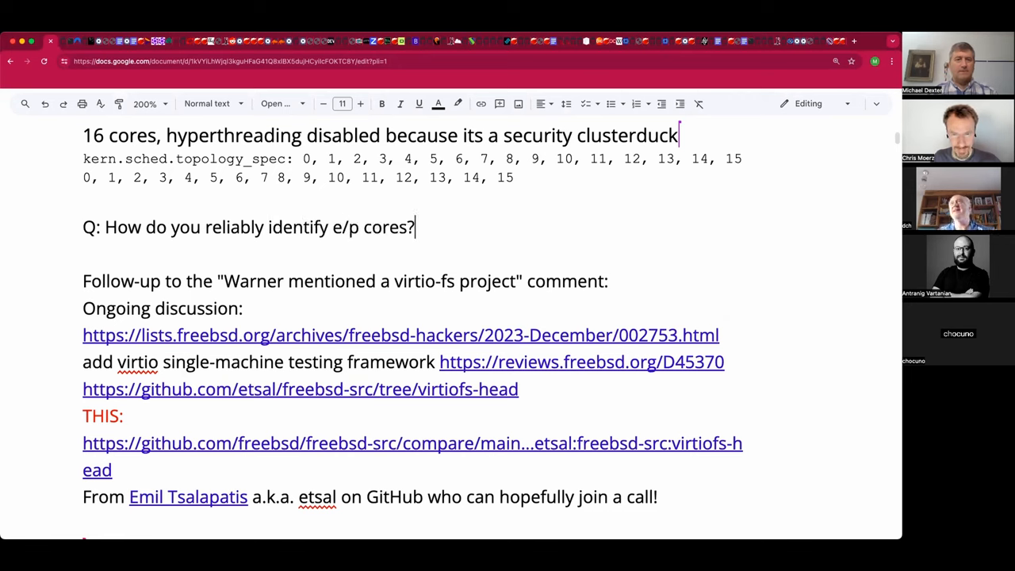
pyautogui.moveTo(82, 227); pyautogui.dragTo(414, 227)
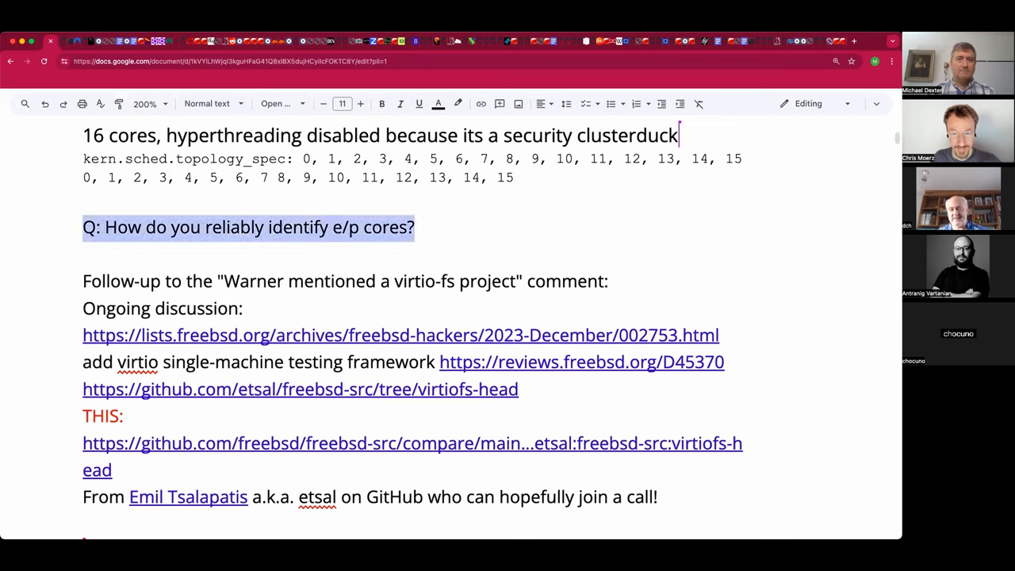
pyautogui.click(437, 103)
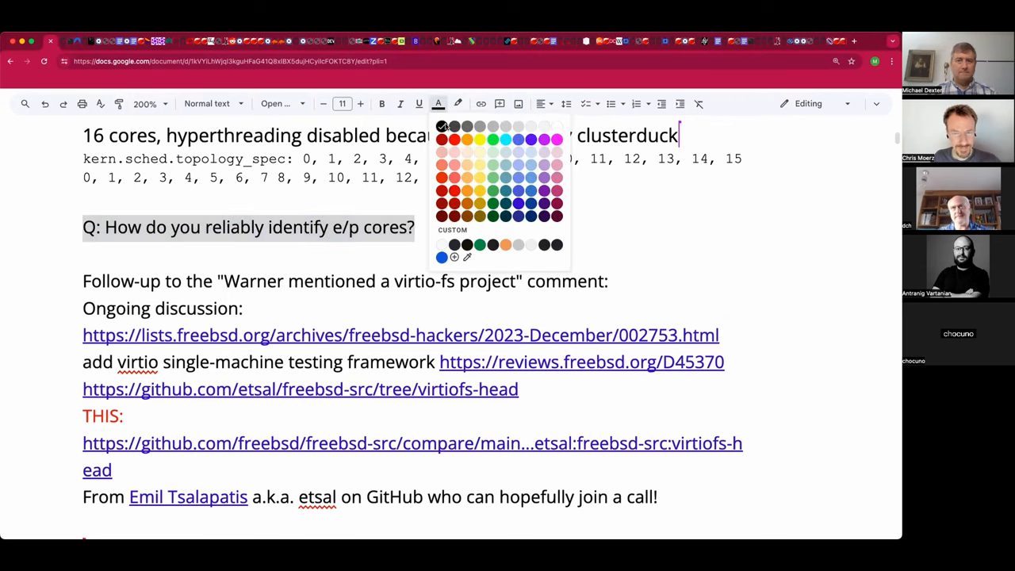
pyautogui.click(442, 139)
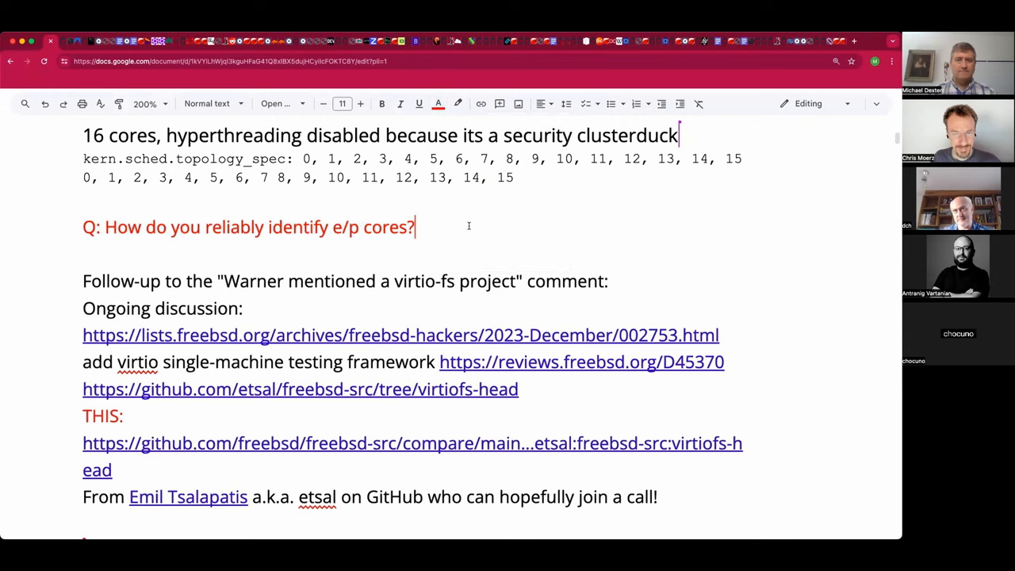
# Step: Append 'Patch the sysctl?' and add ', update expected soon!' after 'THIS'
pyautogui.write('Patch')
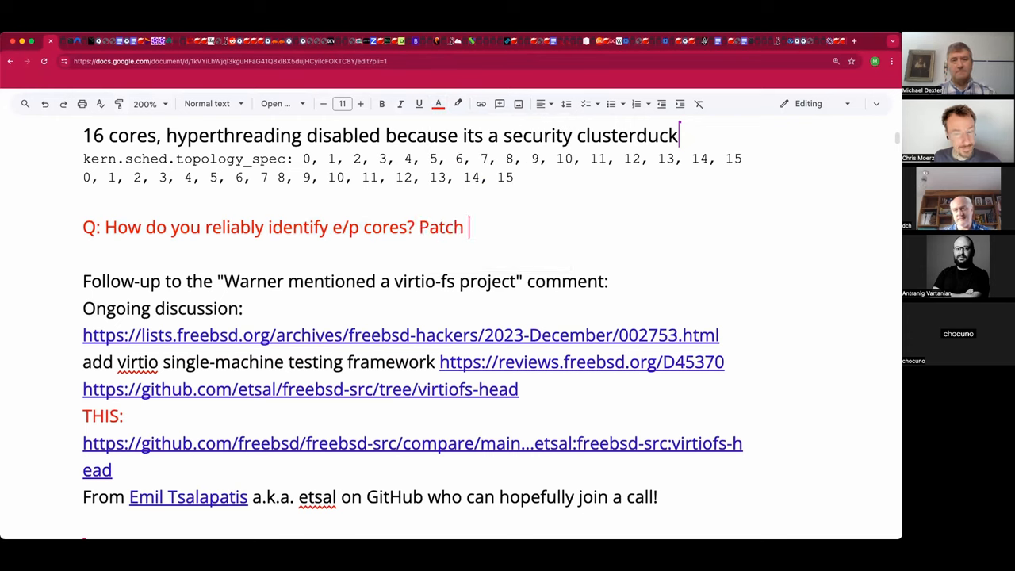
pyautogui.write('the')
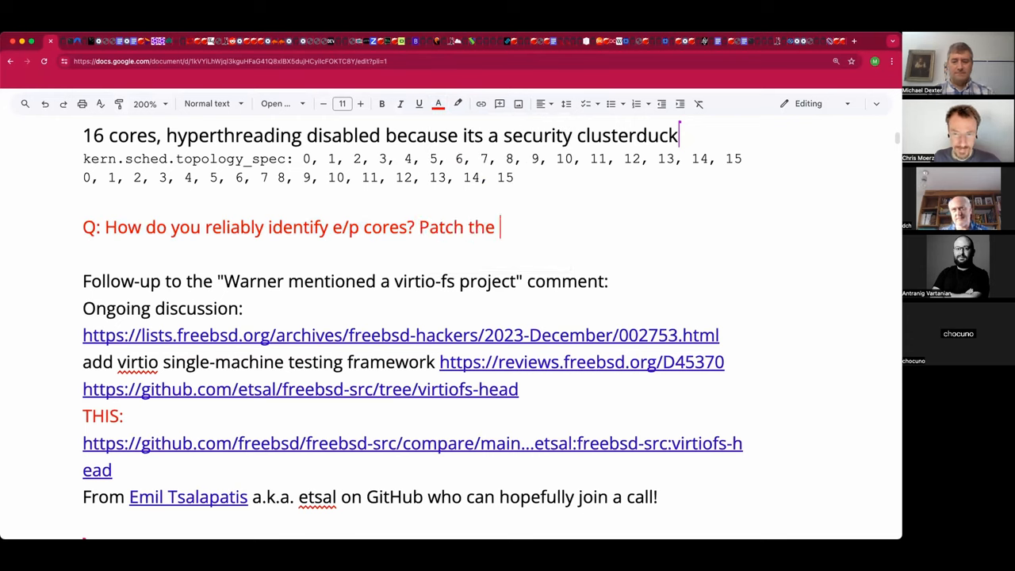
pyautogui.write('sysctl')
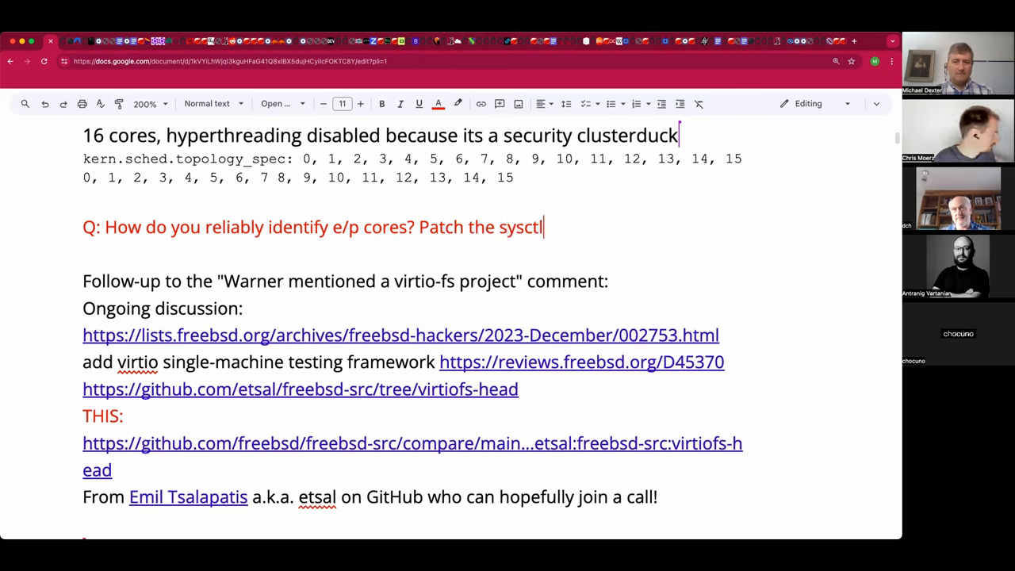
pyautogui.write('?')
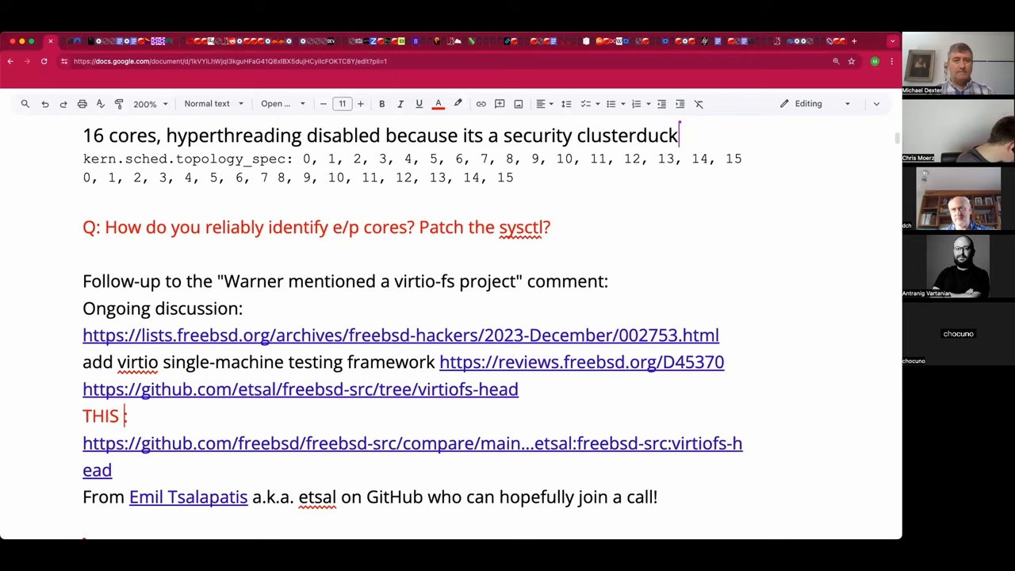
pyautogui.write(', update expecte')
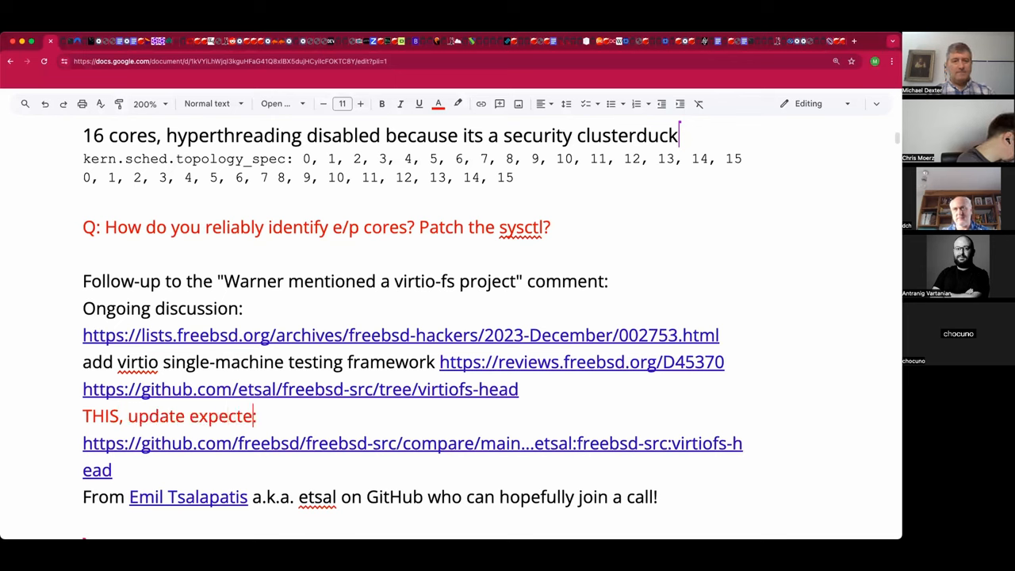
pyautogui.write('d soon!:')
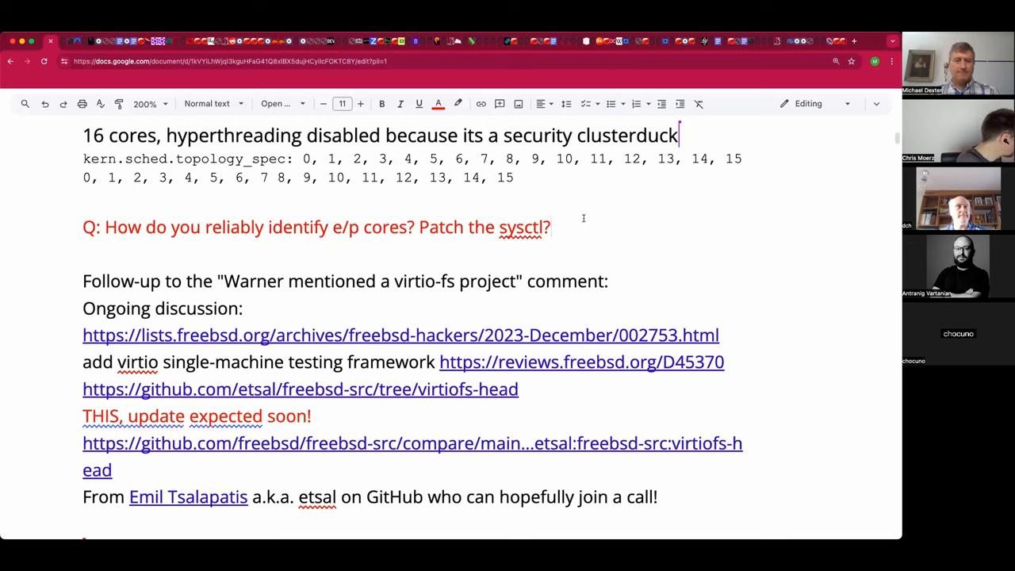
# Step: Type the answer 'UTM on macOS lets you and out cores by type', fixing the misspelling
pyautogui.write('U')
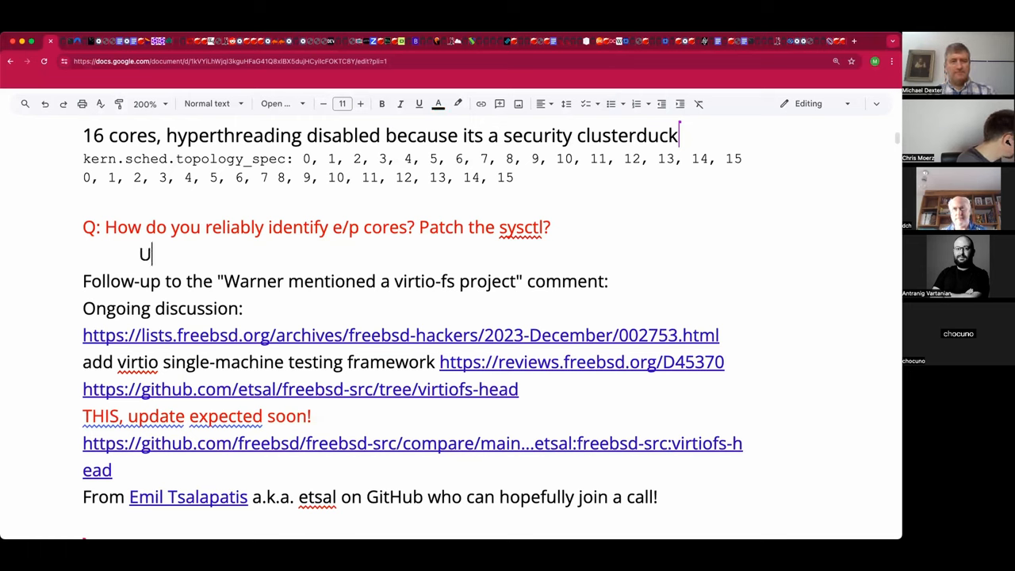
pyautogui.write('TM on')
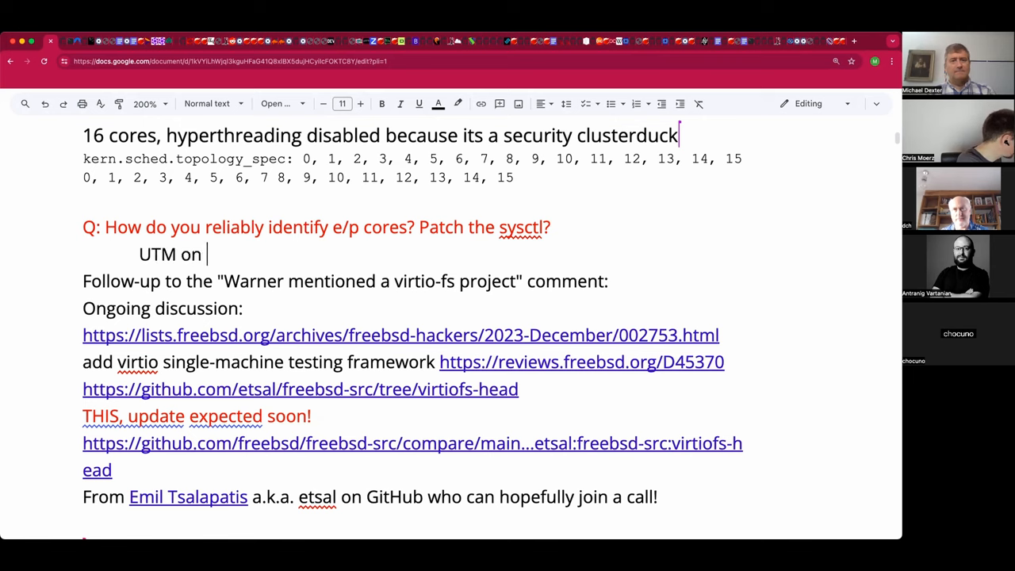
pyautogui.write('maOs lest')
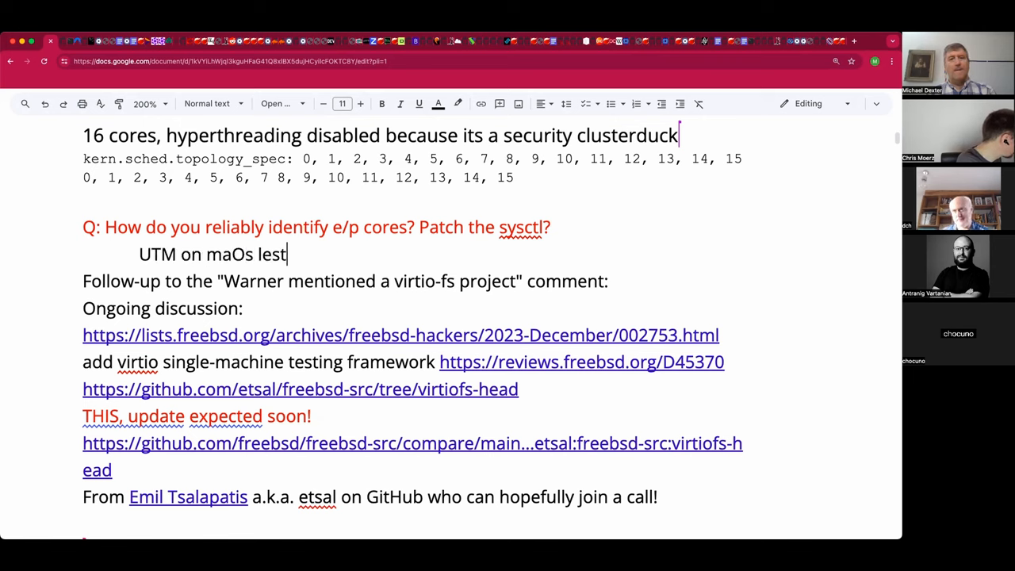
pyautogui.press('Backspace')
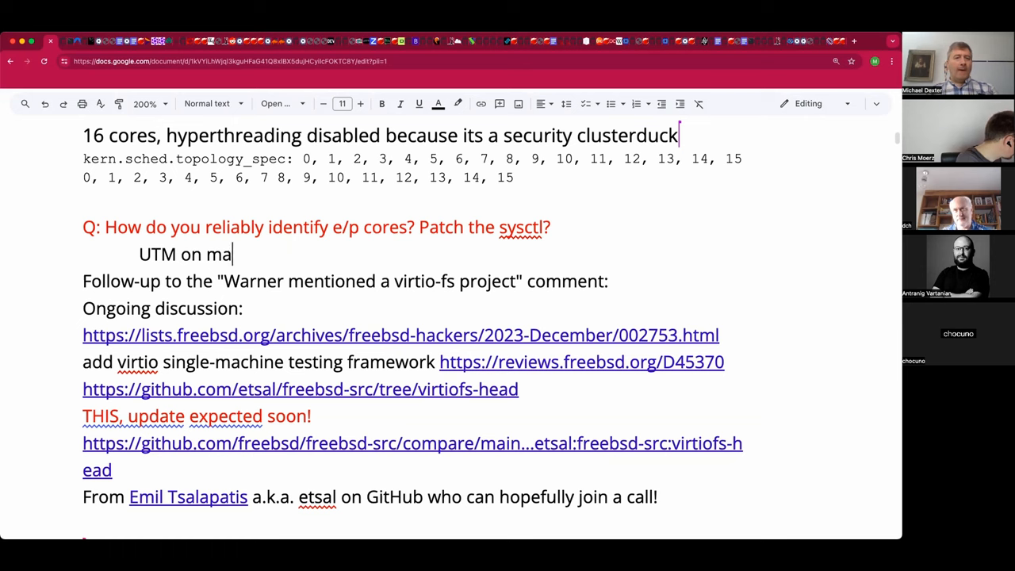
pyautogui.write('cOS les')
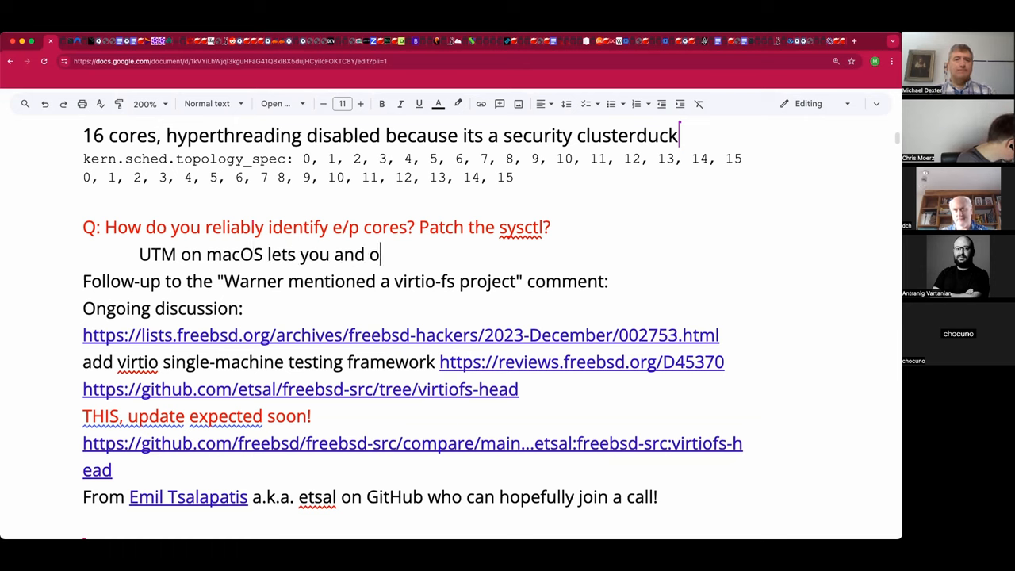
pyautogui.write('ut cores by type.')
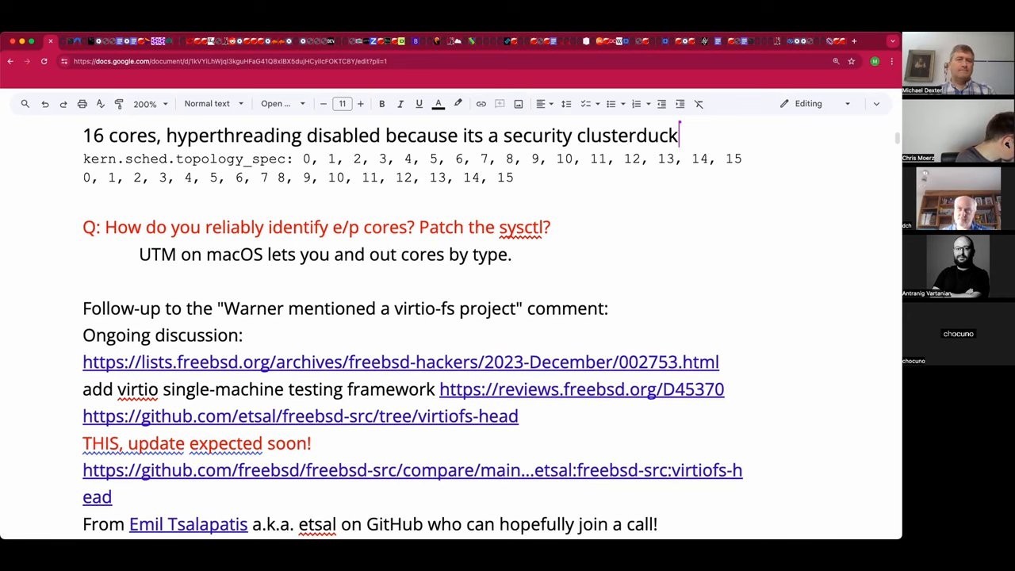
pyautogui.scroll(-3)
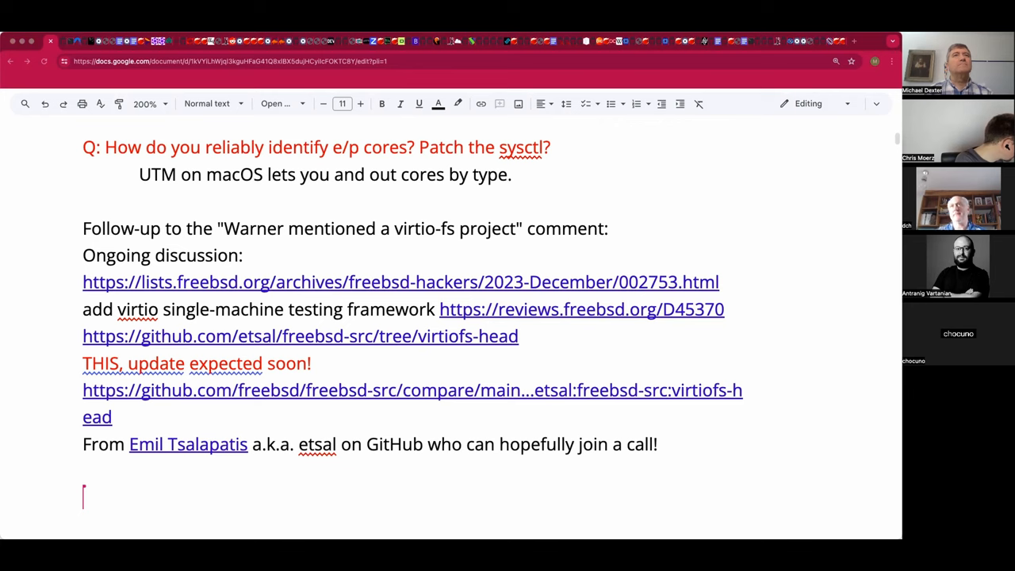
pyautogui.moveTo(168, 410)
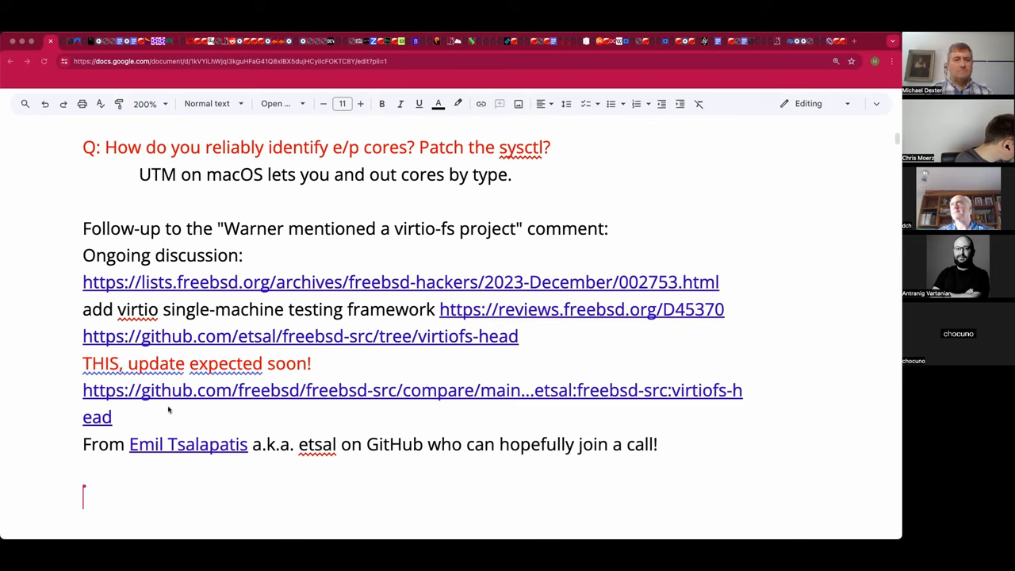
pyautogui.moveTo(191, 203)
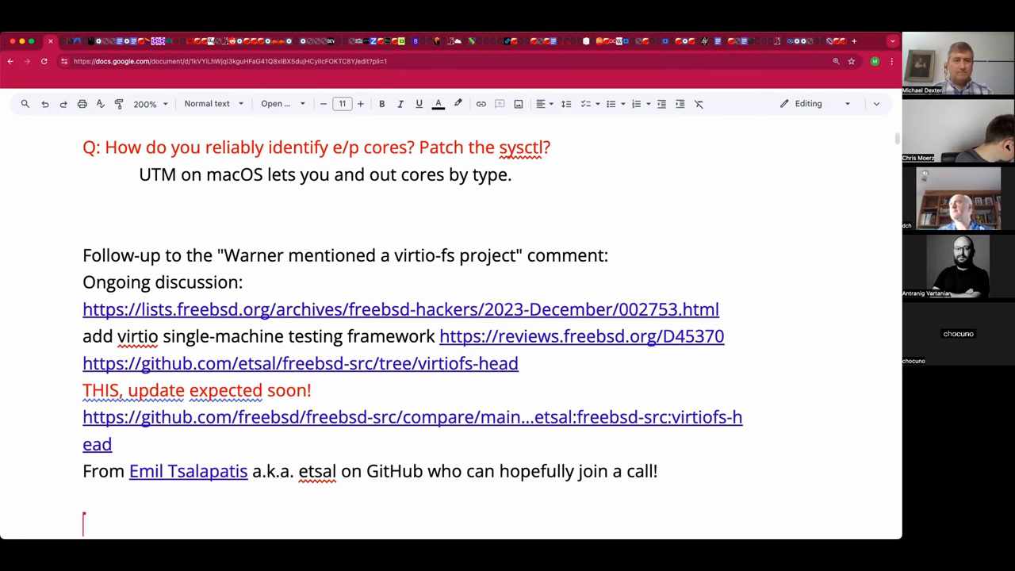
pyautogui.write('Upda')
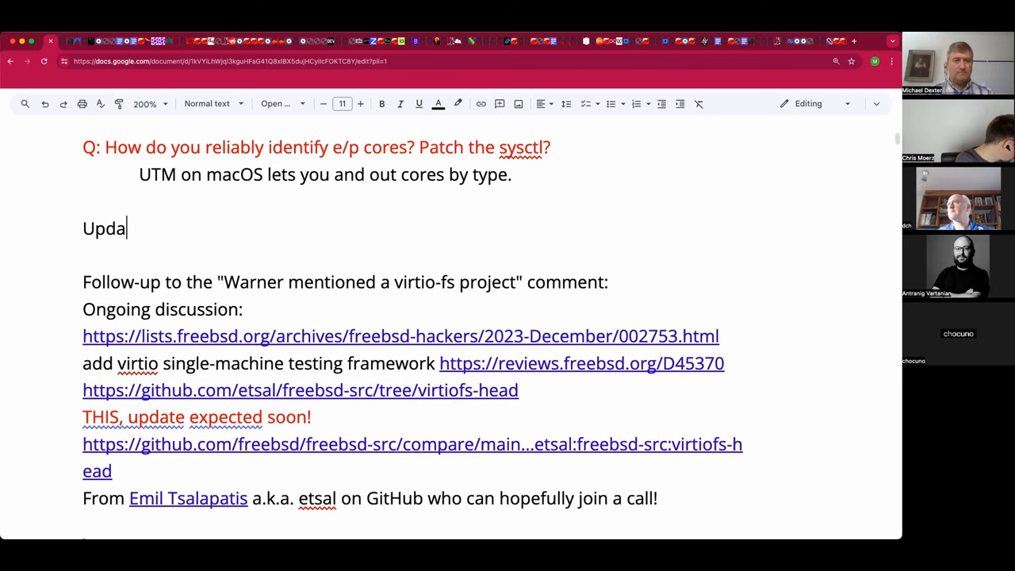
pyautogui.write('te from Kyle')
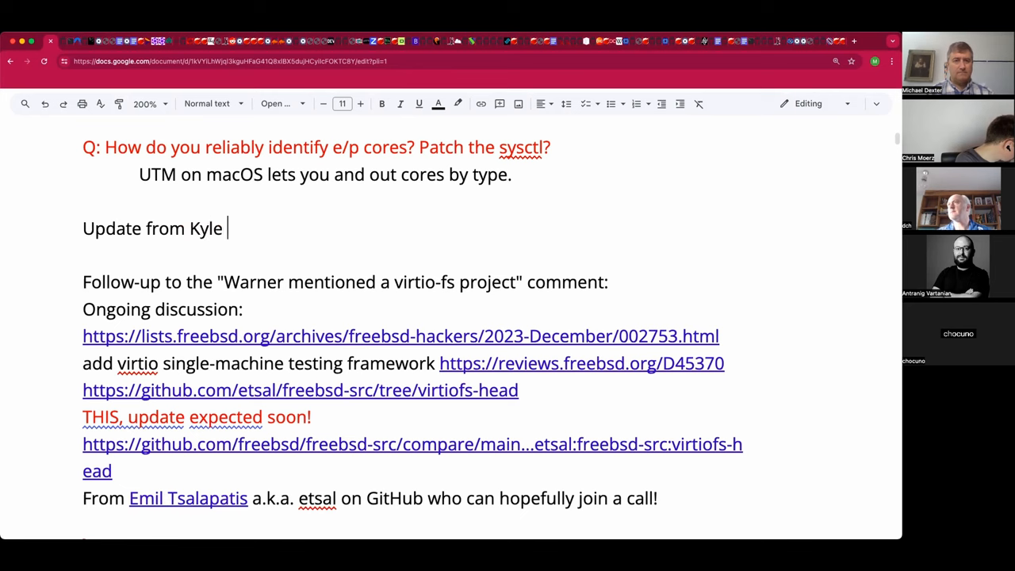
pyautogui.write('E on')
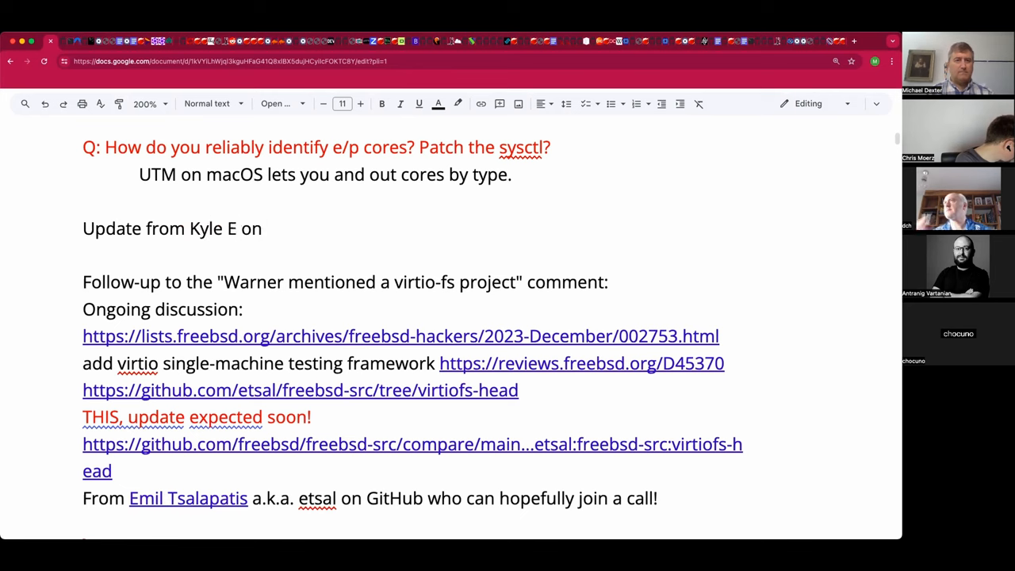
pyautogui.write('Appl')
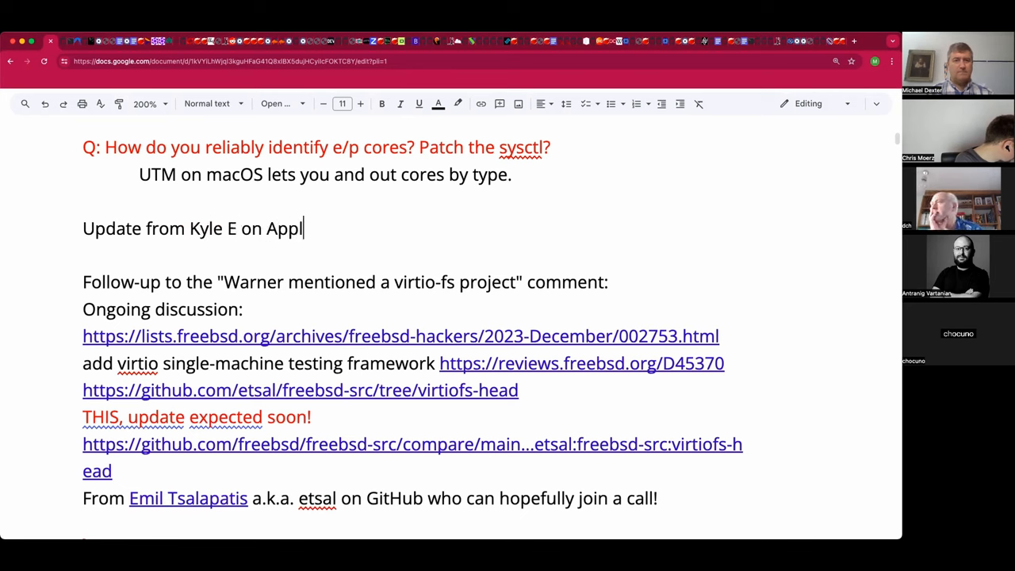
pyautogui.write('eSilicon')
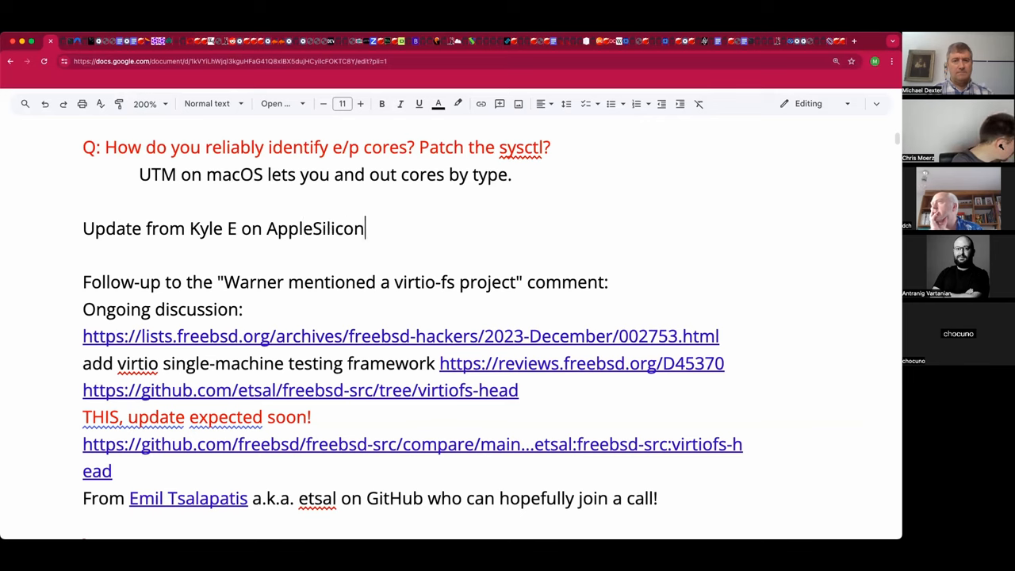
pyautogui.write('support: If you happen to be talking to folks')
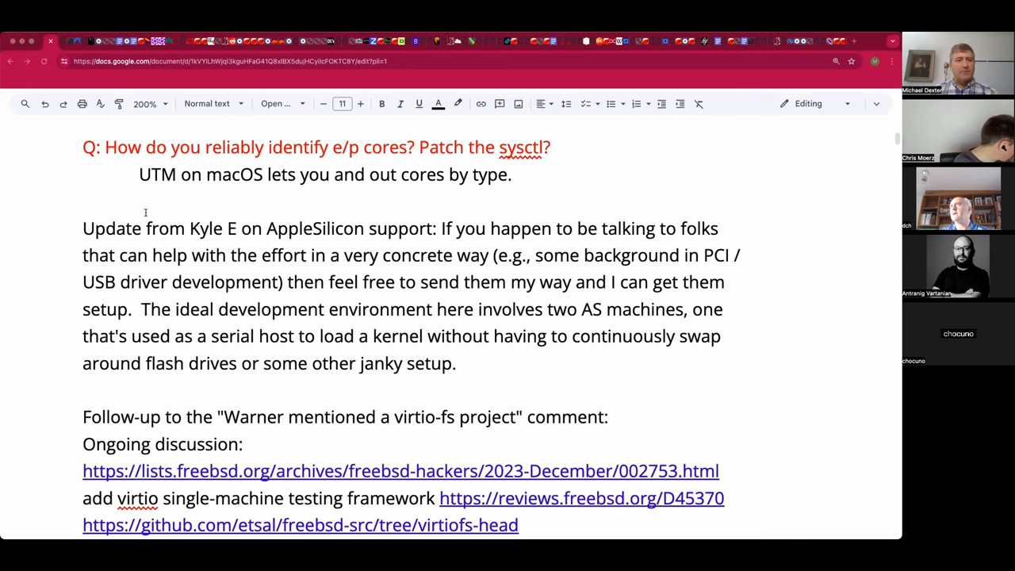
# Step: Paste the multi-user booting paragraph before the AppleSilicon update
pyautogui.click(83, 200)
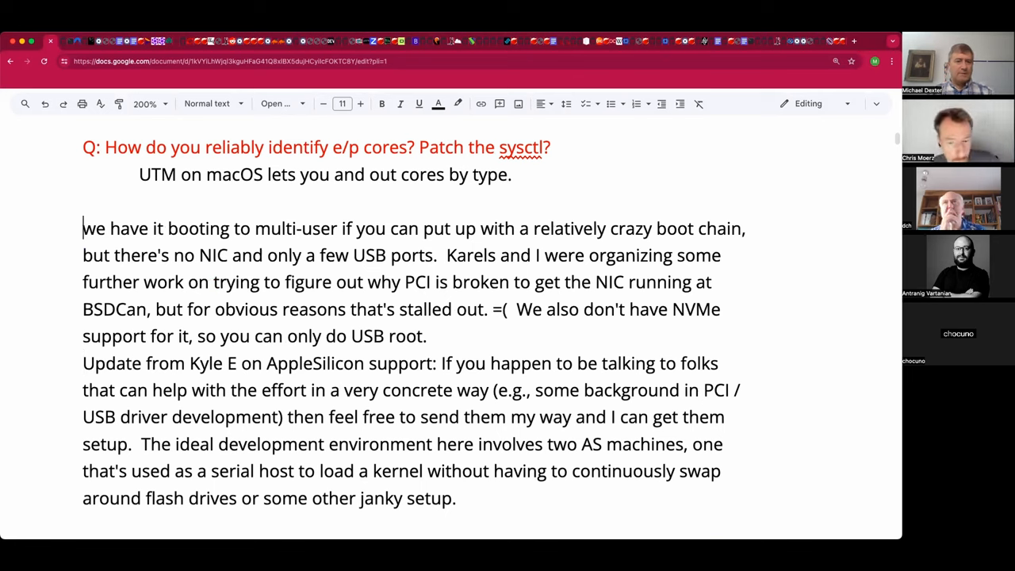
pyautogui.click(89, 228)
pyautogui.write('W')
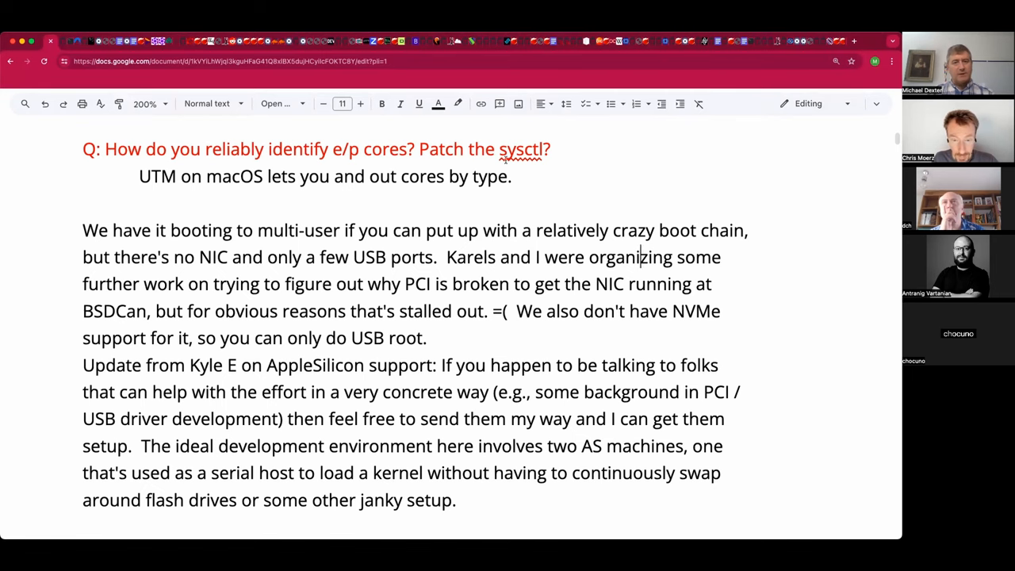
pyautogui.scroll(-3)
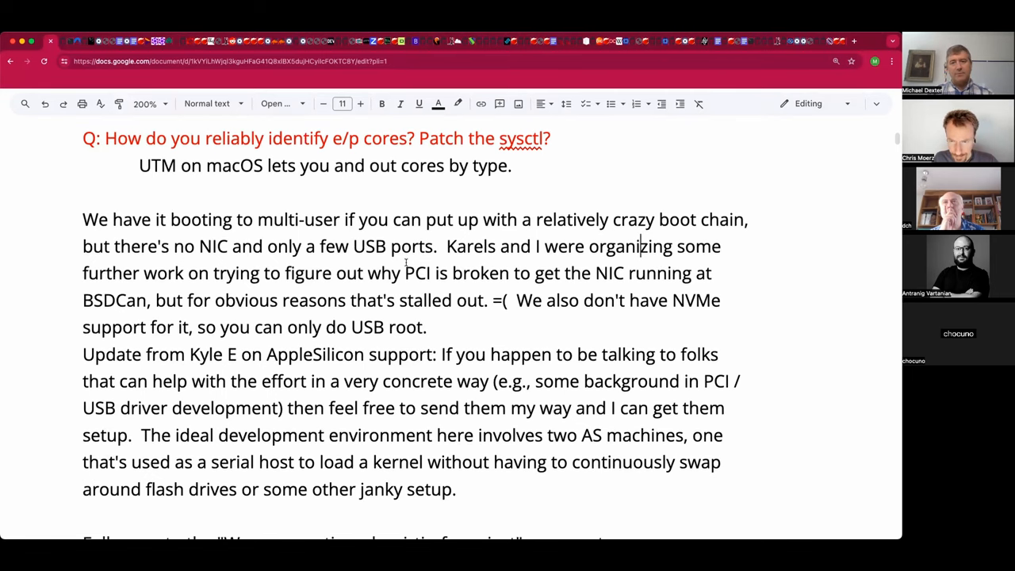
pyautogui.scroll(-3)
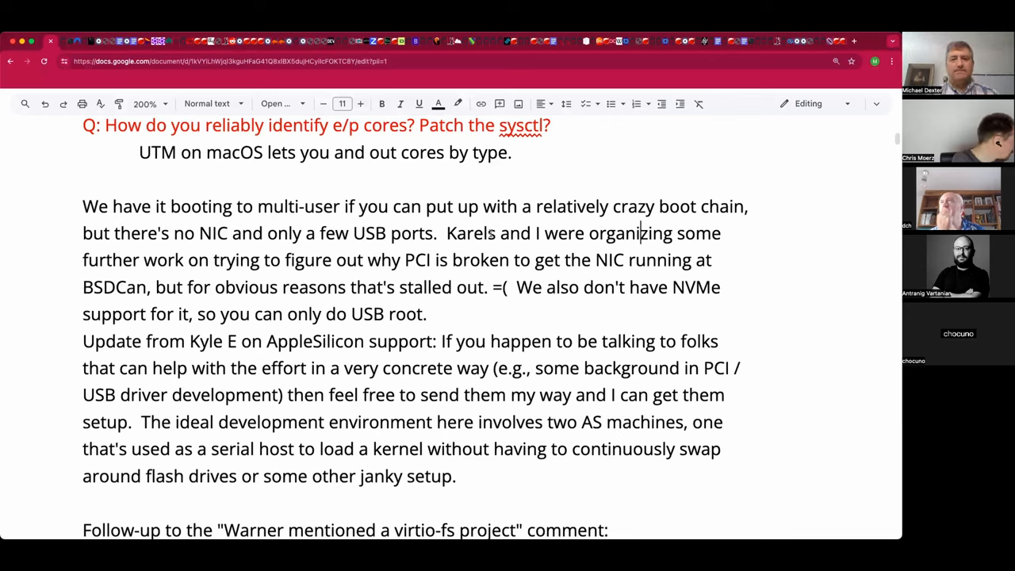
# Step: Change 'Karels' to 'Someone' and delete the stalled-out remark with its sad face
pyautogui.doubleClick(470, 232)
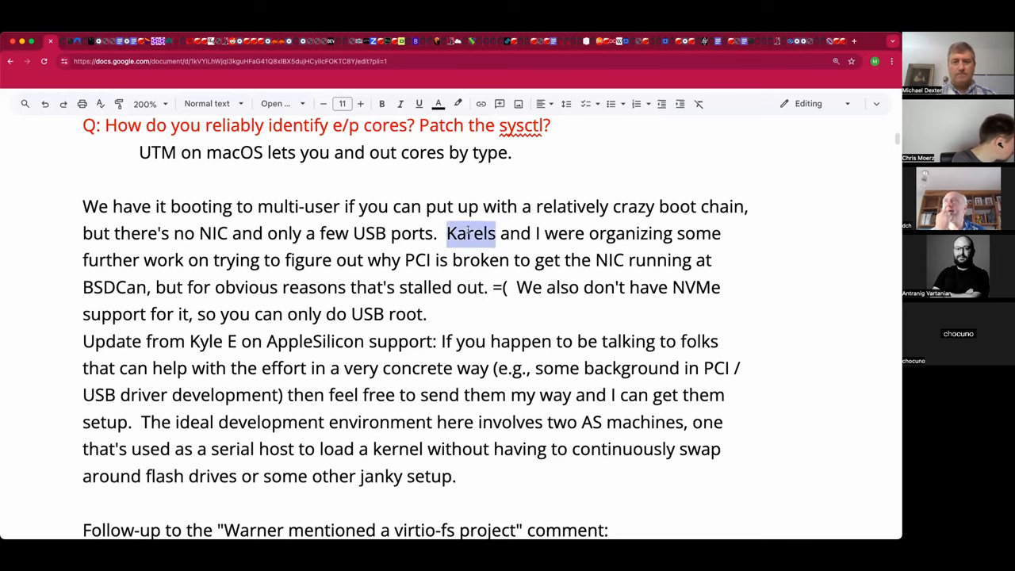
pyautogui.write('Somone')
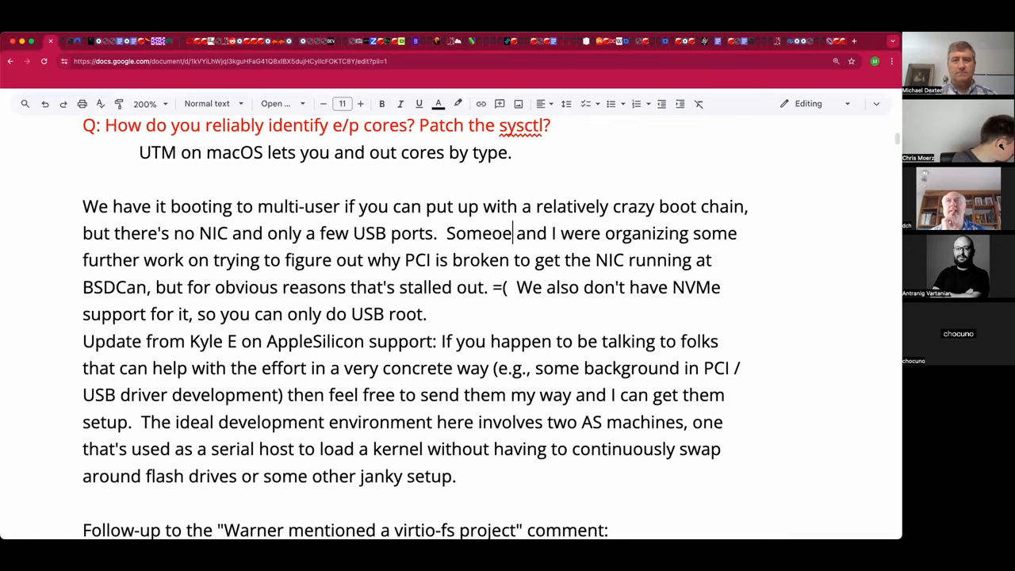
pyautogui.write('n')
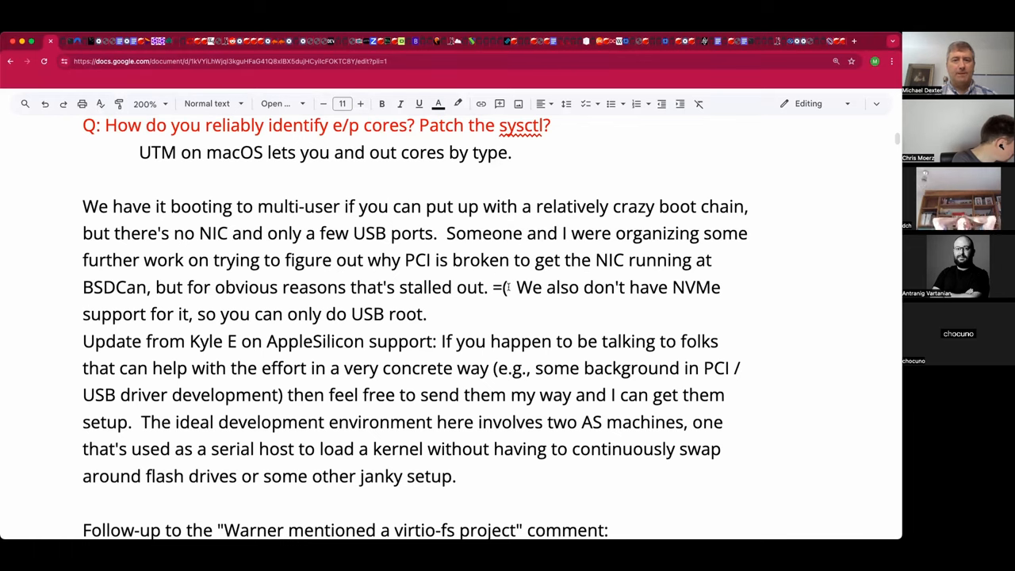
pyautogui.moveTo(155, 287); pyautogui.dragTo(508, 287)
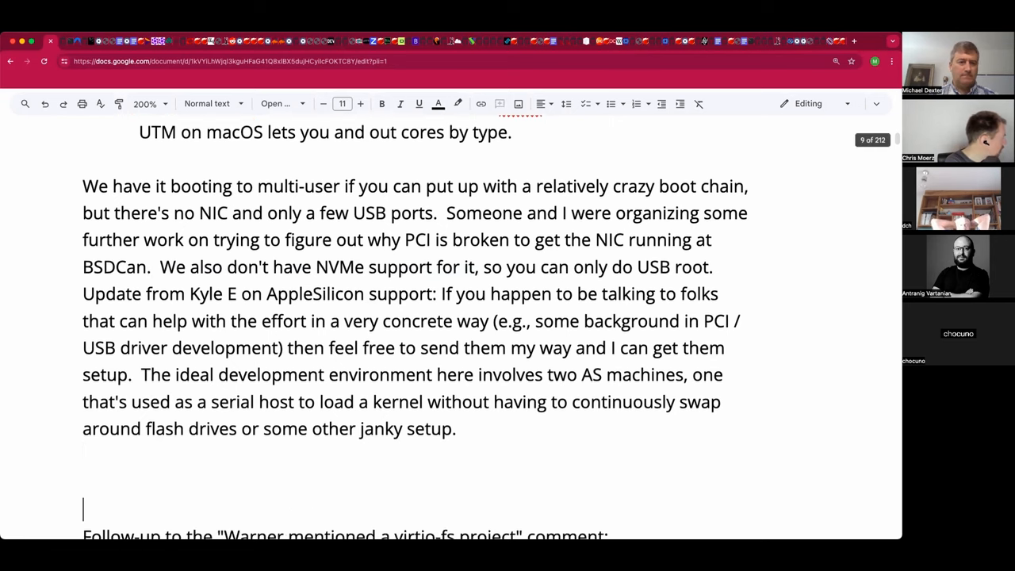
# Step: Type the question 'Is OpenBSD relying on Asahi bits to get up and running?'
pyautogui.write('Is O')
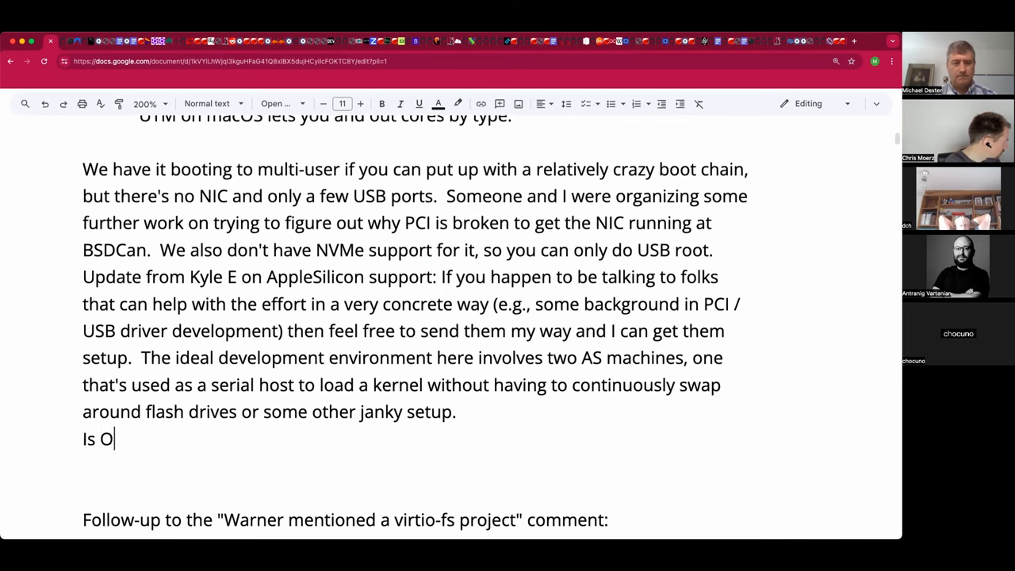
pyautogui.write('penBSD re')
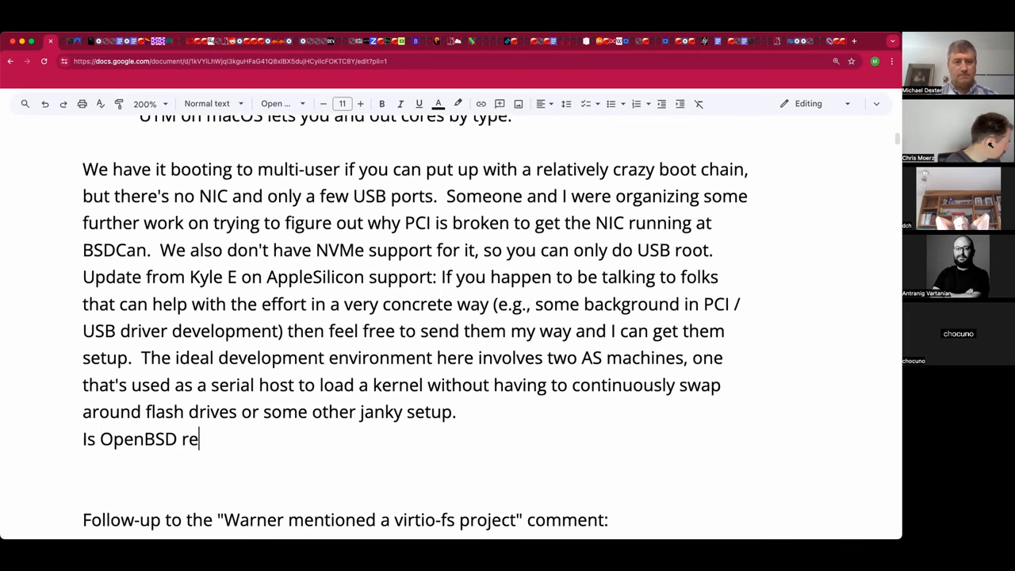
pyautogui.write('lying on')
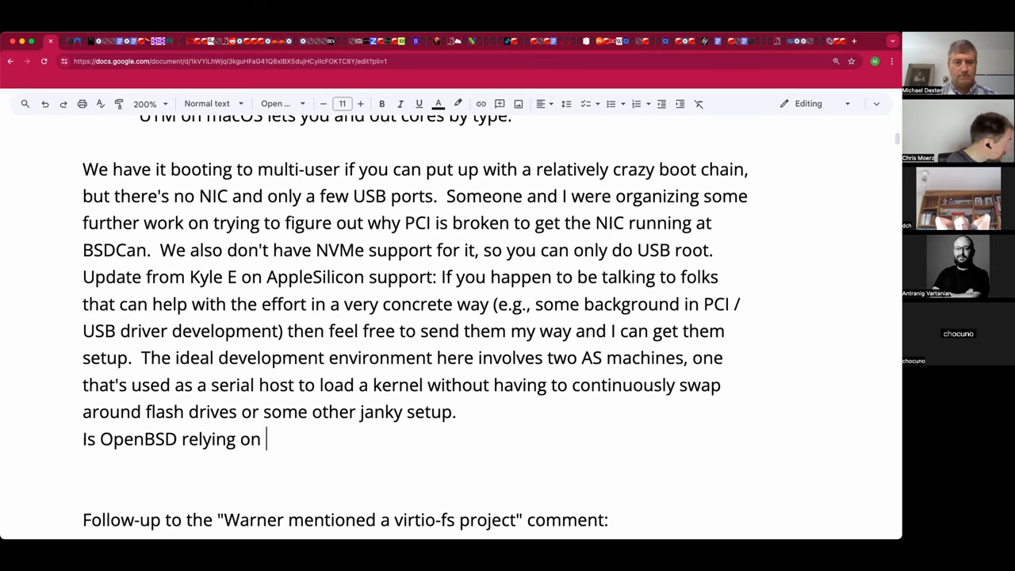
pyautogui.write('Asahi')
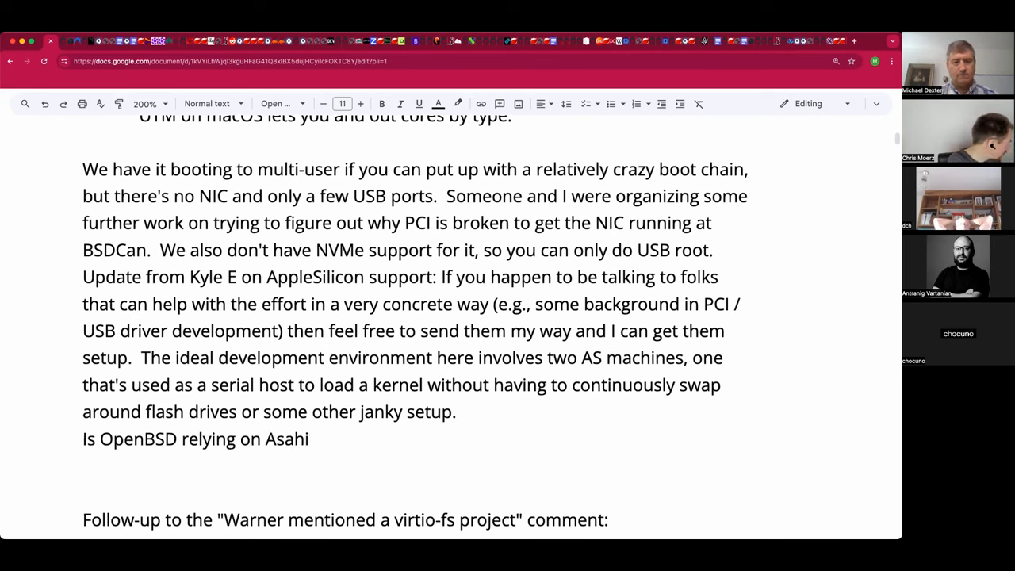
pyautogui.write('bits to')
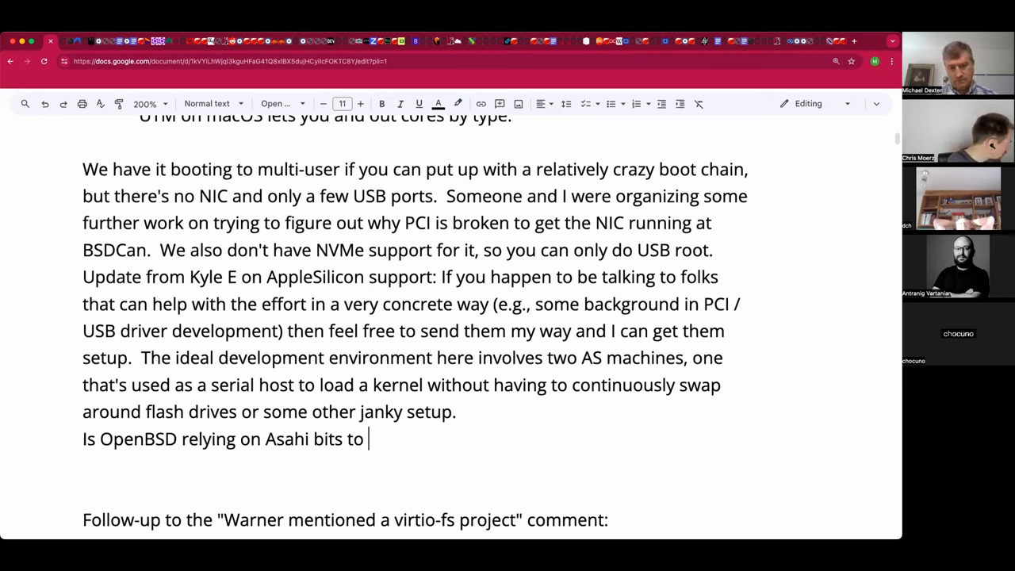
pyautogui.press('BackSpace')
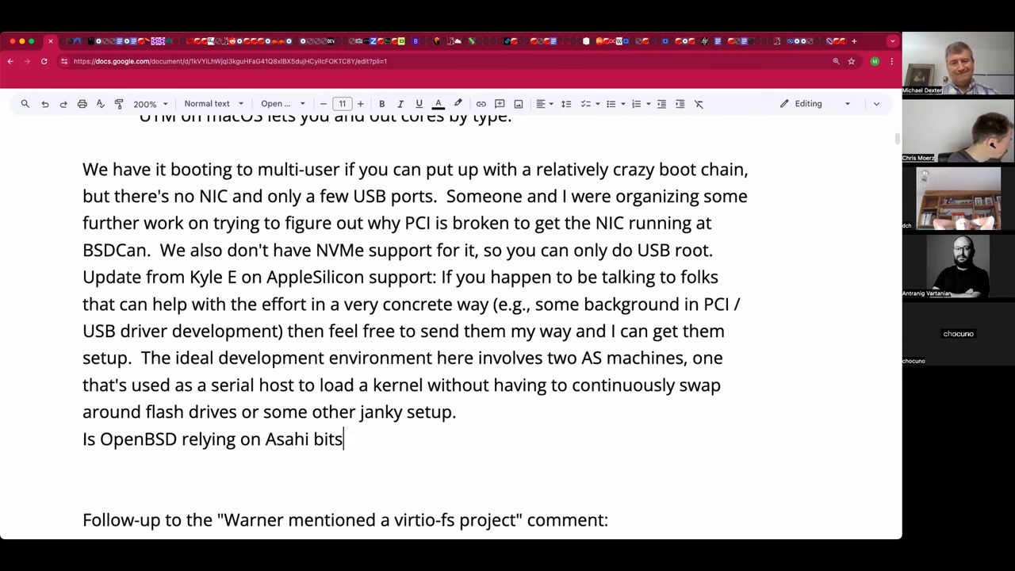
pyautogui.write('to be')
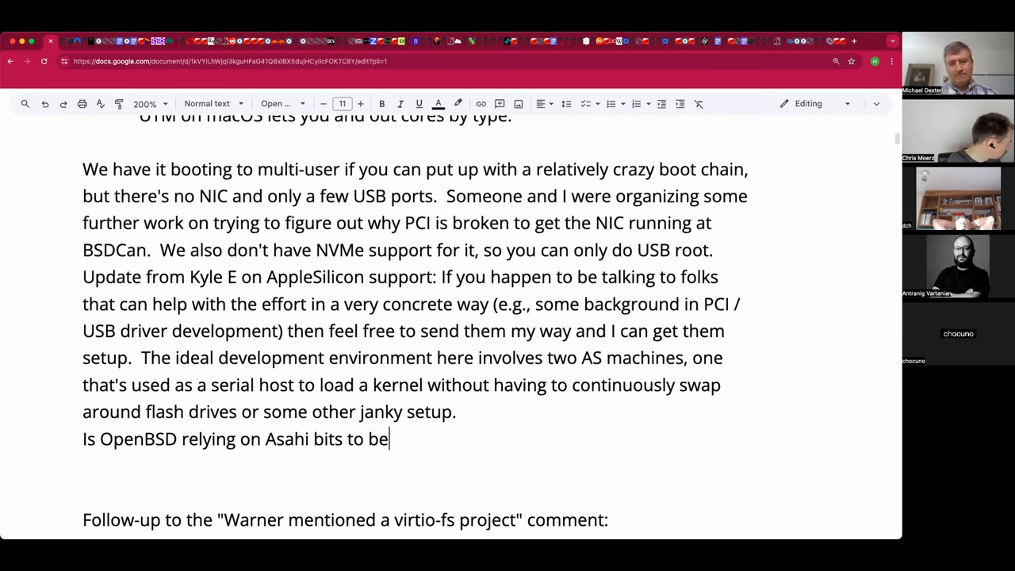
pyautogui.write('get up and running')
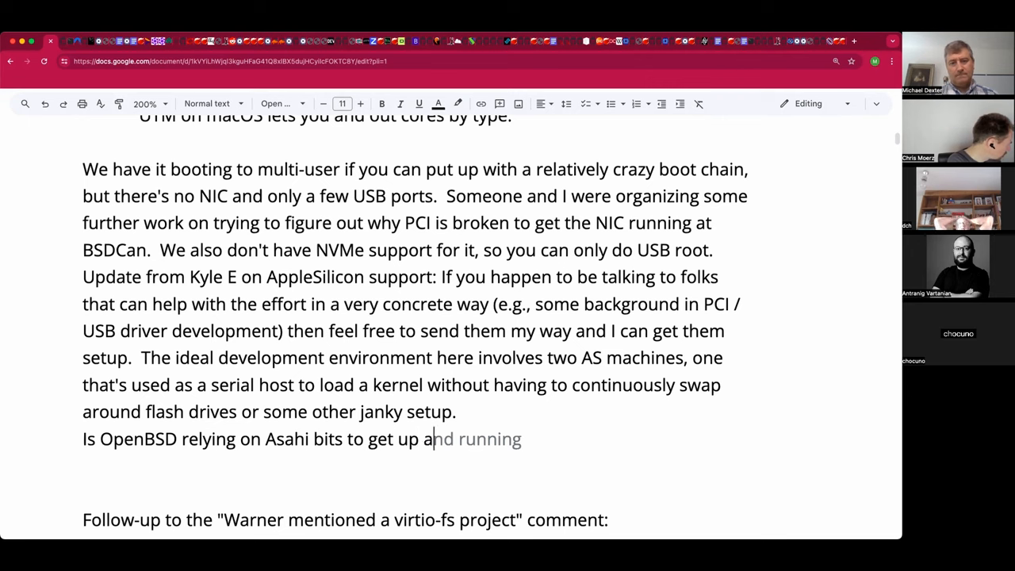
pyautogui.write('?')
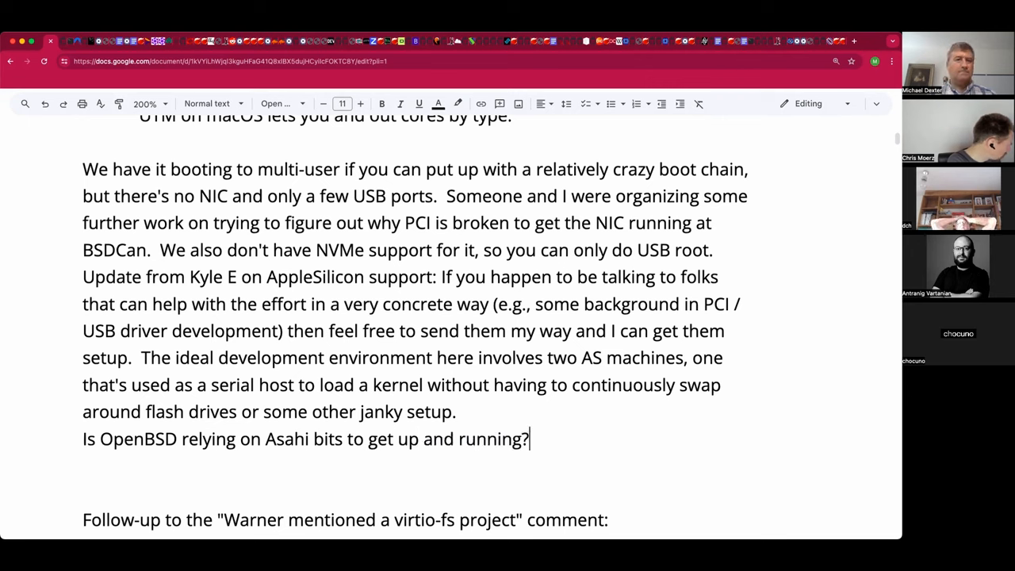
# Step: Label the question with the speaker name 'Ants' and split 'AppleSilicon' into two words
pyautogui.write('Ants')
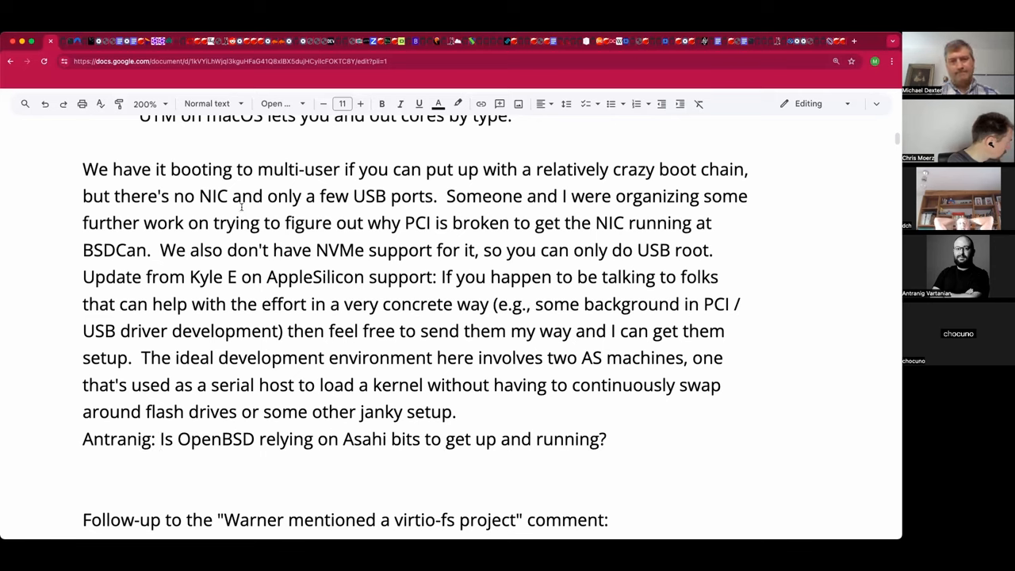
pyautogui.click(161, 438)
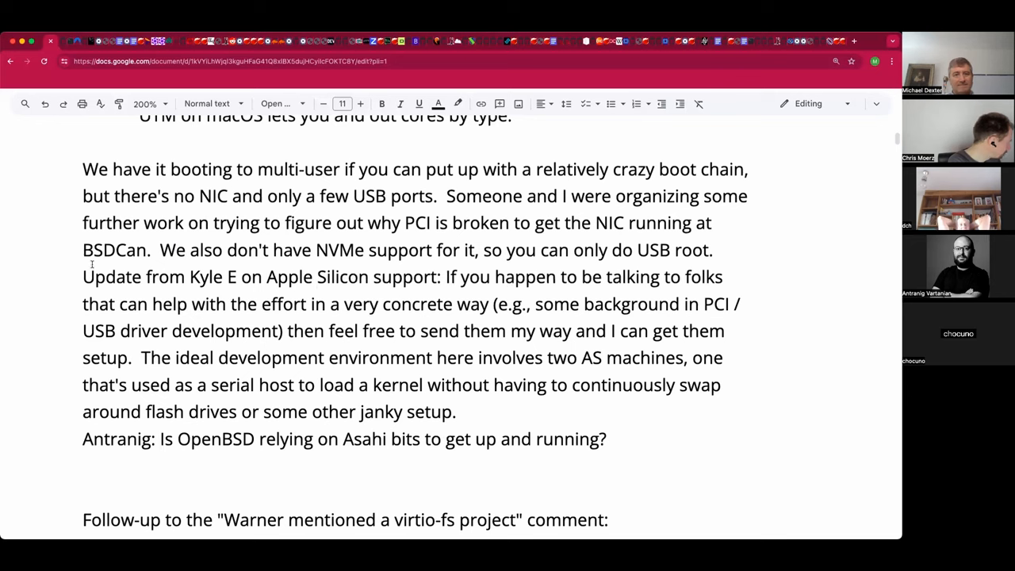
pyautogui.click(104, 276)
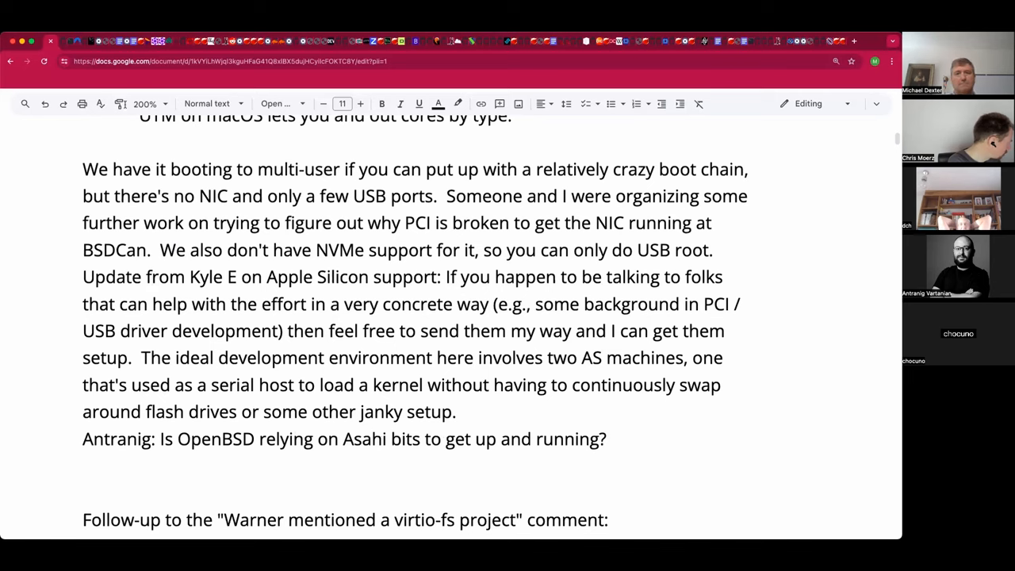
pyautogui.click(445, 277)
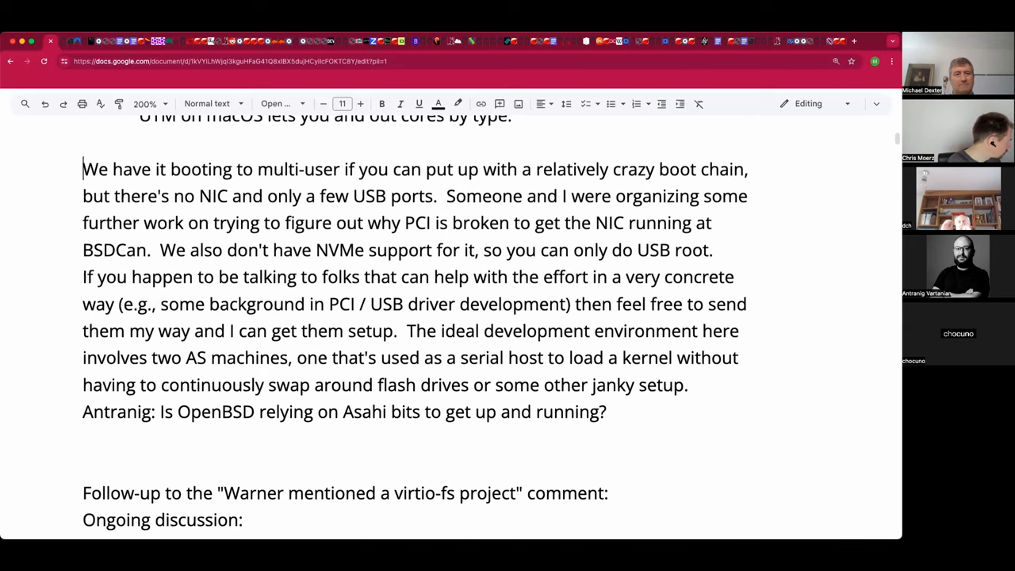
pyautogui.write('Update from Kyle E on Apple Silicon support:')
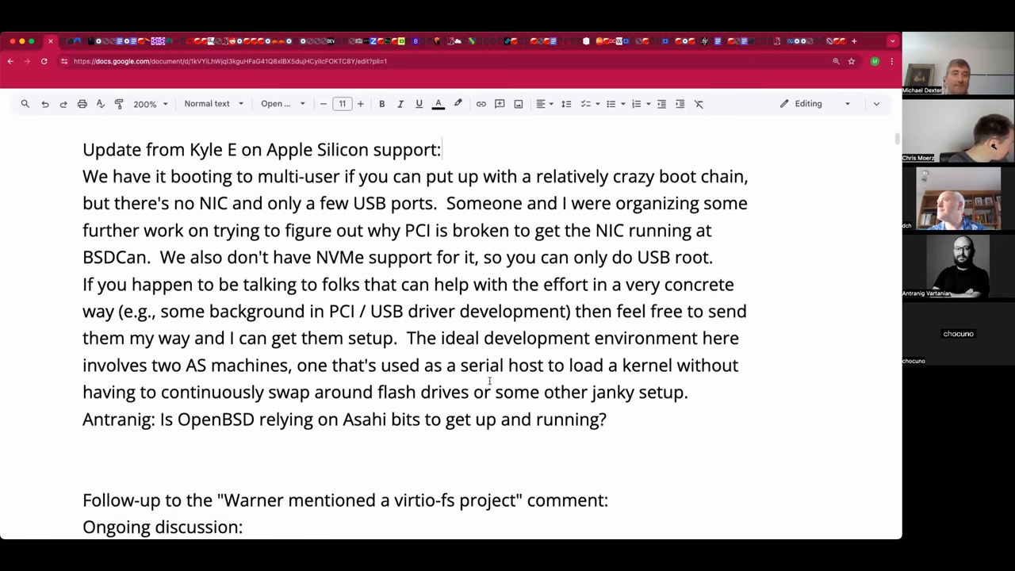
# Step: Add a 'Dave:' speaker label below the virtio-fs follow-up links
pyautogui.scroll(-3)
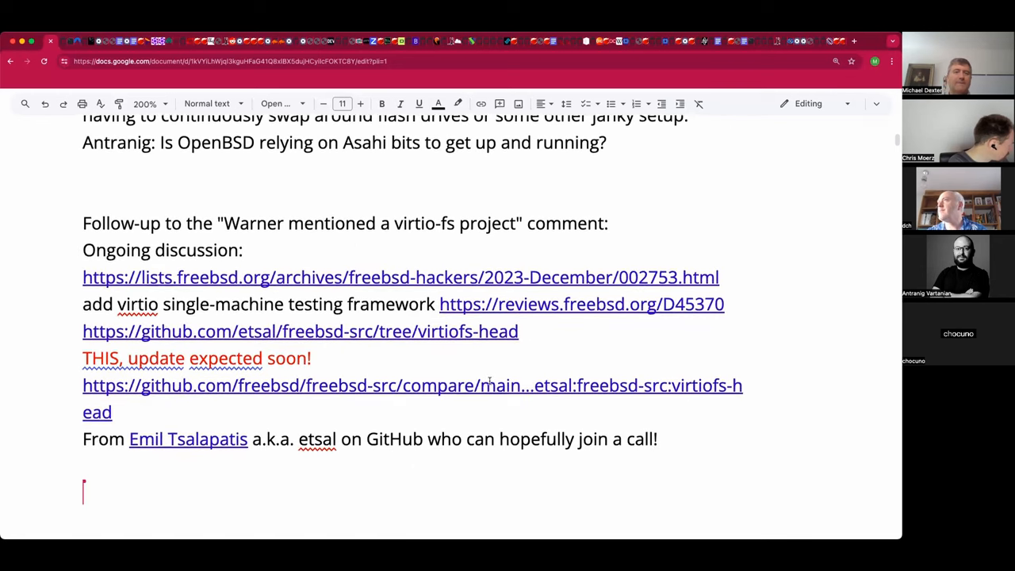
pyautogui.scroll(-3)
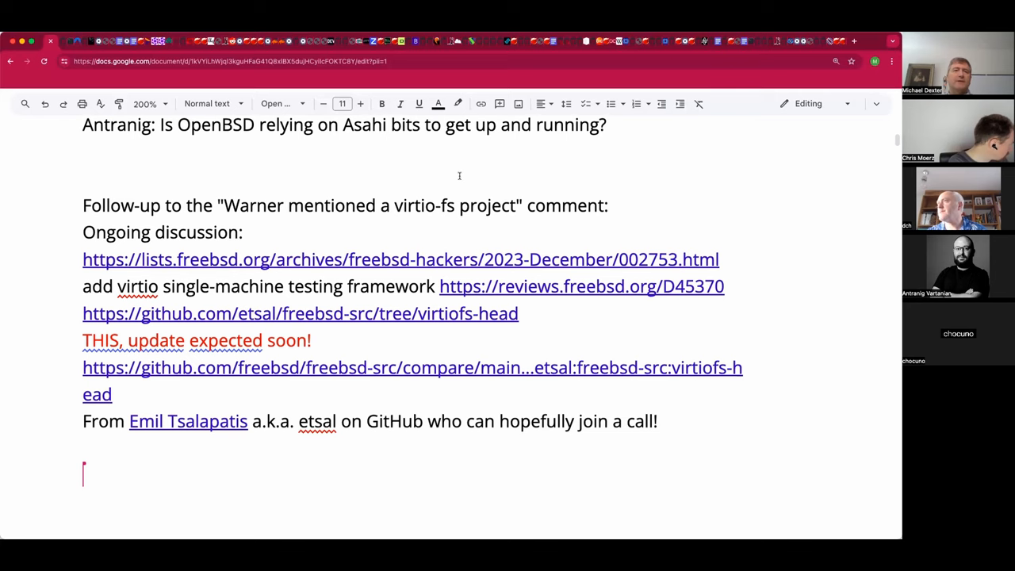
pyautogui.scroll(-3)
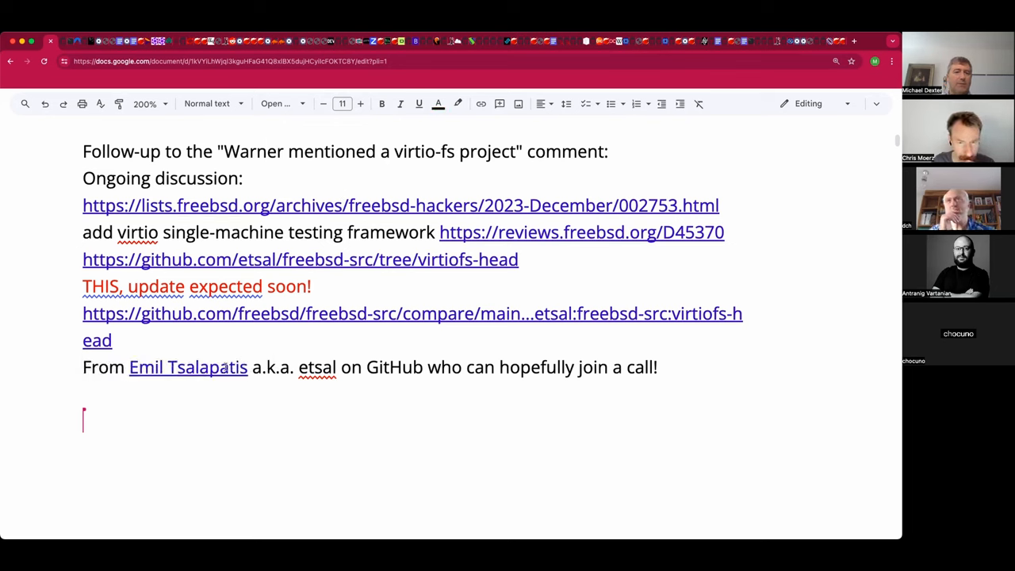
pyautogui.moveTo(283, 411)
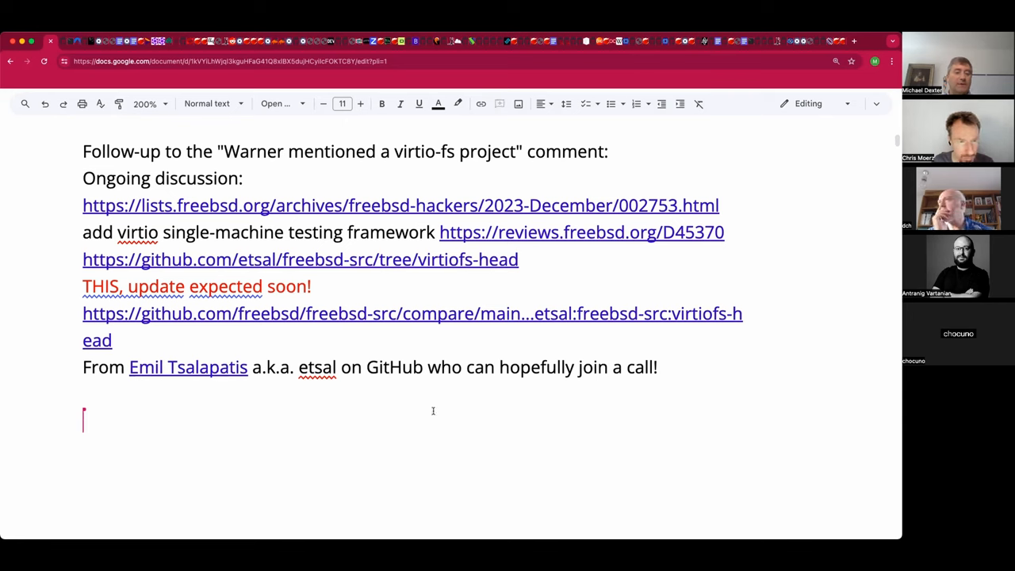
pyautogui.moveTo(435, 410)
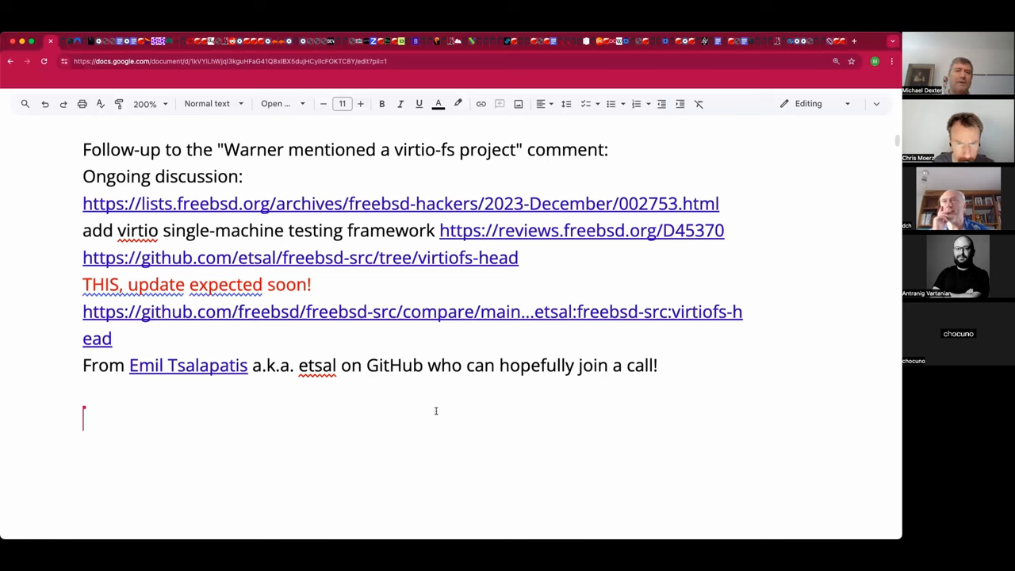
pyautogui.moveTo(425, 425)
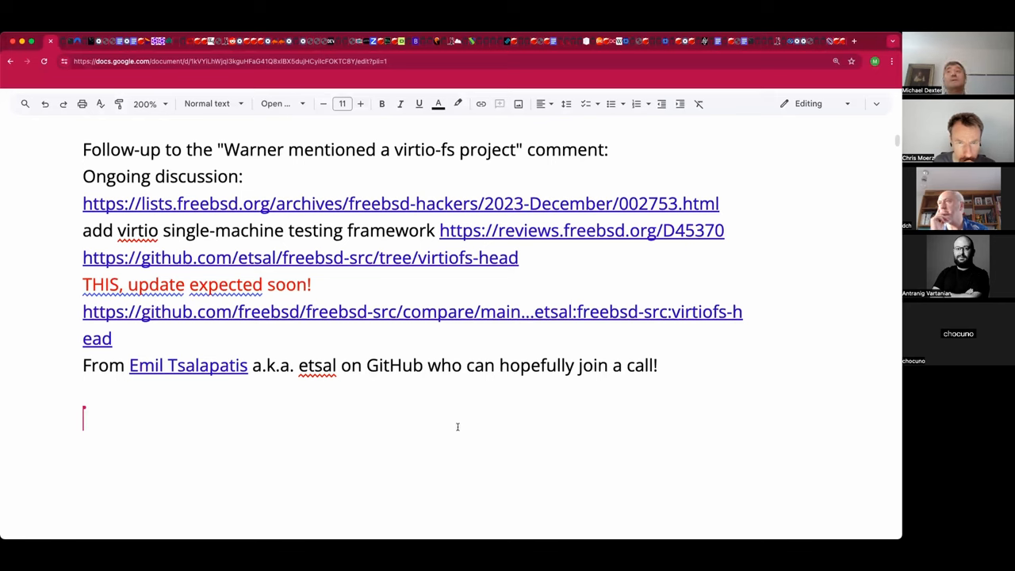
pyautogui.moveTo(295, 427)
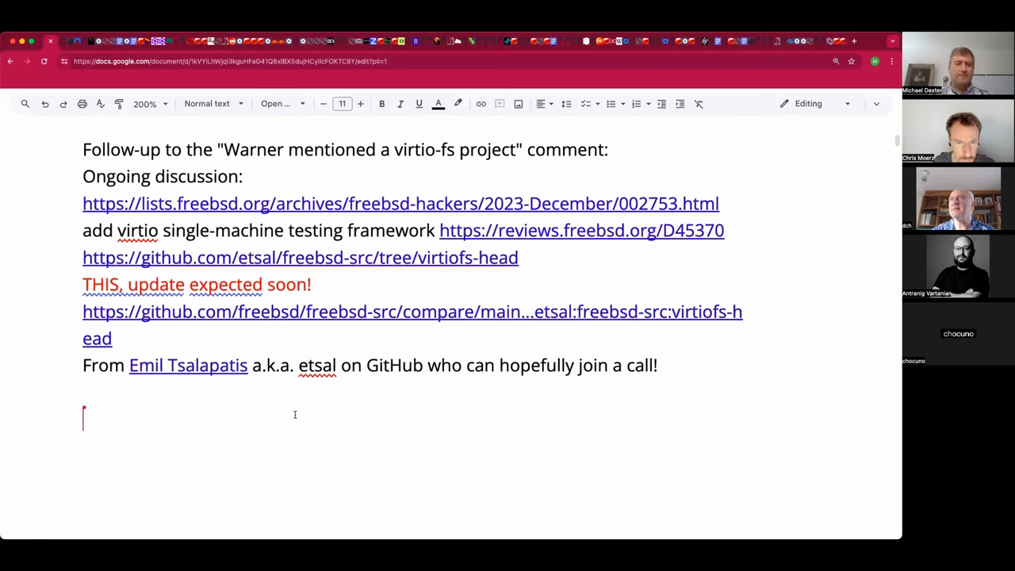
pyautogui.write('Dave:')
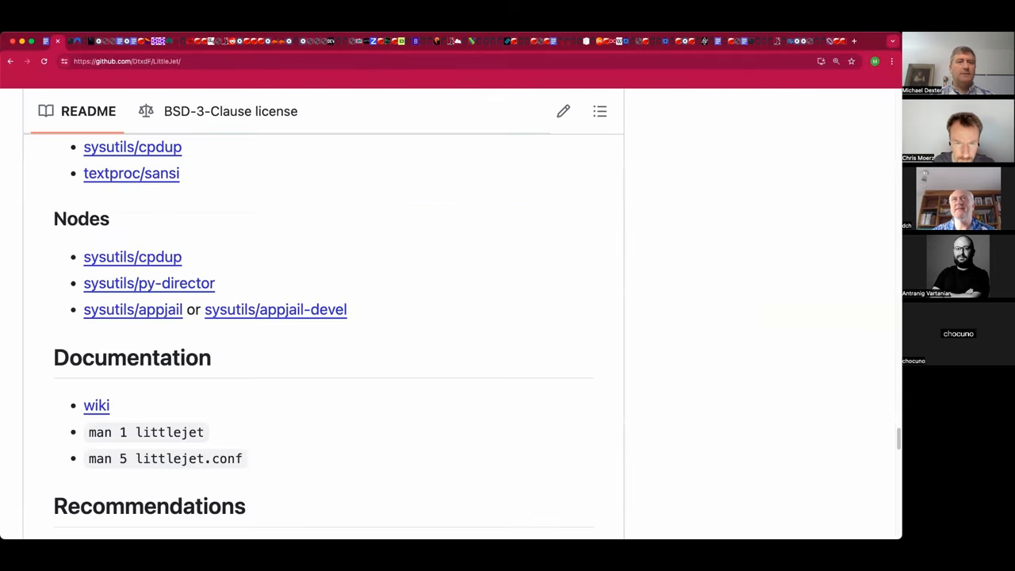
# Step: Find the 9pfs share answer on the bhyve wiki page and copy its URL
pyautogui.click(151, 62)
pyautogui.write('9')
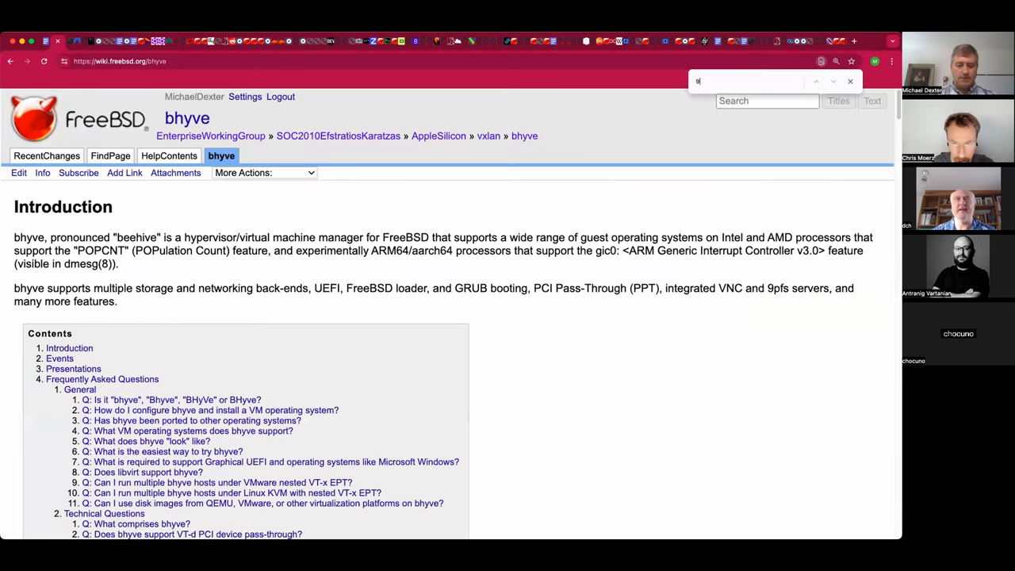
pyautogui.write('pfs')
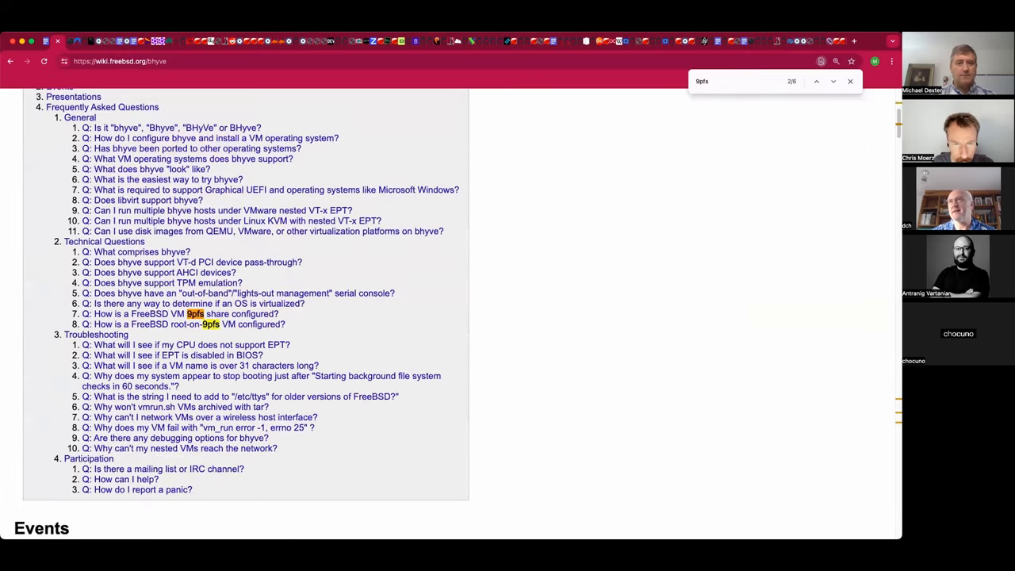
pyautogui.click(830, 81)
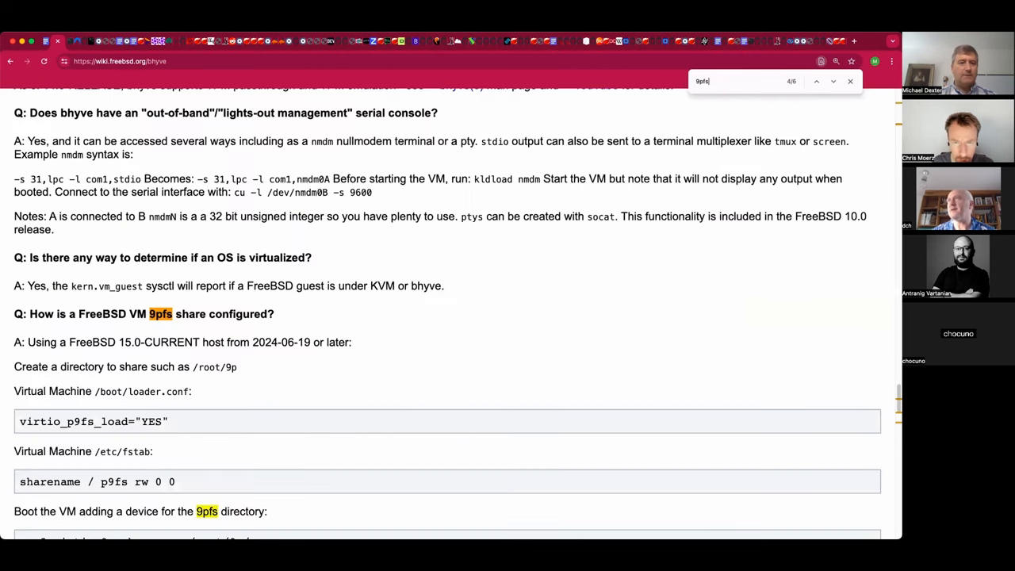
pyautogui.scroll(-3)
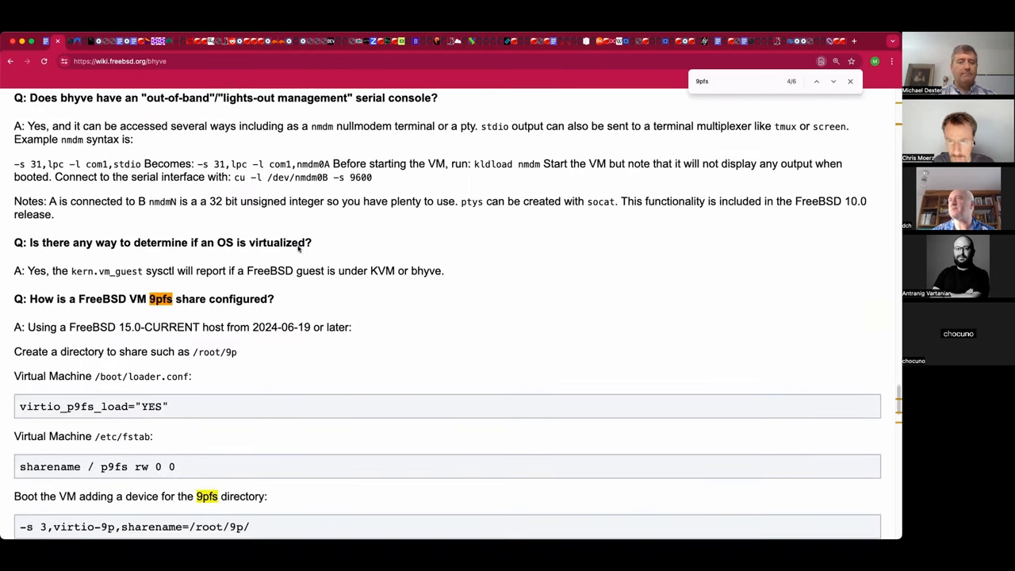
pyautogui.scroll(-3)
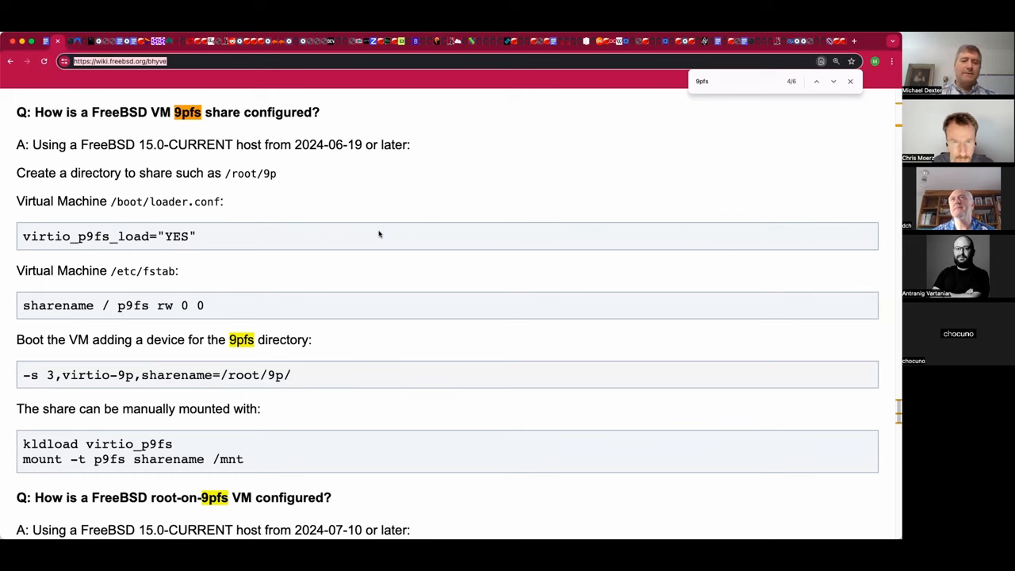
pyautogui.moveTo(390, 398)
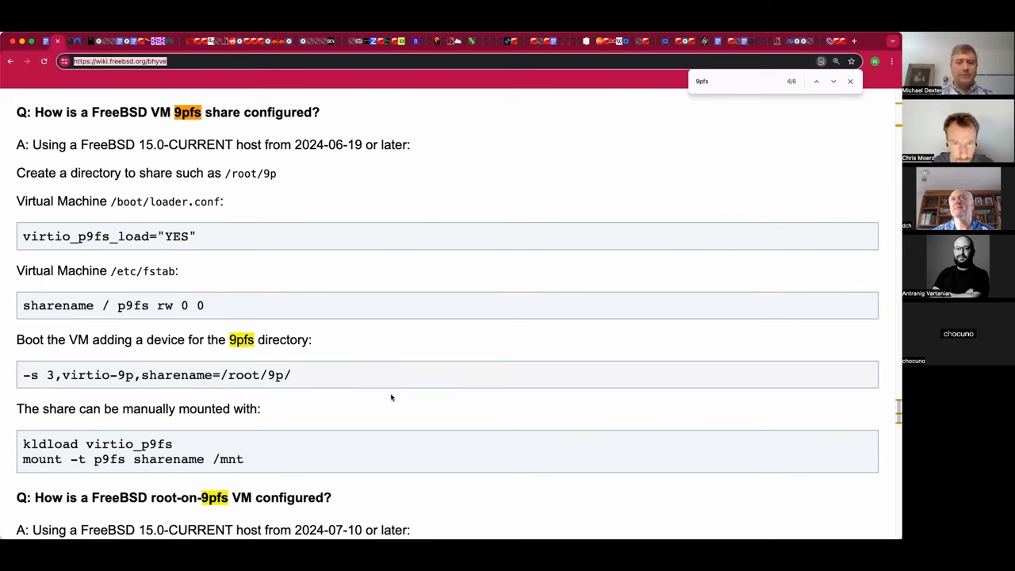
pyautogui.click(850, 81)
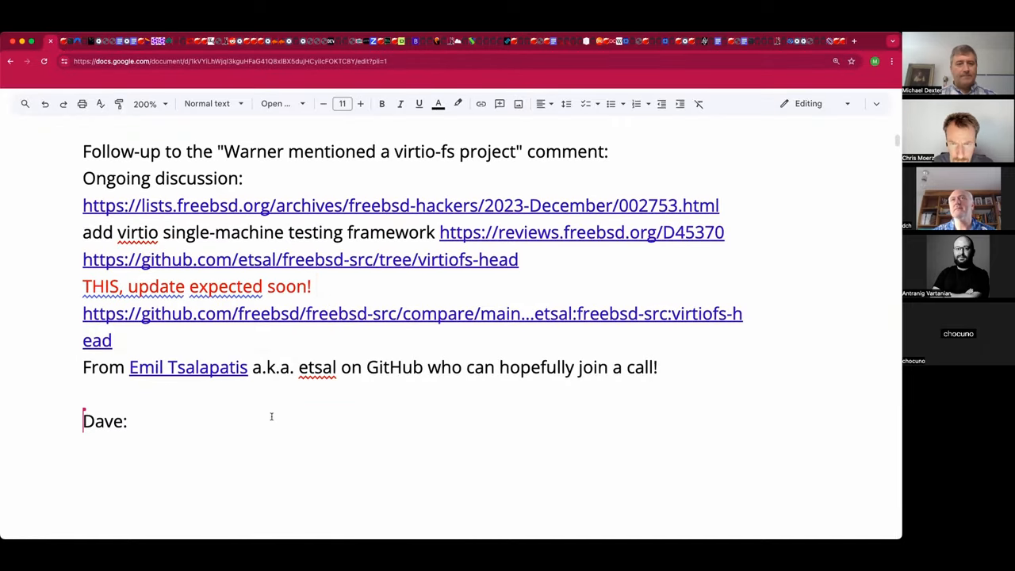
pyautogui.write('https://wiki.freebsd.org/bhyve')
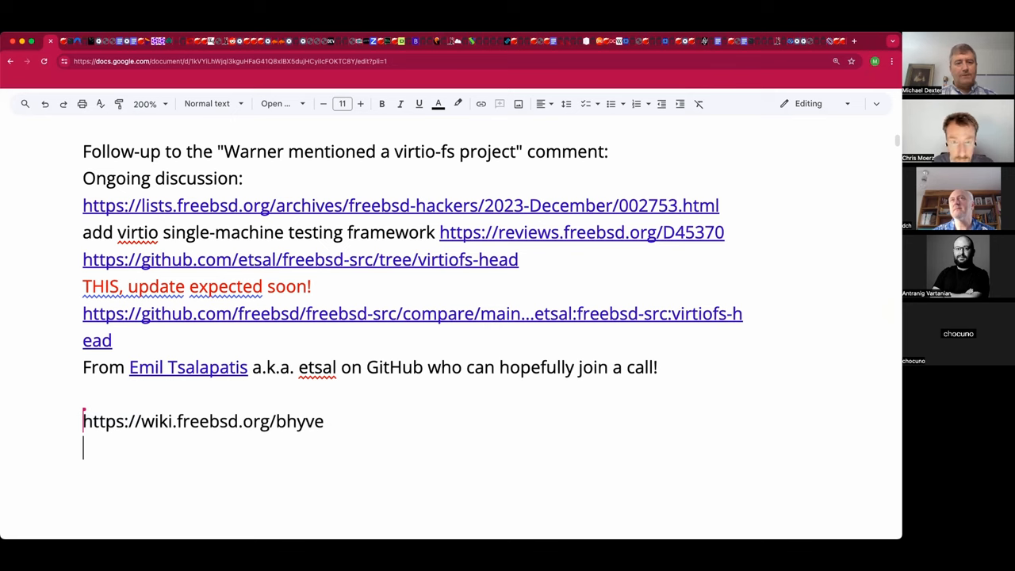
pyautogui.write('9')
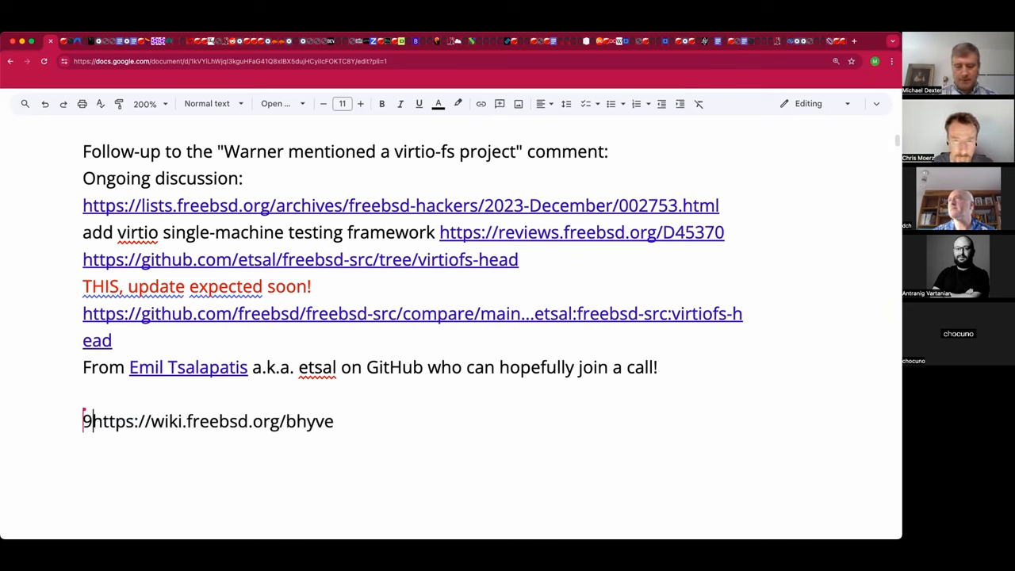
pyautogui.write('pfs news:')
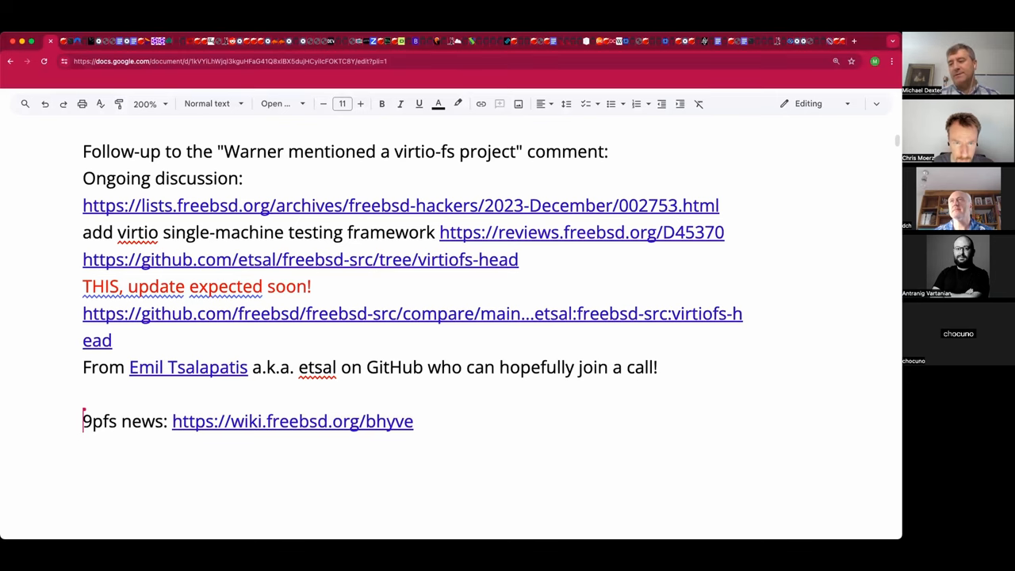
pyautogui.press('Enter')
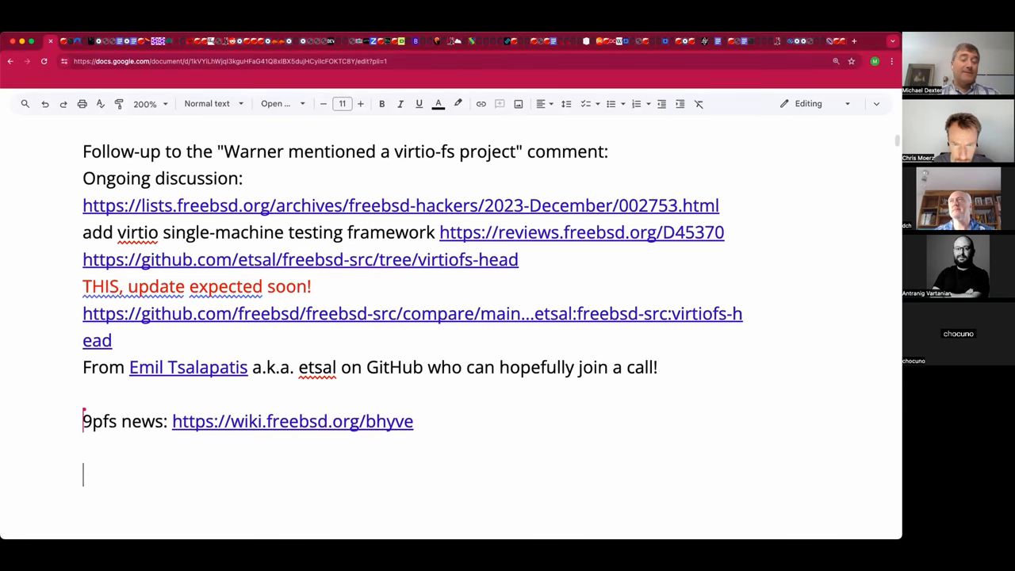
pyautogui.scroll(-3)
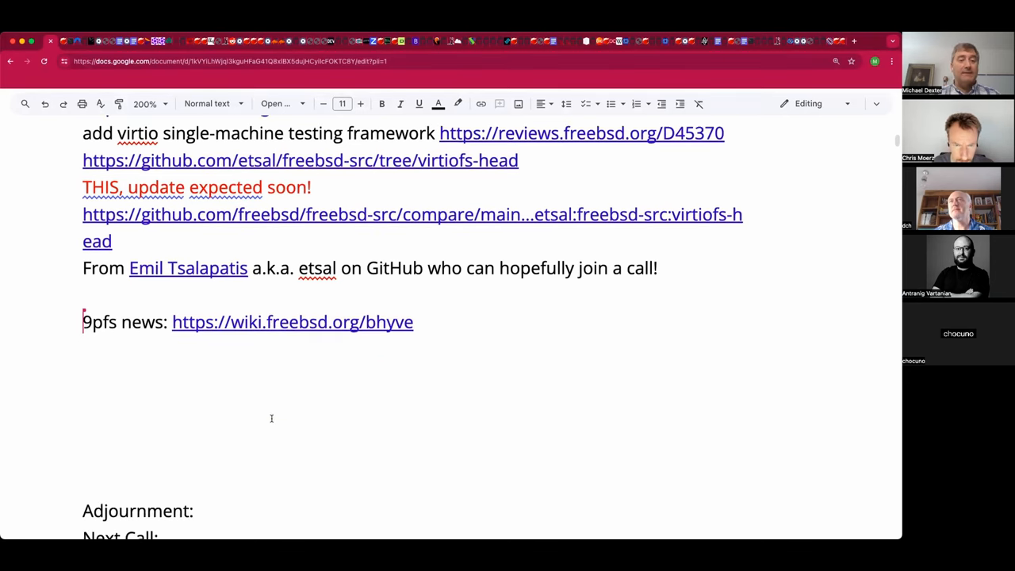
pyautogui.scroll(-3)
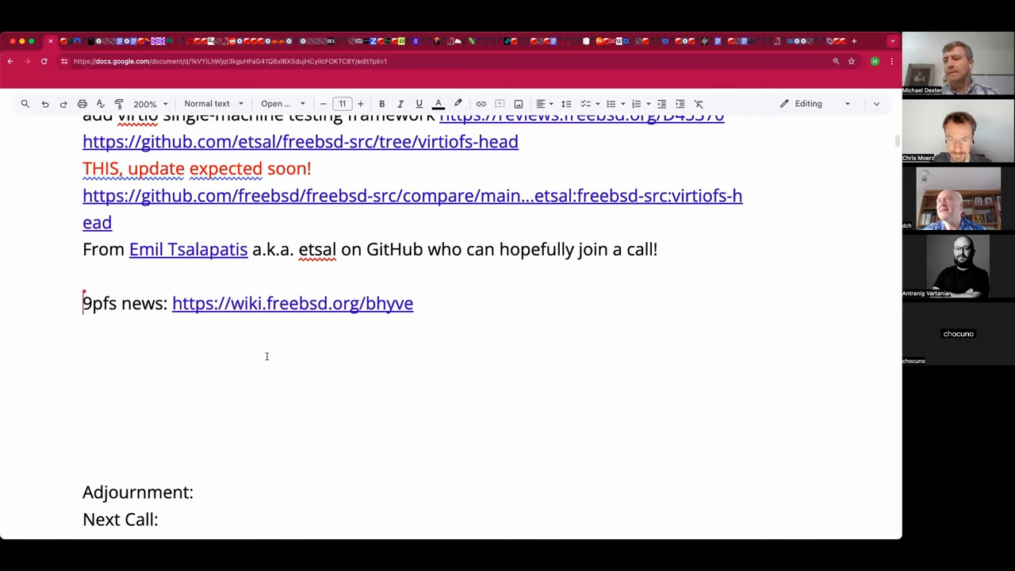
pyautogui.moveTo(267, 381)
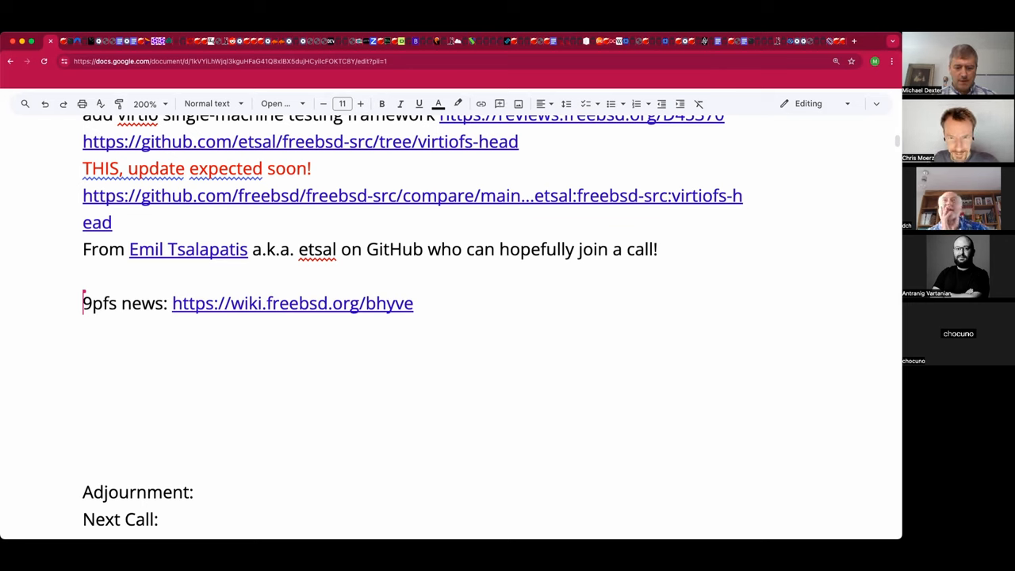
pyautogui.write('17')
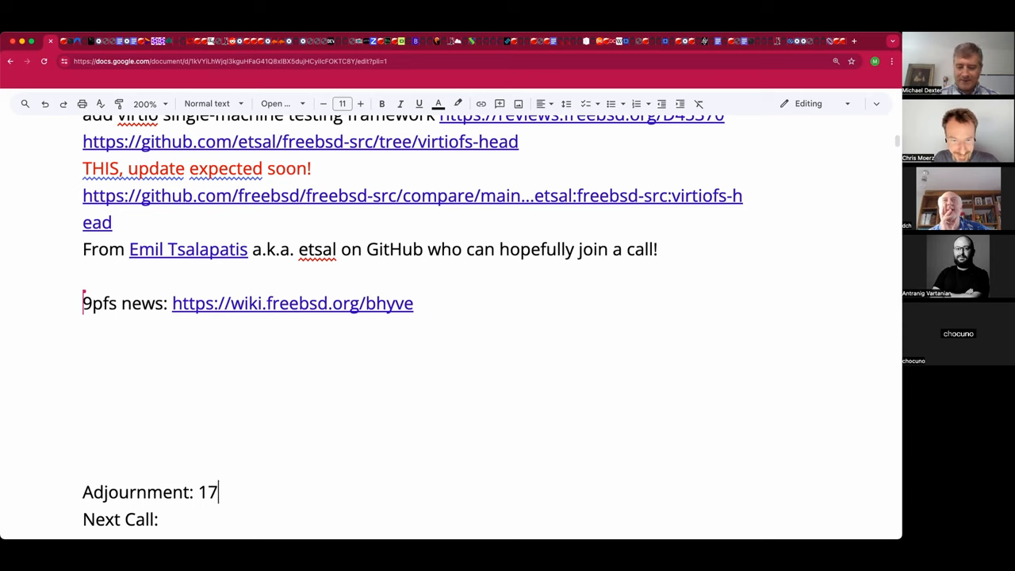
pyautogui.write(':4x UTC')
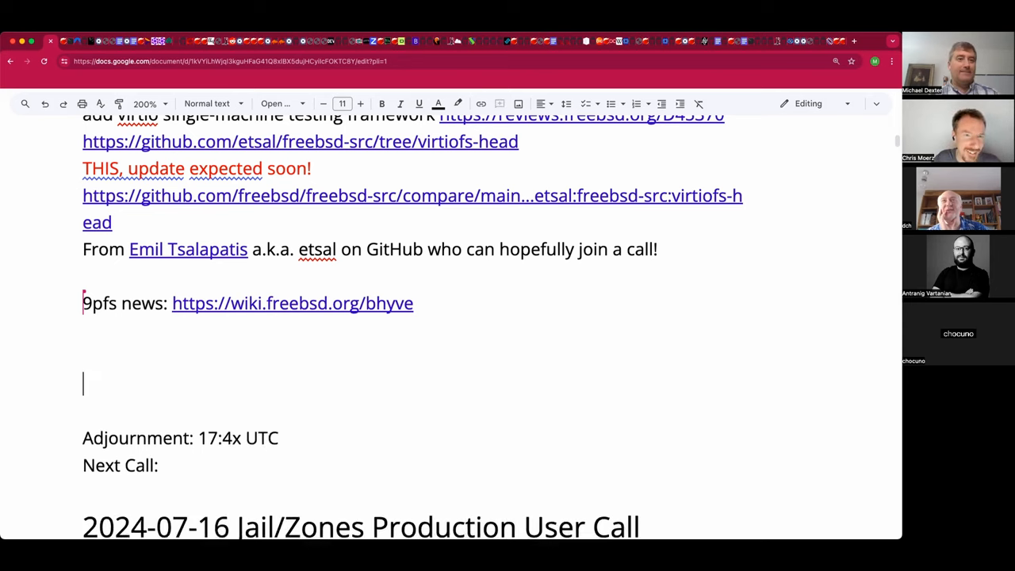
pyautogui.write('U')
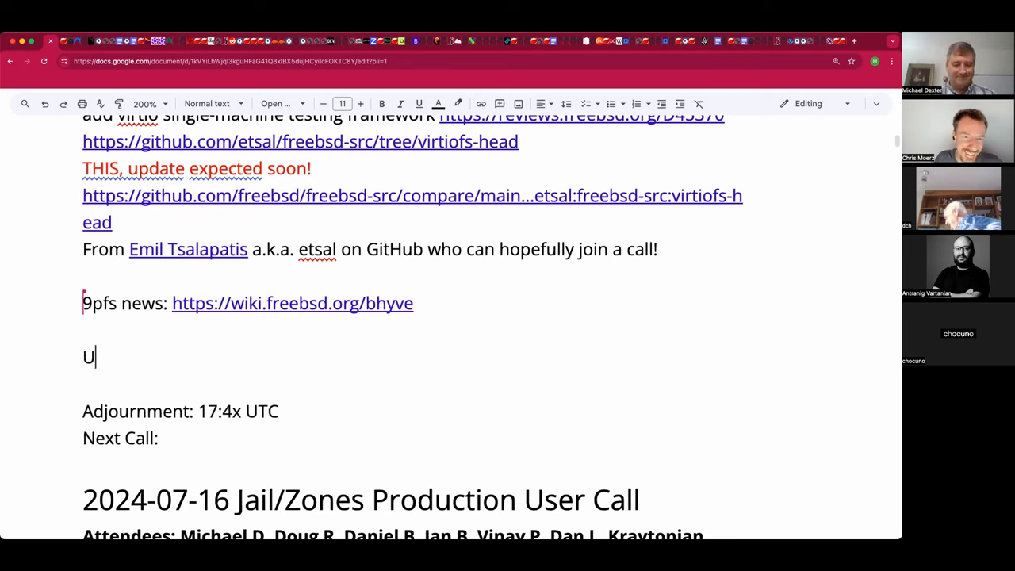
pyautogui.write('ur')
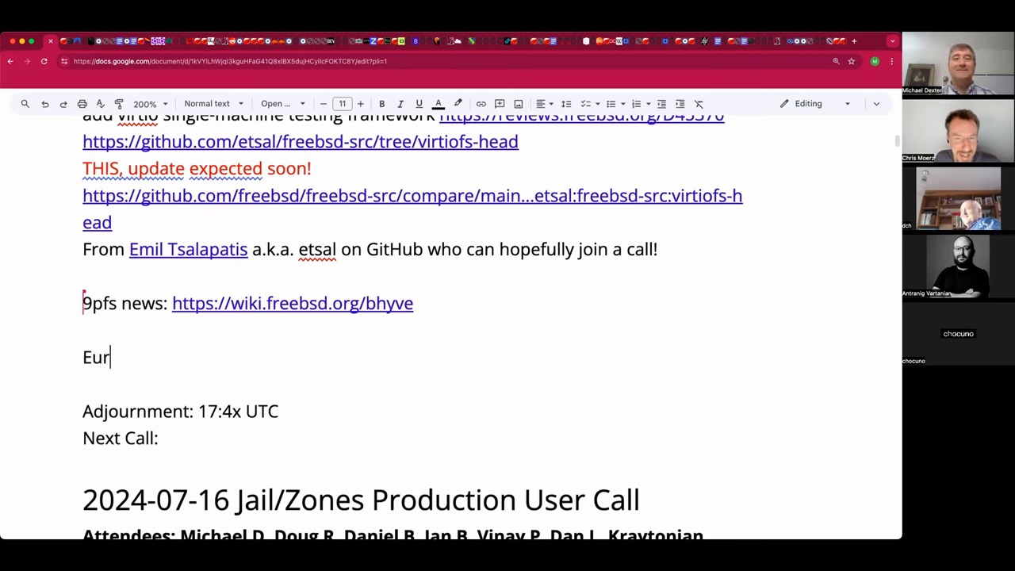
pyautogui.write('o')
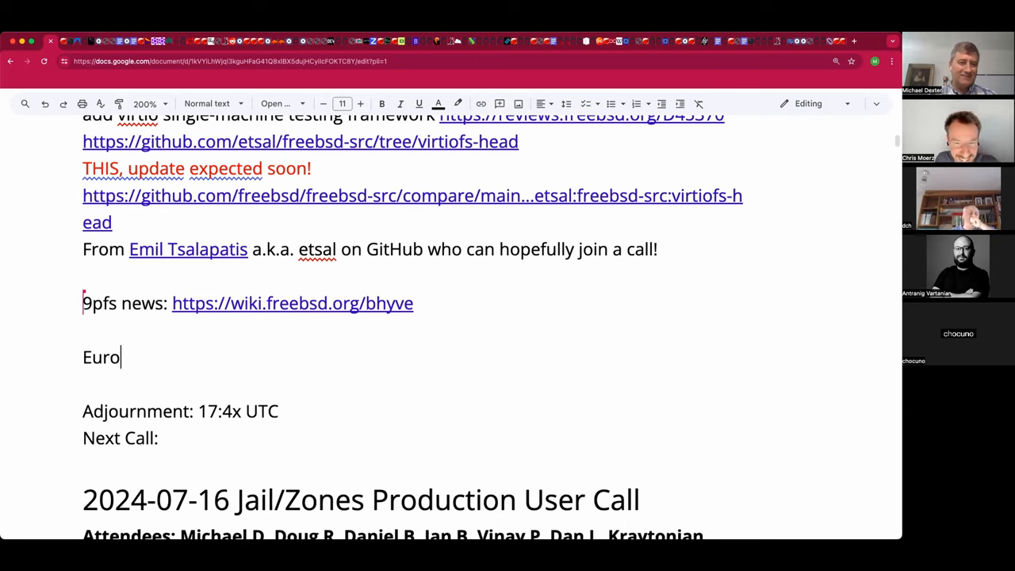
pyautogui.write('BSDcon')
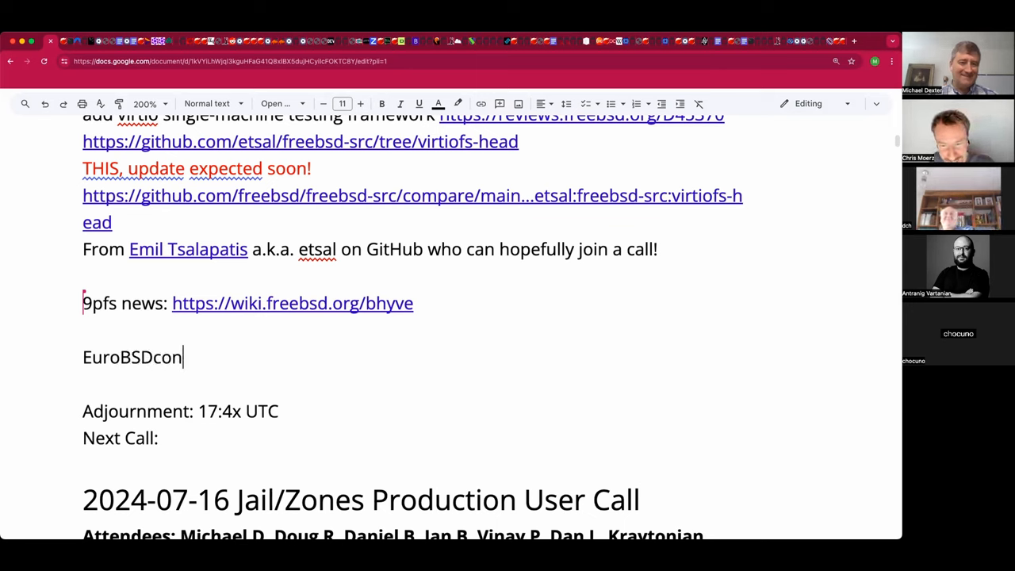
pyautogui.write('is ocmin')
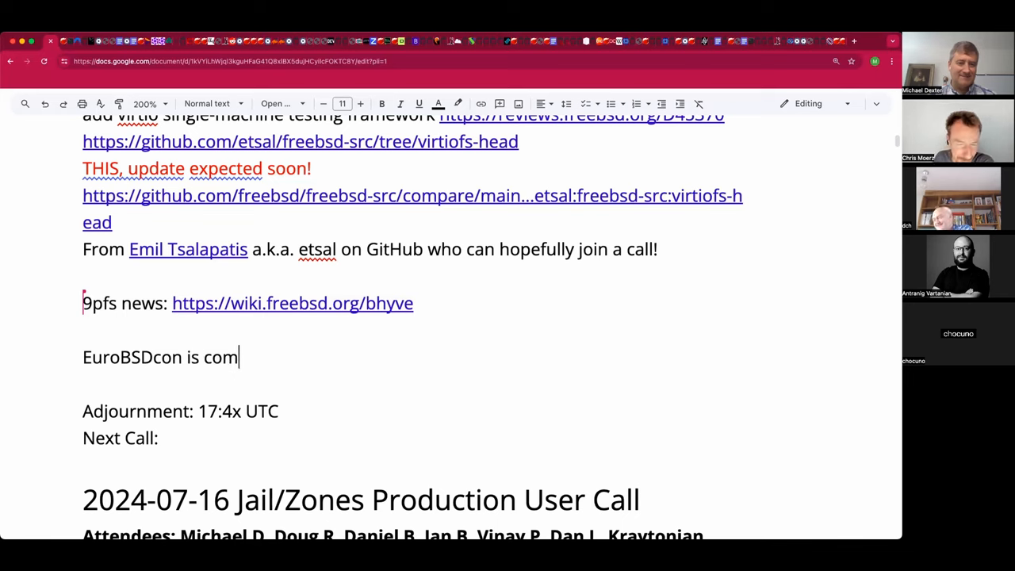
pyautogui.write('ing up!')
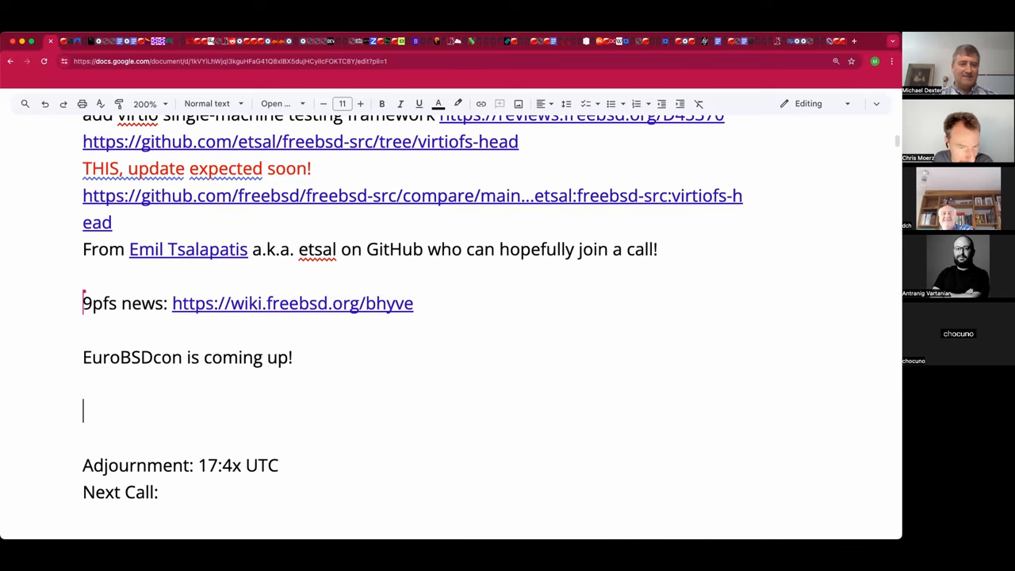
pyautogui.moveTo(333, 410)
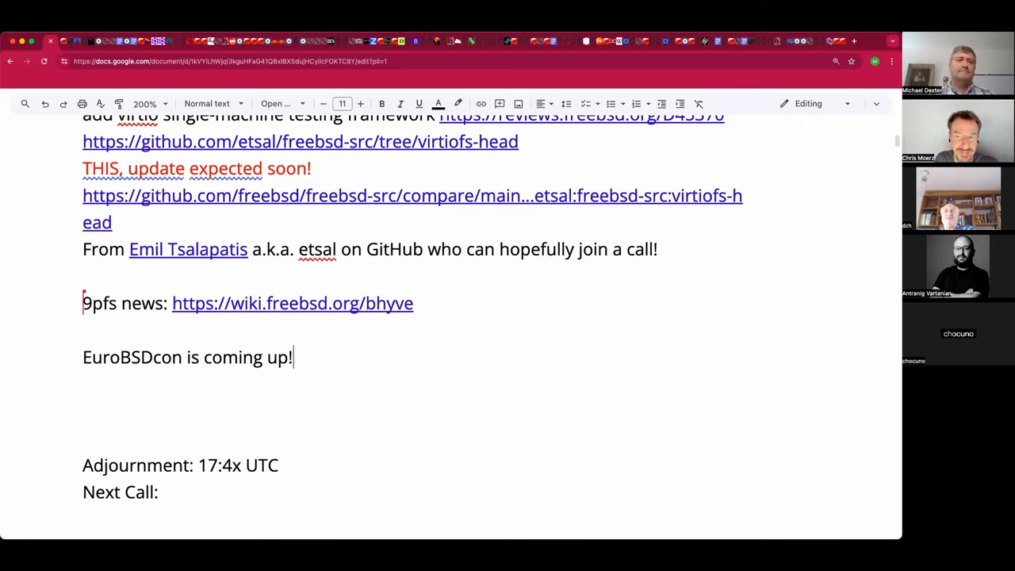
pyautogui.moveTo(348, 355)
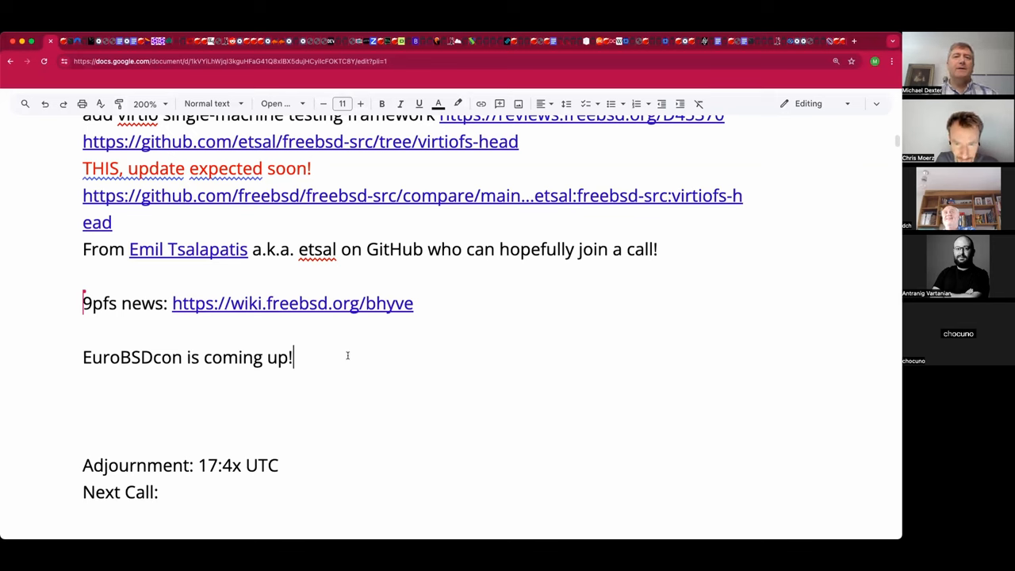
pyautogui.write('https://events.eurobsdcon.org/2024/schedule/')
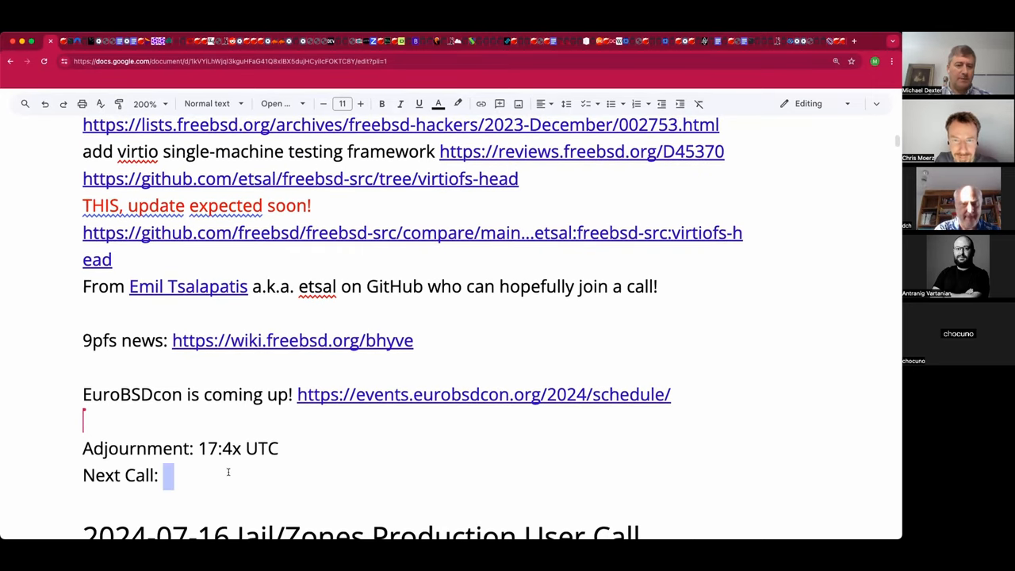
# Step: Enter 2024-07-30 after Next Call and change the adjournment time 17:4x to 17:45 UTC
pyautogui.write('2024')
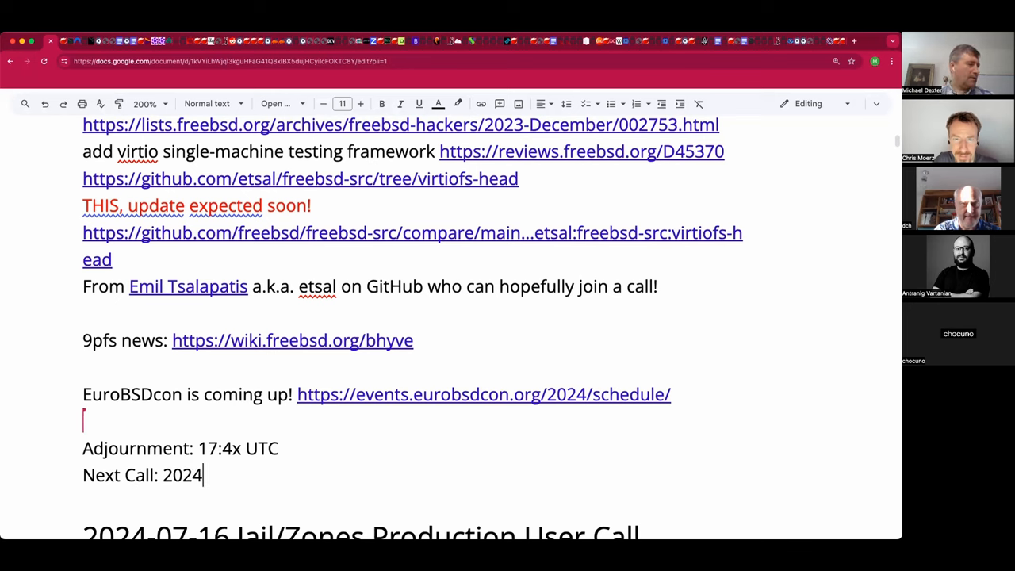
pyautogui.write('-07-23')
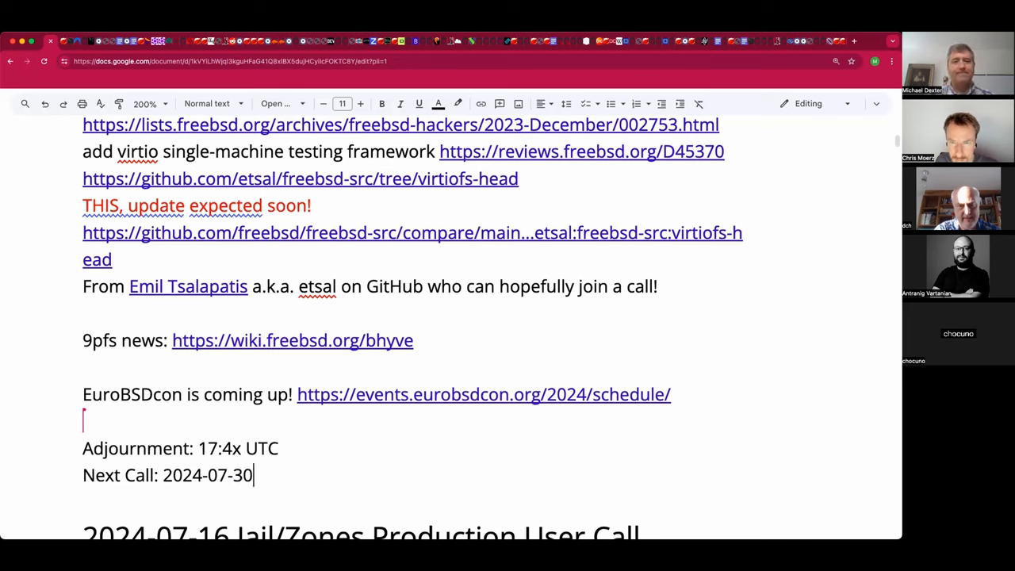
pyautogui.doubleClick(238, 448)
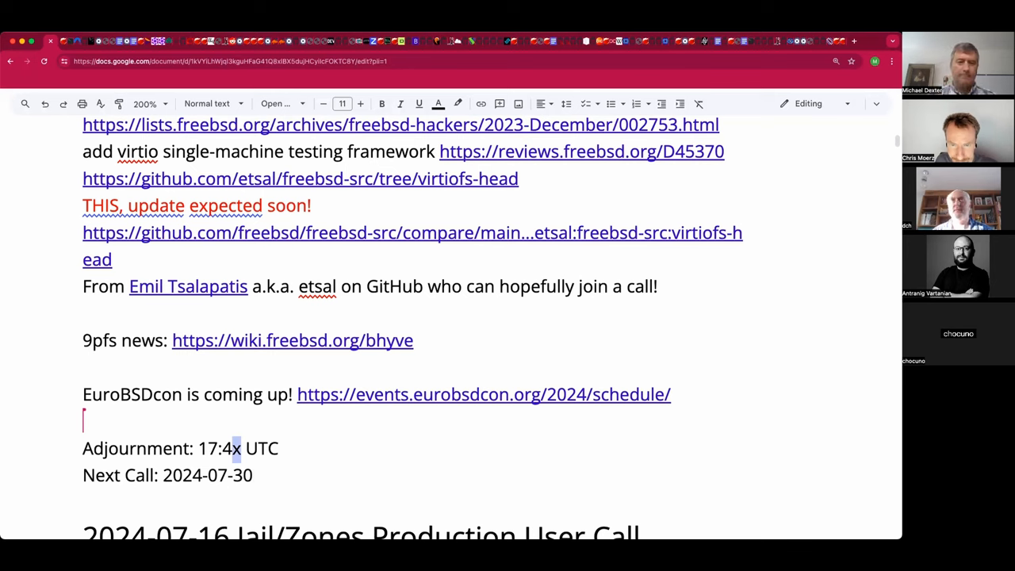
pyautogui.write('5')
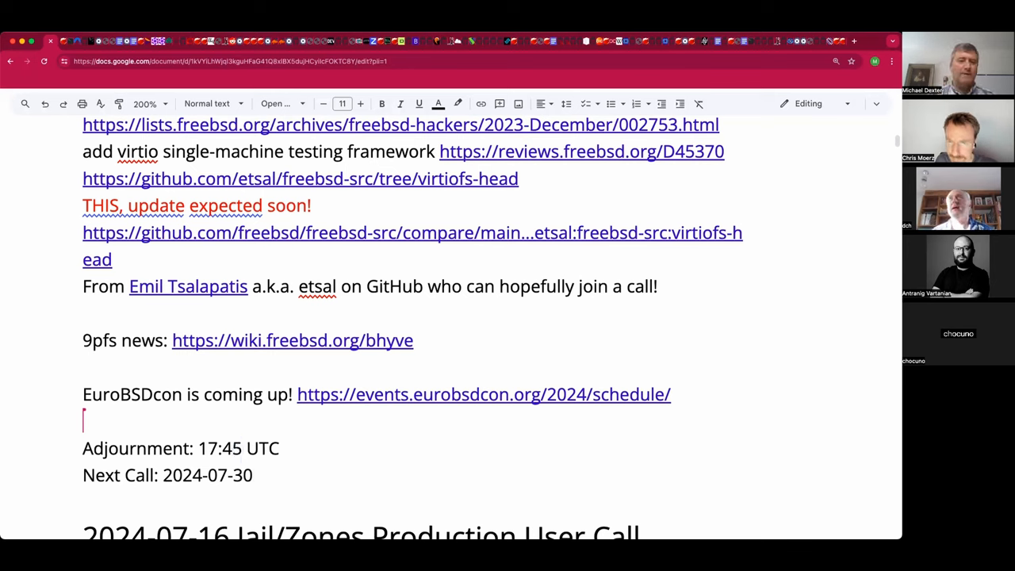